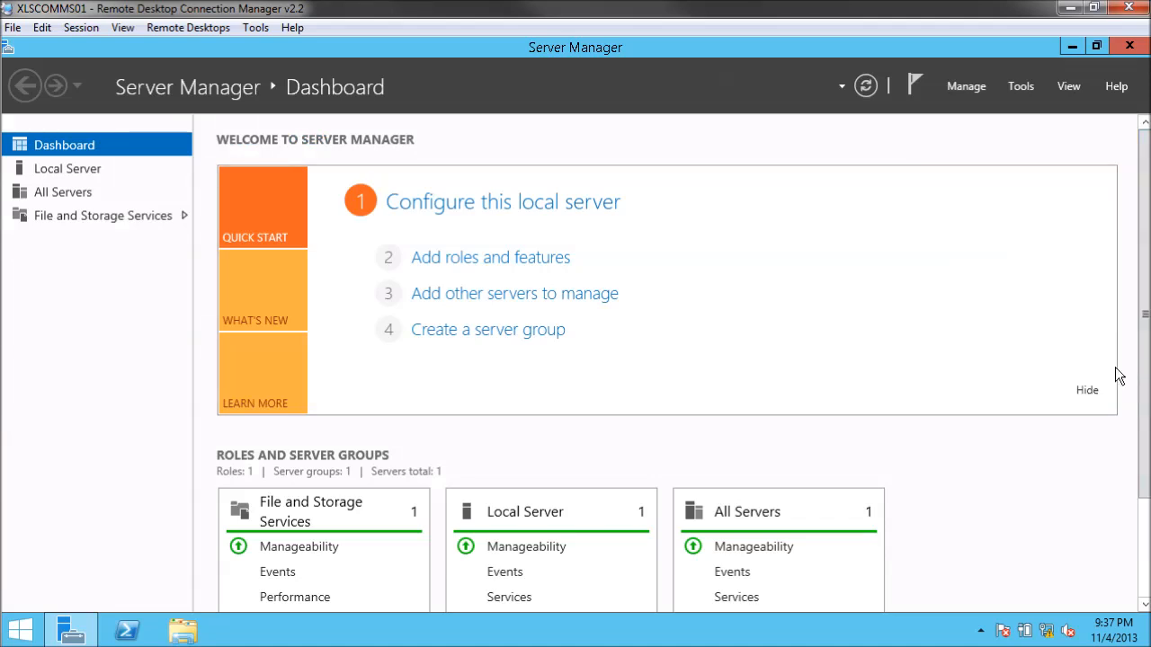
pyautogui.moveTo(603, 258)
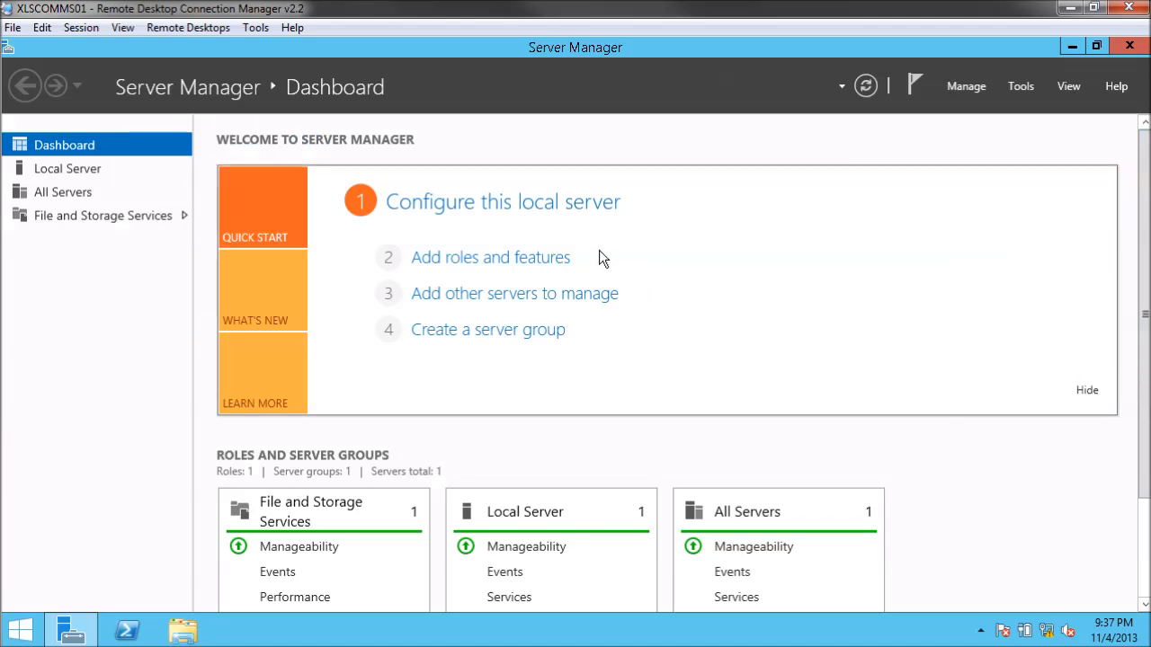
pyautogui.moveTo(99, 191)
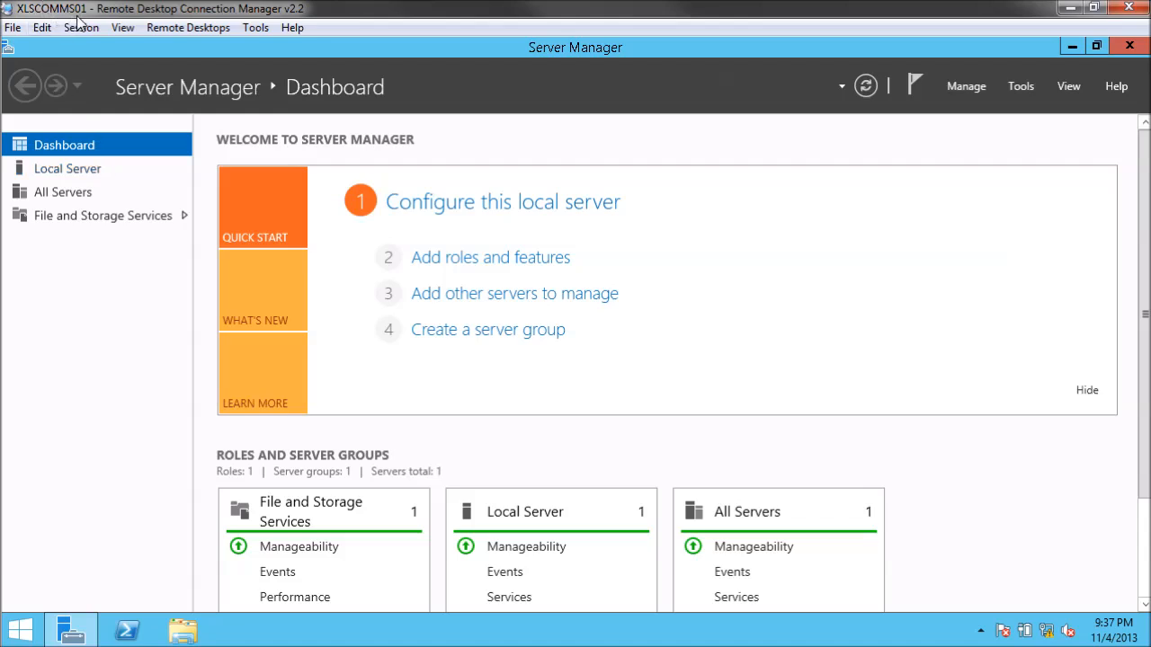
pyautogui.moveTo(1131, 101)
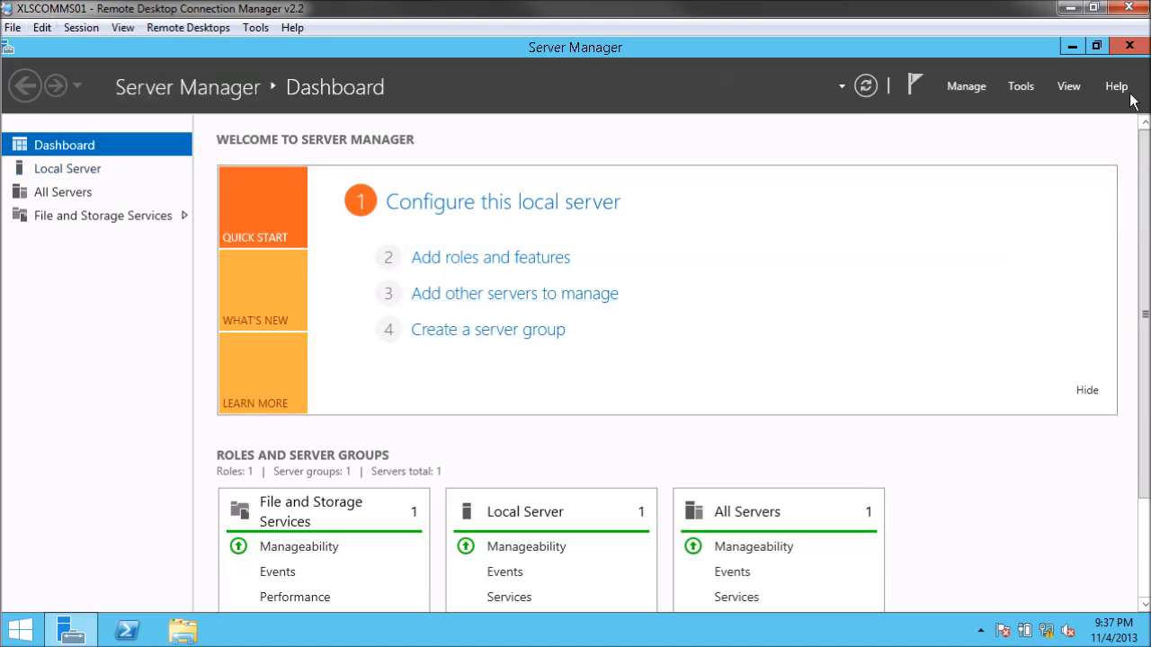
# - Open File Explorer on This PC to show the SC2012 R2 SCOM CD drive
pyautogui.click(1129, 46)
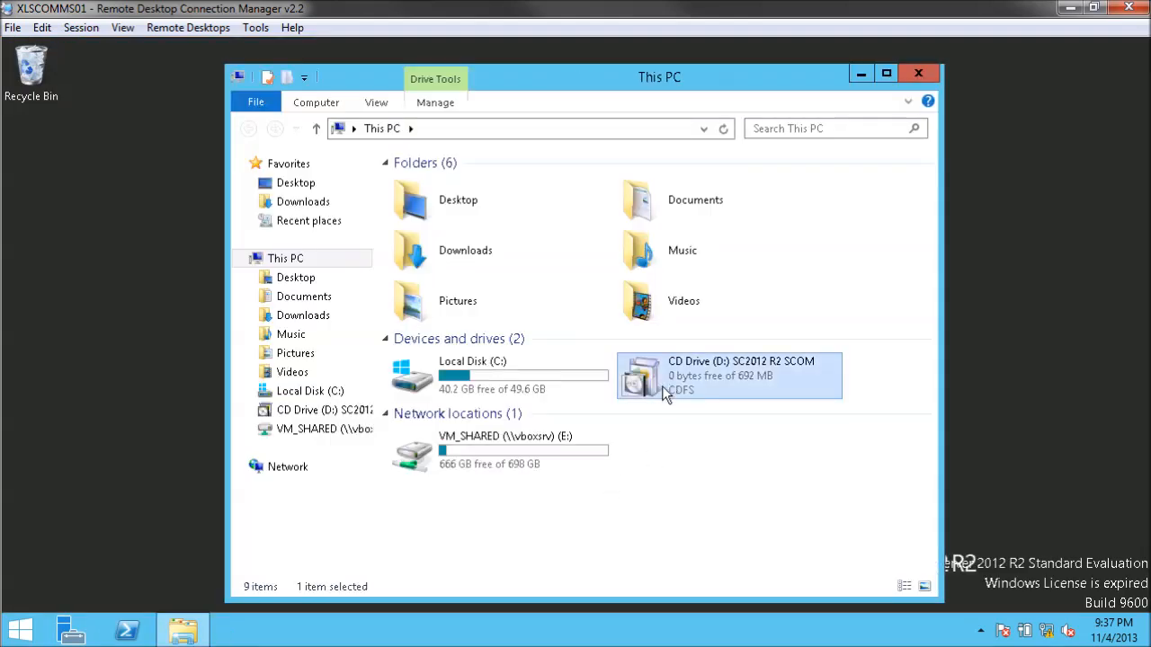
# - Run Setup from the SC2012 R2 SCOM CD Drive (D:) with administrator approval
pyautogui.doubleClick(729, 375)
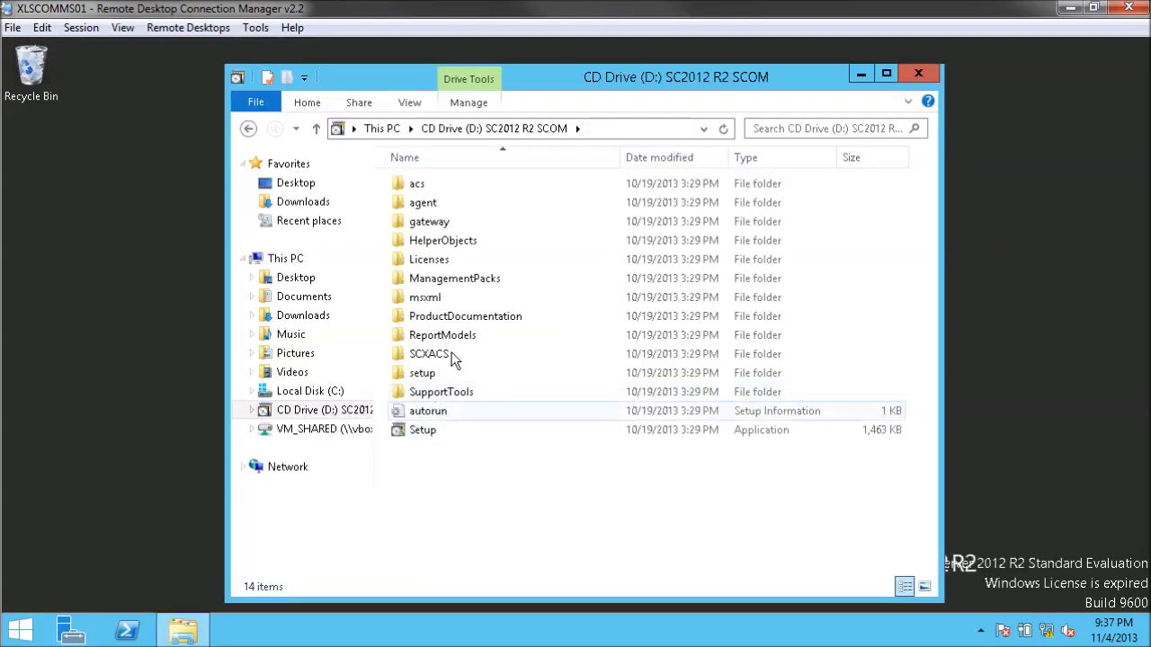
pyautogui.doubleClick(422, 430)
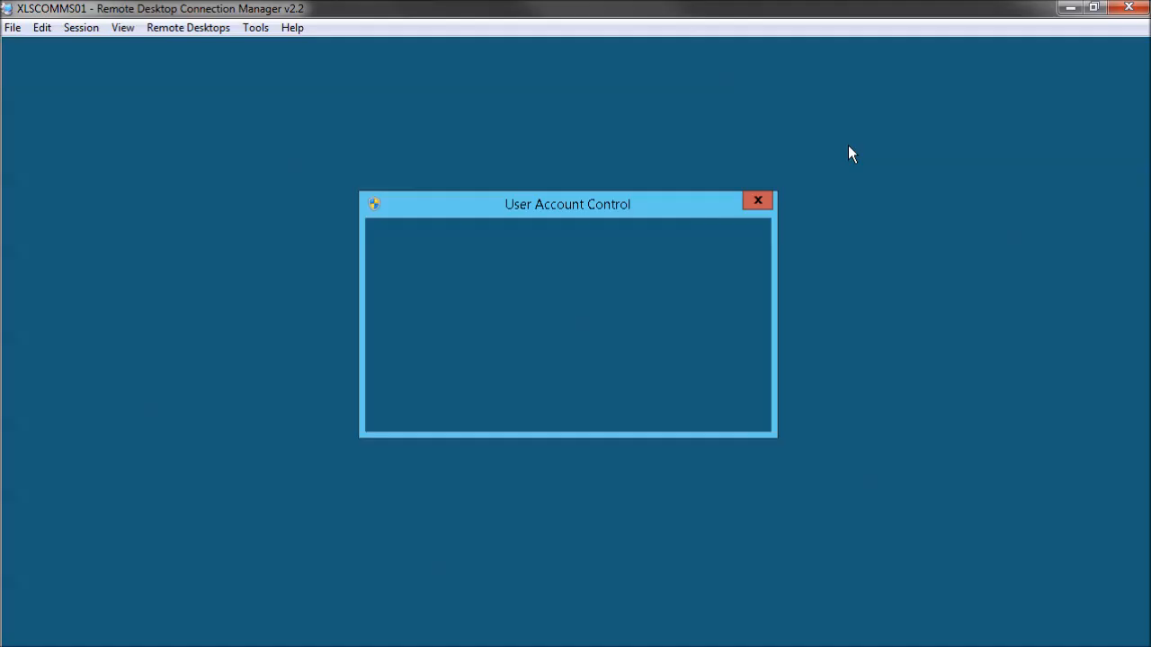
pyautogui.click(758, 199)
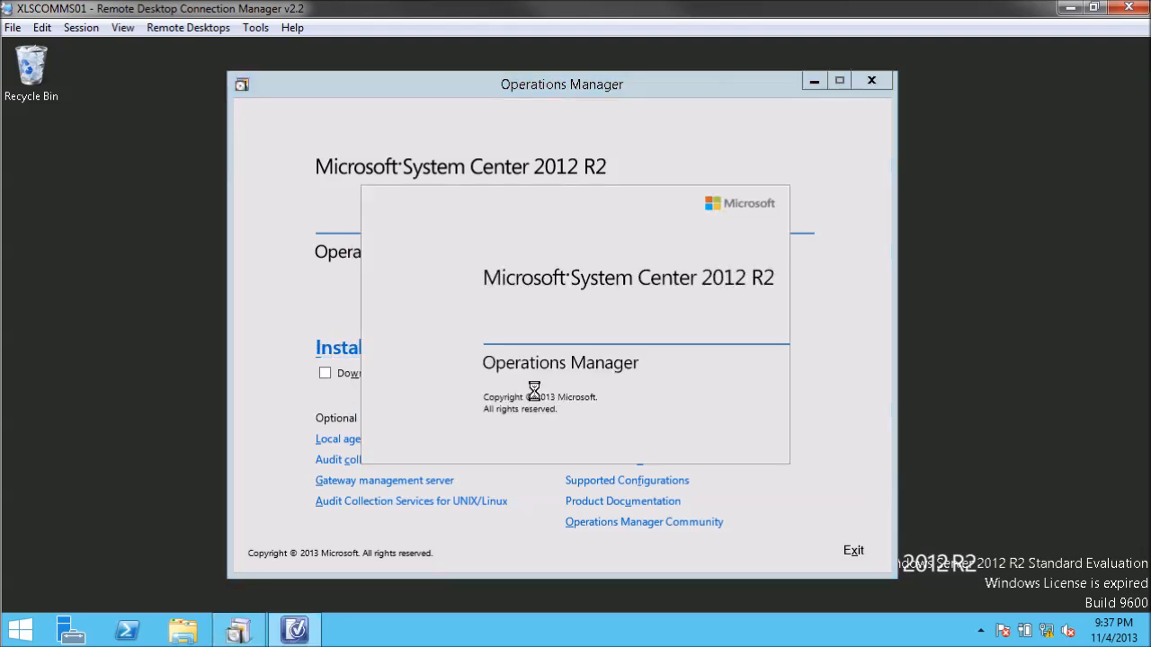
# - Start the Install from the splash page and move the setup window higher on screen
pyautogui.click(338, 347)
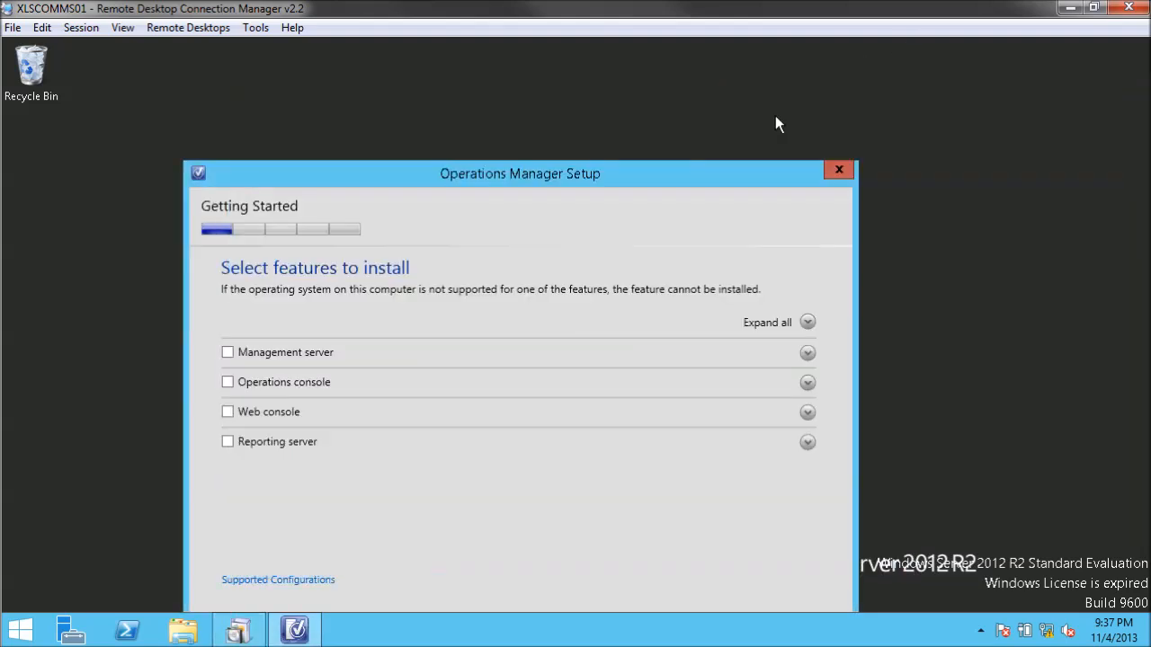
pyautogui.moveTo(519, 174); pyautogui.dragTo(553, 121)
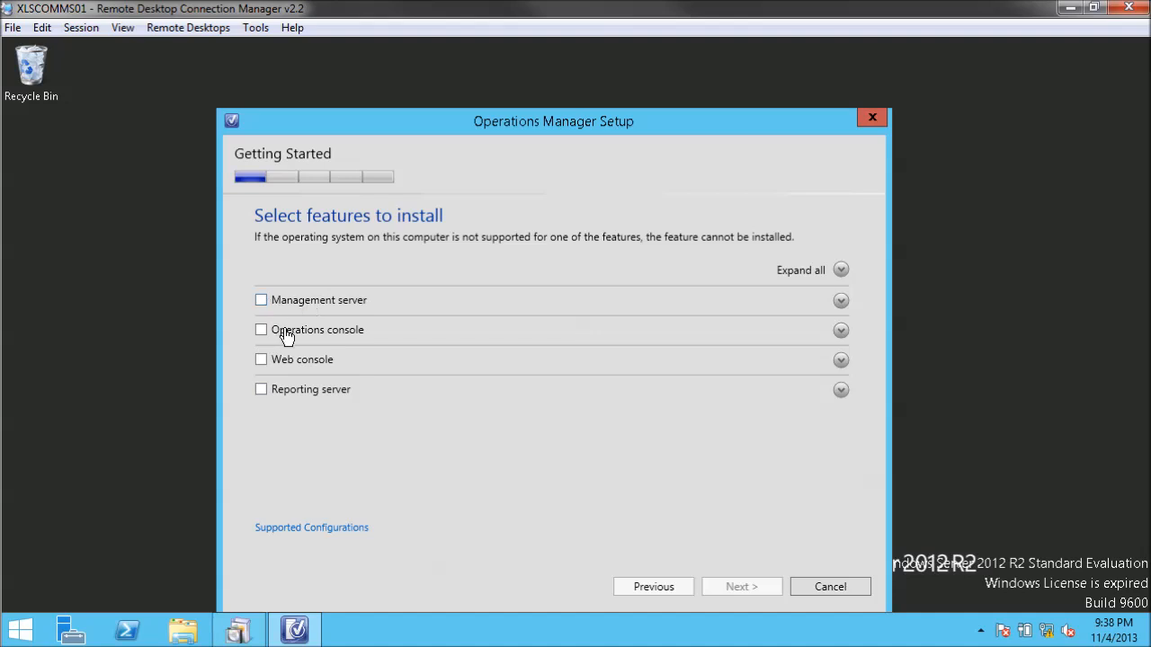
pyautogui.moveTo(553, 121); pyautogui.dragTo(573, 86)
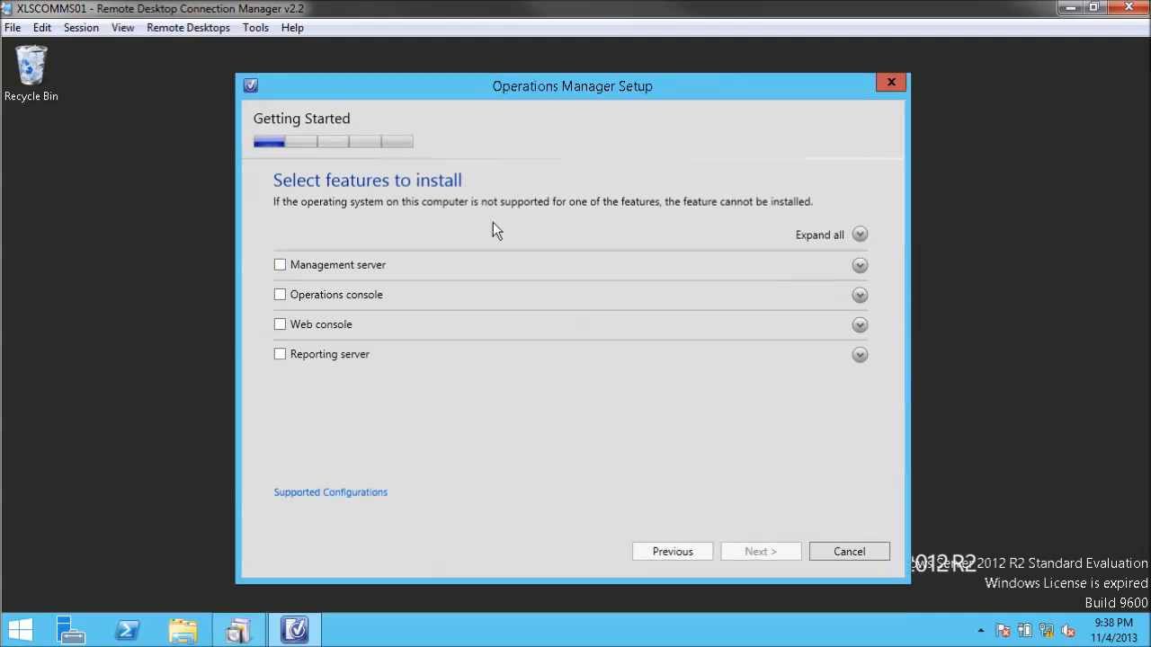
pyautogui.moveTo(398, 301)
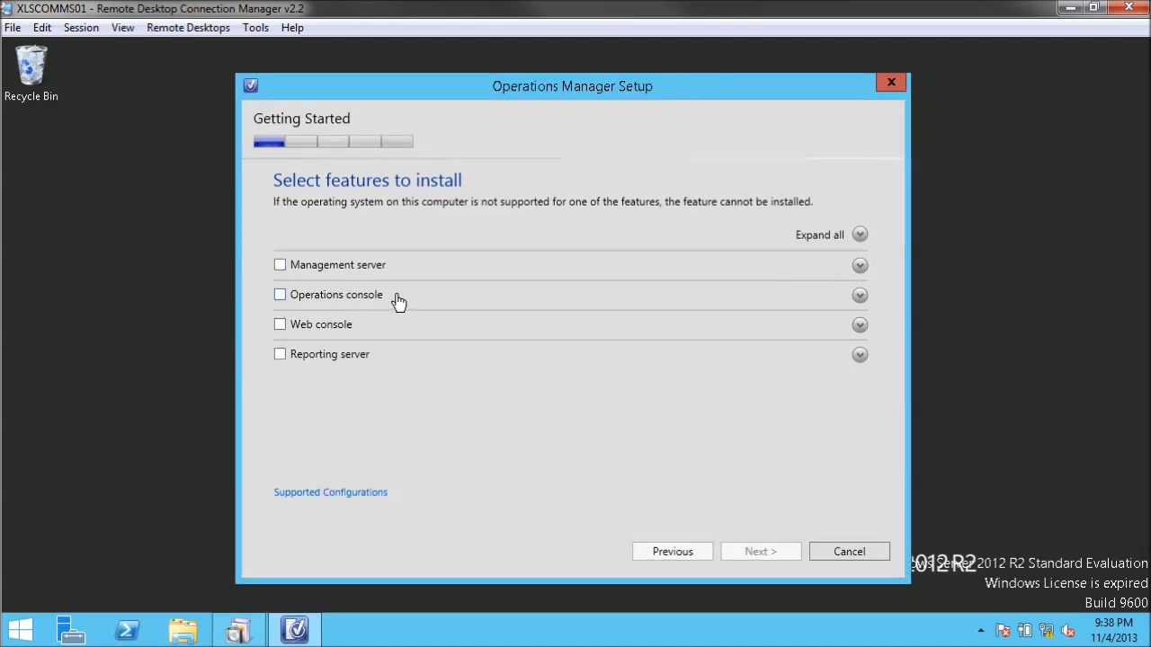
pyautogui.moveTo(389, 310)
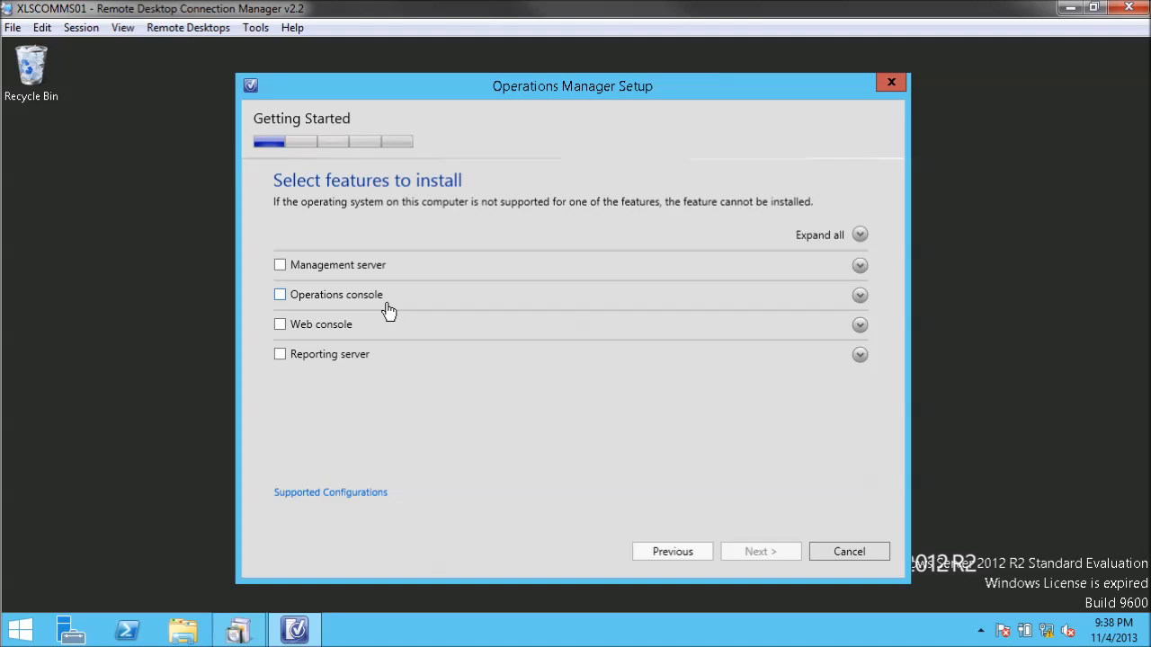
pyautogui.moveTo(425, 317)
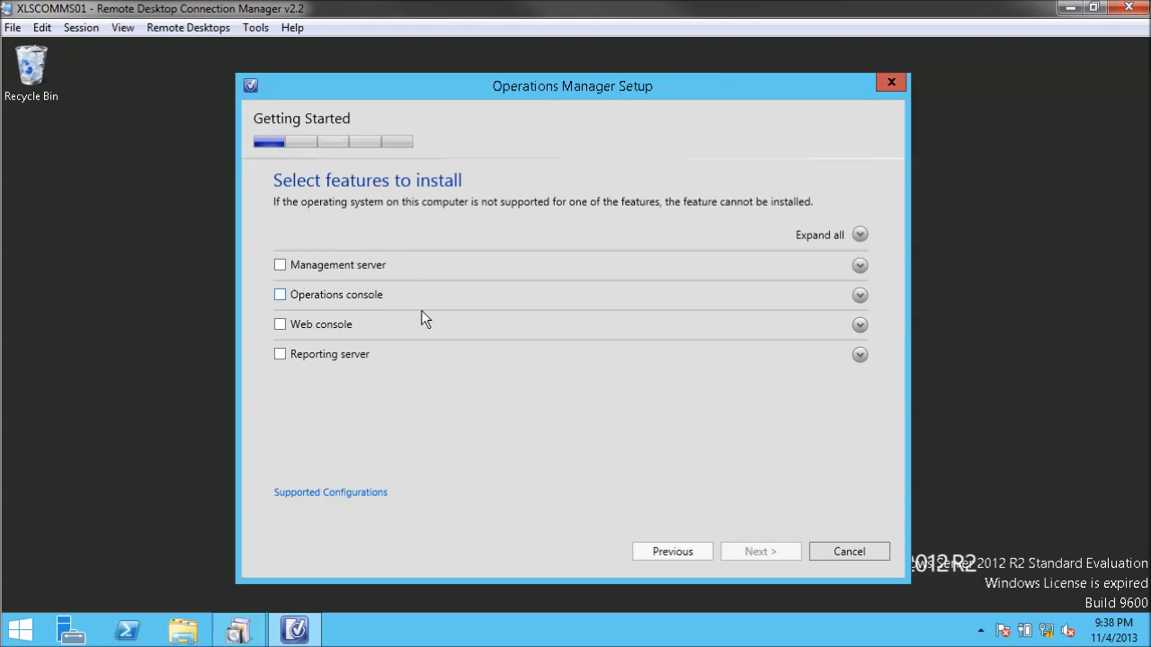
pyautogui.moveTo(301, 301)
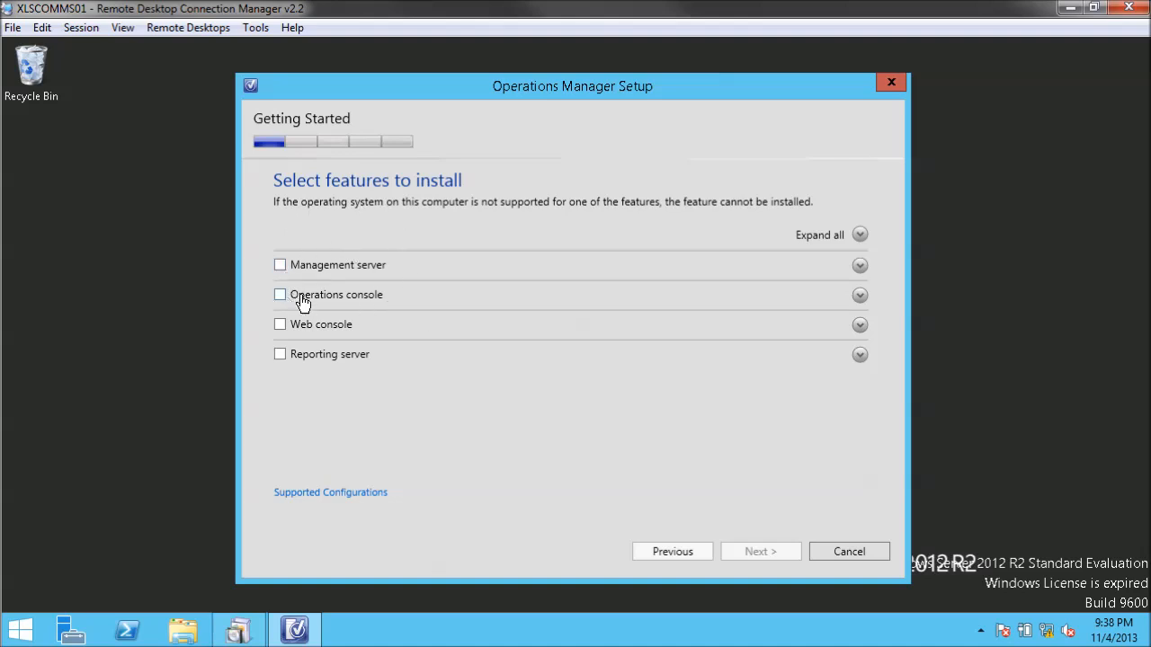
pyautogui.moveTo(283, 312)
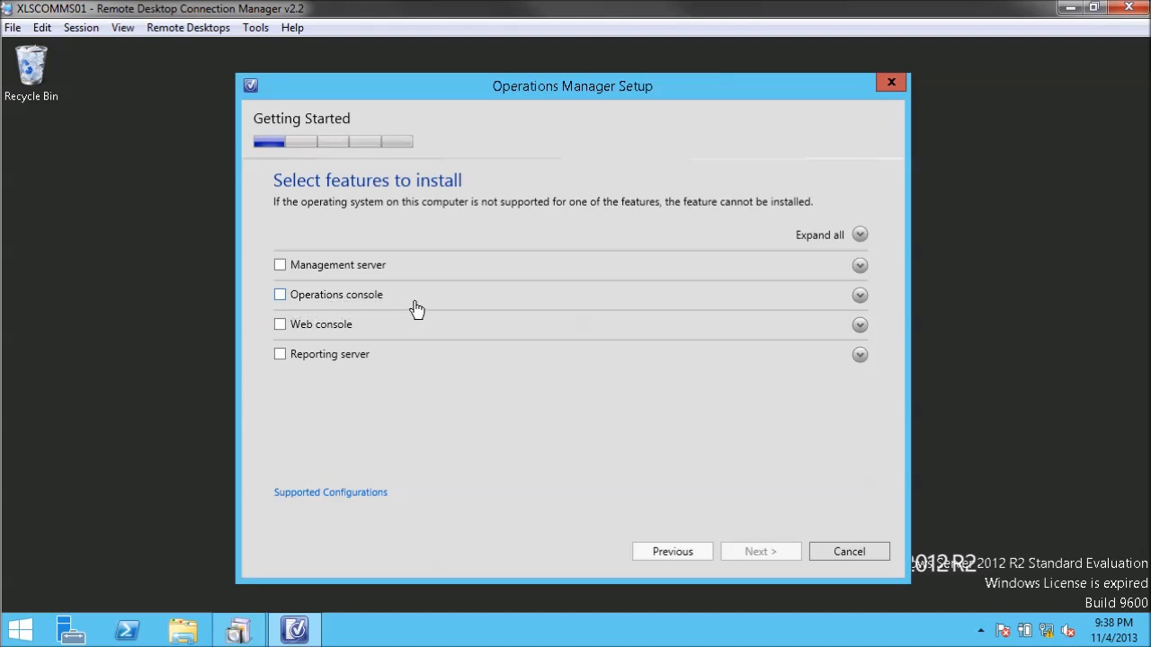
pyautogui.moveTo(782, 313)
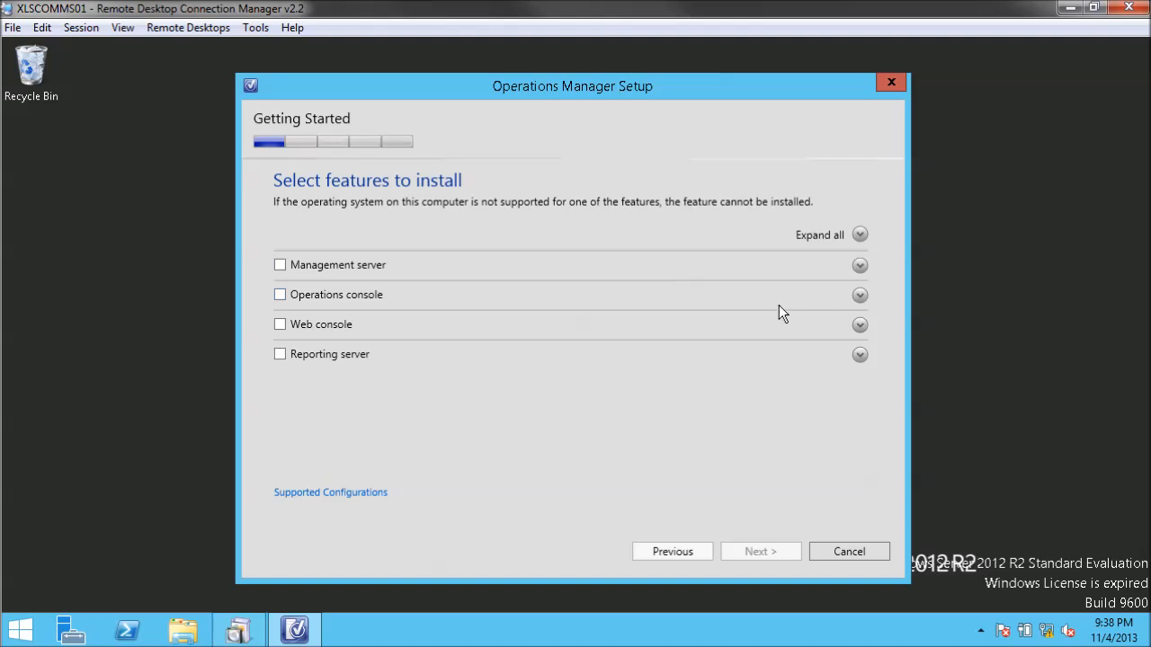
pyautogui.moveTo(597, 319)
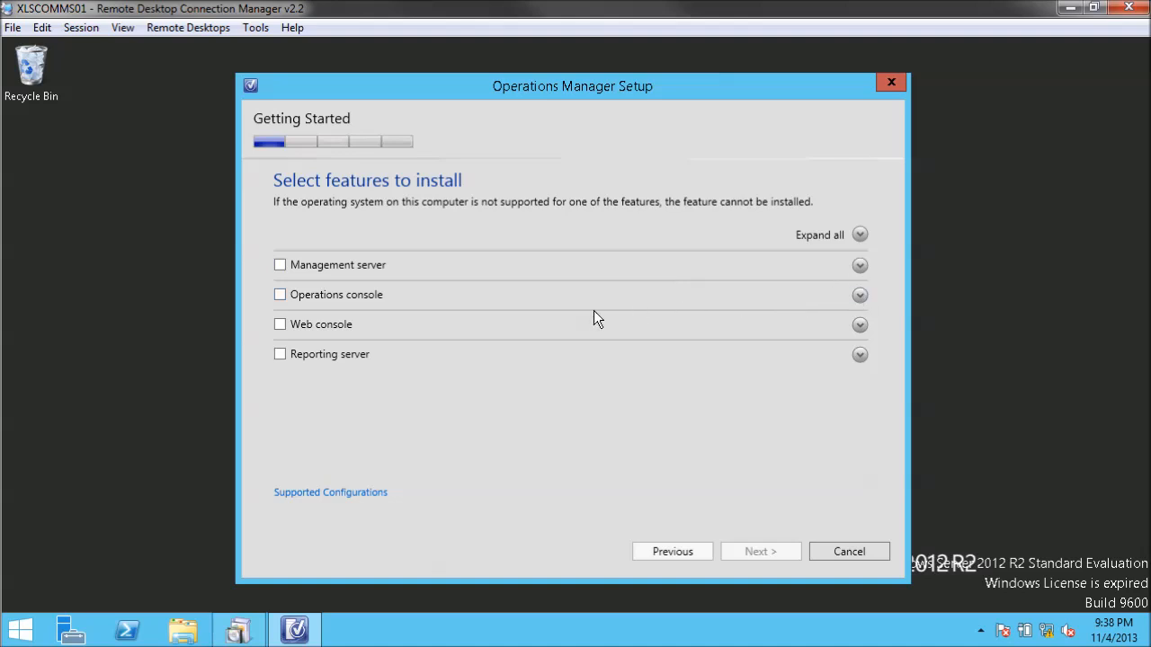
pyautogui.moveTo(433, 309)
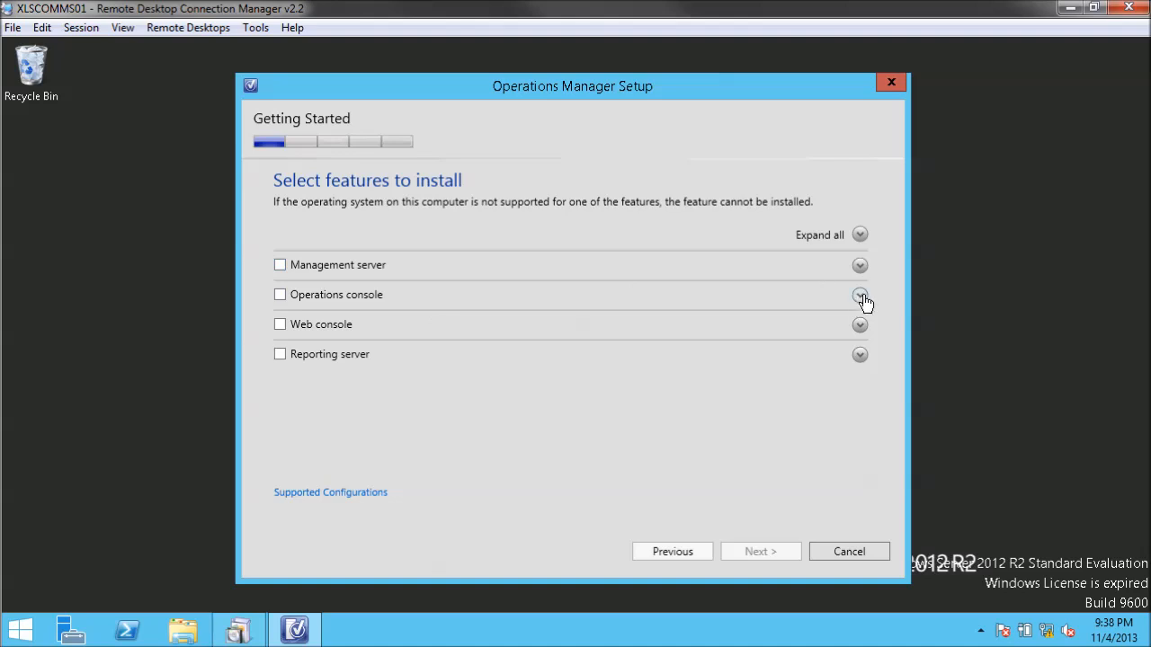
pyautogui.moveTo(315, 294)
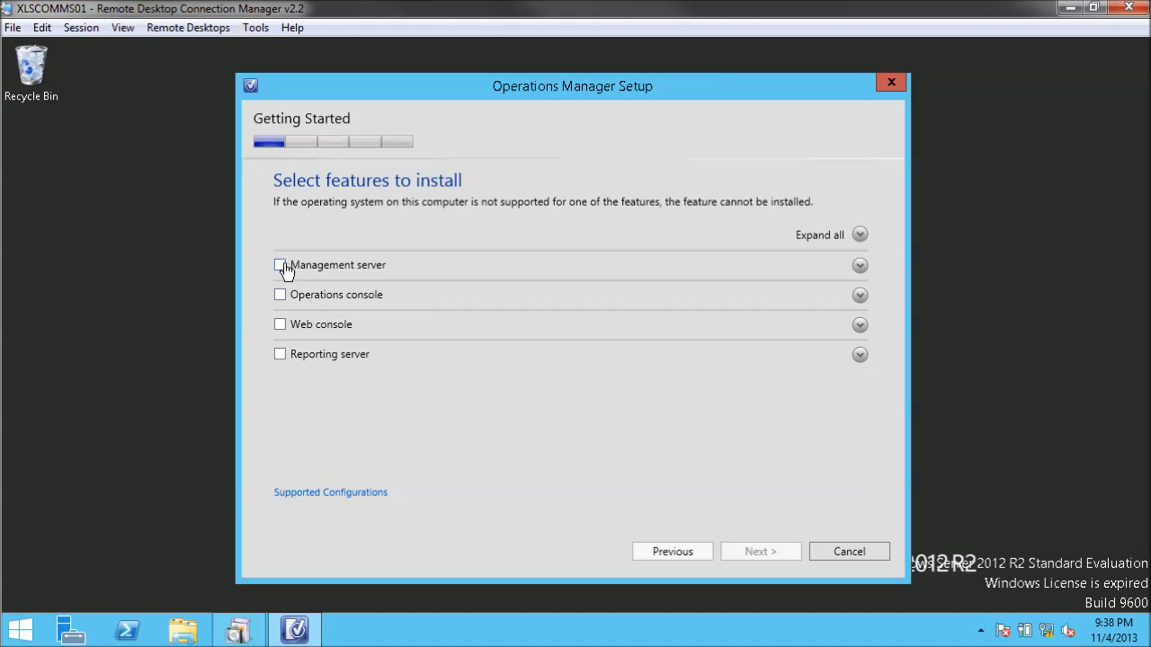
# - Select only the Management server feature and accept the default installation location
pyautogui.click(280, 264)
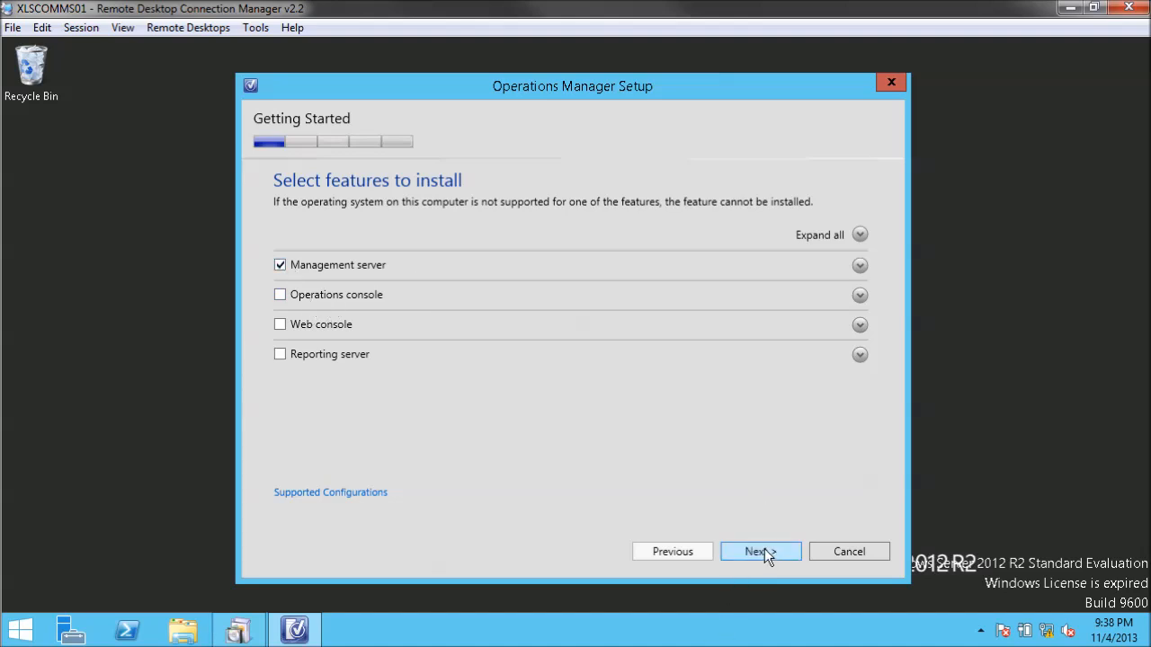
pyautogui.click(759, 551)
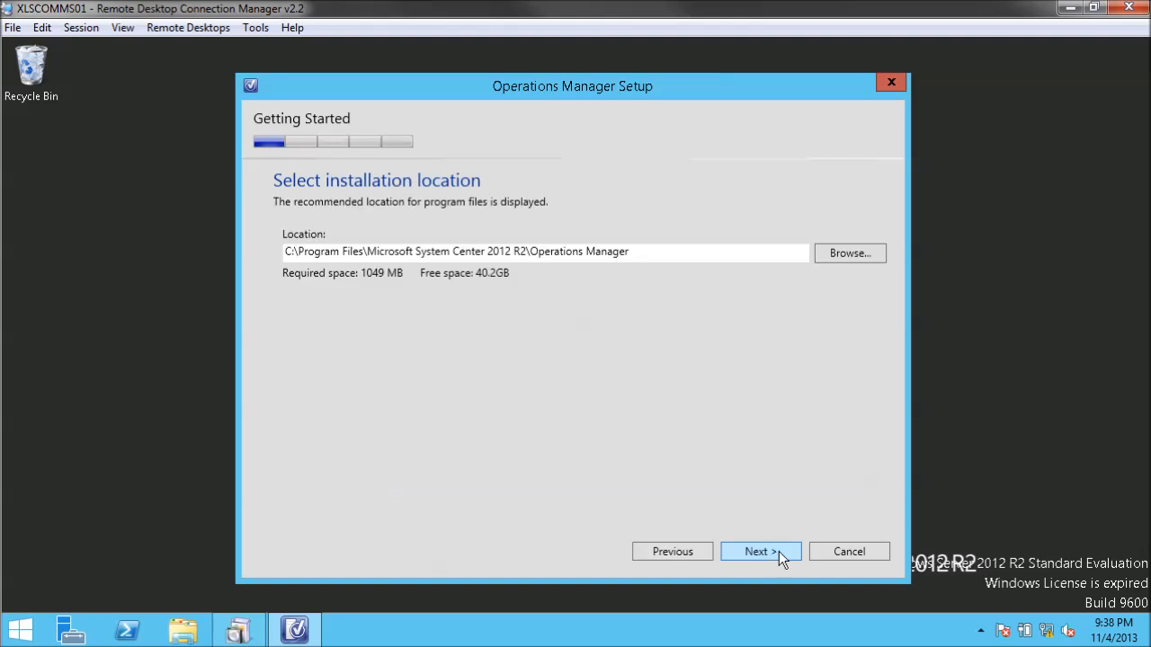
pyautogui.click(760, 552)
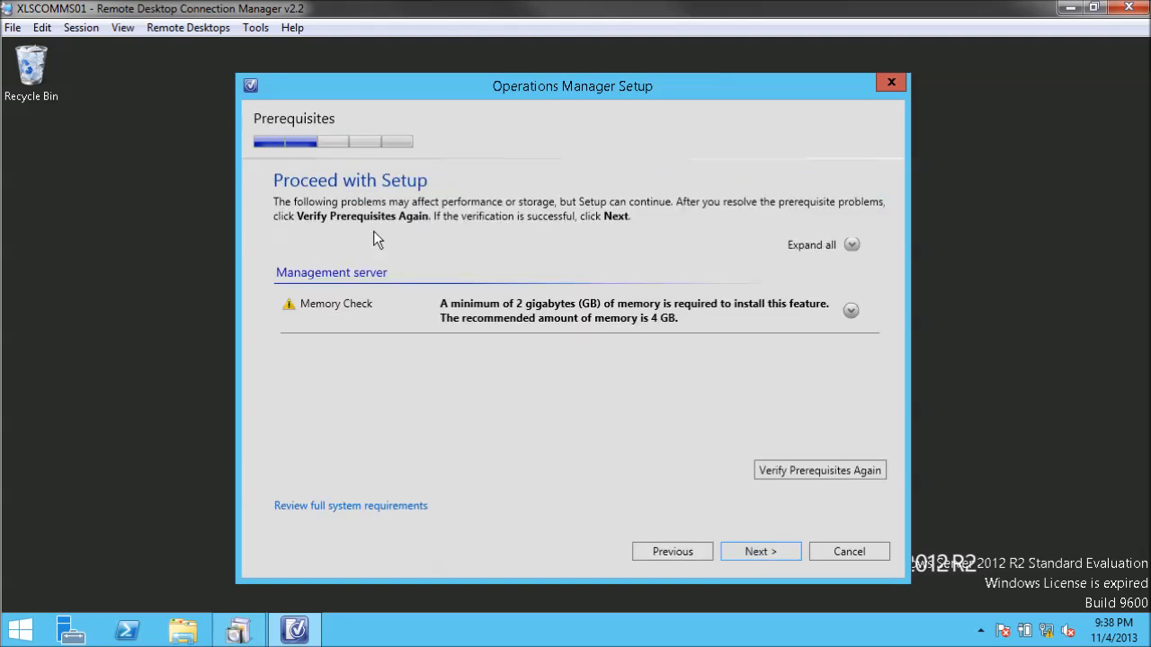
pyautogui.moveTo(764, 328)
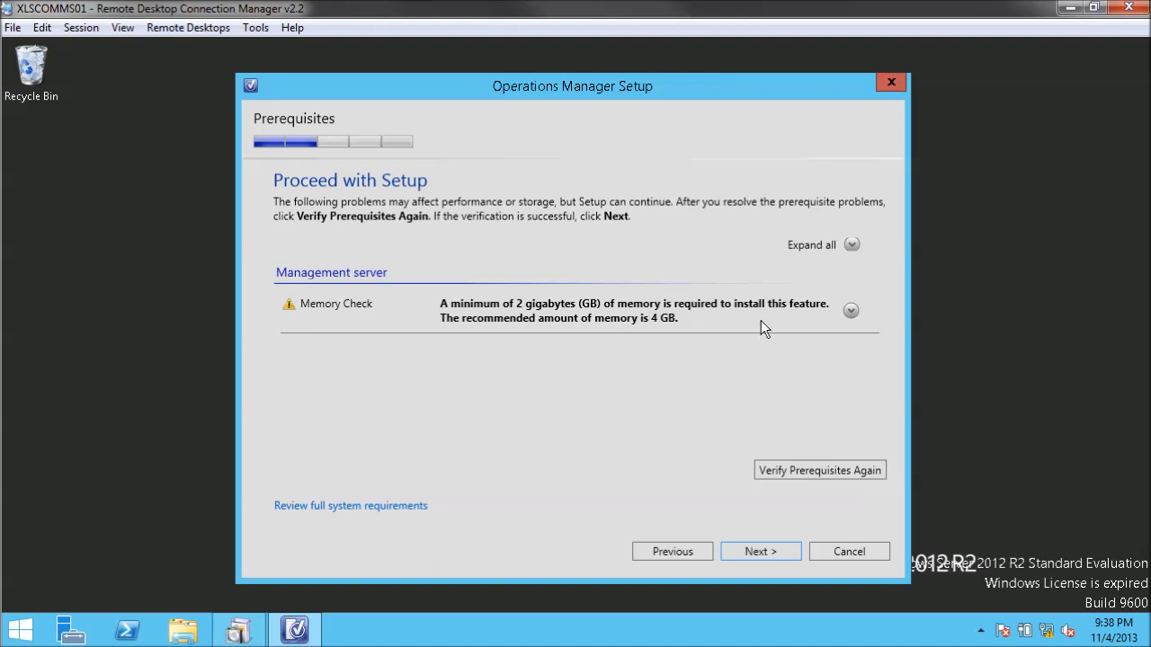
pyautogui.moveTo(879, 318)
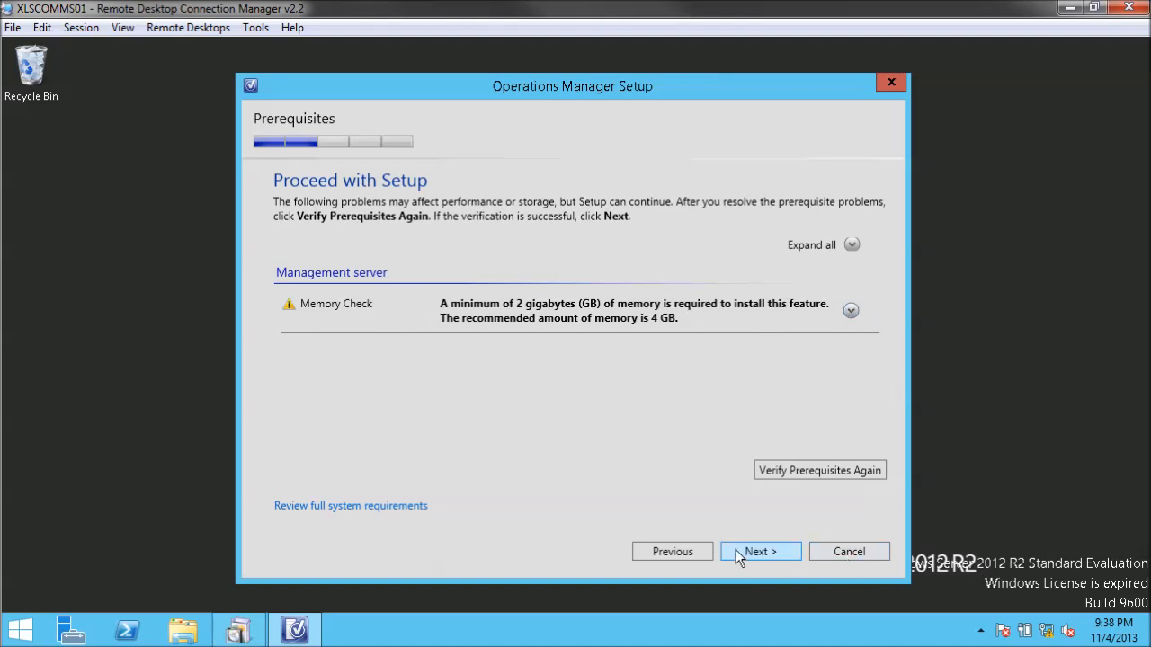
# - Proceed past the memory warning, name the management group XLAB, and accept the license terms
pyautogui.click(759, 551)
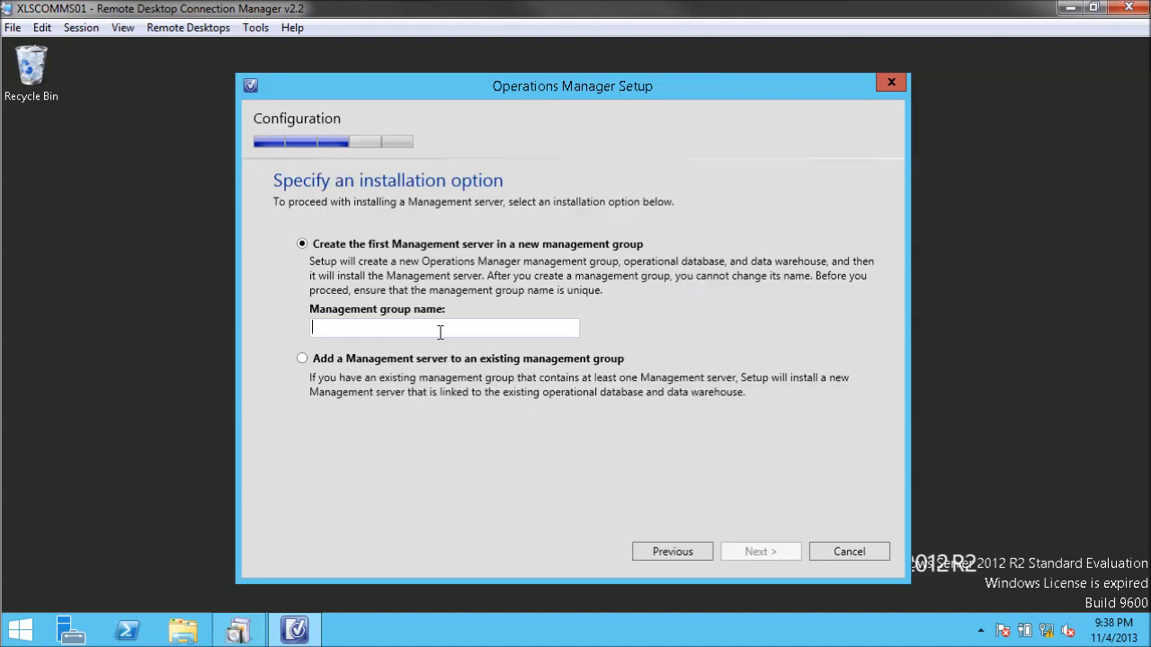
pyautogui.write('XLAB')
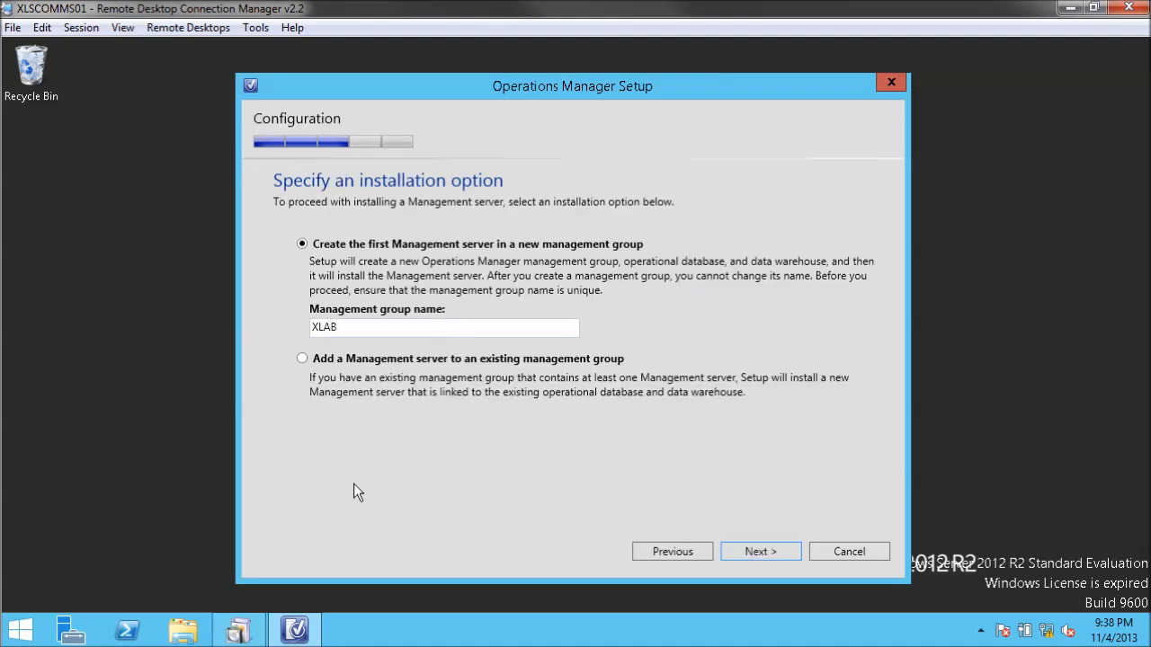
pyautogui.click(759, 551)
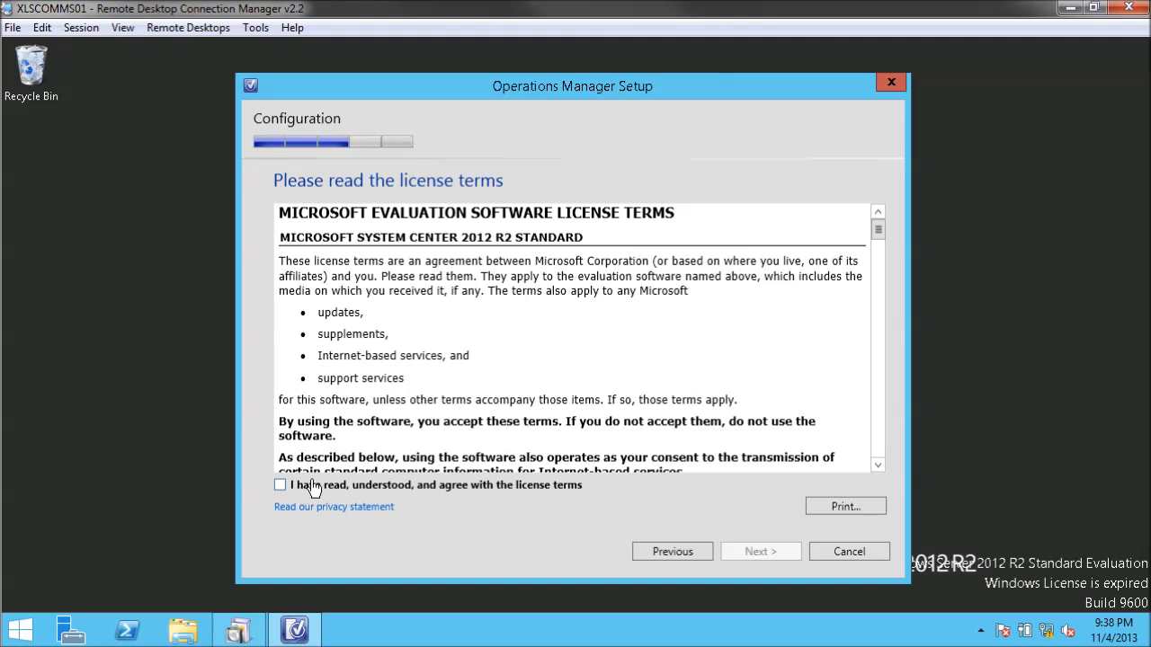
pyautogui.click(760, 551)
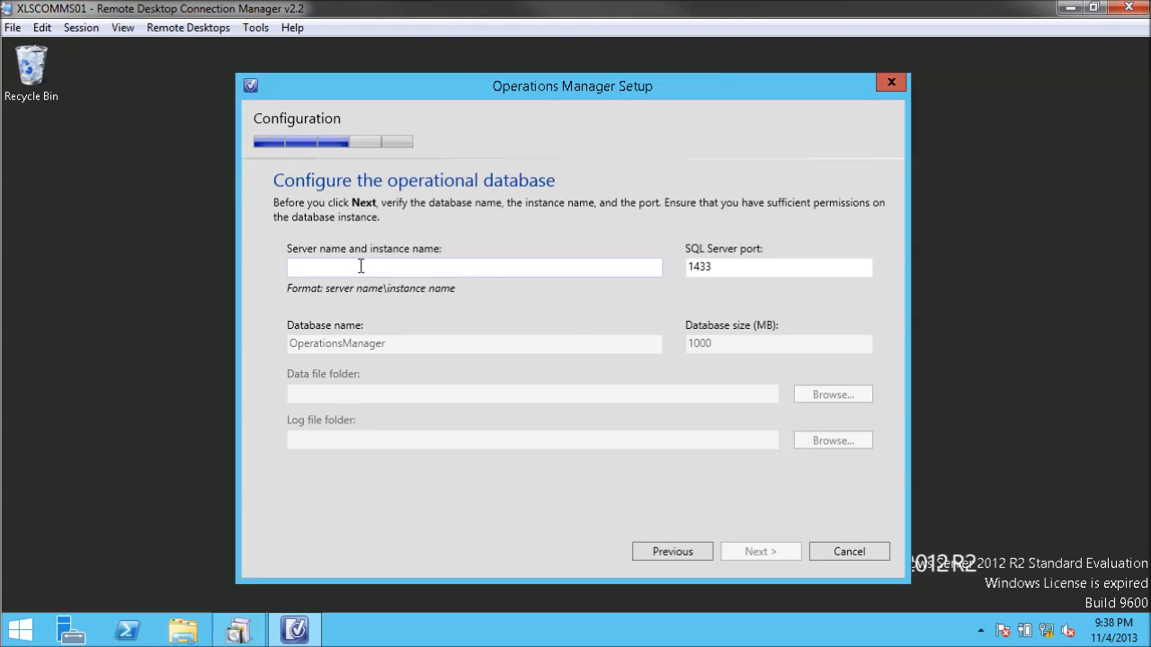
pyautogui.moveTo(393, 306)
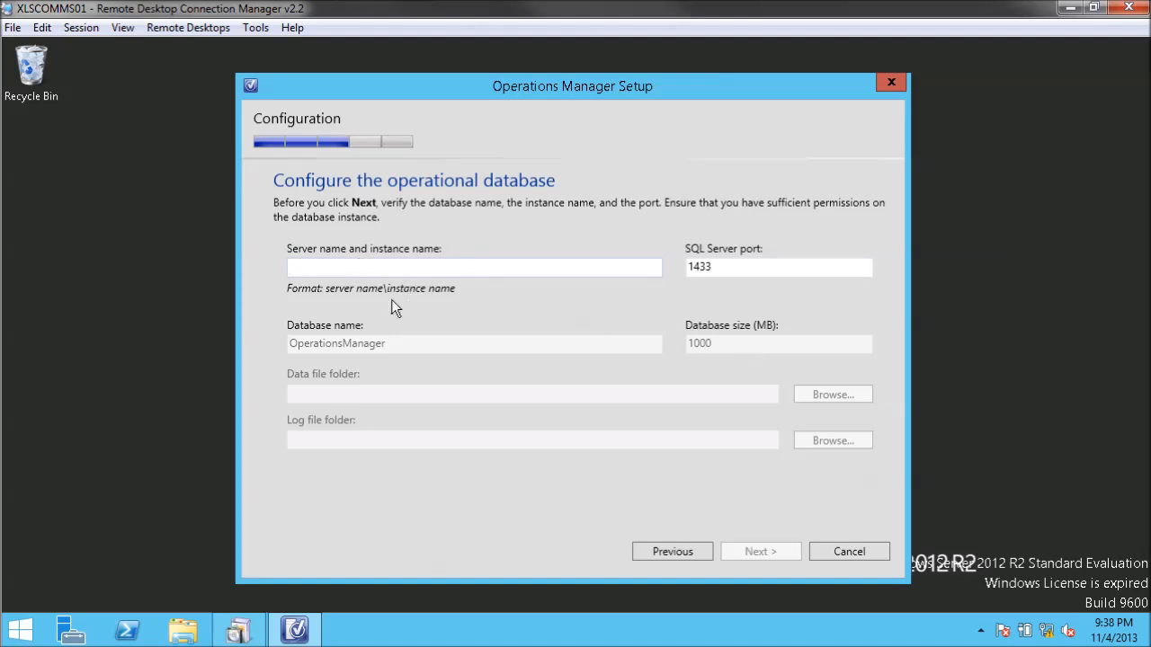
pyautogui.moveTo(666, 312)
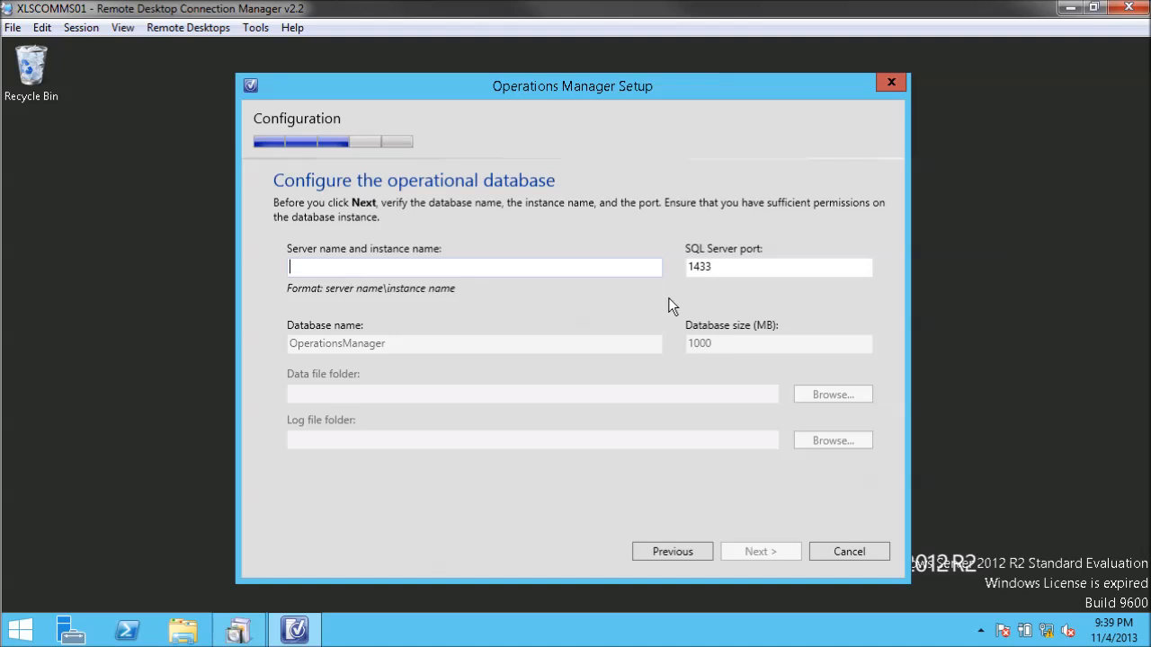
pyautogui.moveTo(672, 313)
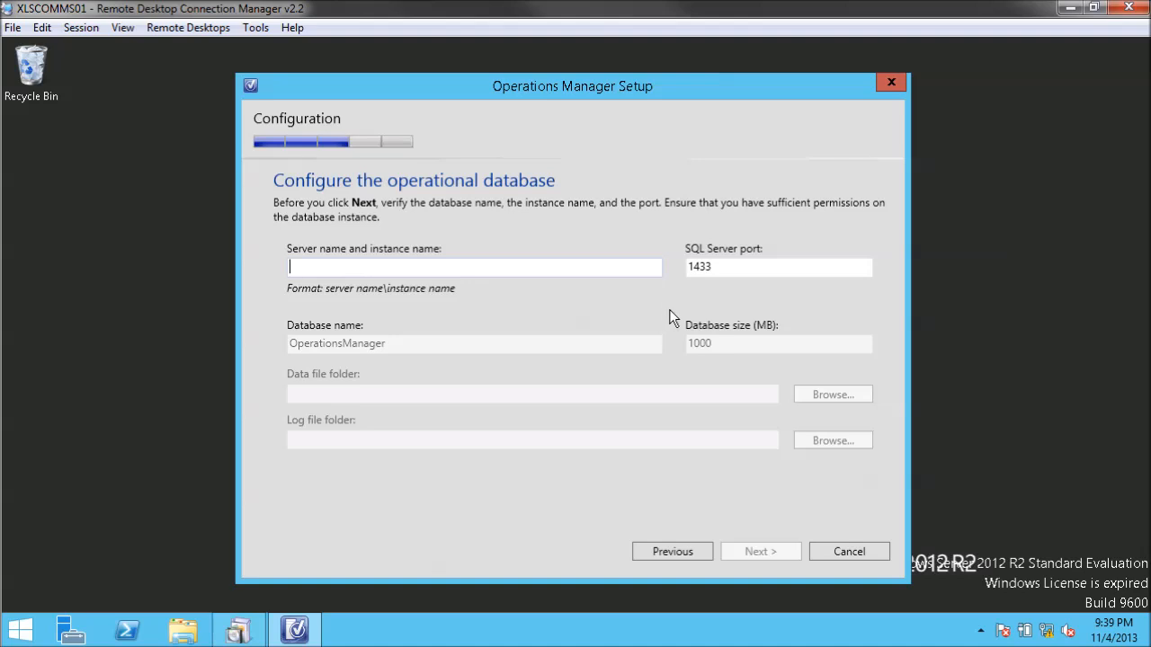
pyautogui.moveTo(681, 256)
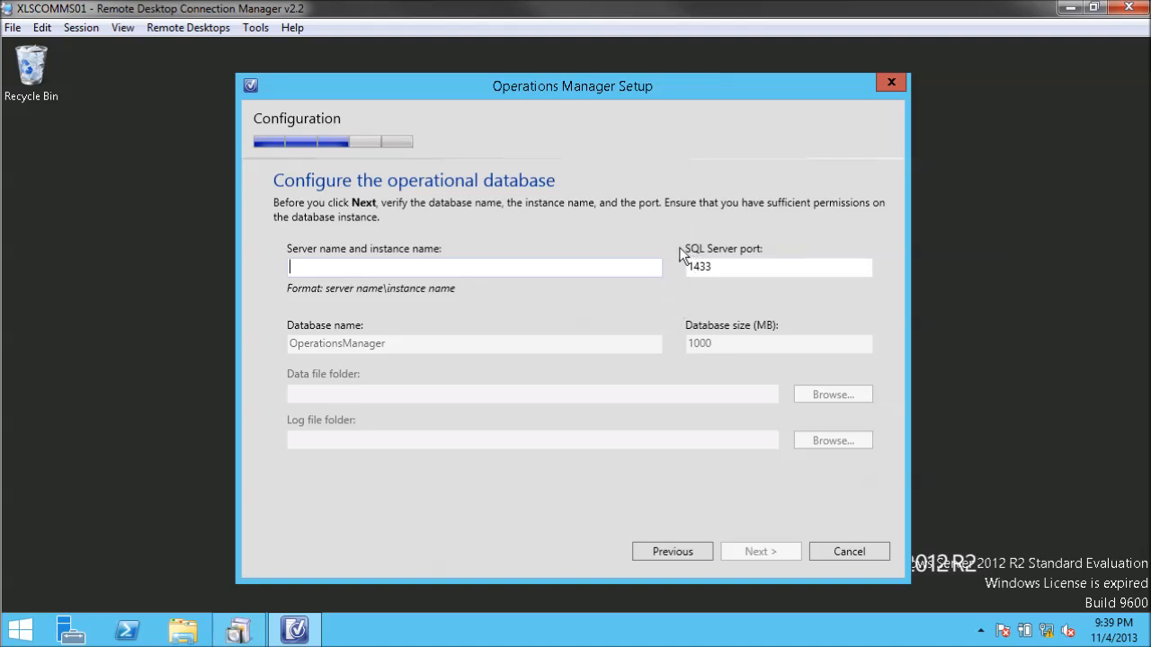
pyautogui.moveTo(677, 277)
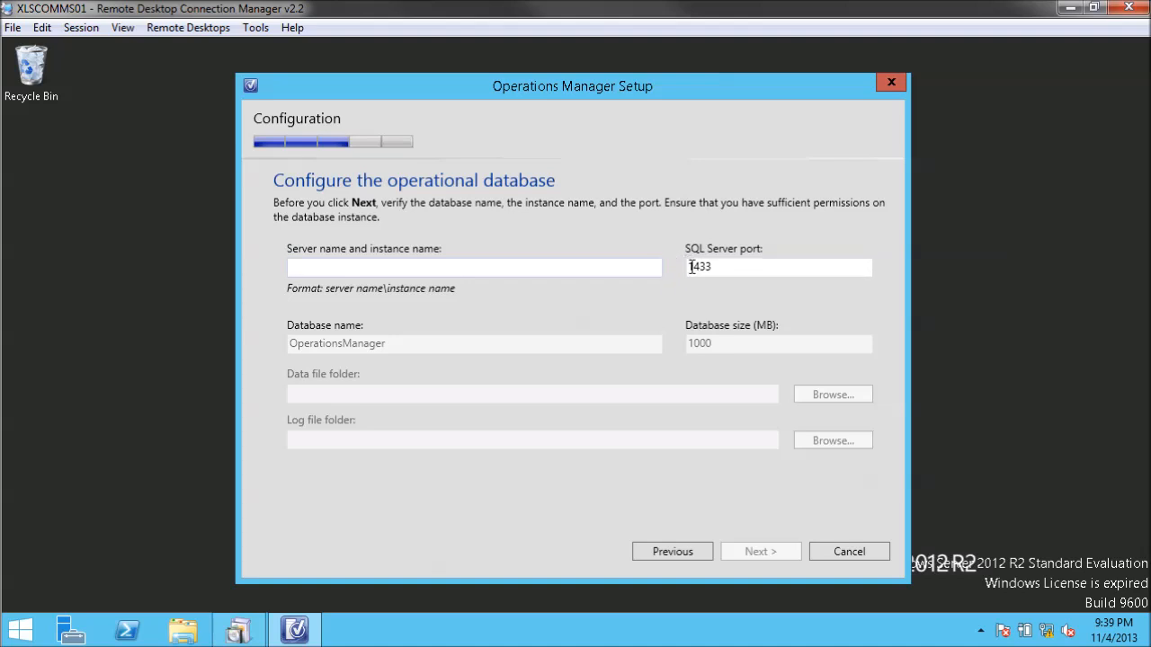
pyautogui.moveTo(661, 379)
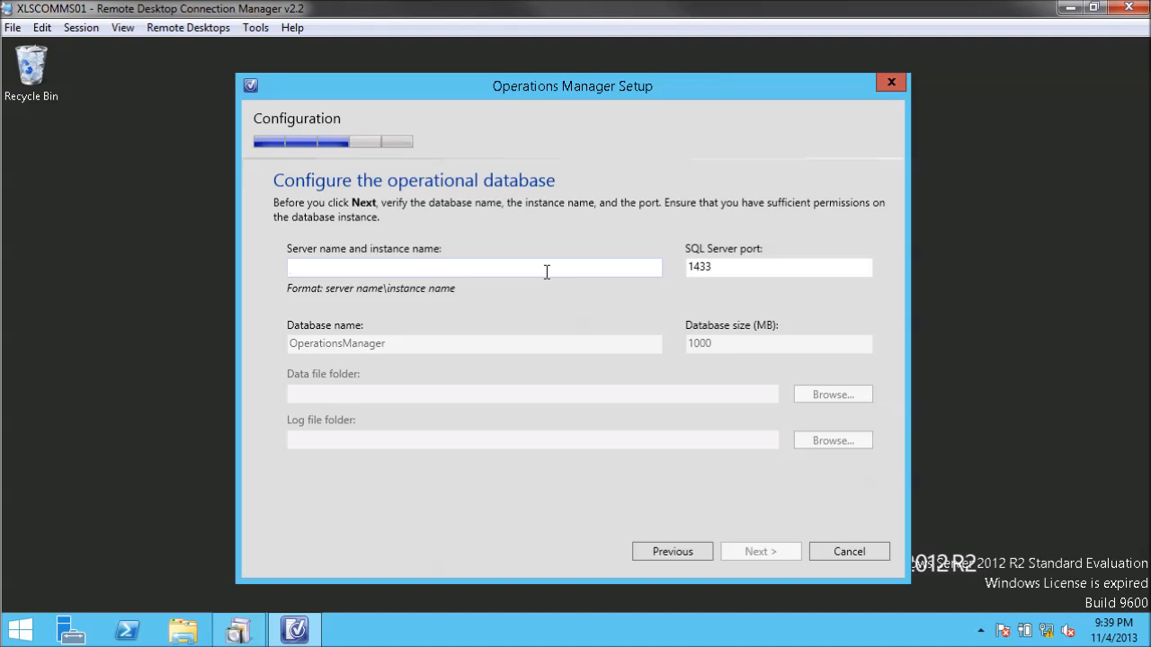
# - Enter xlsql01 as the operational database server, keeping OperationsManager at 1000 MB
pyautogui.write('xlsql')
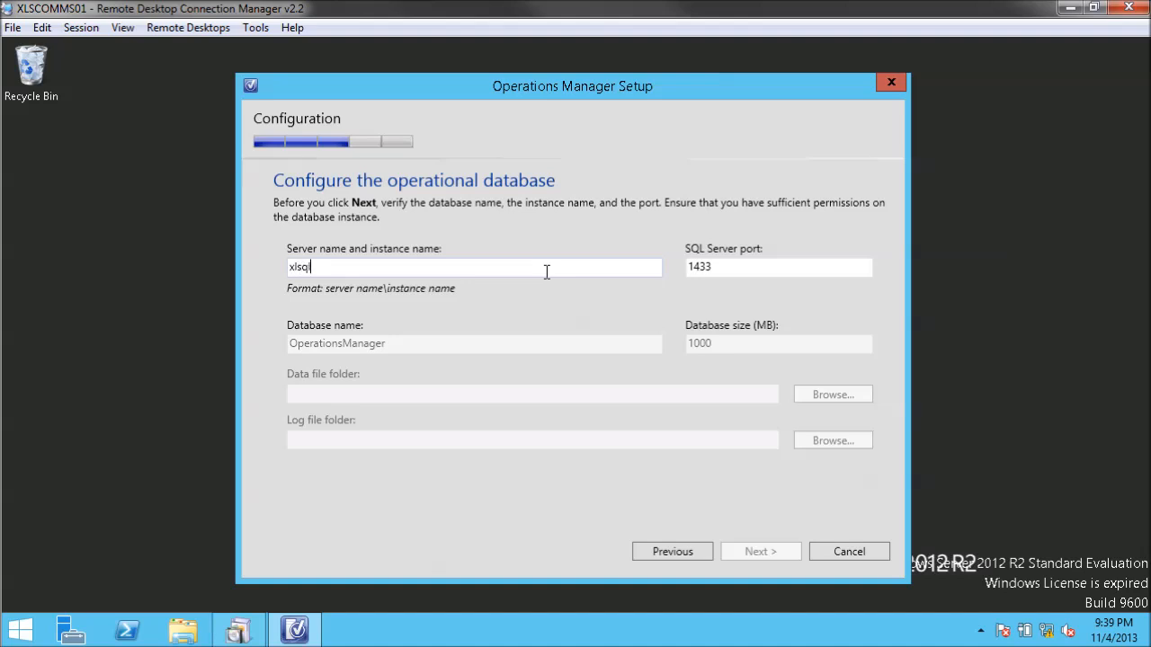
pyautogui.write('01')
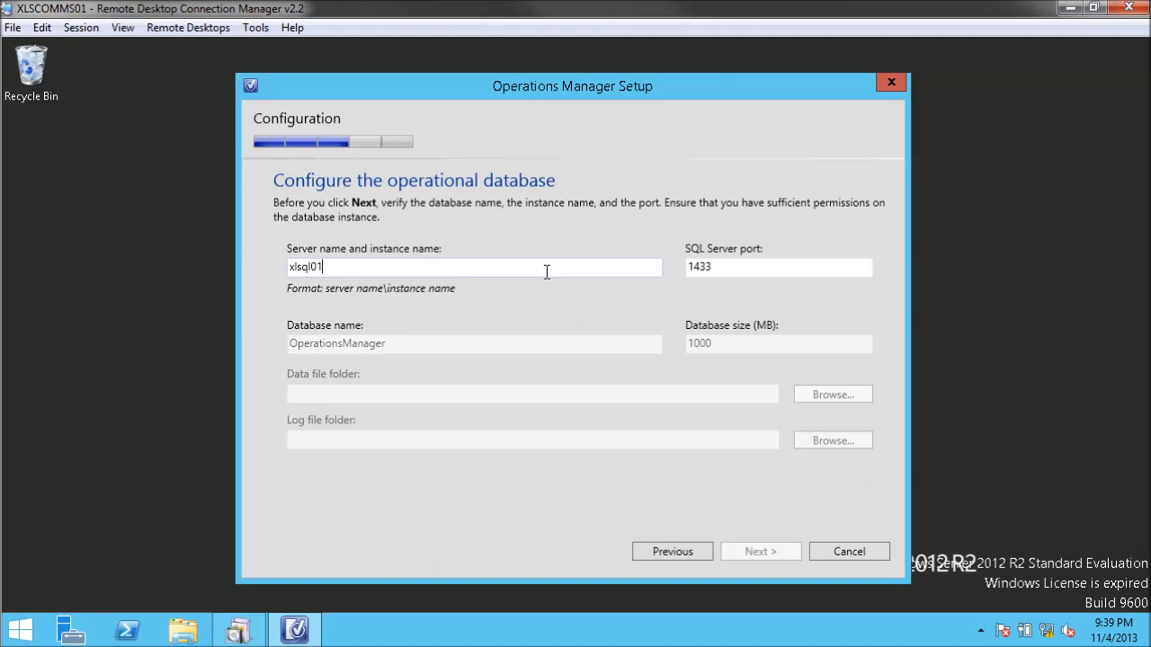
pyautogui.moveTo(570, 414)
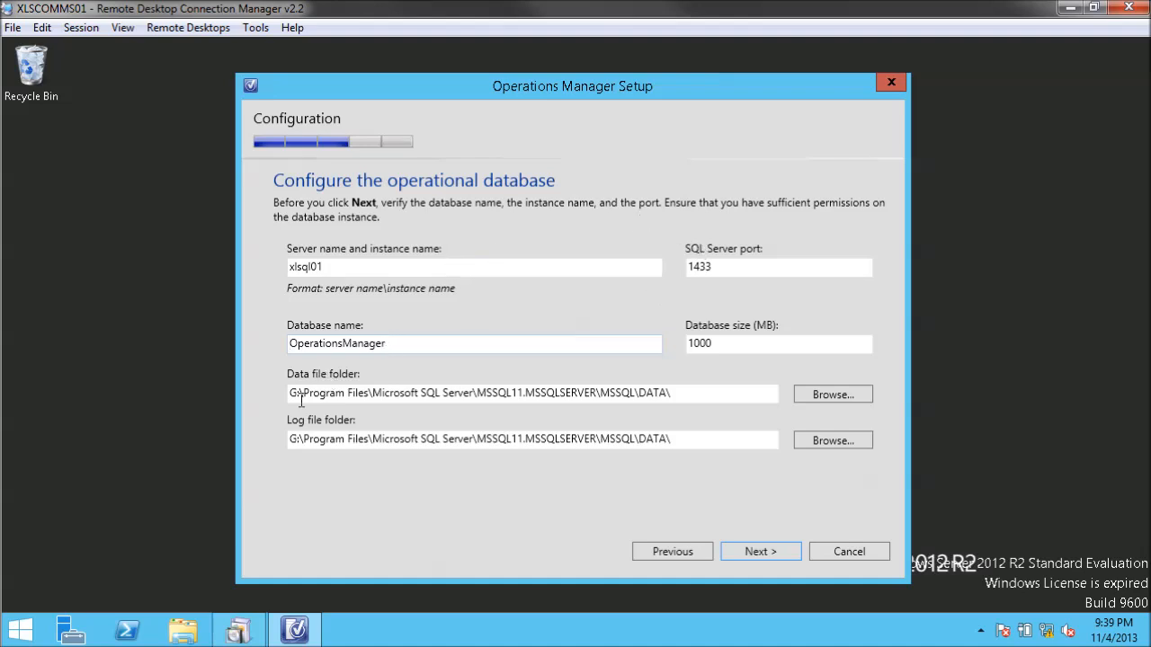
pyautogui.moveTo(729, 475)
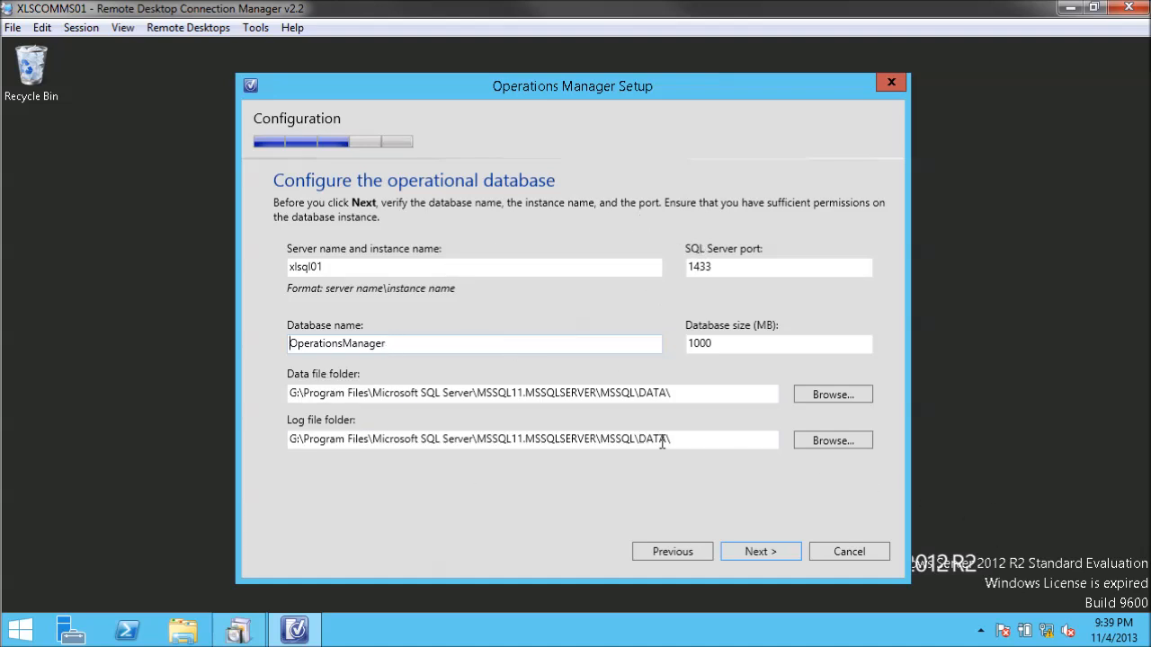
pyautogui.moveTo(672, 296)
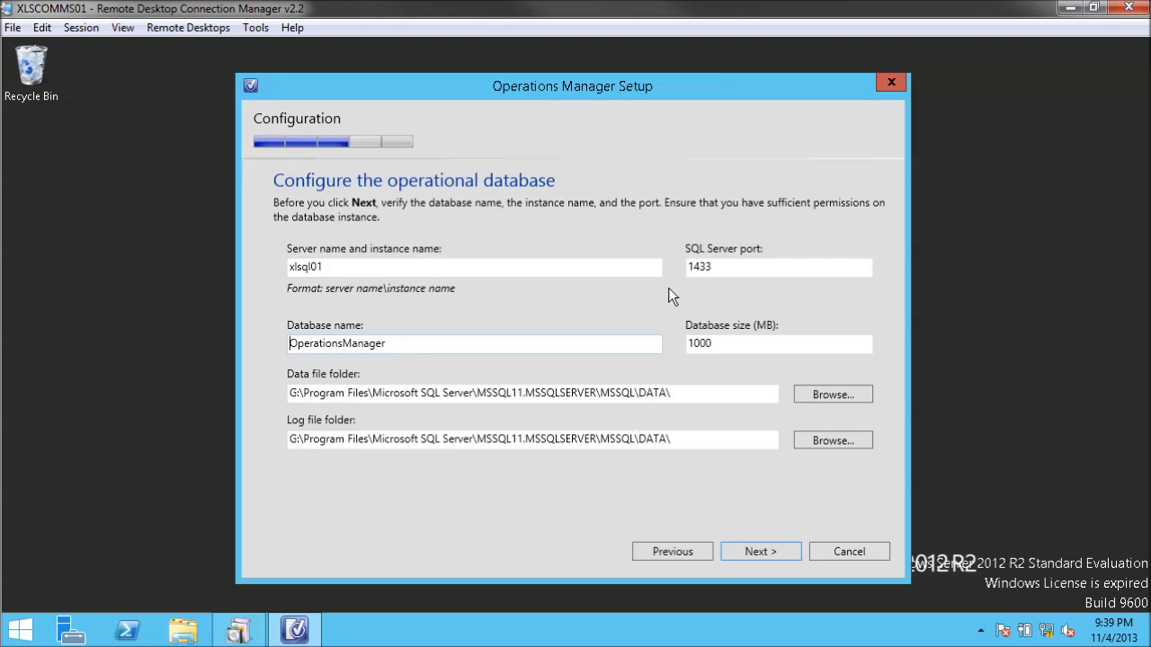
pyautogui.moveTo(690, 287)
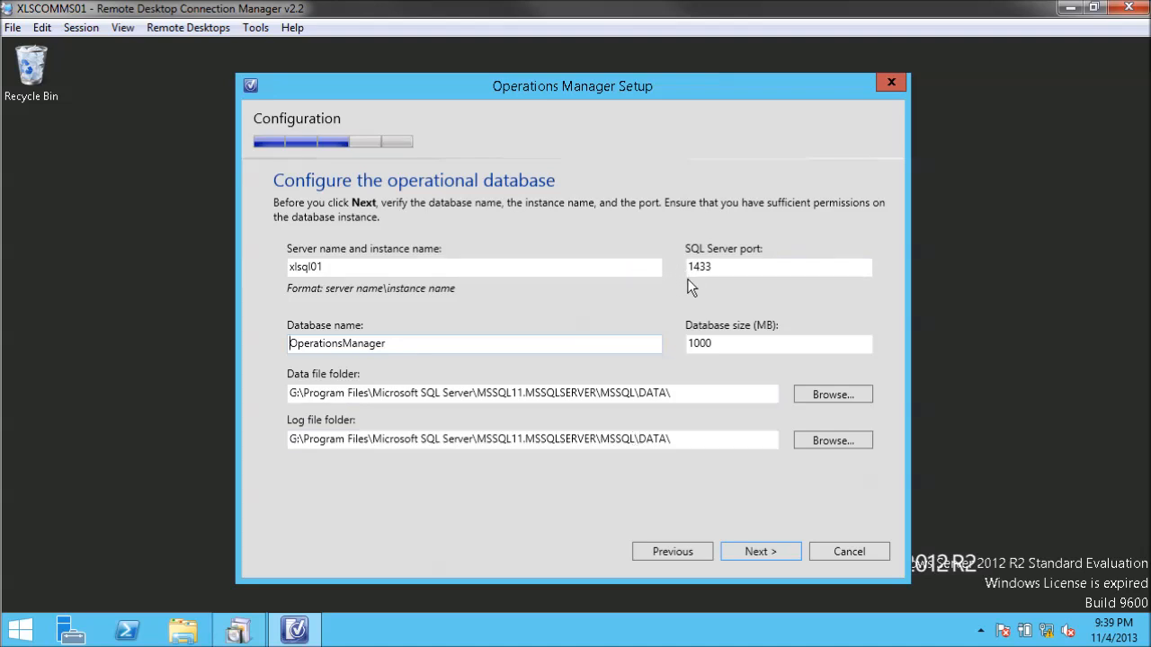
pyautogui.moveTo(681, 294)
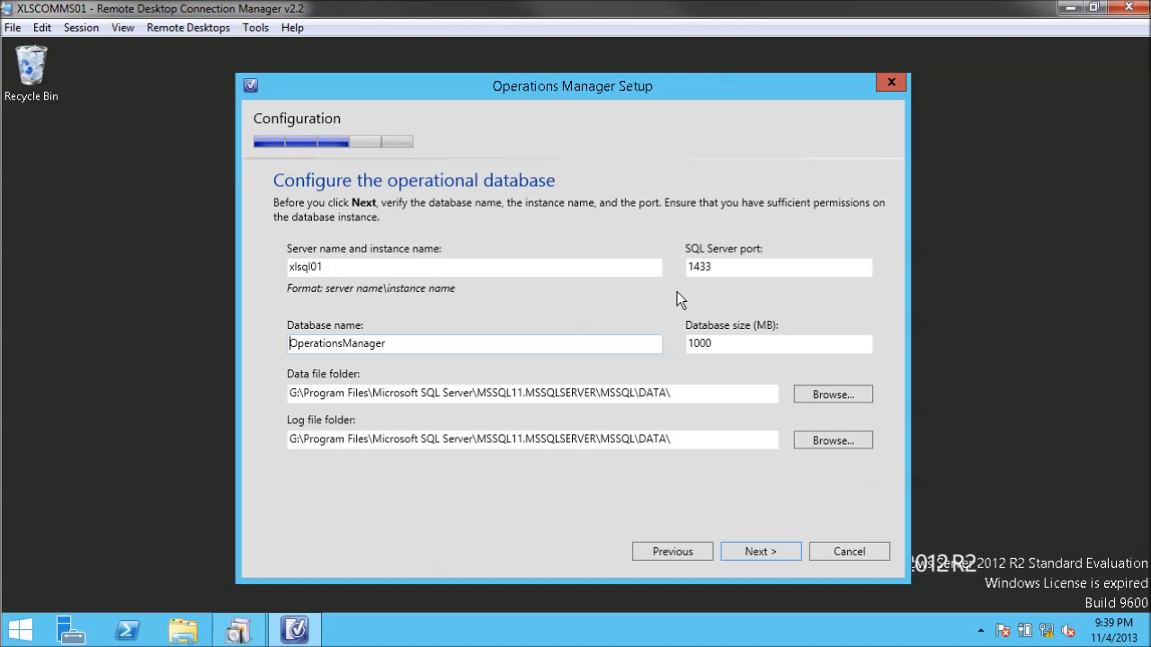
pyautogui.moveTo(452, 492)
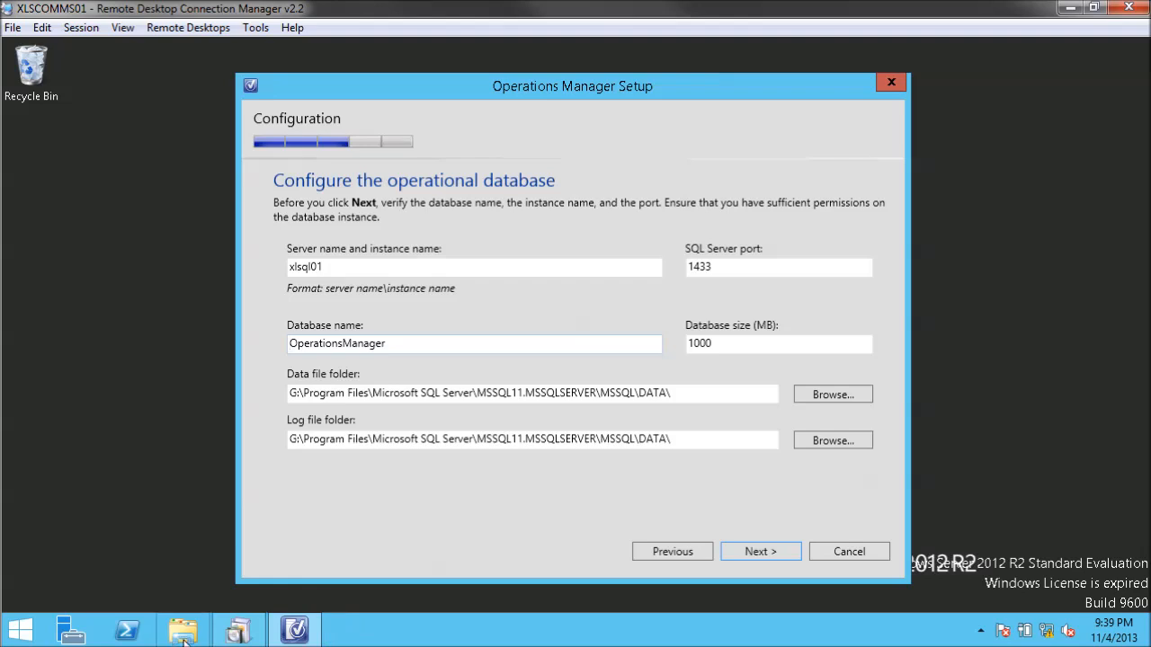
pyautogui.moveTo(692, 286)
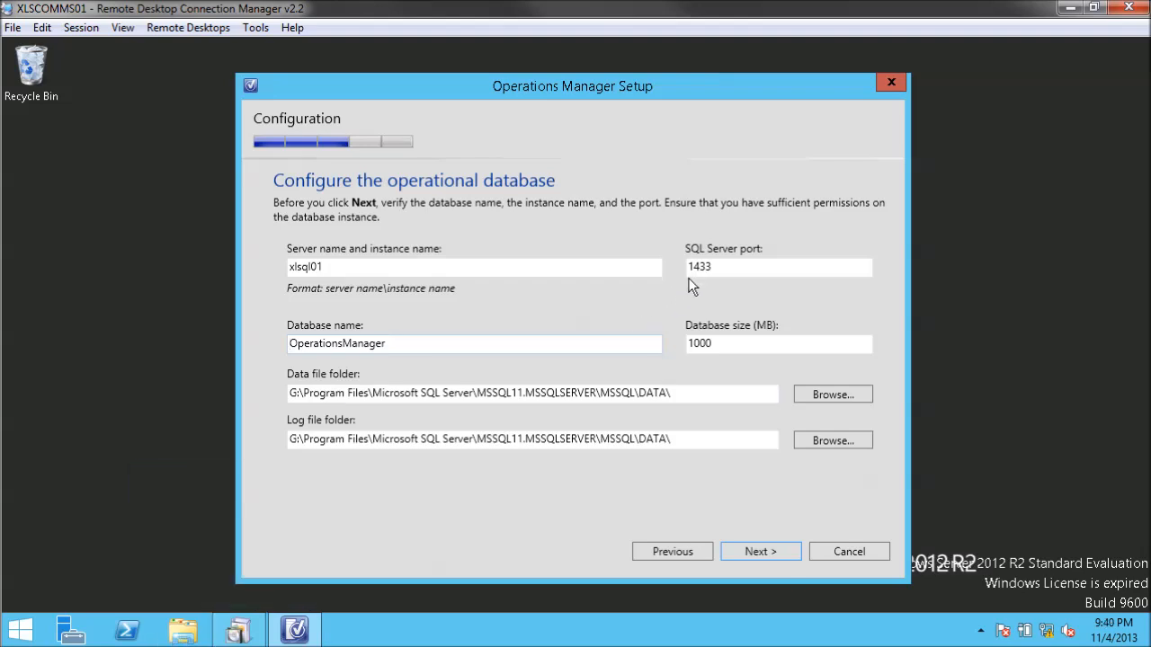
pyautogui.moveTo(689, 266)
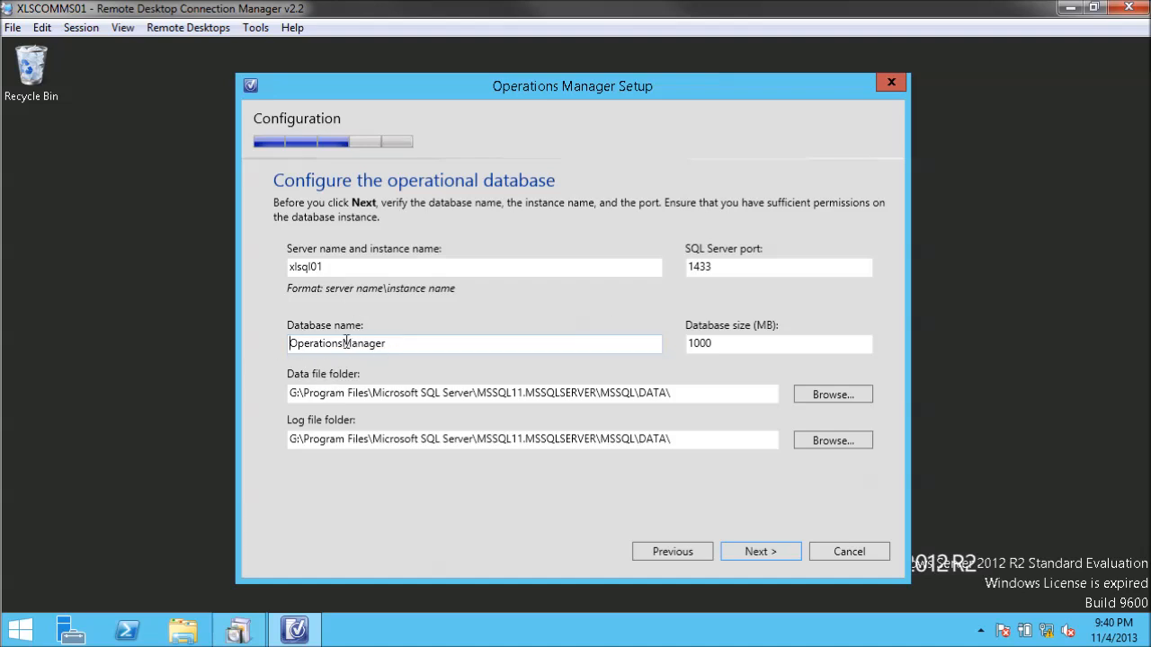
pyautogui.click(777, 343)
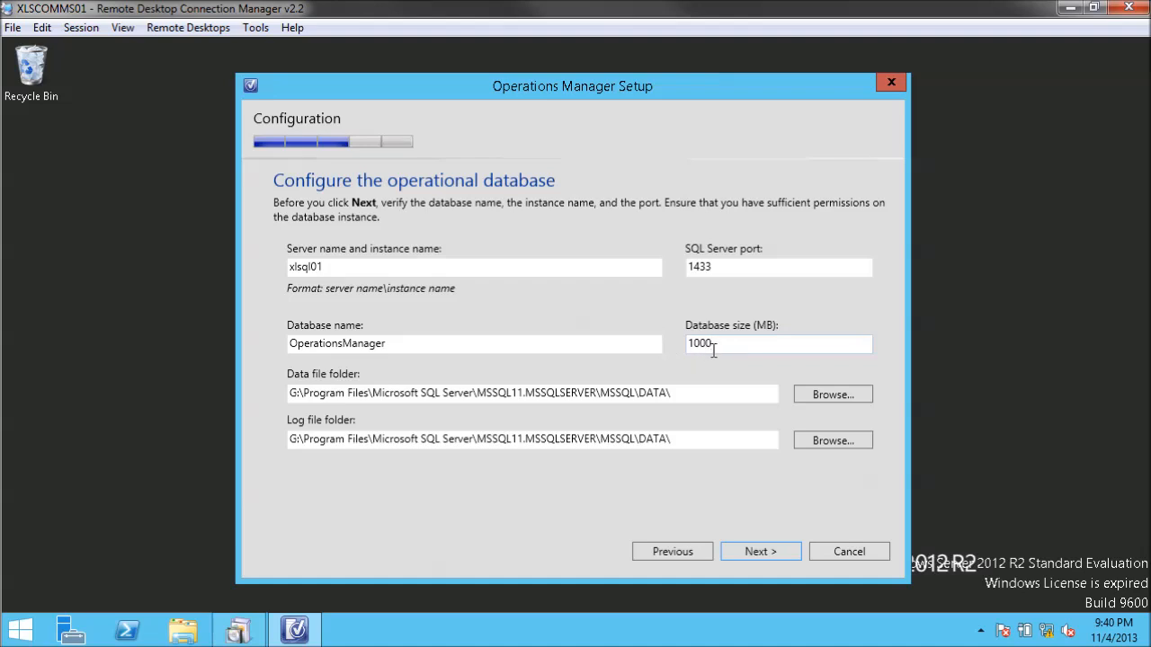
pyautogui.moveTo(776, 347)
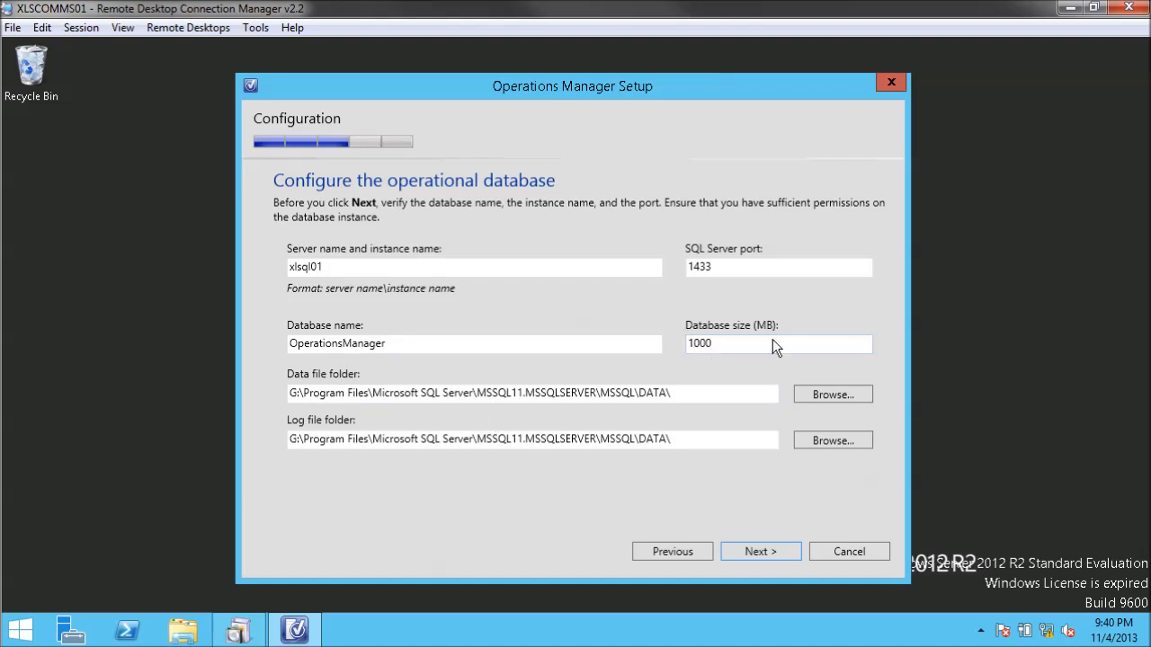
pyautogui.moveTo(739, 371)
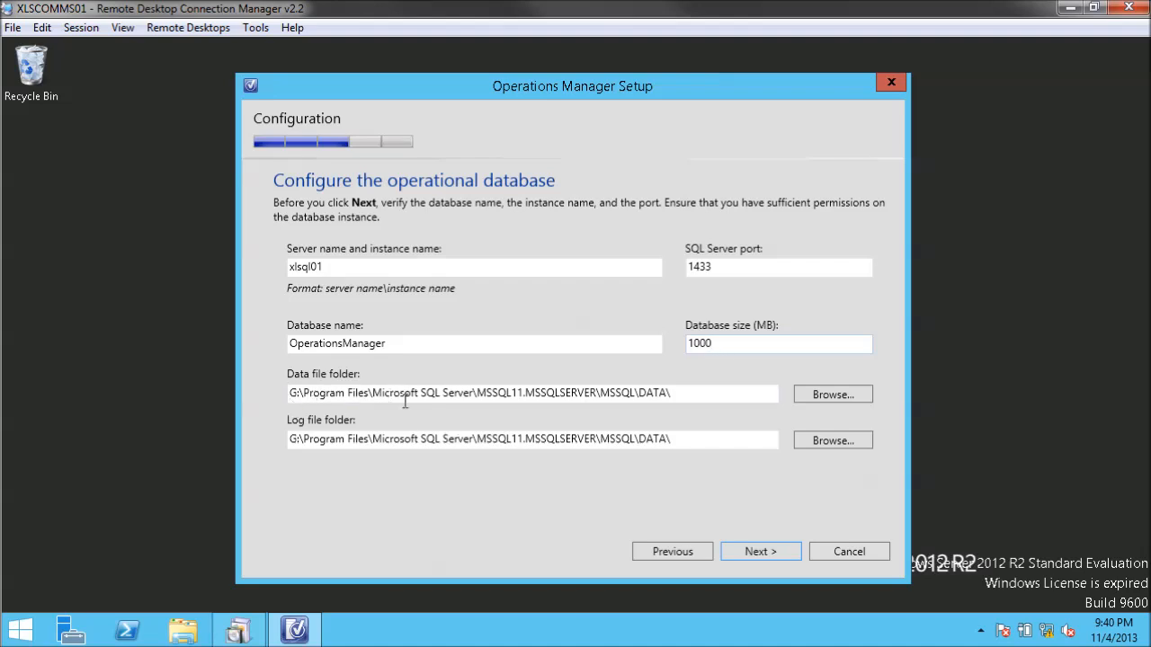
# - Enter xlsql01 as the server for a new OperationsManagerDW data warehouse database
pyautogui.click(777, 344)
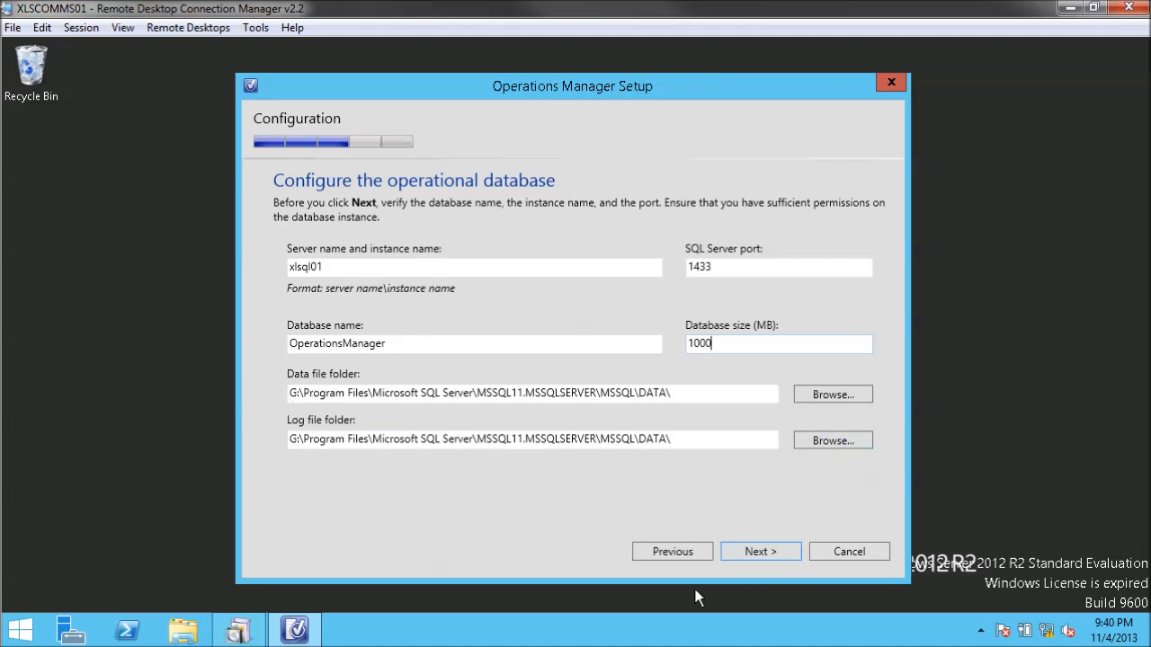
pyautogui.click(760, 551)
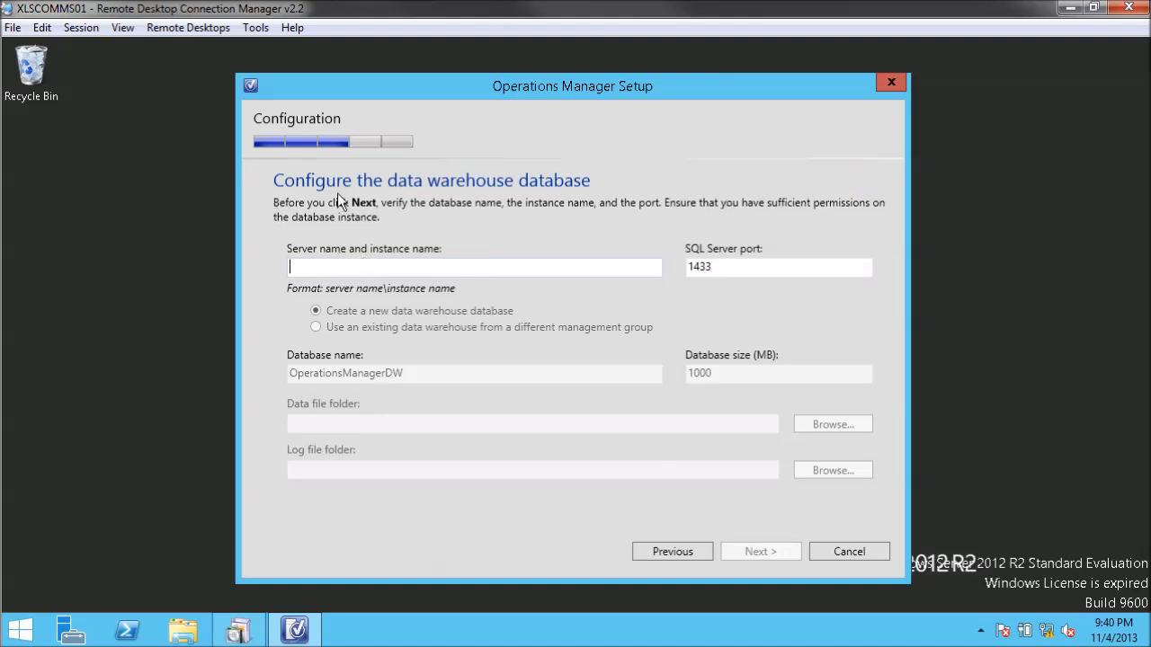
pyautogui.moveTo(1012, 217)
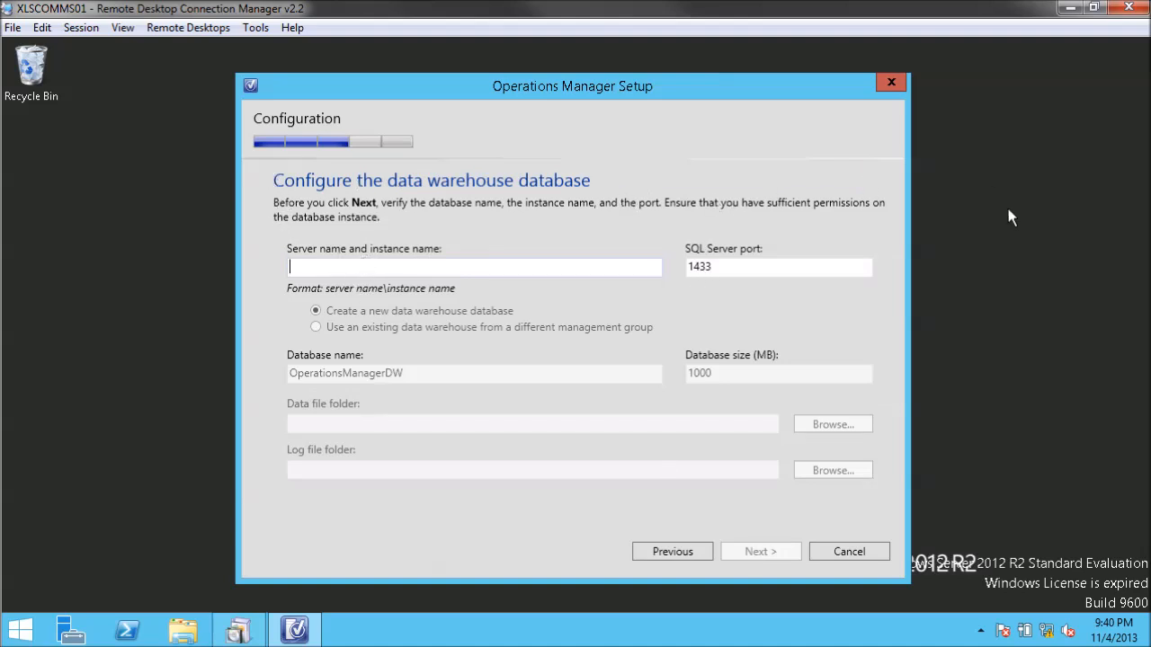
pyautogui.moveTo(706, 384)
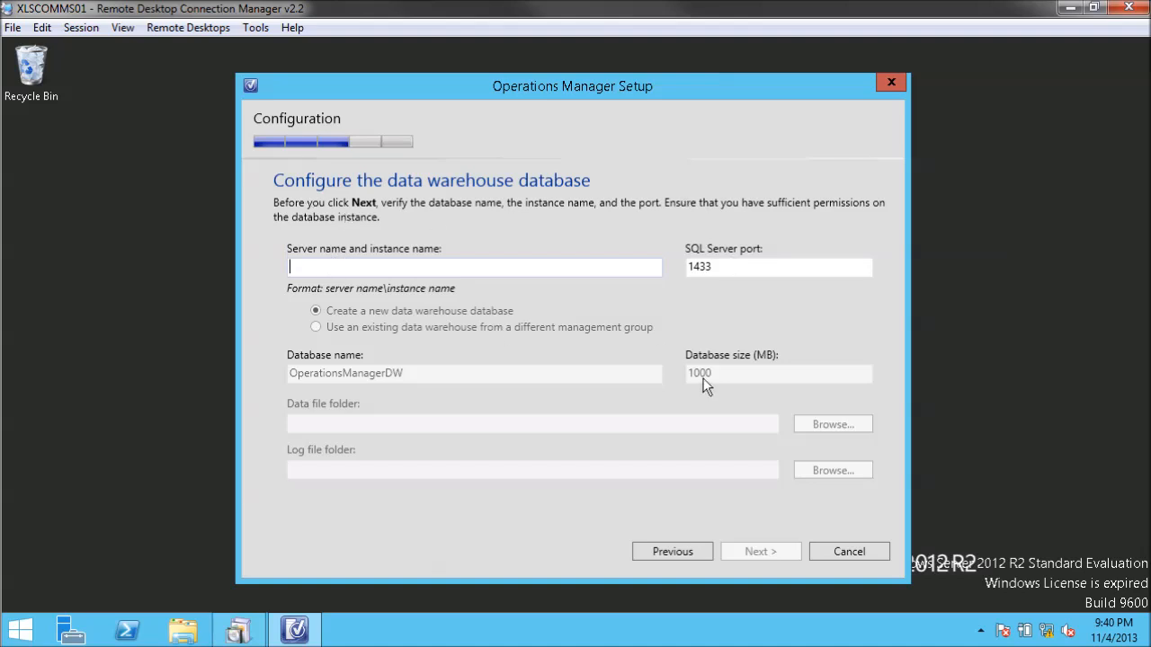
pyautogui.moveTo(702, 378)
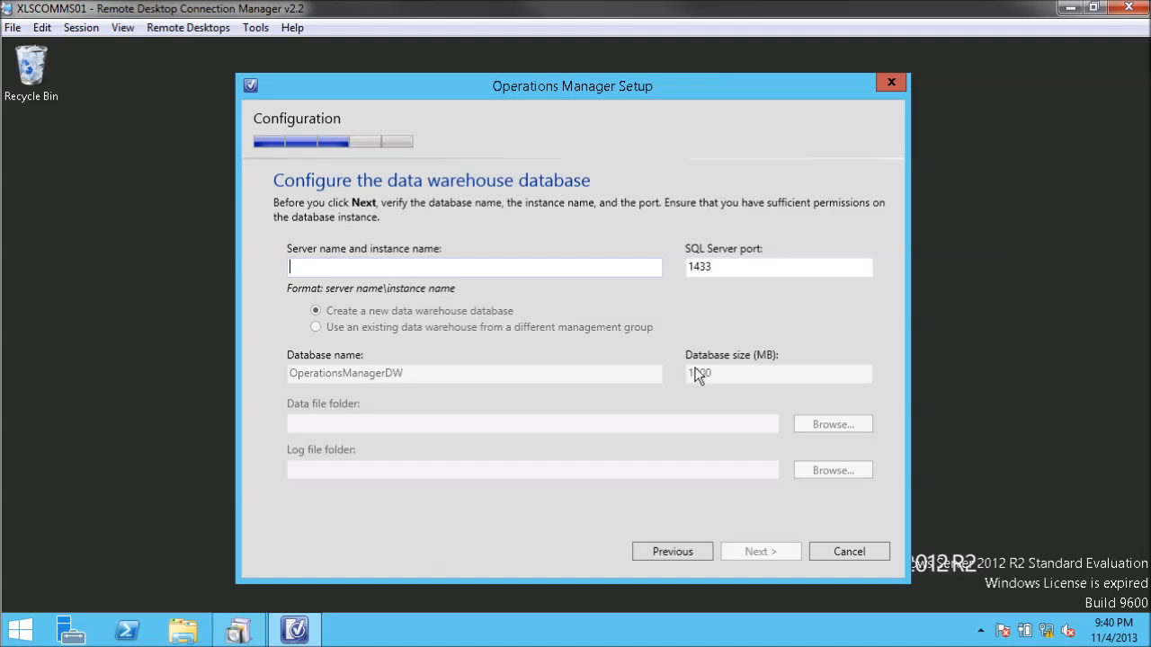
pyautogui.moveTo(656, 346)
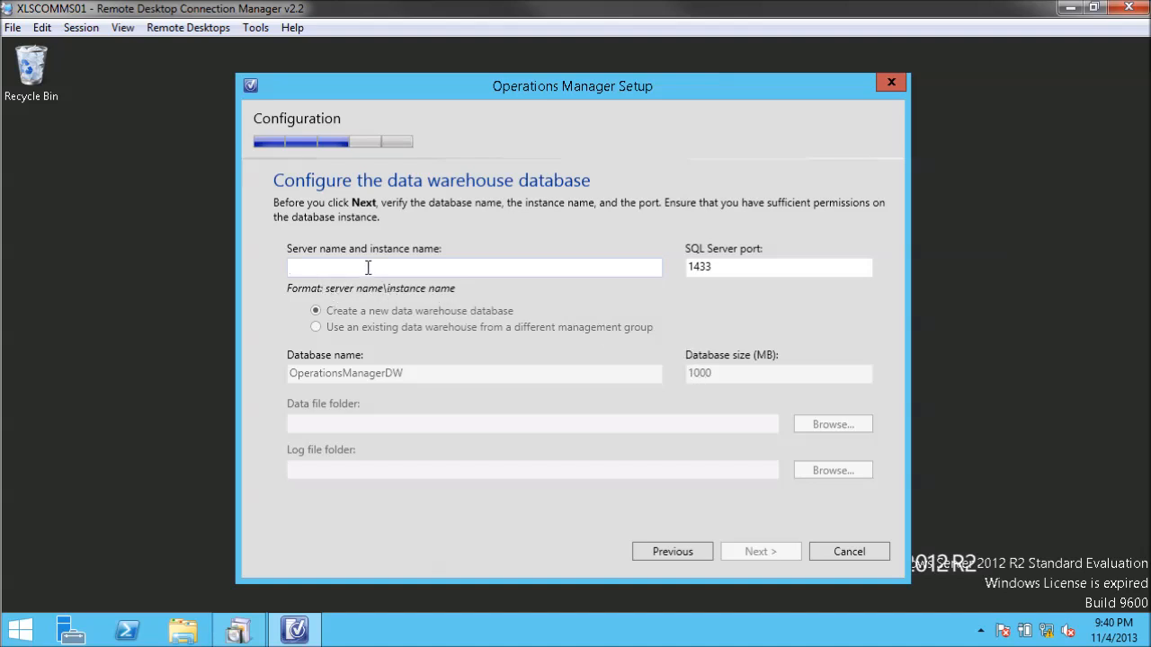
pyautogui.write('xlsql')
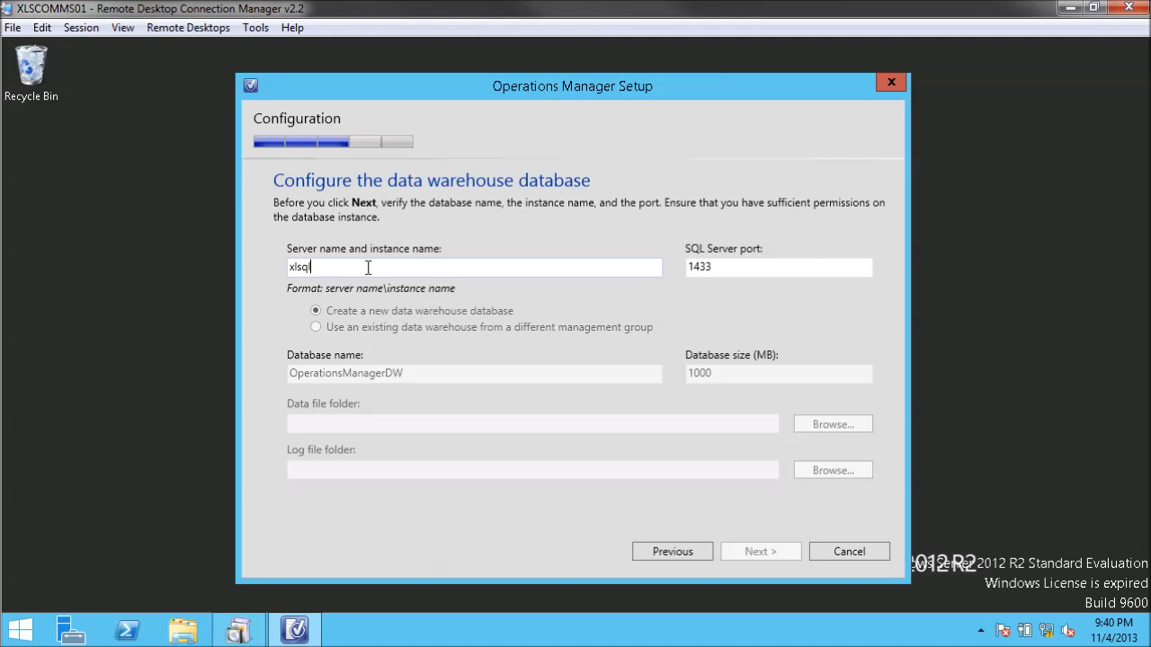
pyautogui.write('01')
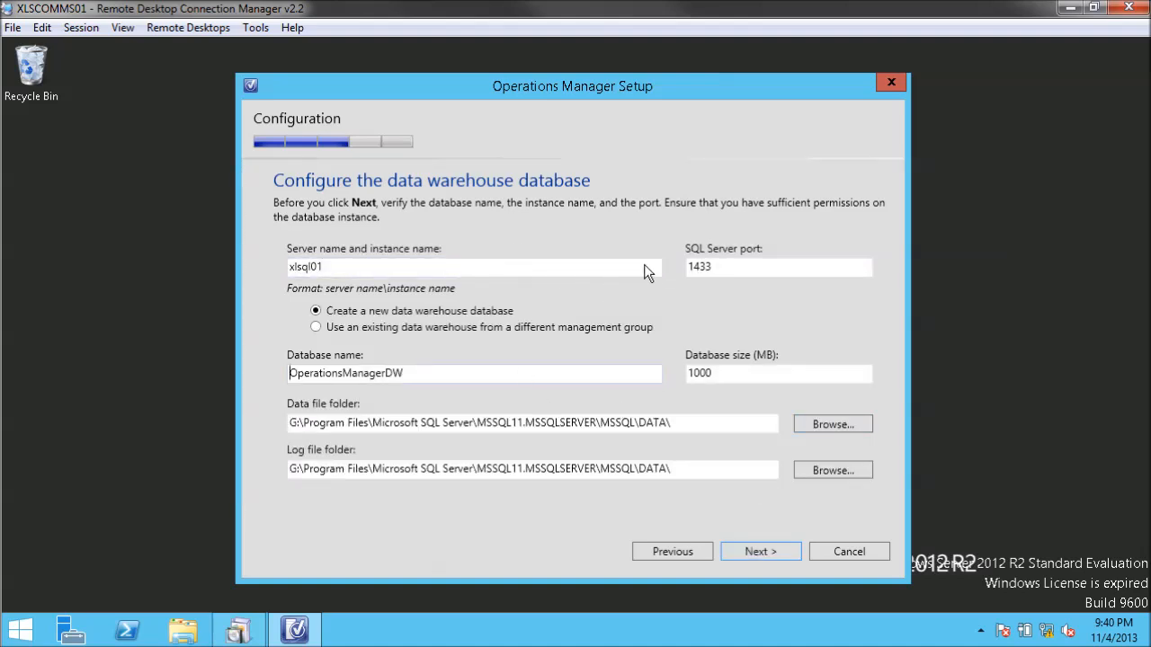
pyautogui.moveTo(685, 249)
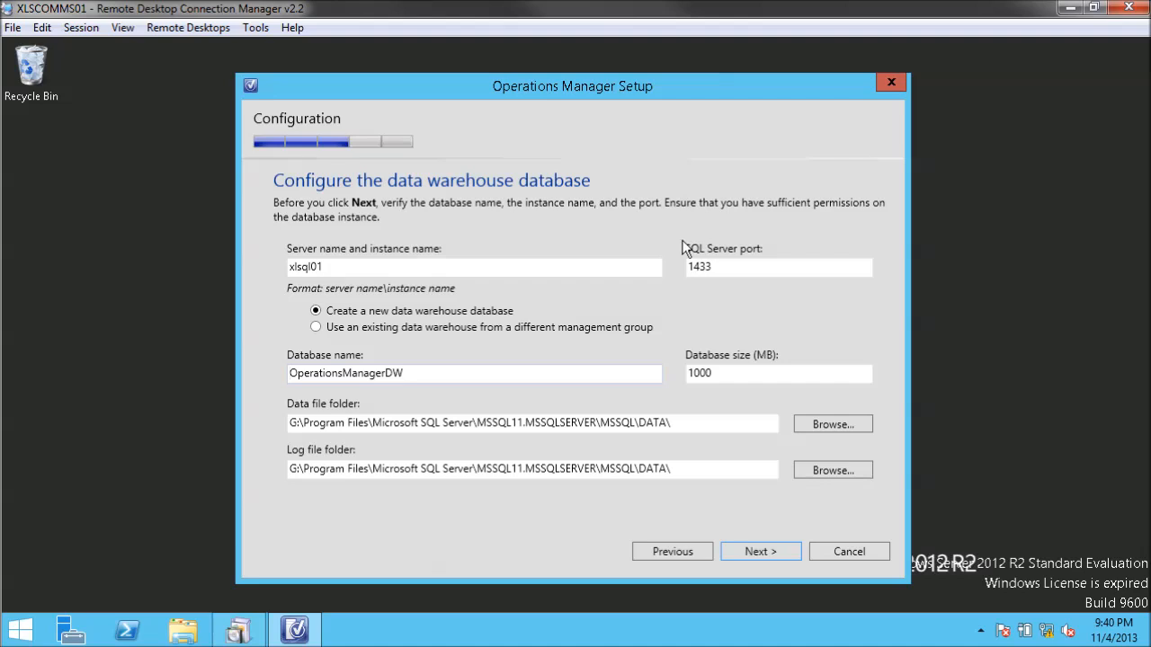
pyautogui.moveTo(629, 277)
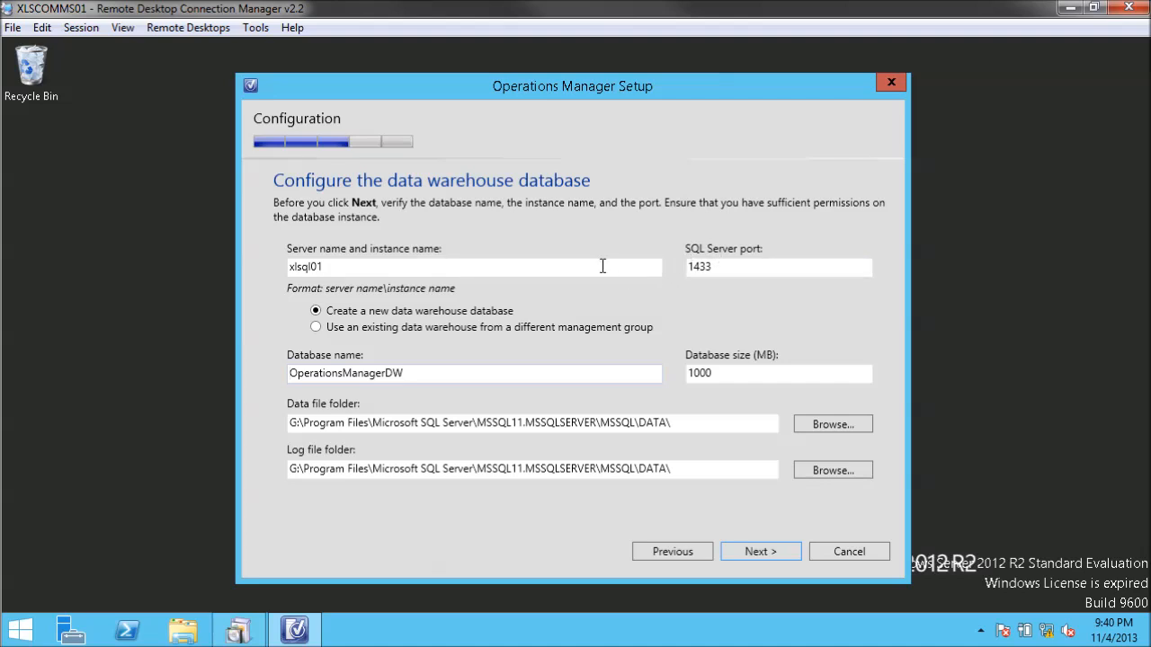
pyautogui.moveTo(740, 272)
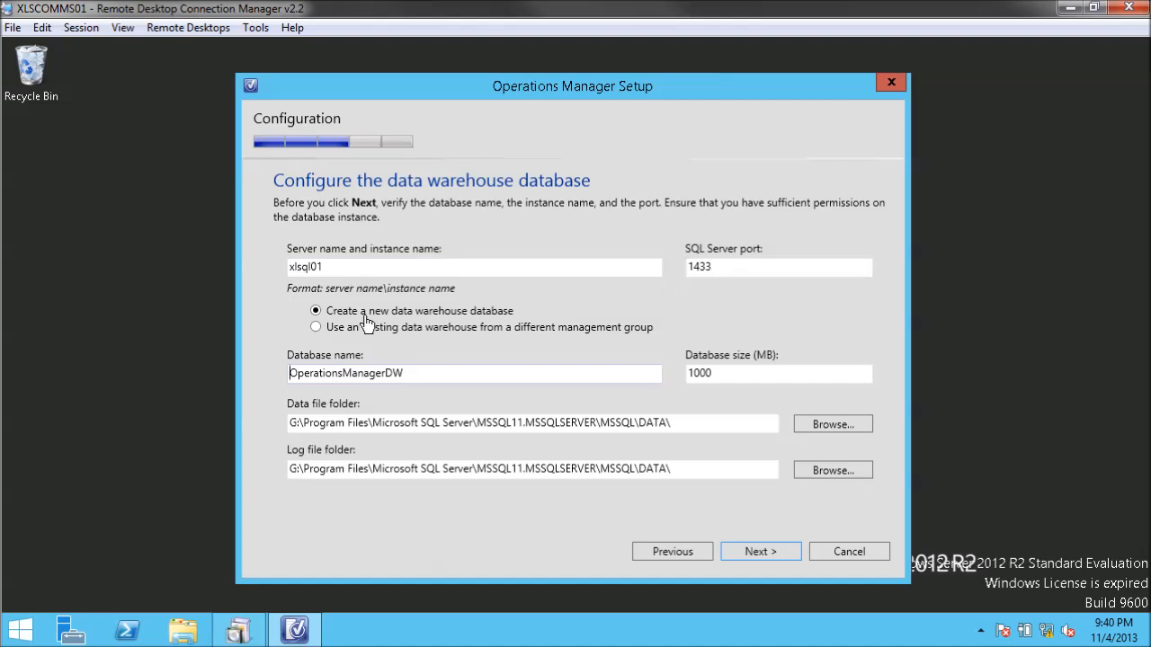
pyautogui.moveTo(477, 411)
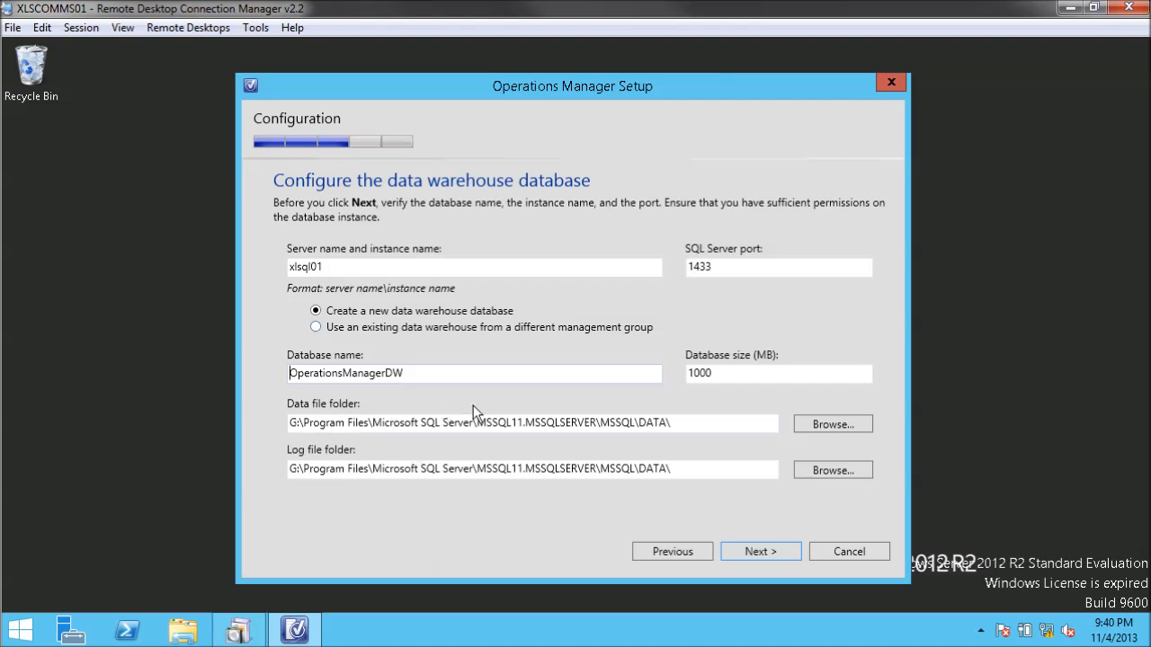
pyautogui.moveTo(440, 513)
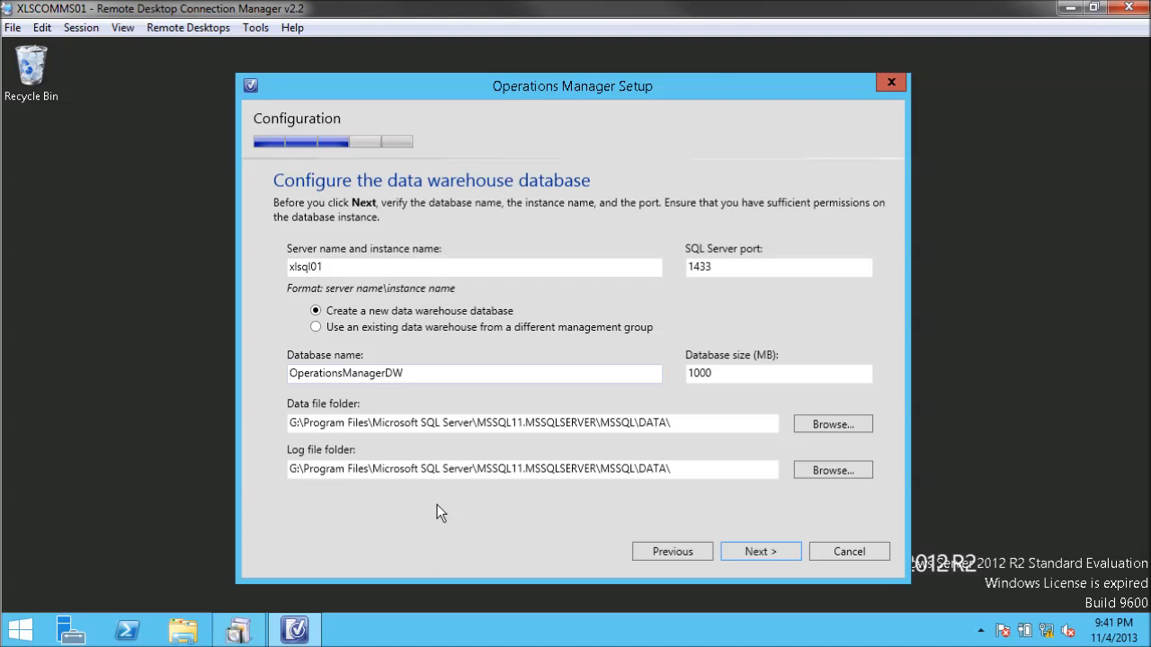
pyautogui.moveTo(328, 351)
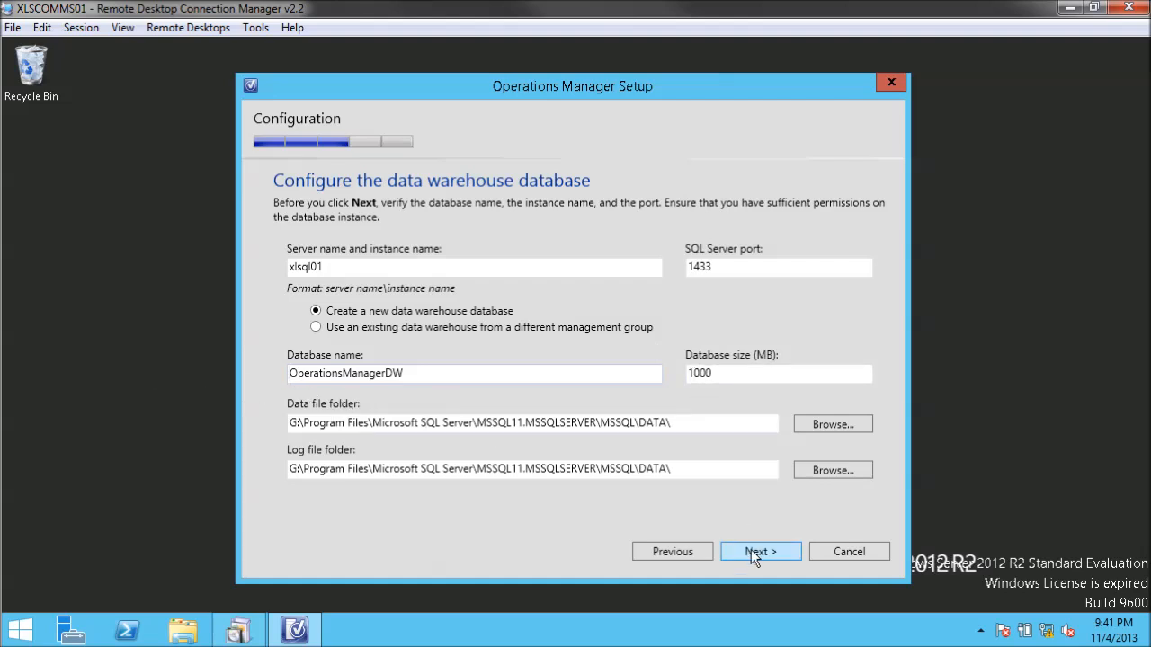
# - Set the management server action account to domain account xlab\svc_scommsa with its password
pyautogui.click(760, 551)
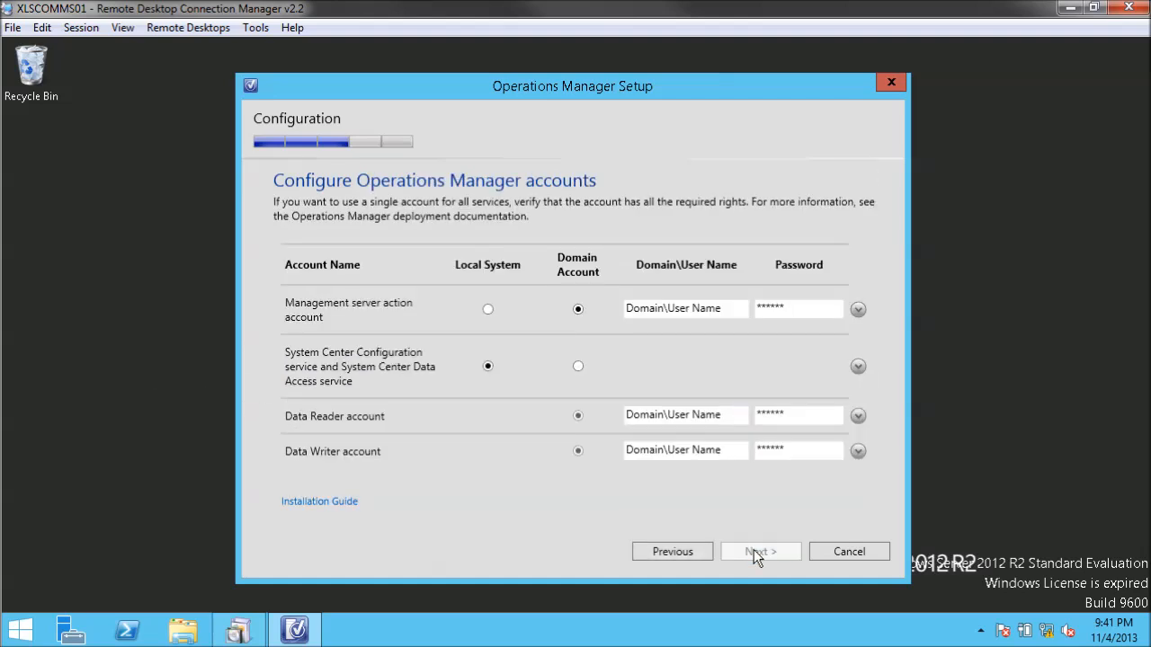
pyautogui.moveTo(733, 335)
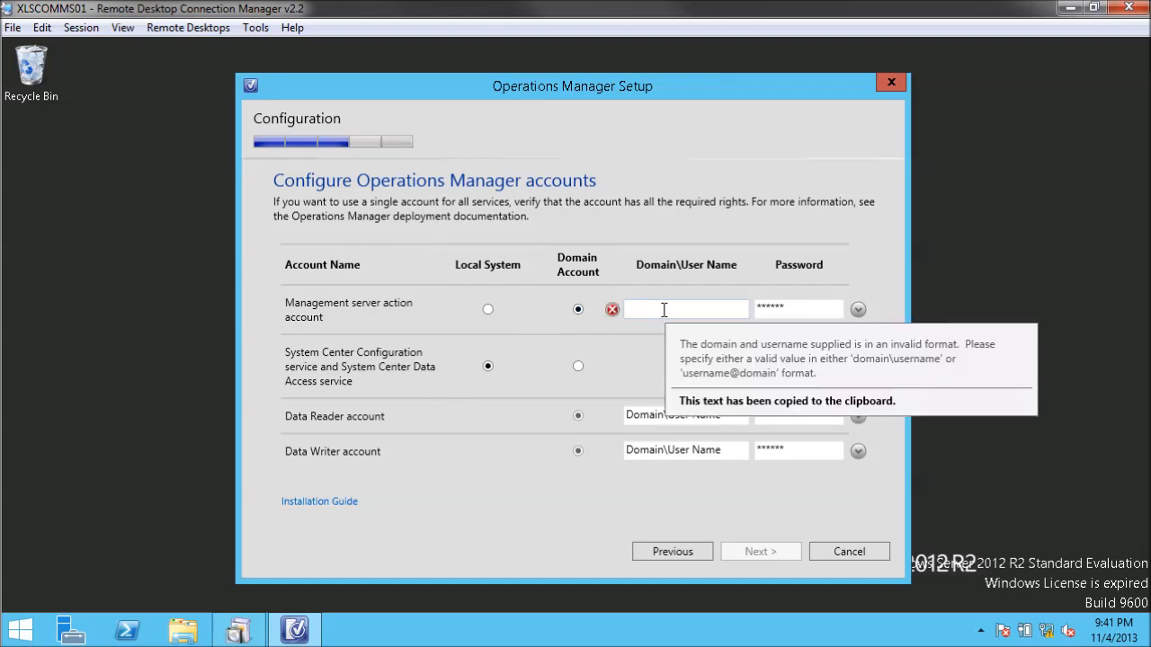
pyautogui.write('xlab\\')
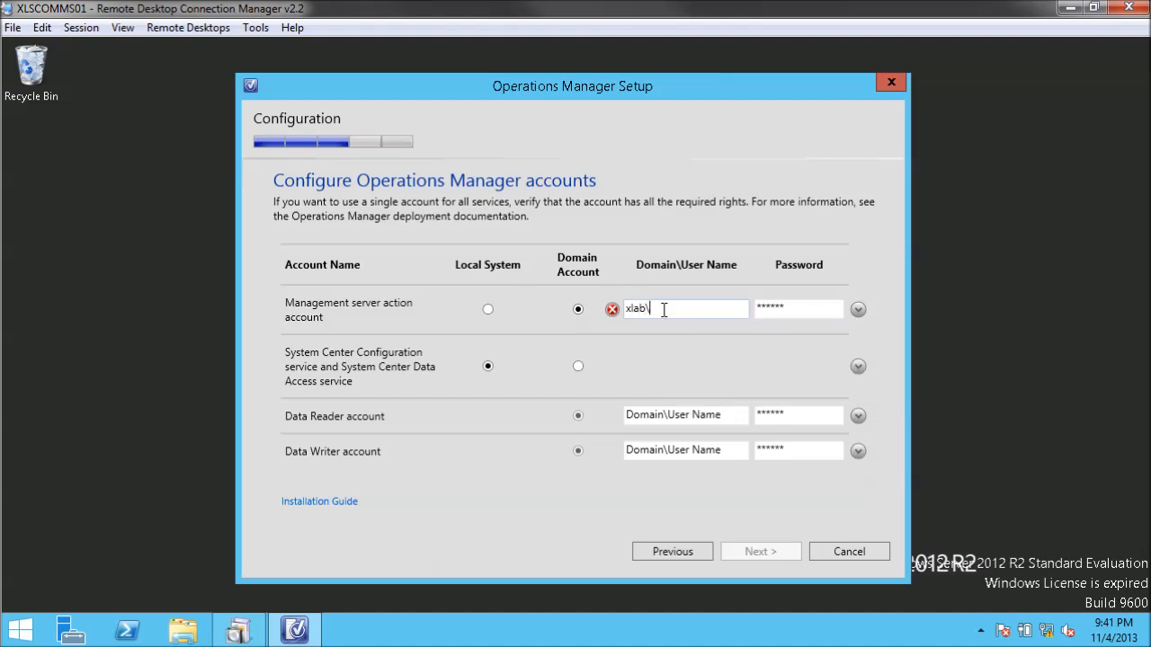
pyautogui.write('svc')
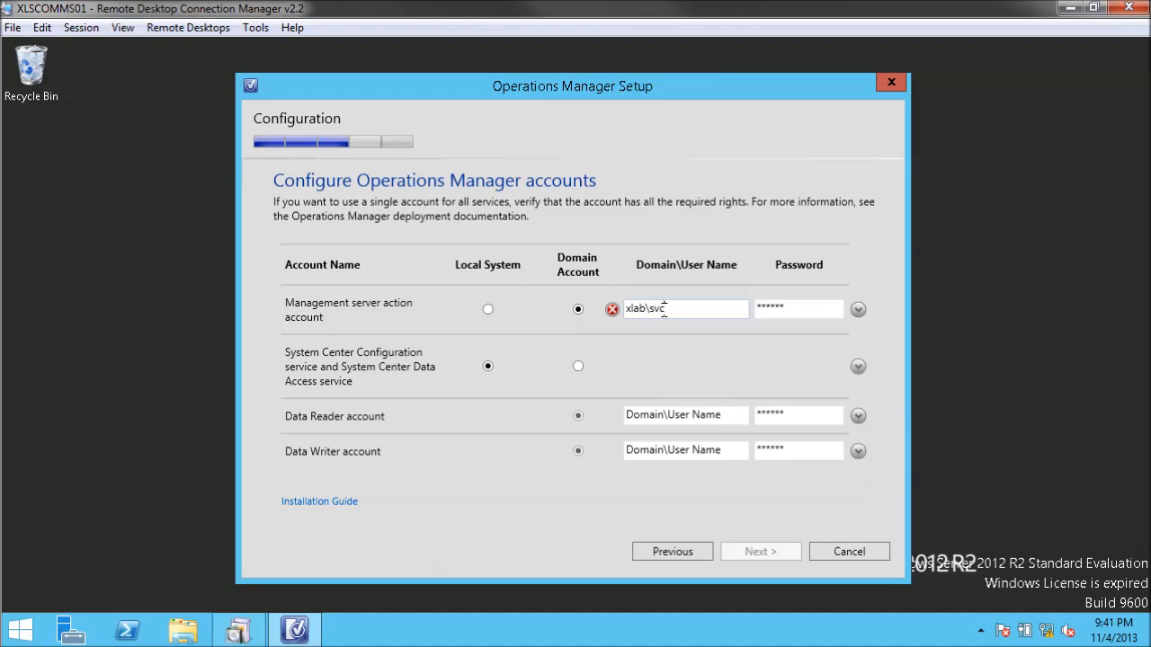
pyautogui.write('_scommsa')
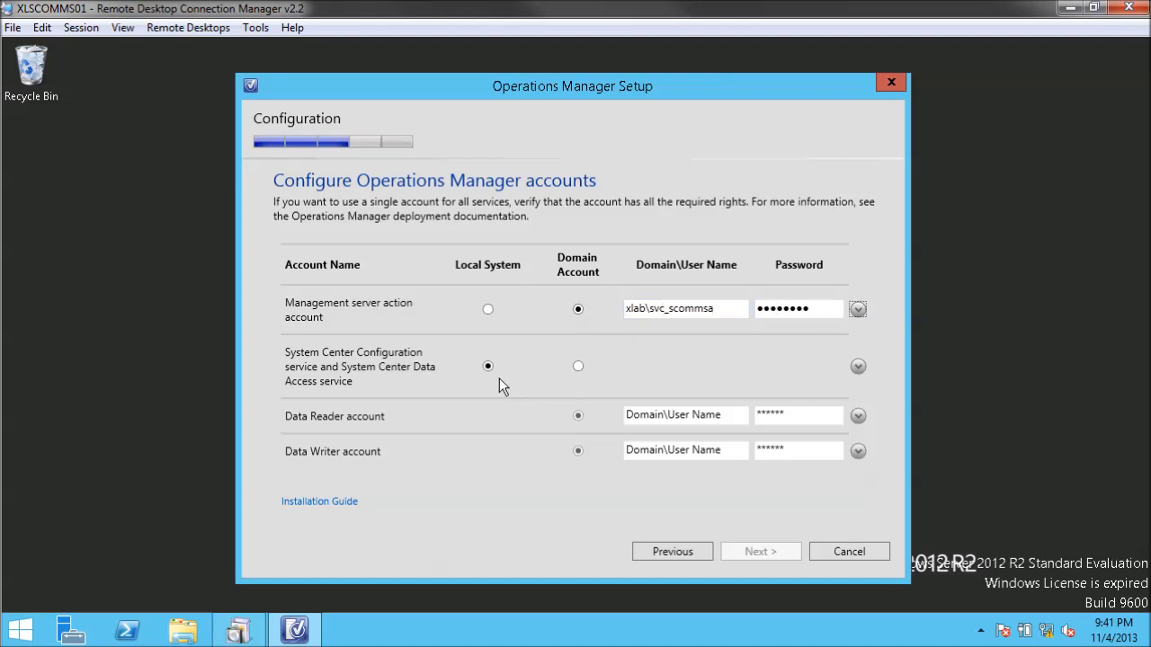
pyautogui.moveTo(567, 412)
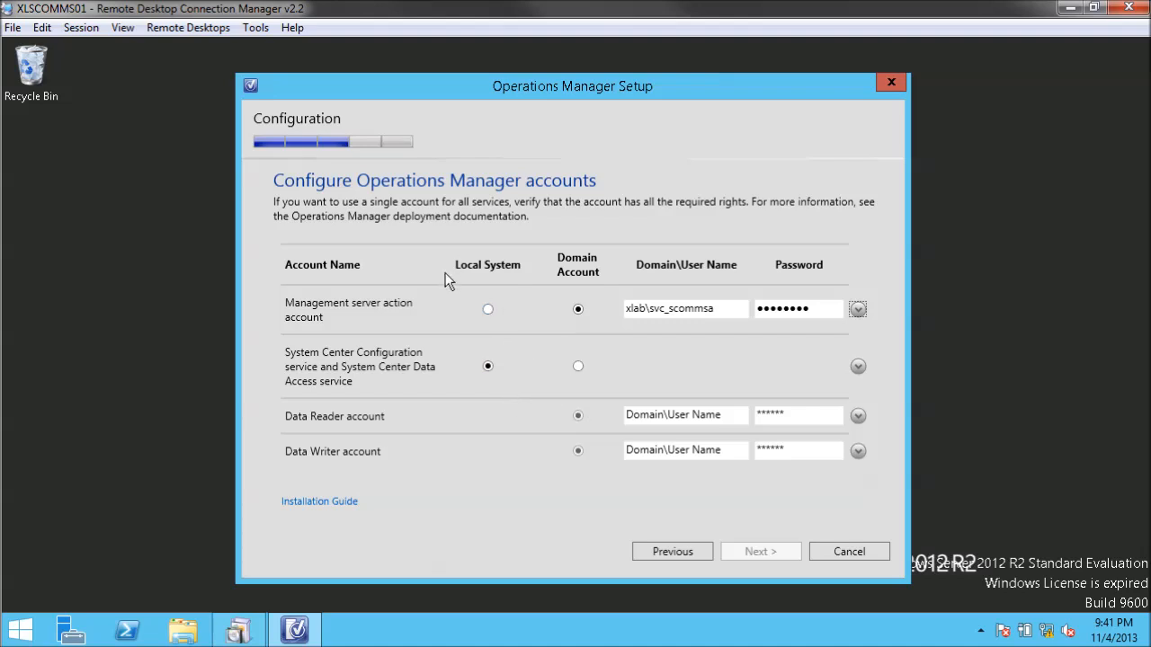
pyautogui.moveTo(538, 343)
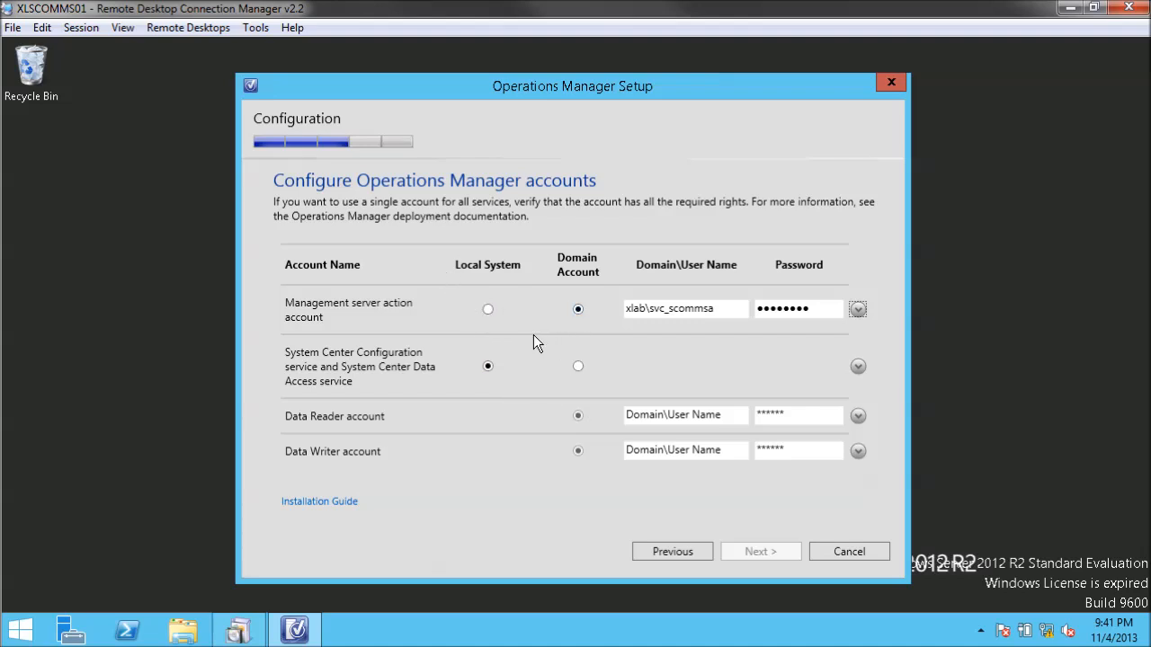
pyautogui.moveTo(348, 378)
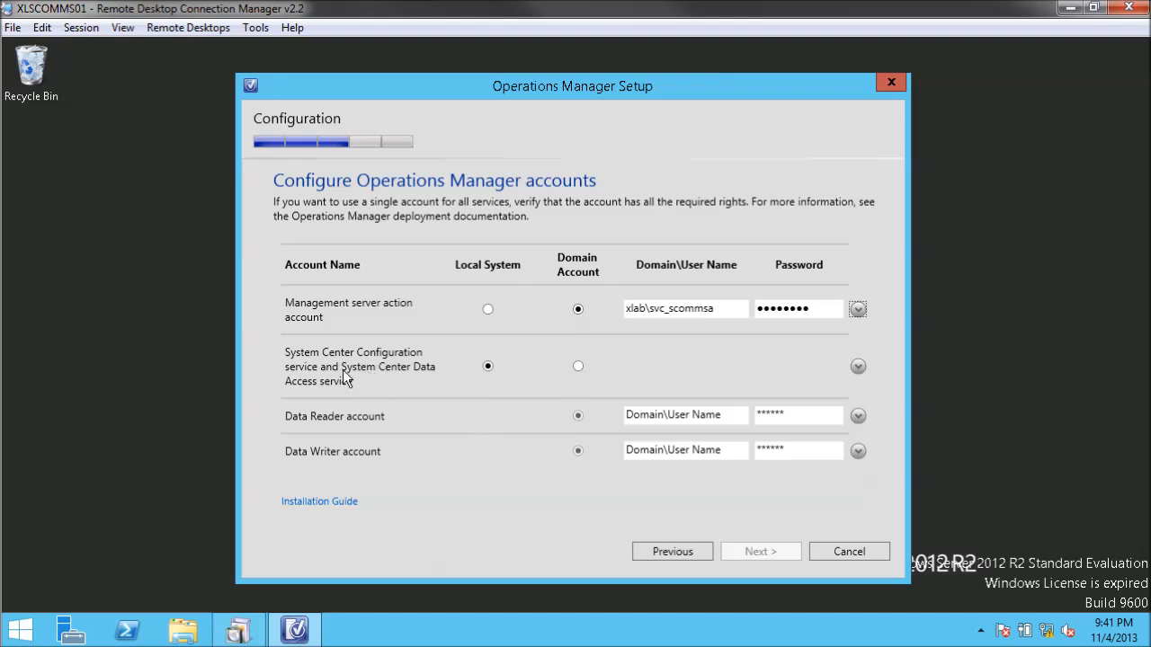
pyautogui.moveTo(584, 370)
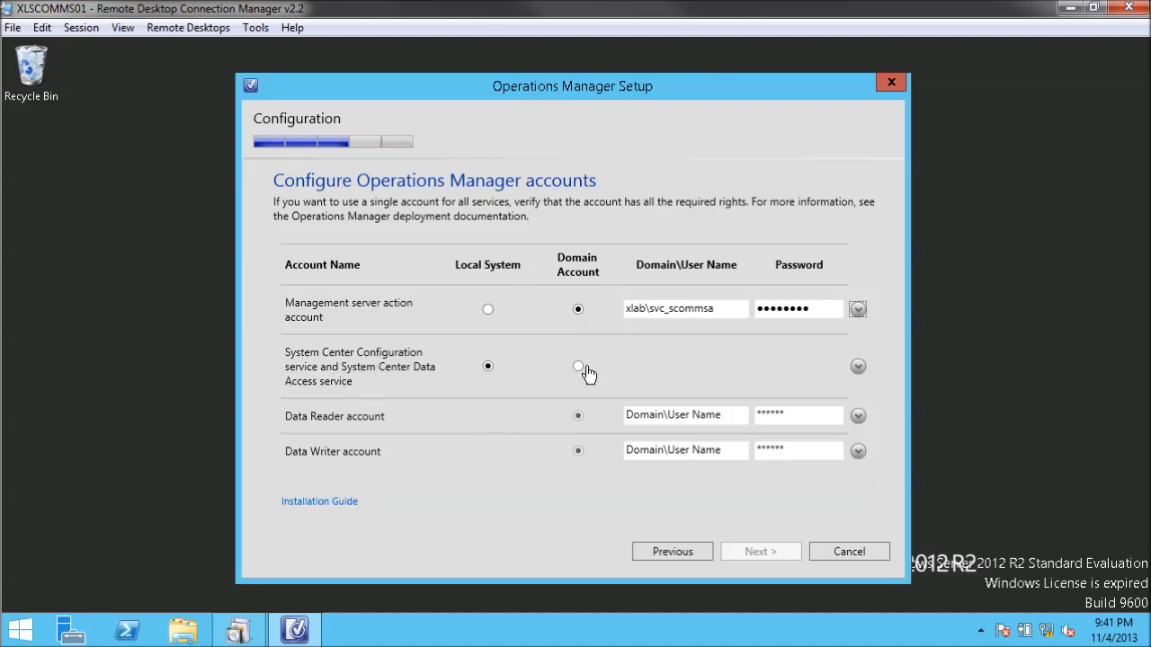
# - Set the Configuration/Data Access service to domain account xlab\svc_scomdas with its password
pyautogui.click(578, 366)
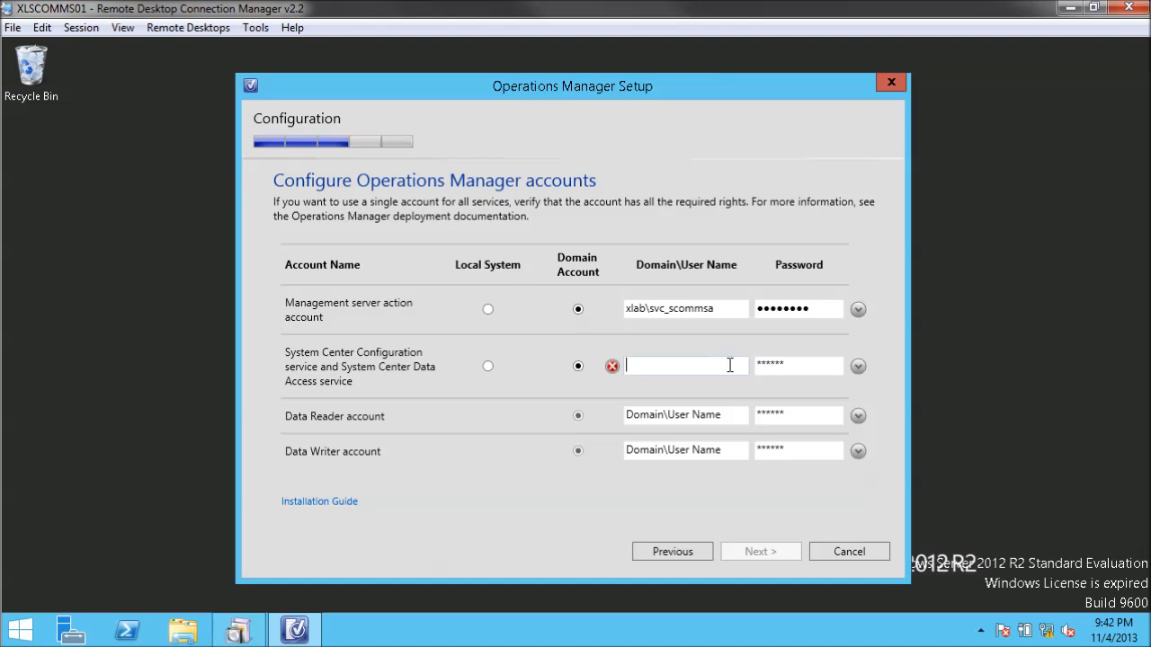
pyautogui.write('xlab\\')
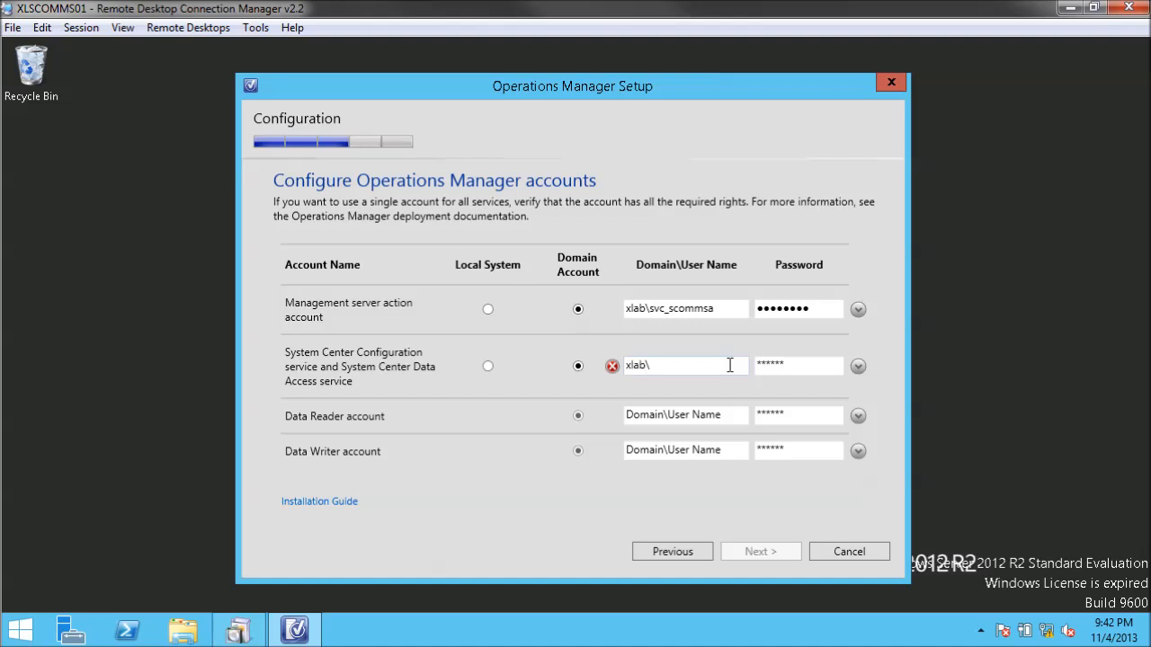
pyautogui.write('svc_')
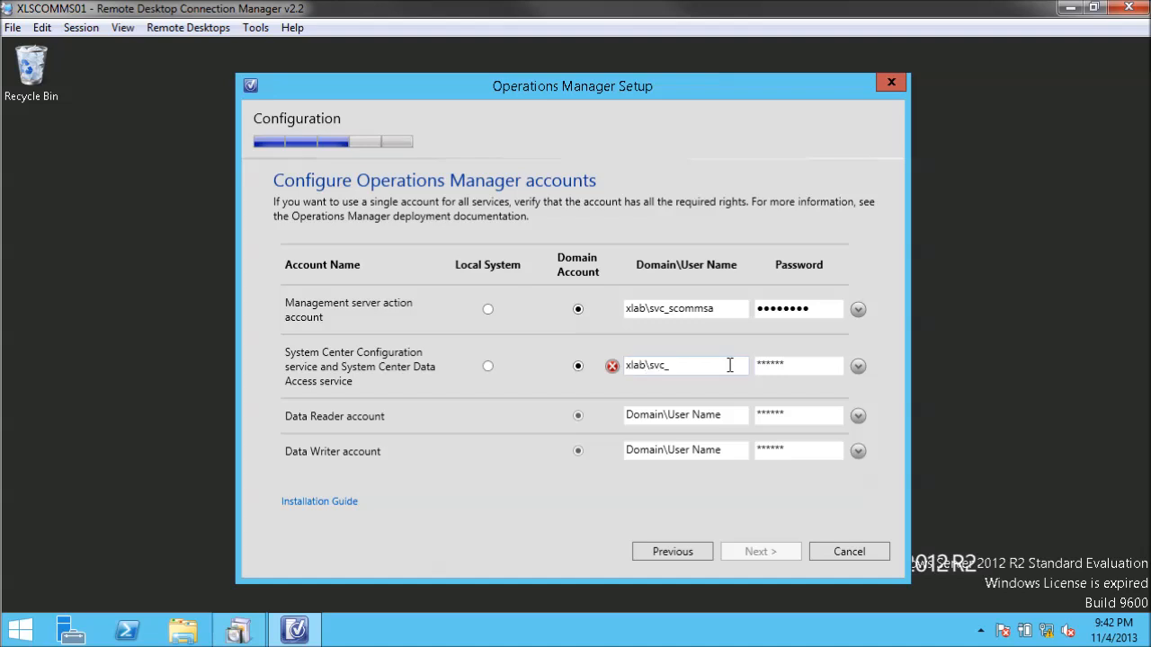
pyautogui.write('scomdas')
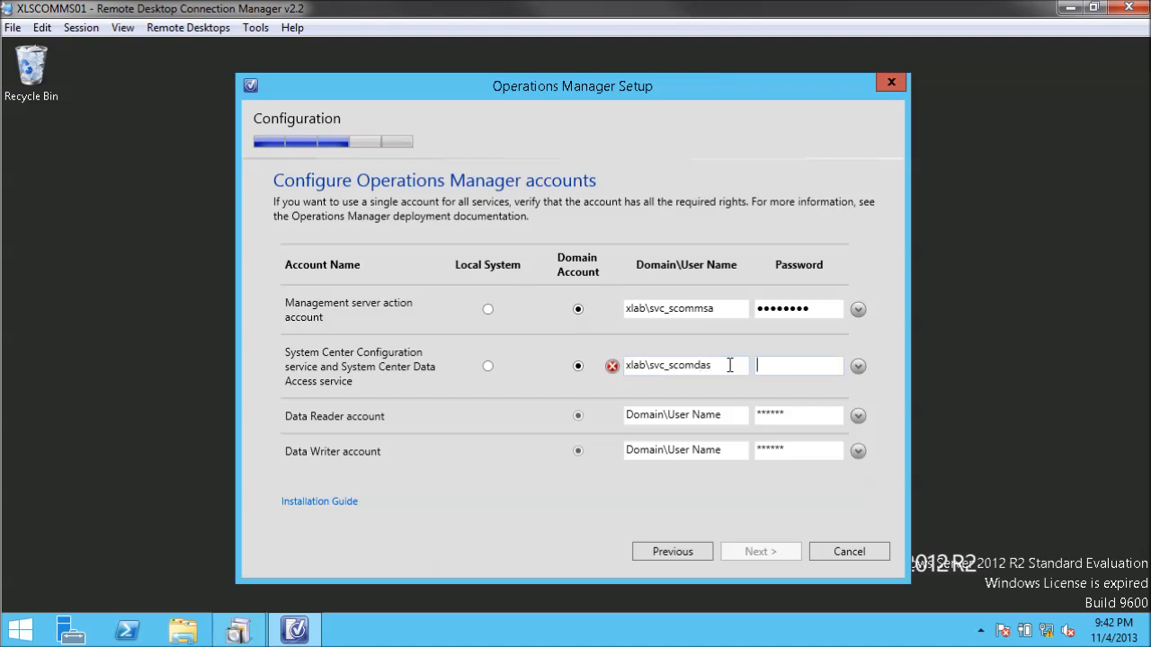
pyautogui.write('••••••••')
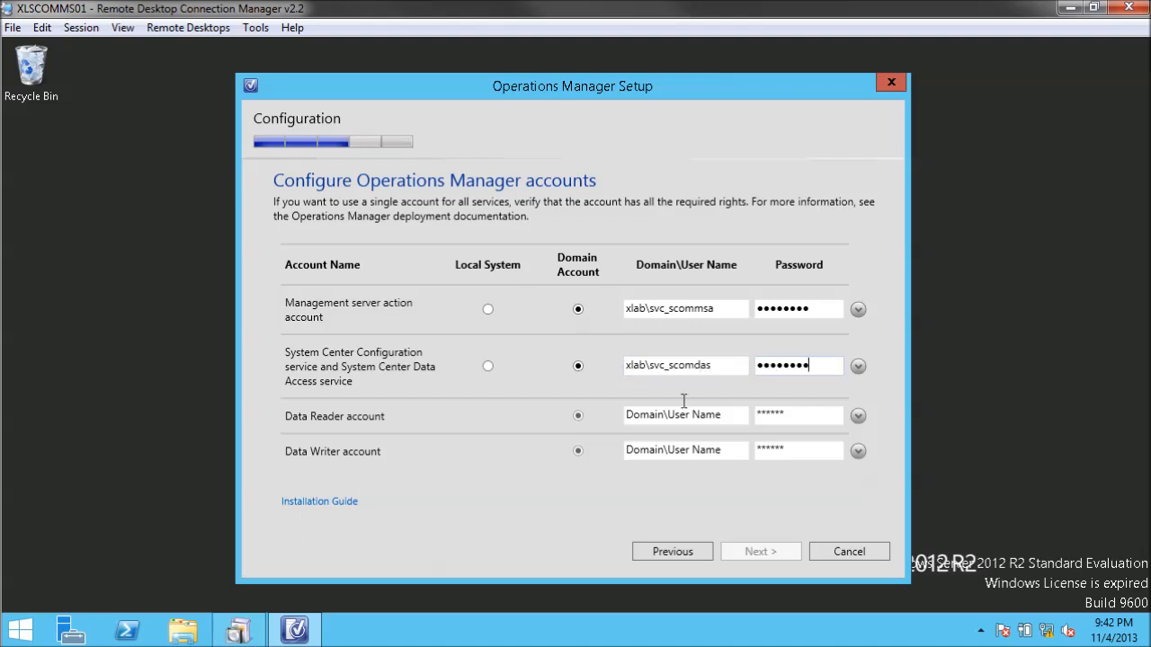
# - Enter the xlab\svc_scomdatrd user name for the Data Reader account
pyautogui.click(685, 414)
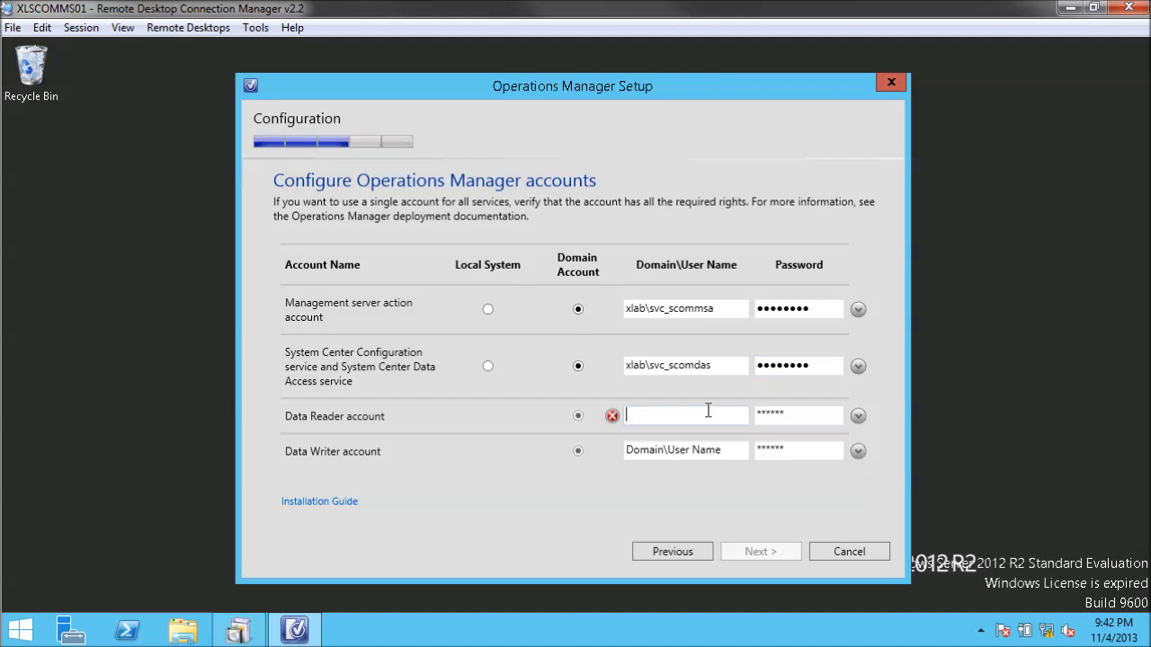
pyautogui.write('x')
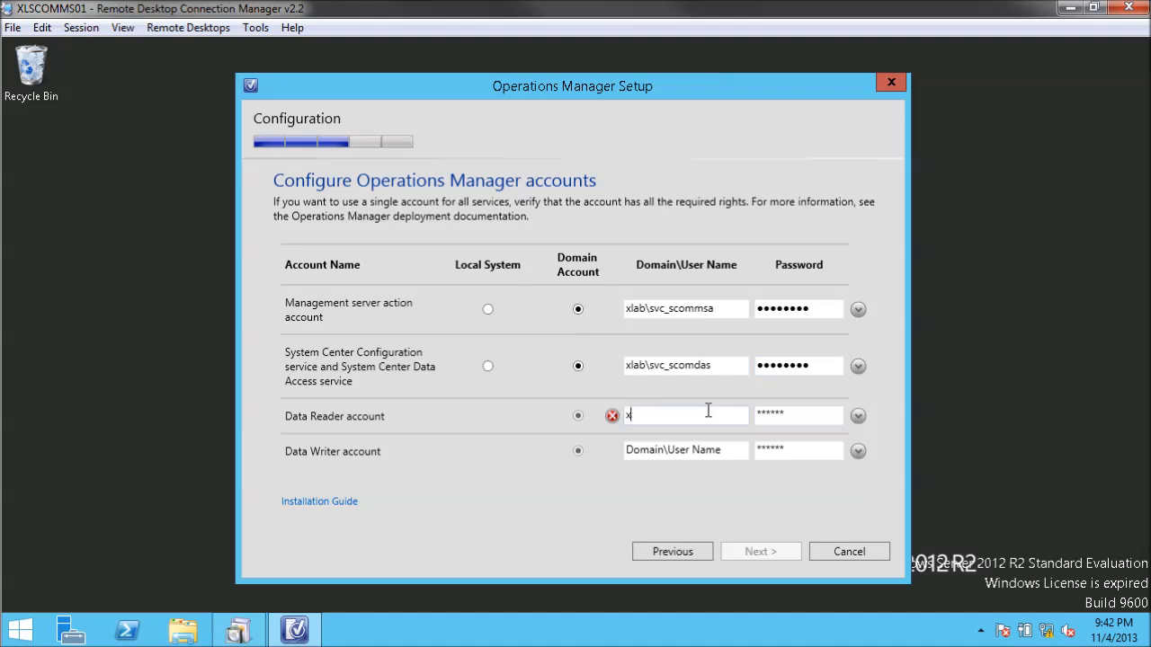
pyautogui.write('lab\\svc_scomdard')
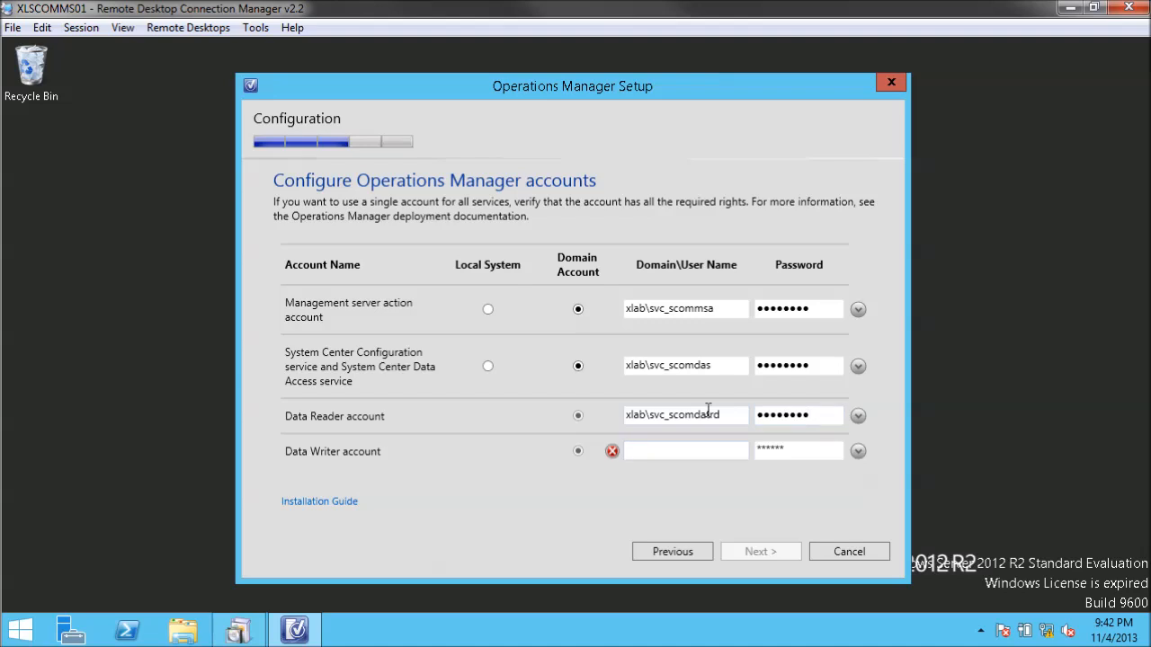
pyautogui.write('xlab\\s')
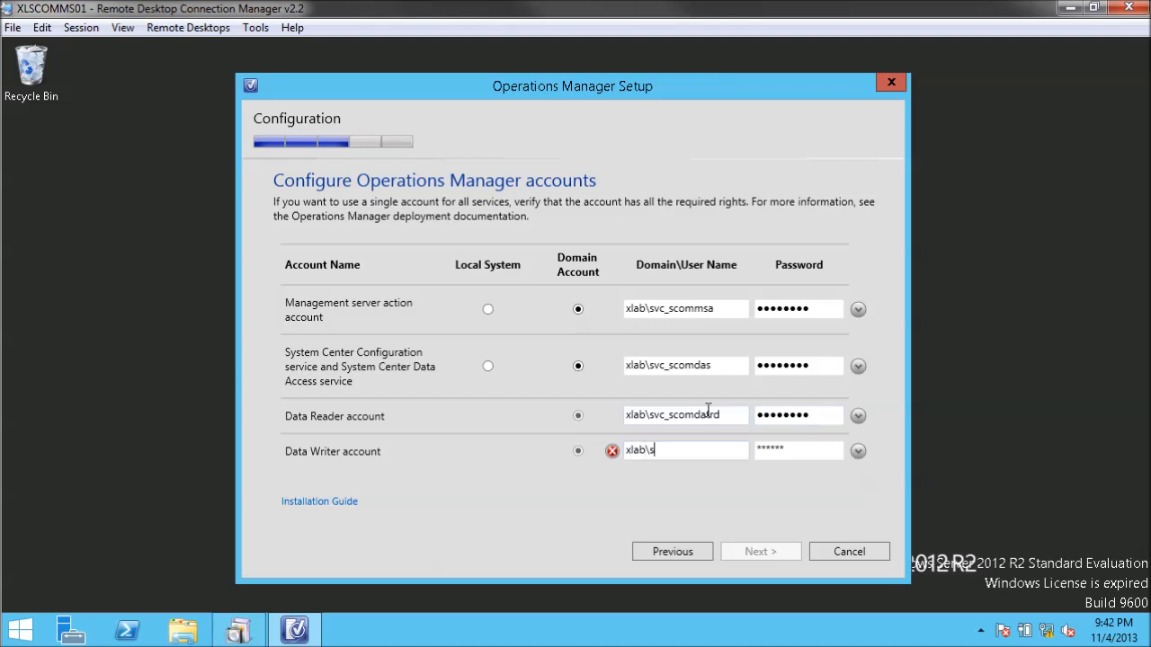
pyautogui.write('vc_scomdatwrt')
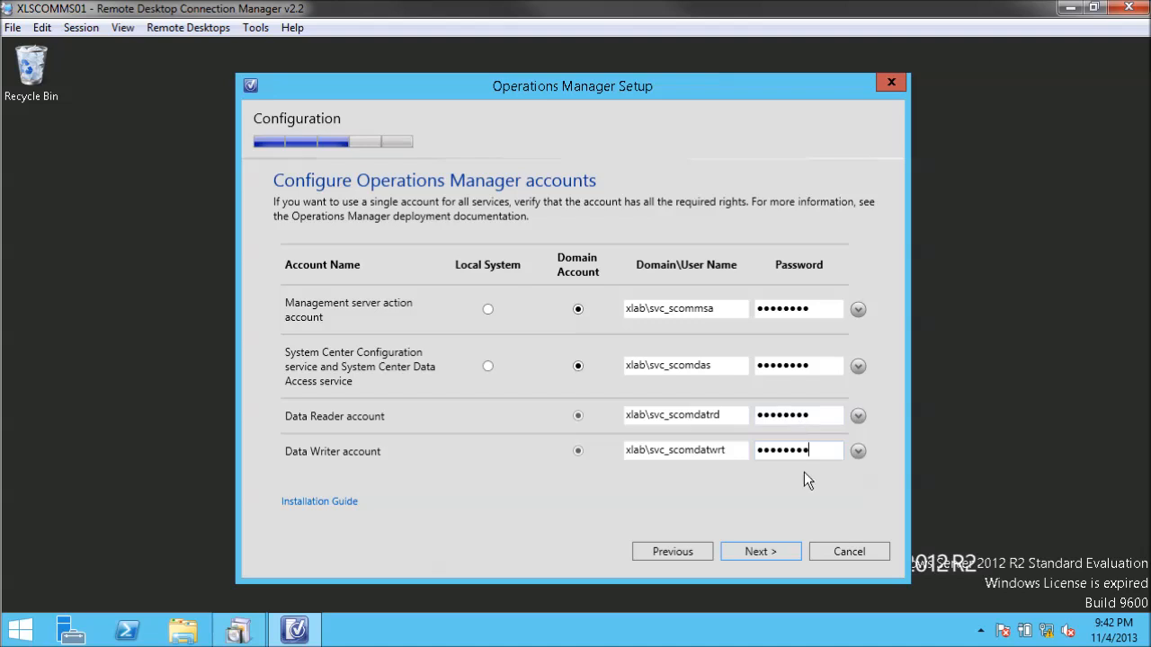
pyautogui.moveTo(711, 399)
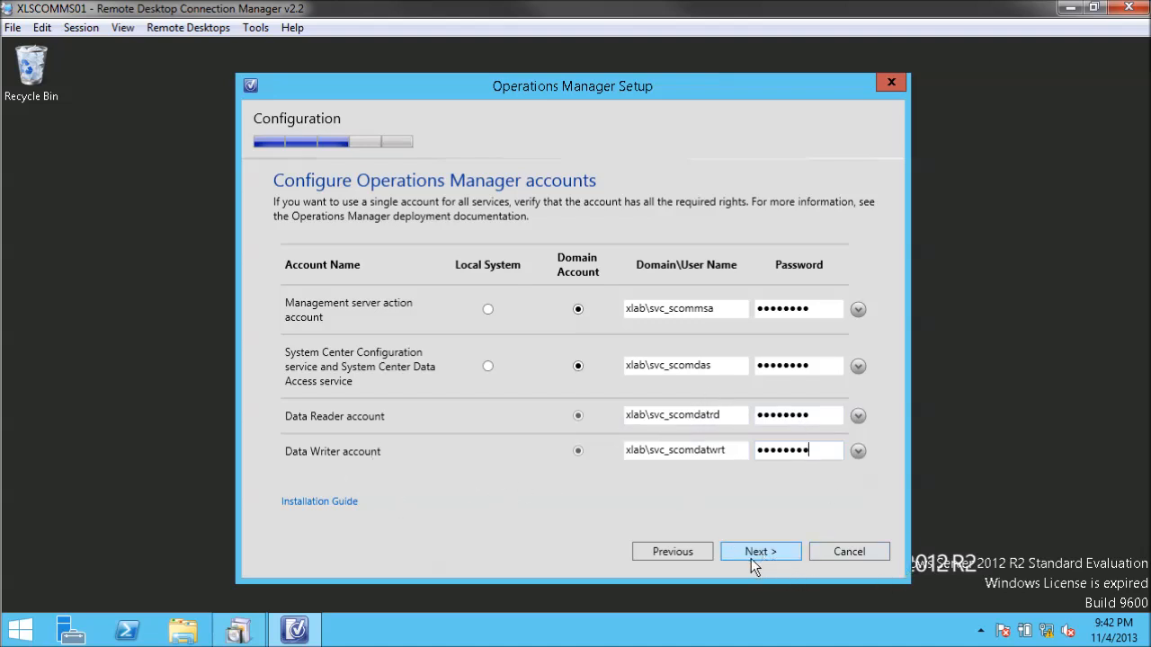
pyautogui.moveTo(435, 384)
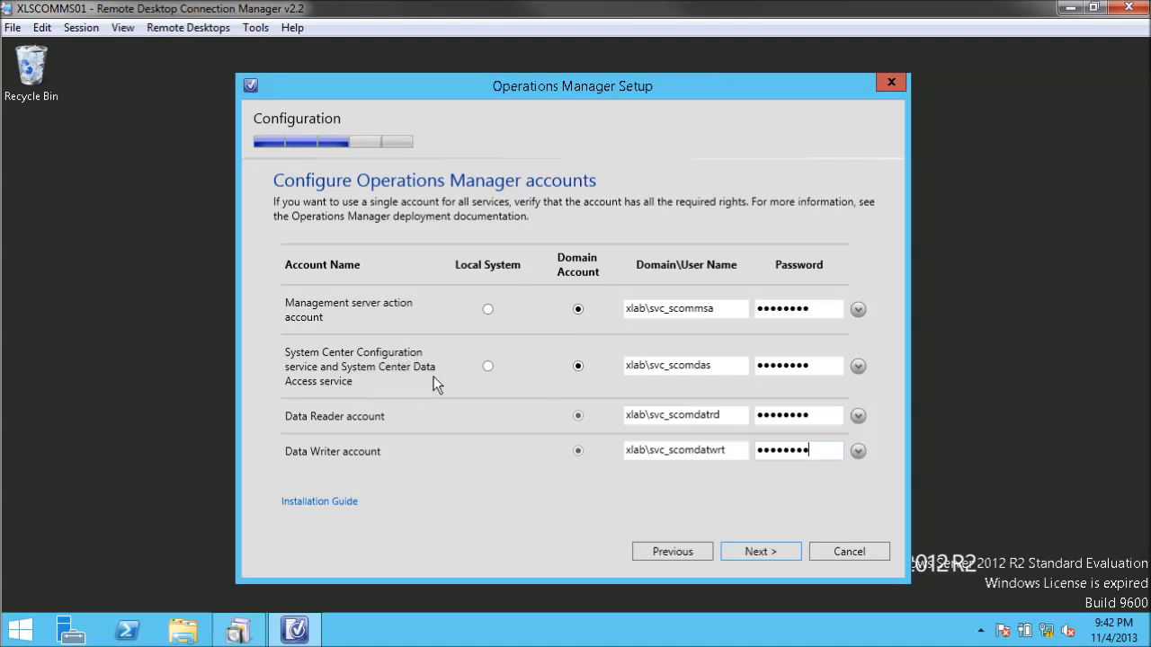
# - Submit the accounts for validation and dismiss the error flagging the svc_scomdas account
pyautogui.click(759, 551)
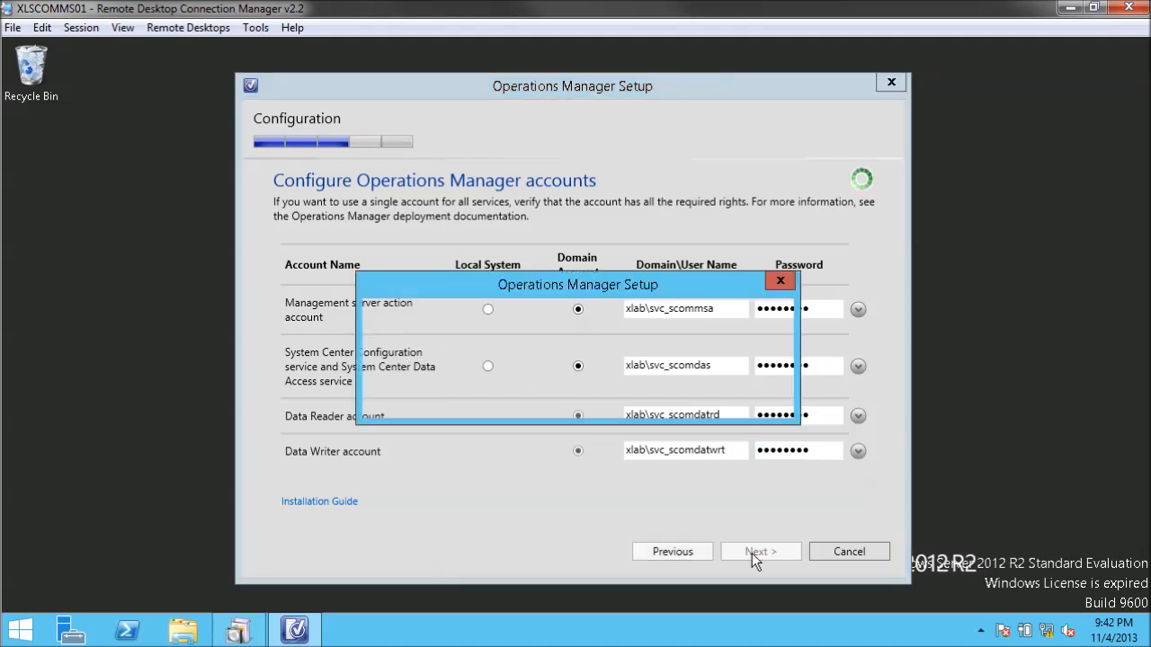
pyautogui.click(760, 551)
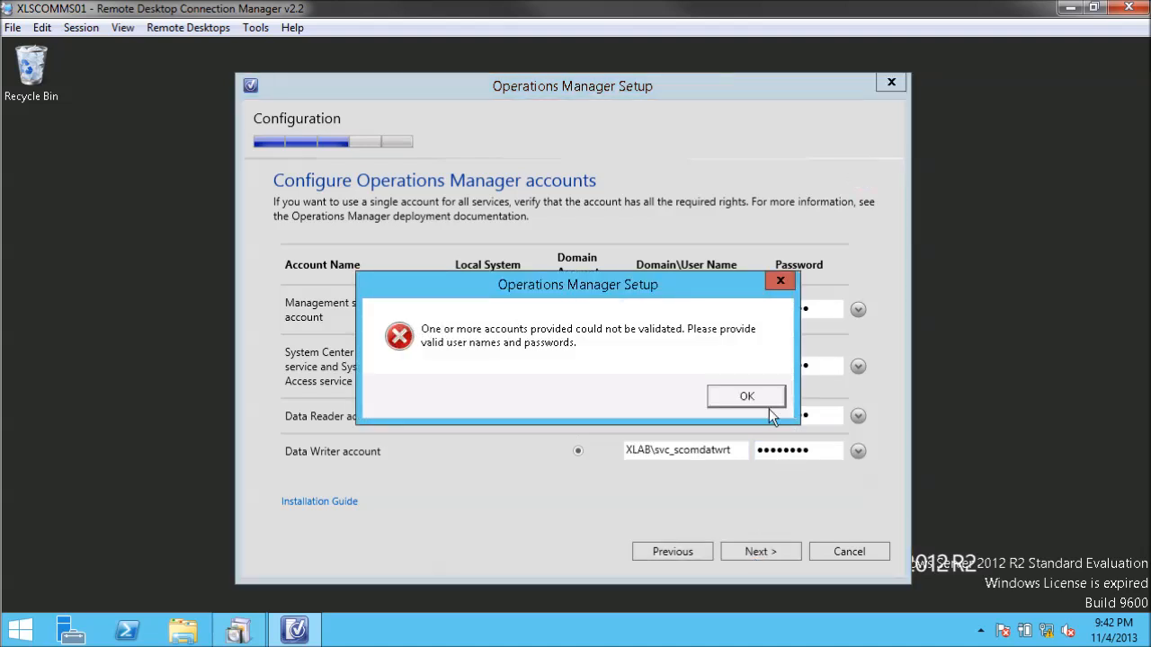
pyautogui.click(745, 396)
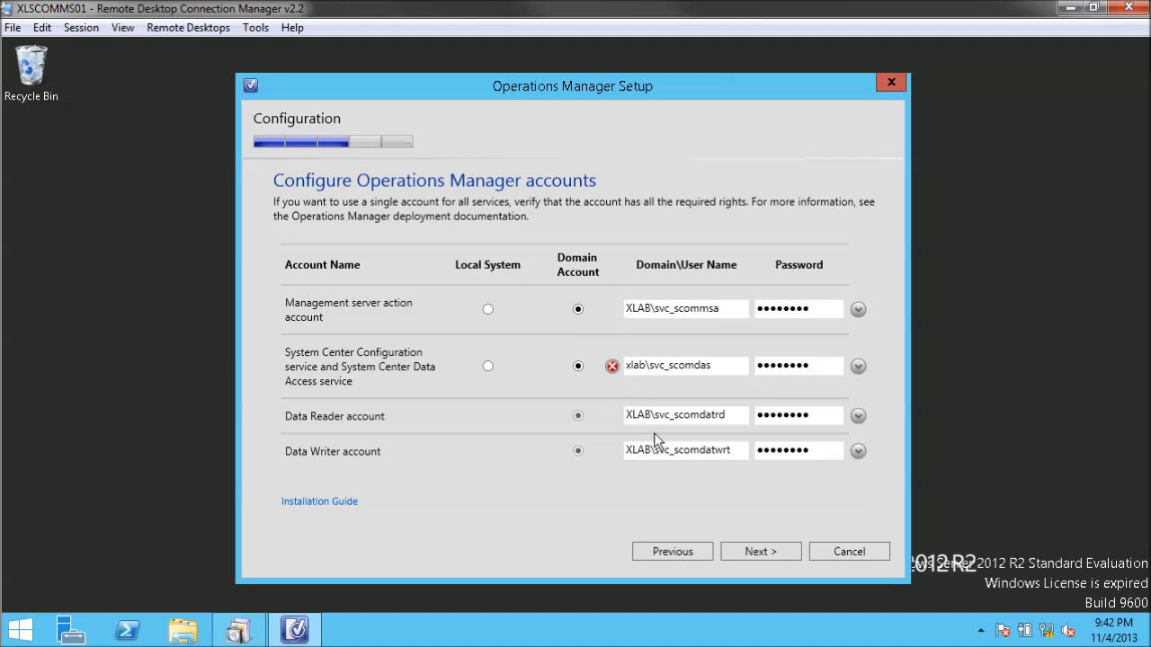
pyautogui.moveTo(343, 371)
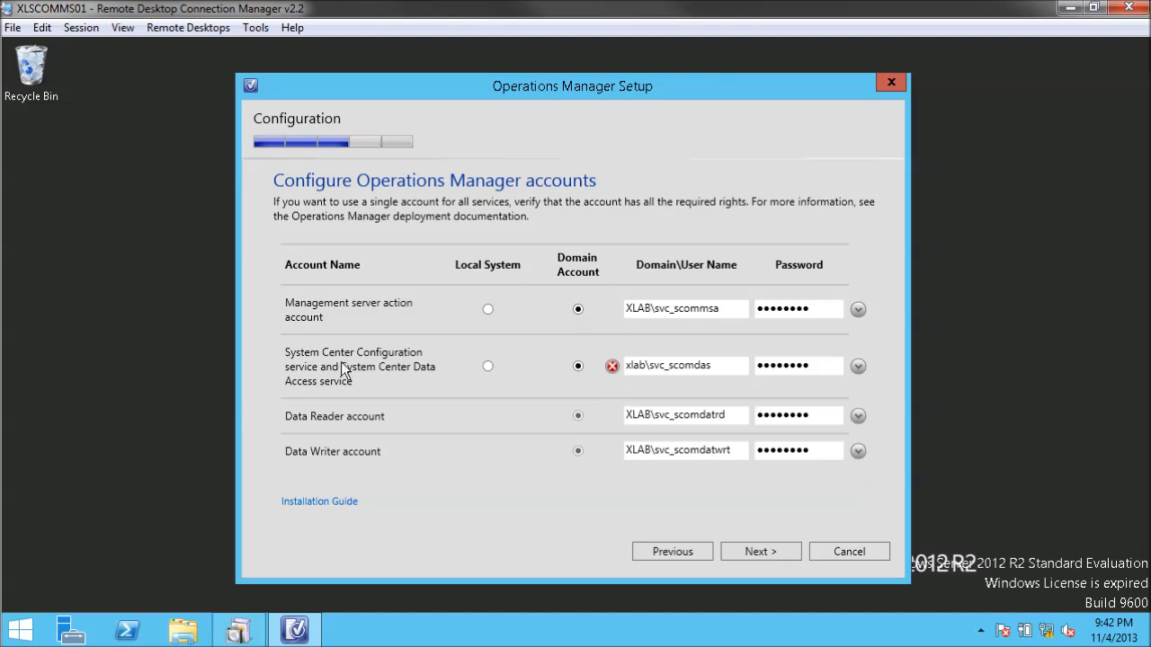
pyautogui.moveTo(373, 352)
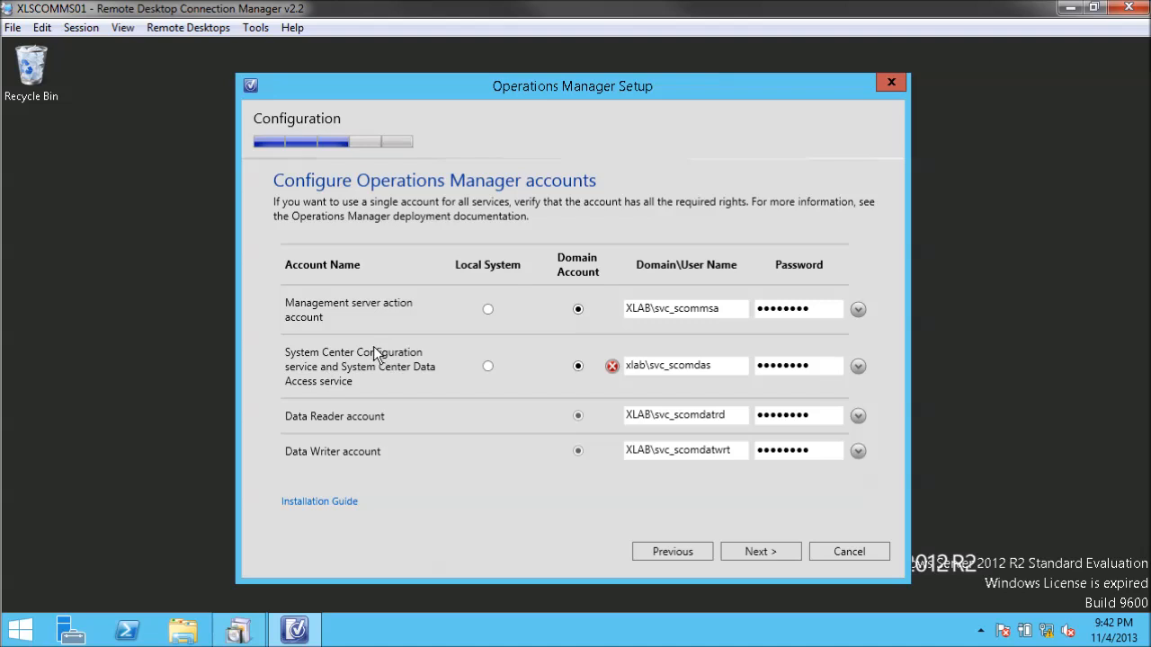
pyautogui.moveTo(262, 321)
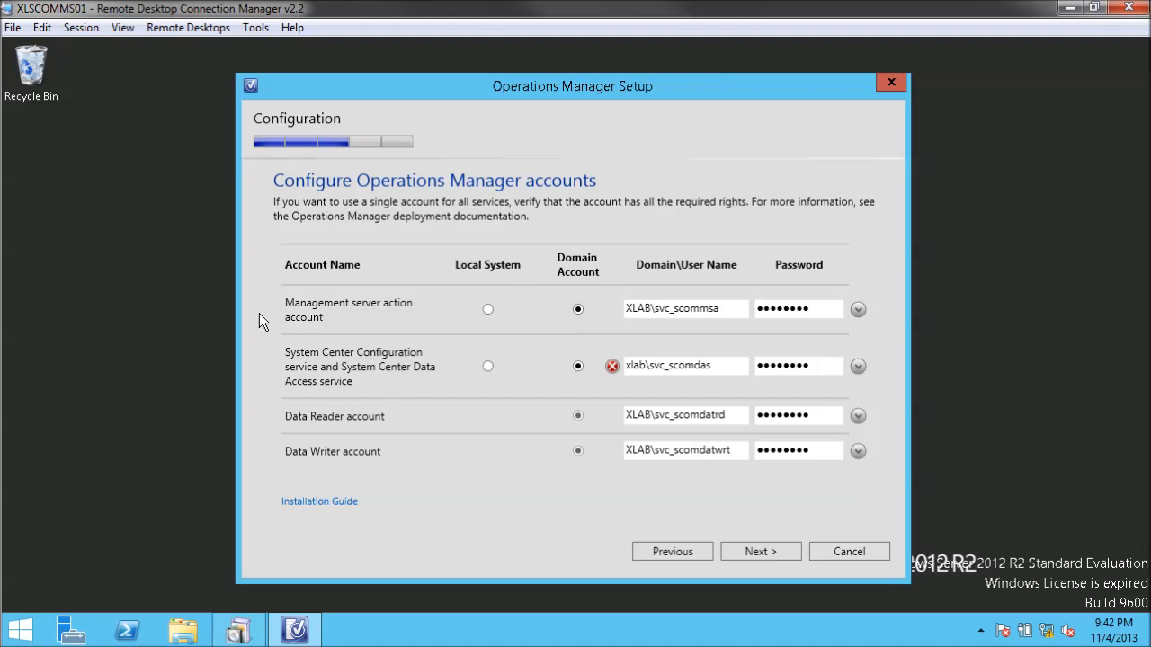
pyautogui.moveTo(356, 312)
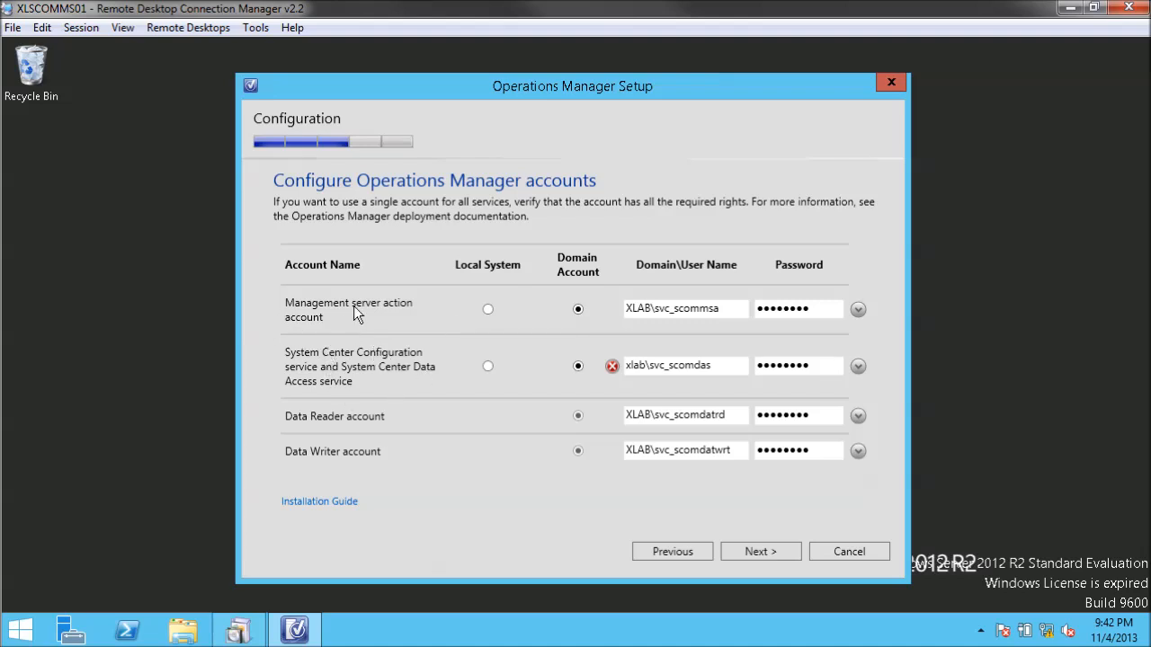
pyautogui.moveTo(340, 441)
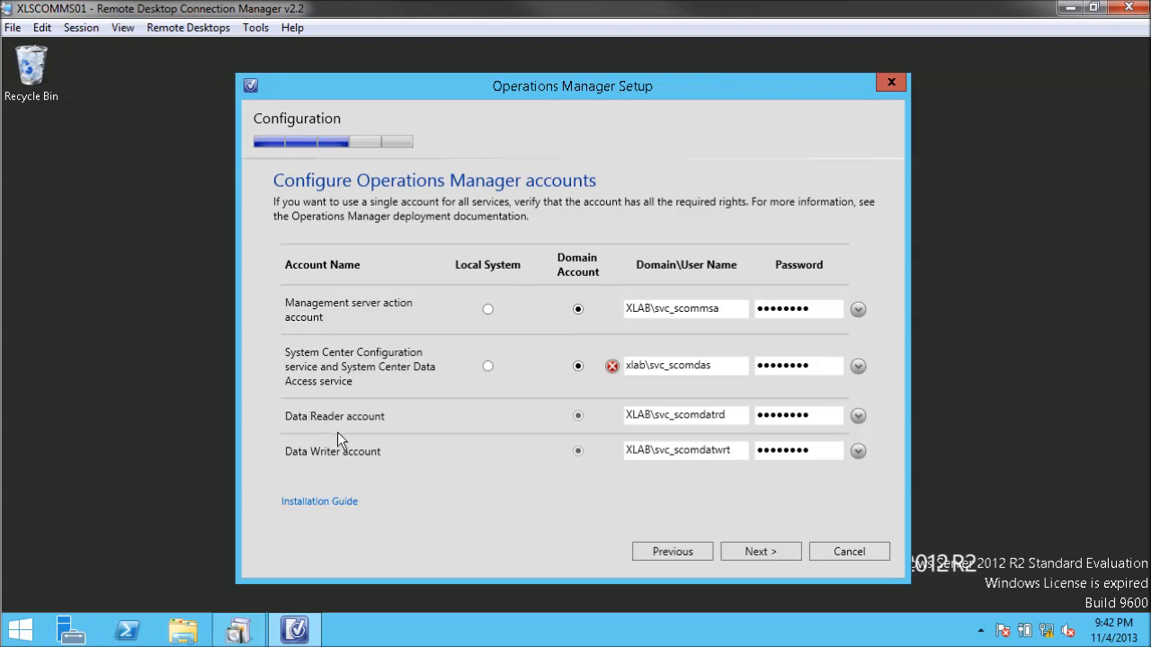
pyautogui.moveTo(364, 423)
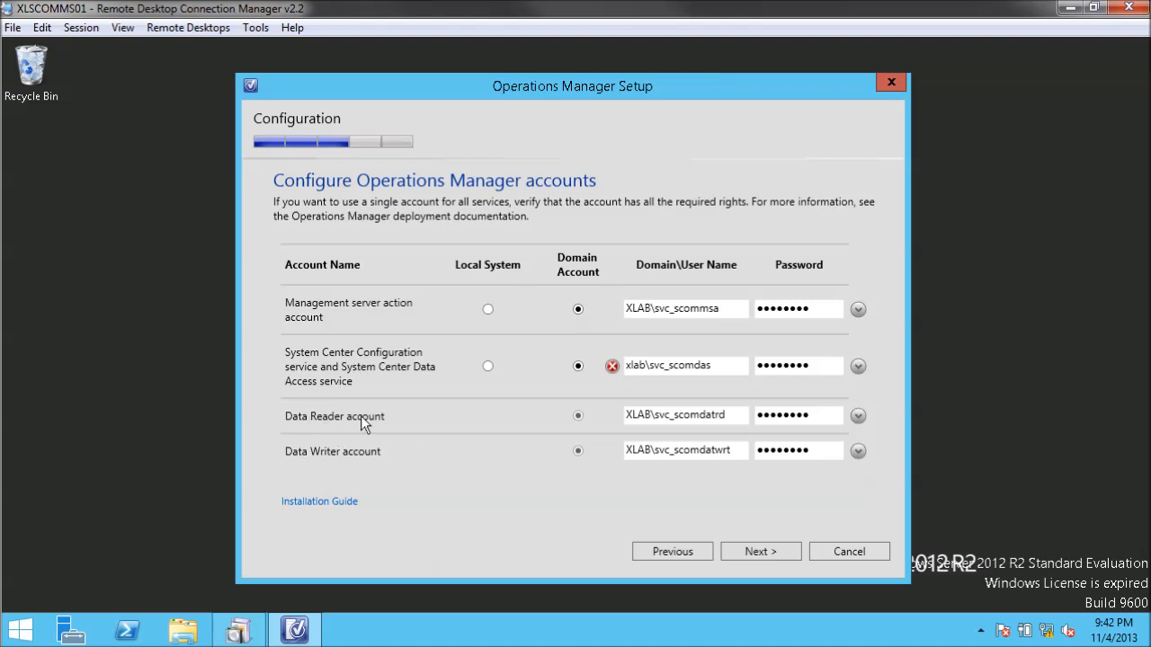
pyautogui.moveTo(975, 364)
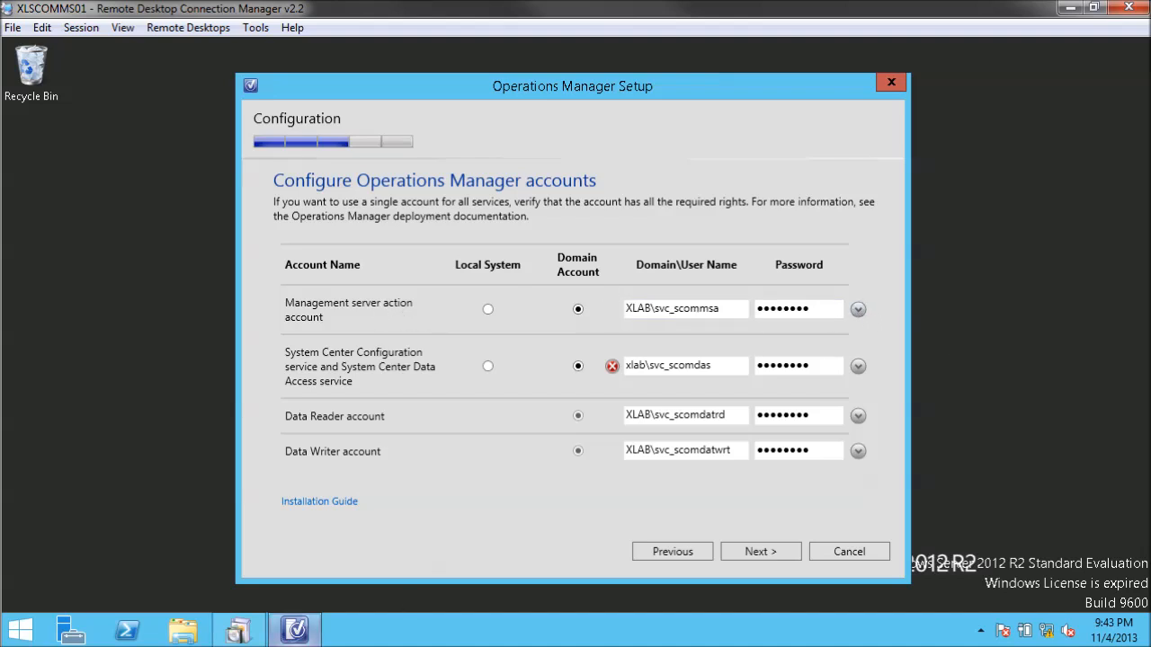
pyautogui.moveTo(346, 301)
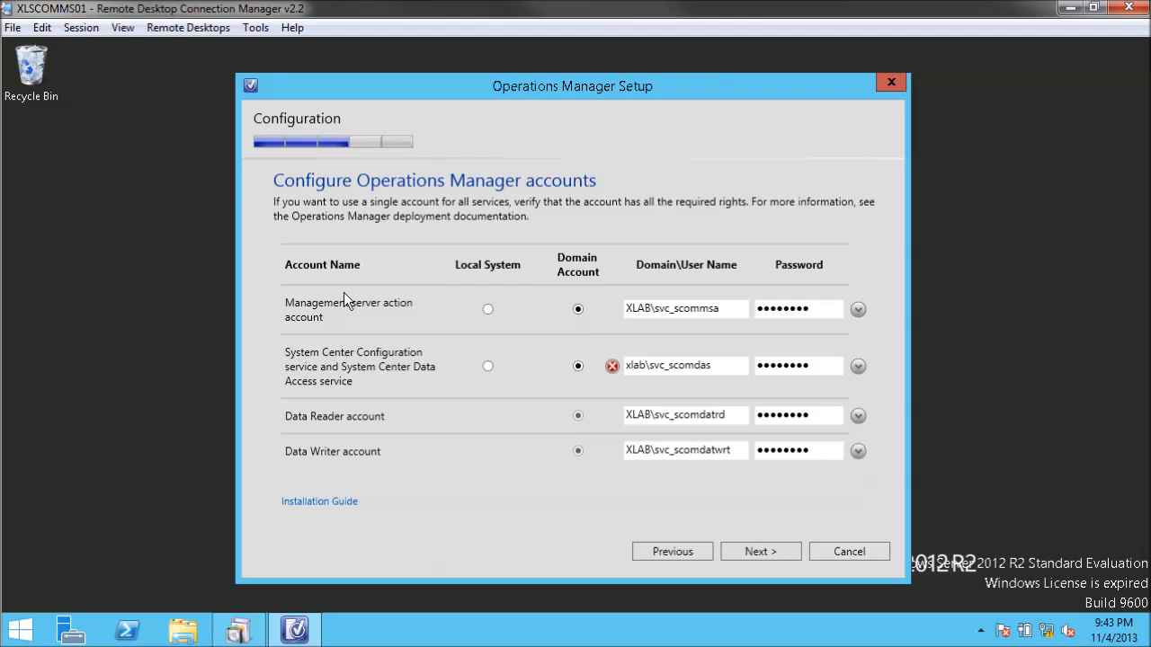
pyautogui.moveTo(425, 322)
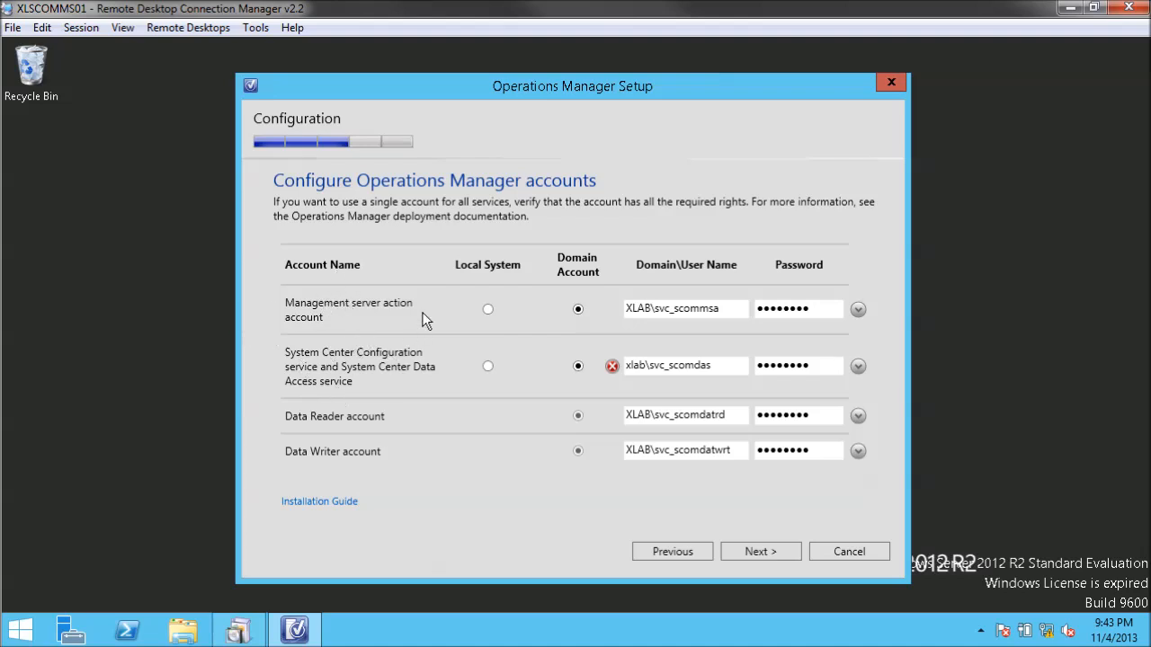
pyautogui.moveTo(302, 355)
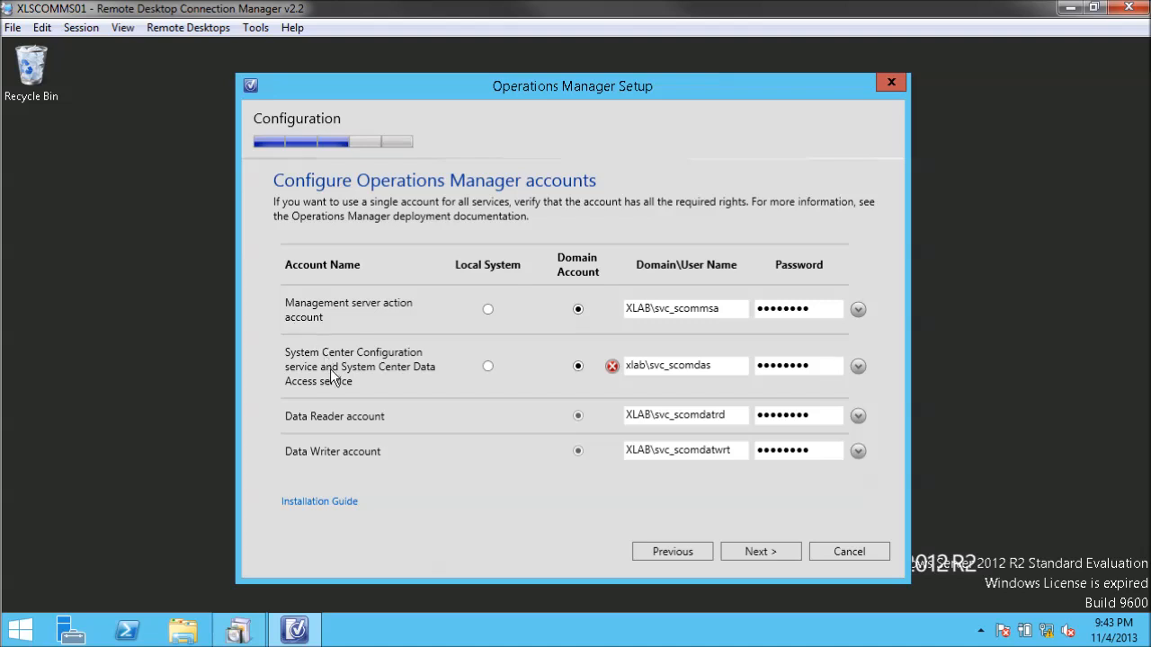
pyautogui.moveTo(402, 389)
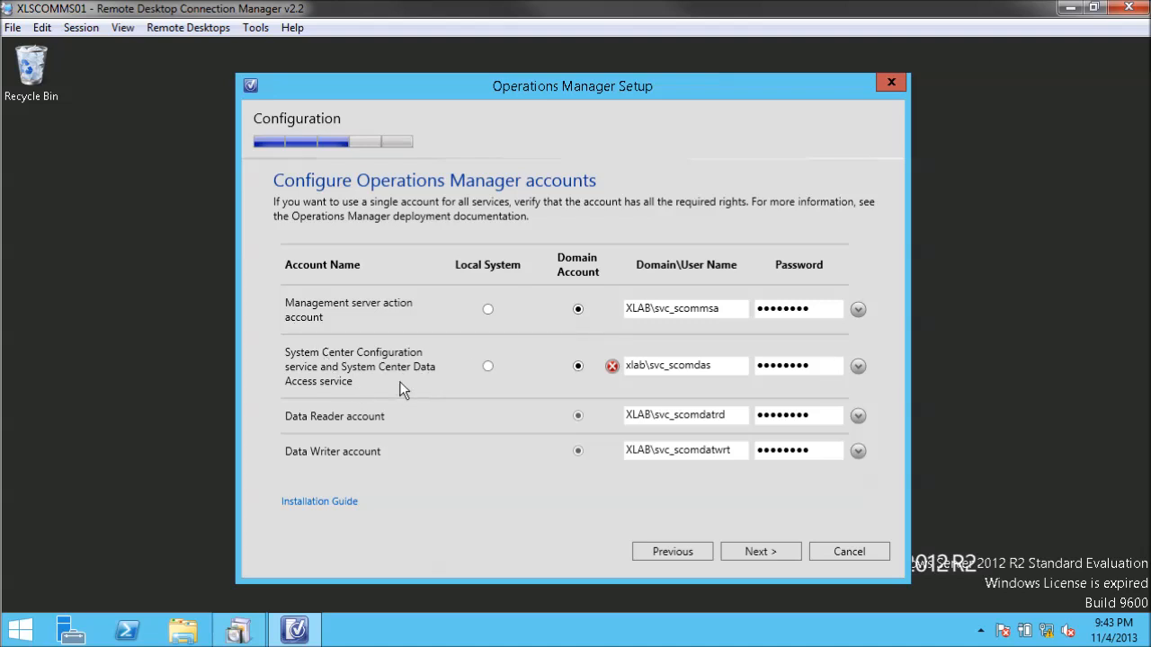
pyautogui.moveTo(98, 580)
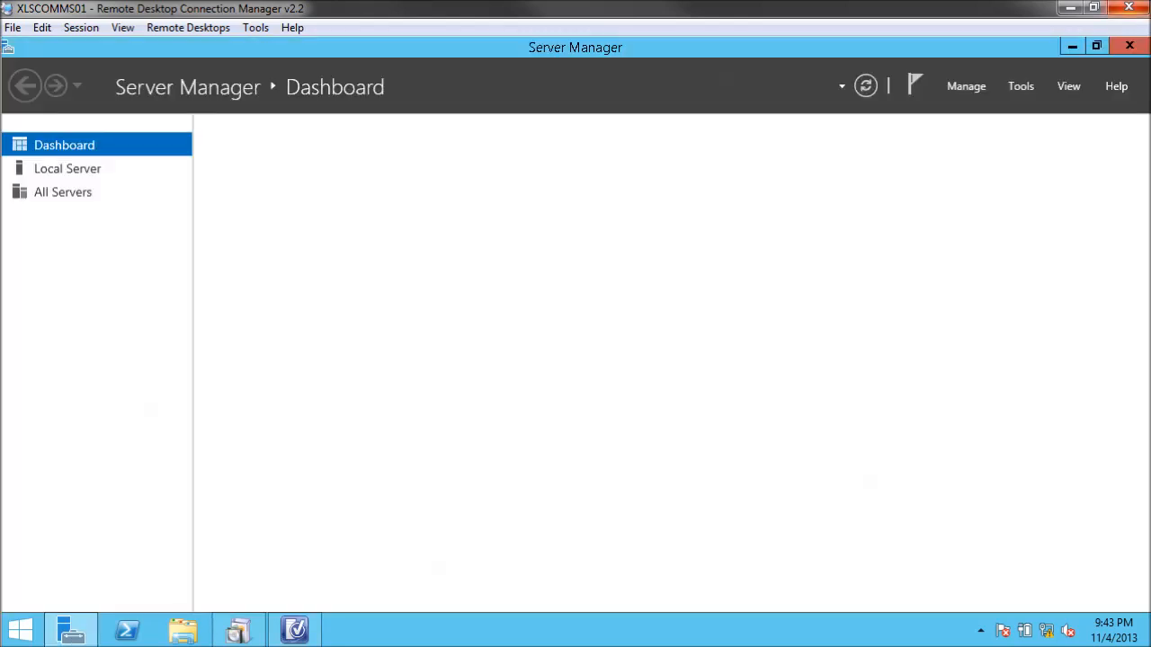
# - Search the Start screen for 'users' and open Edit local users and groups
pyautogui.click(20, 629)
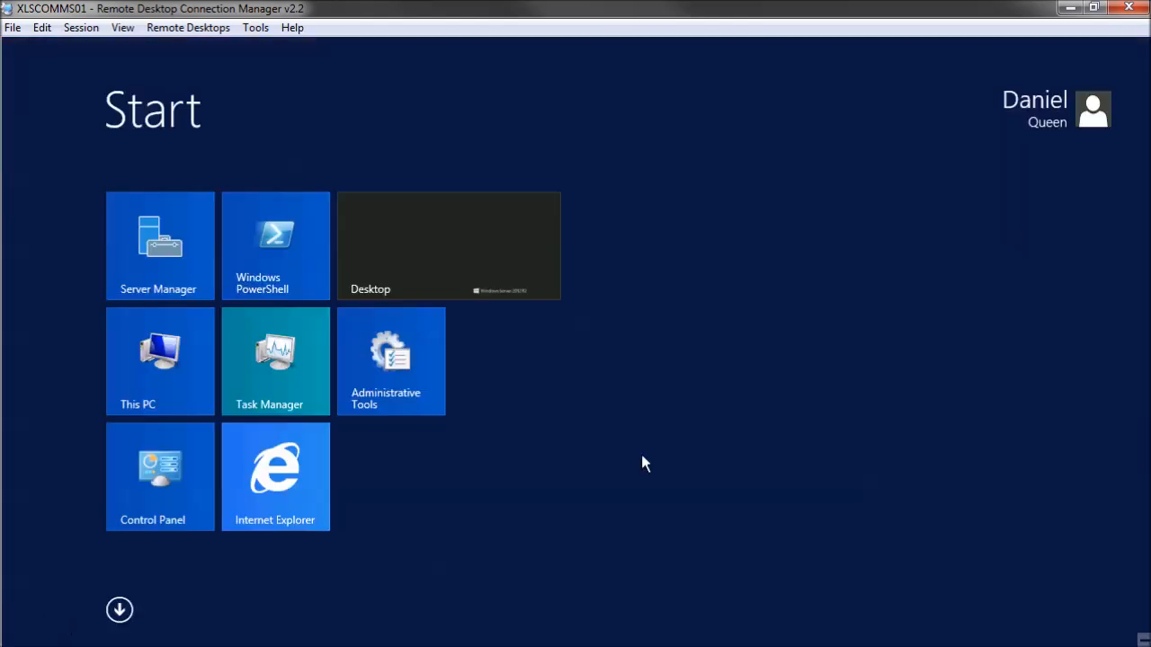
pyautogui.write('users')
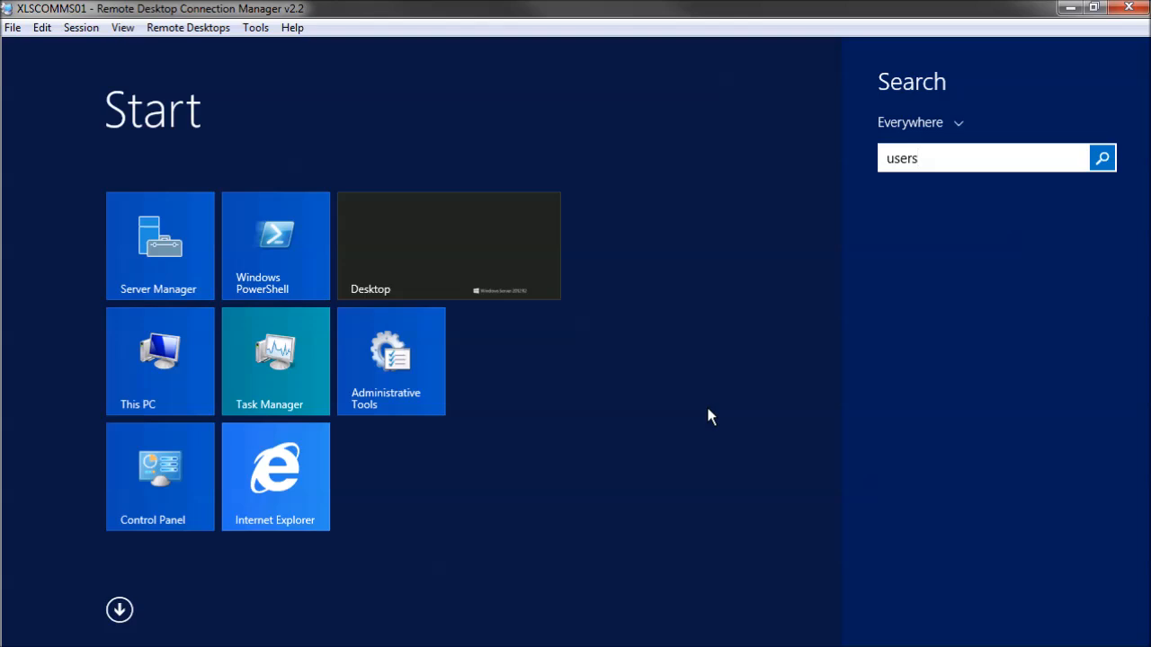
pyautogui.click(1102, 157)
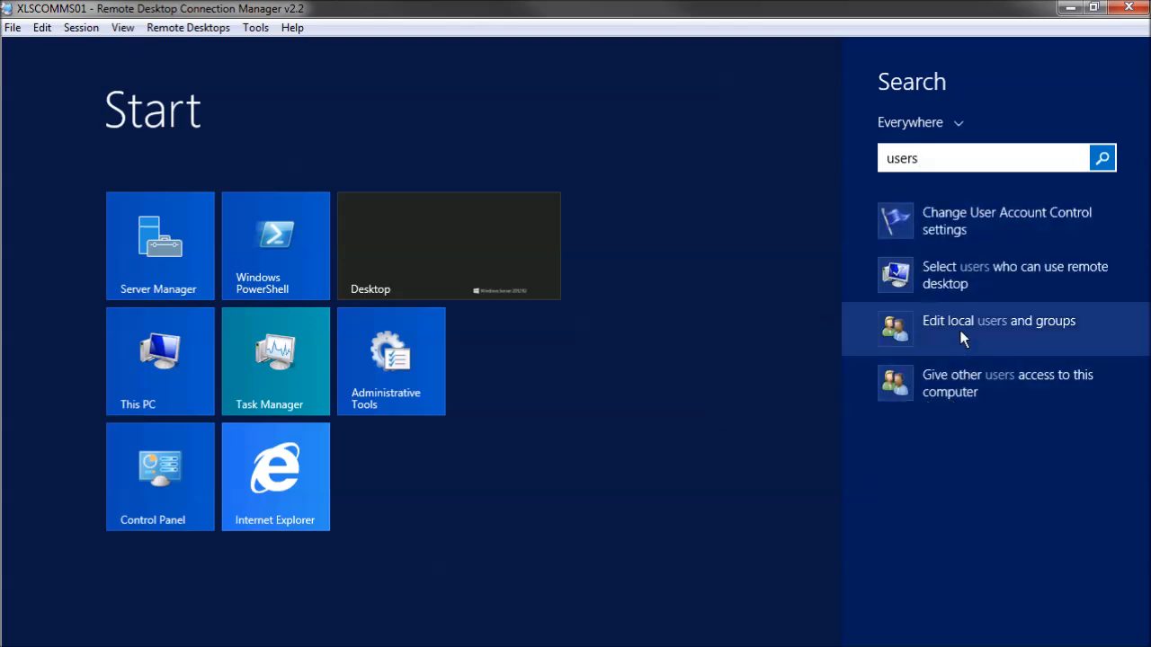
pyautogui.click(998, 320)
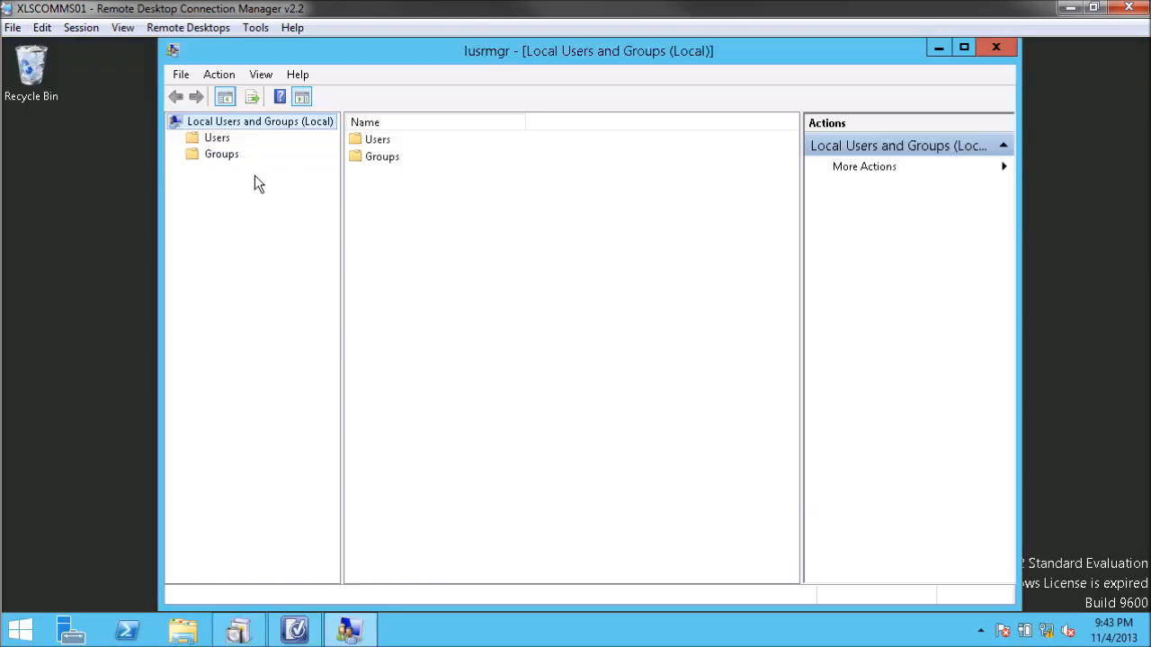
# - Add XLAB\svc_scommsa and XLAB\svc_scomdas to the local Administrators group
pyautogui.click(221, 154)
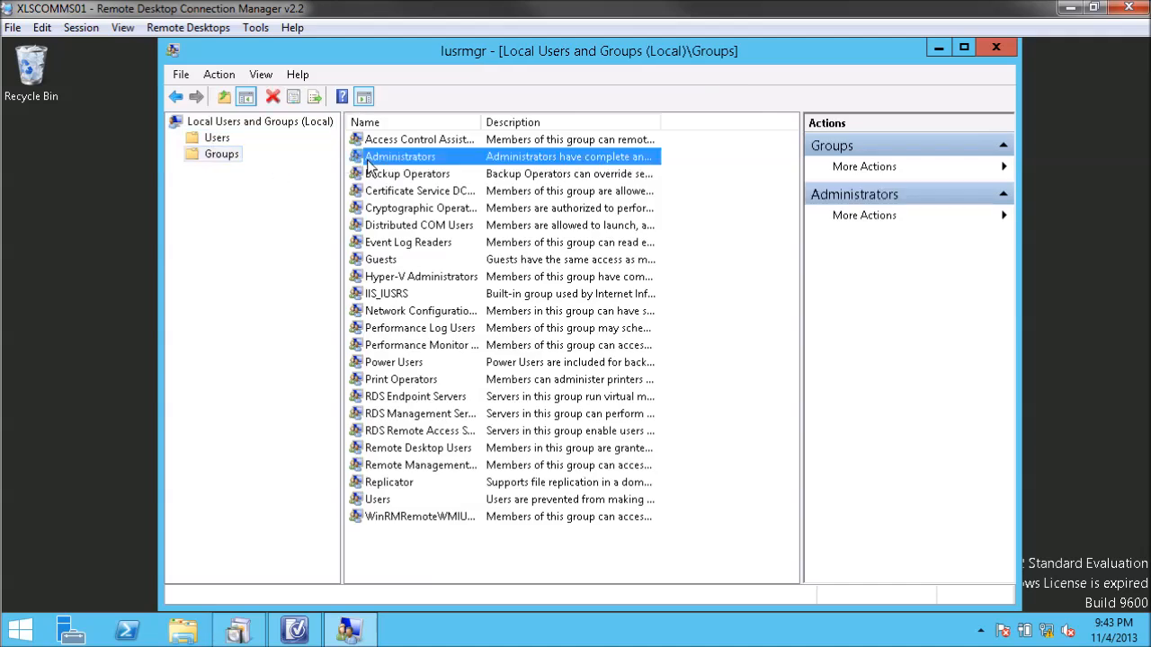
pyautogui.click(463, 469)
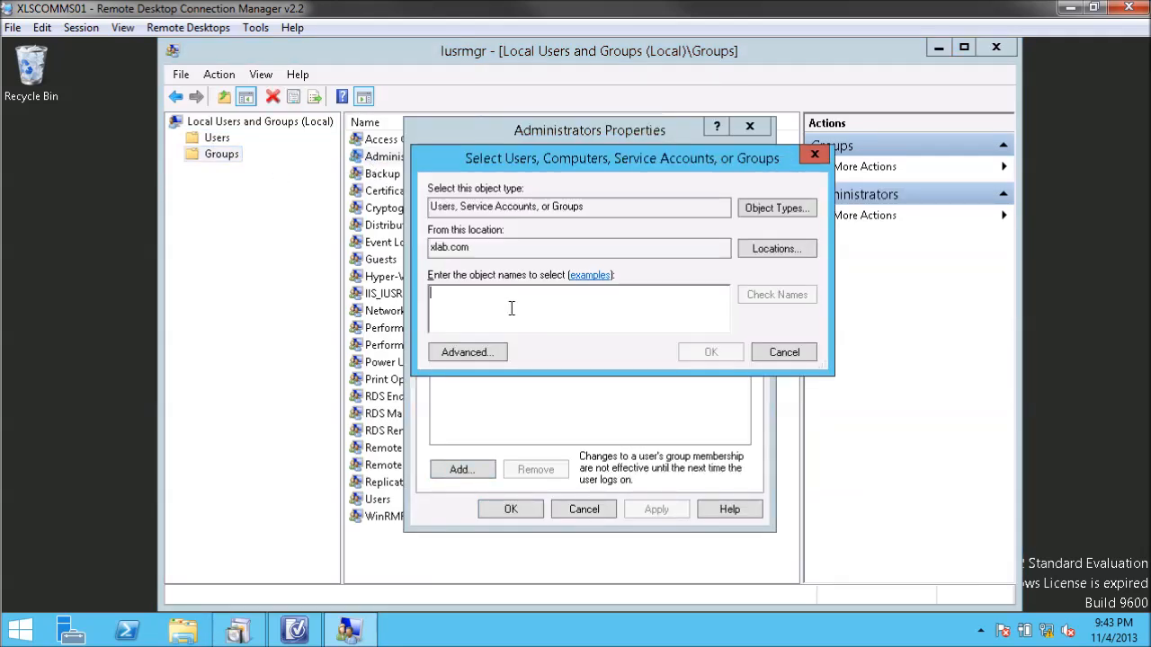
pyautogui.write('sco')
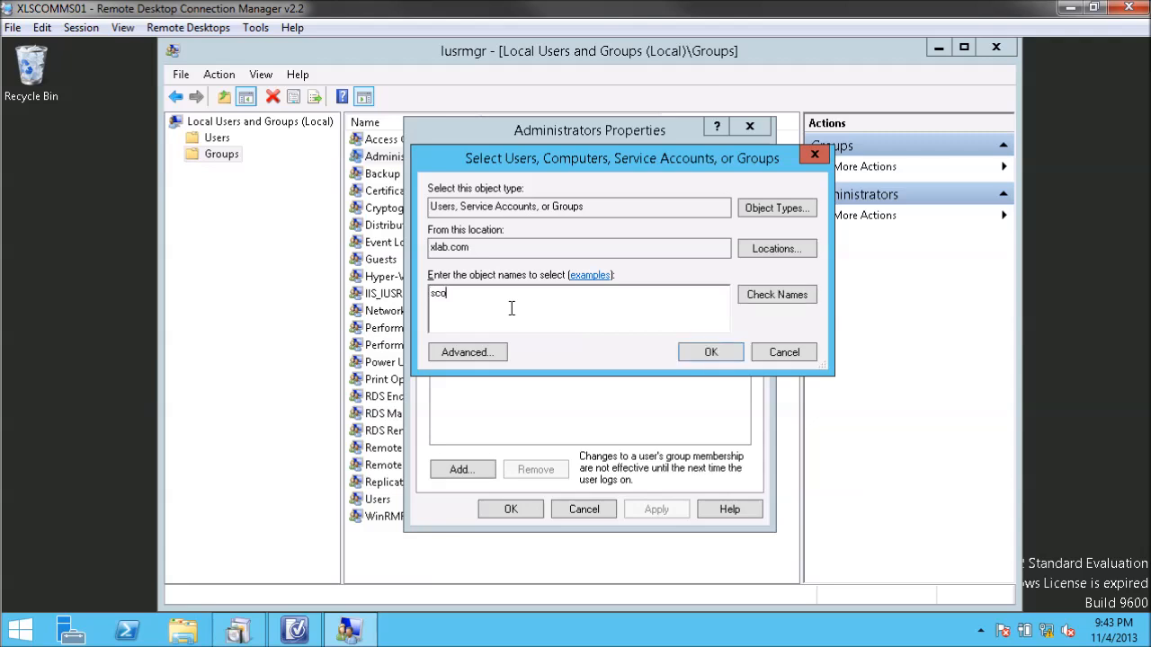
pyautogui.write('svc_scom')
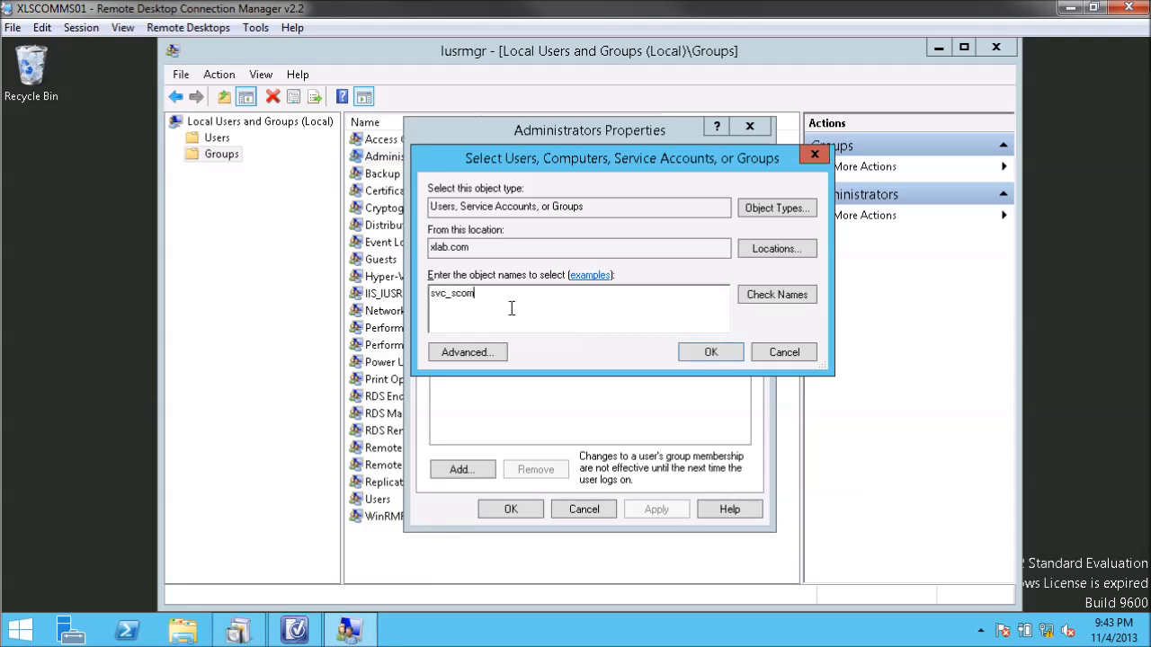
pyautogui.click(710, 352)
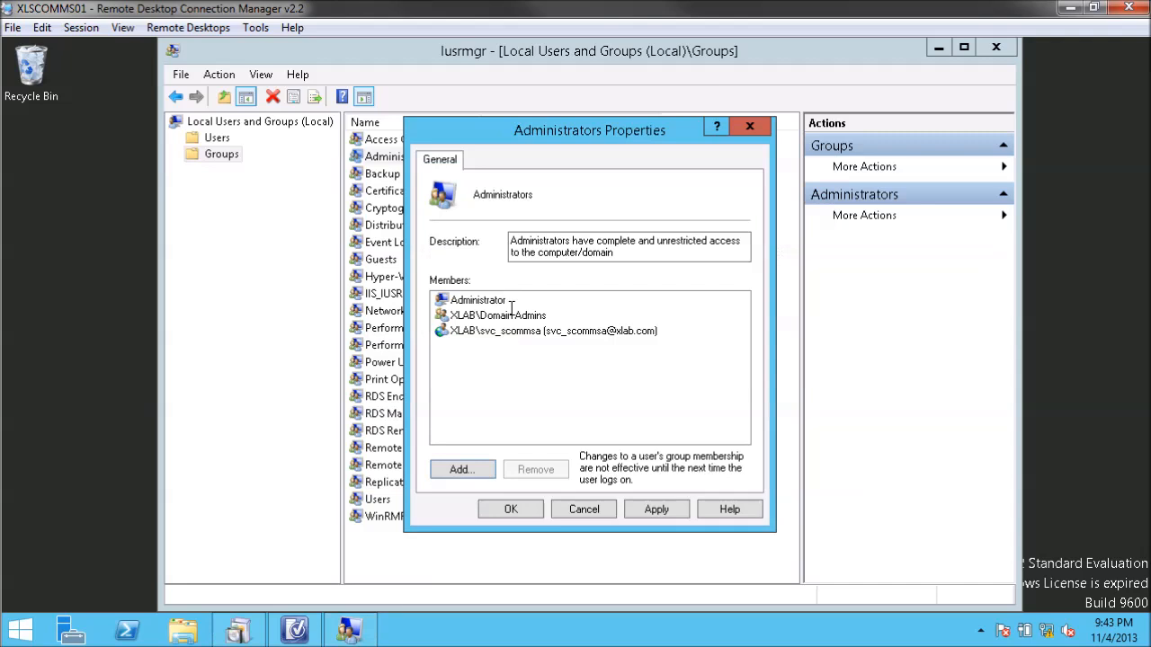
pyautogui.click(461, 469)
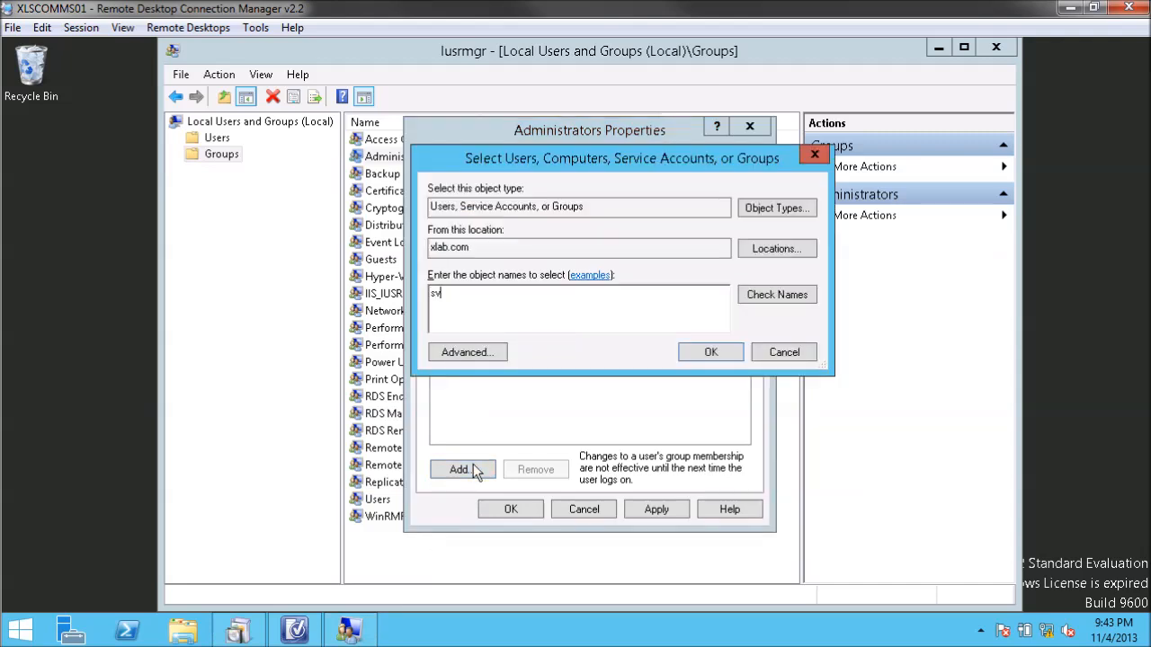
pyautogui.click(710, 351)
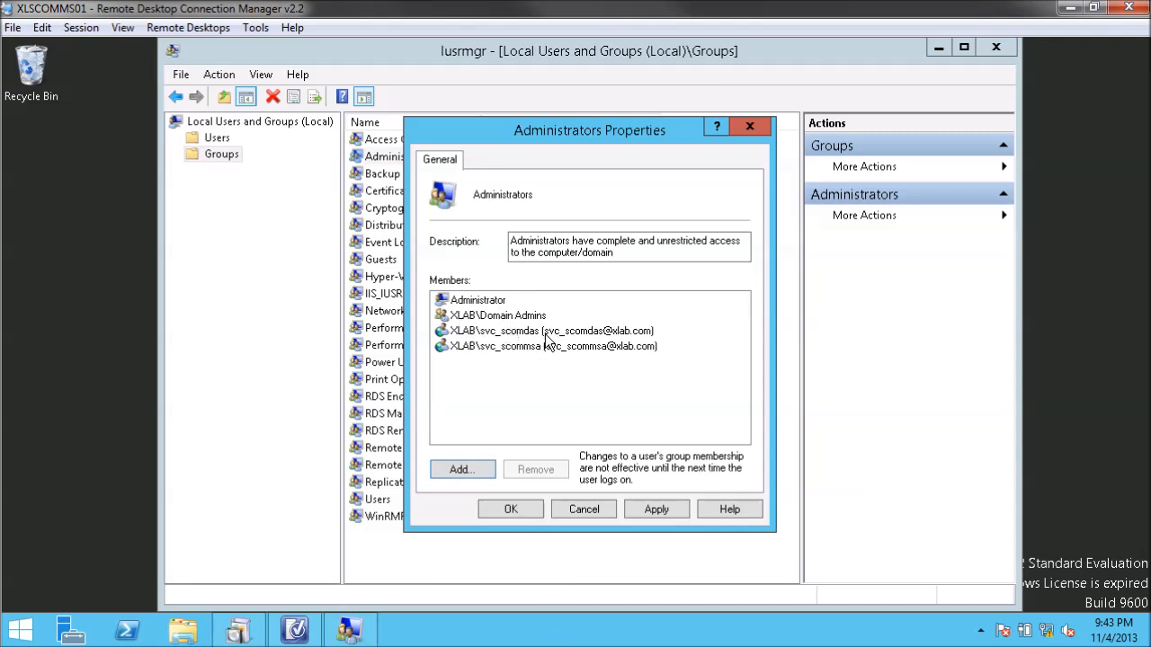
pyautogui.moveTo(524, 388)
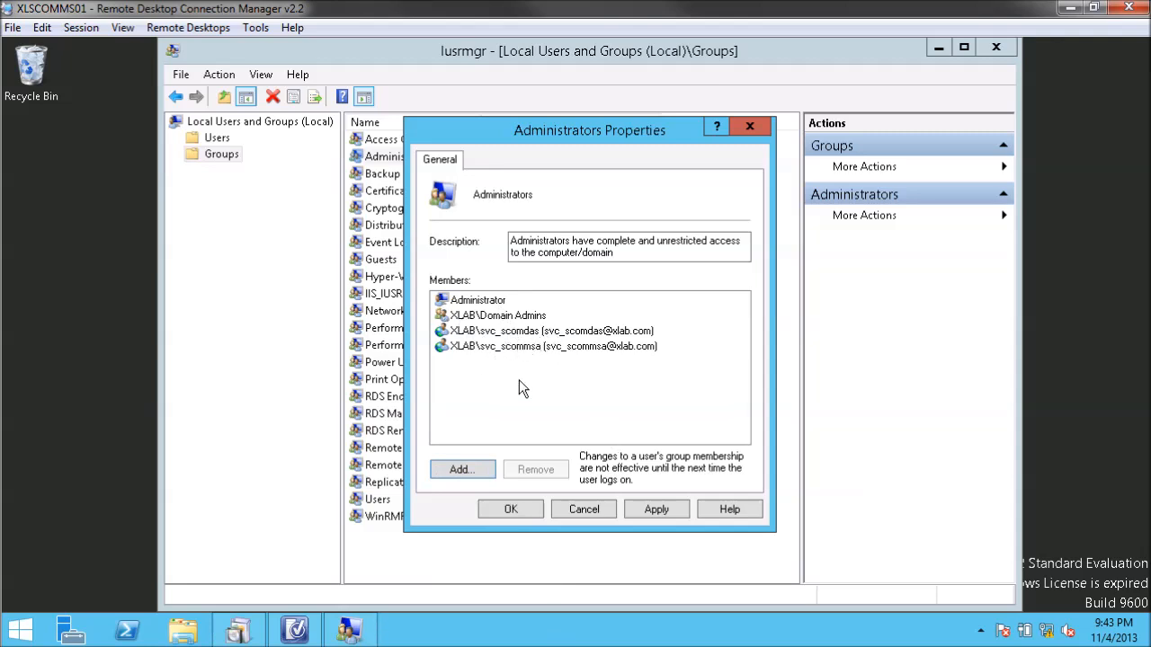
pyautogui.moveTo(422, 430)
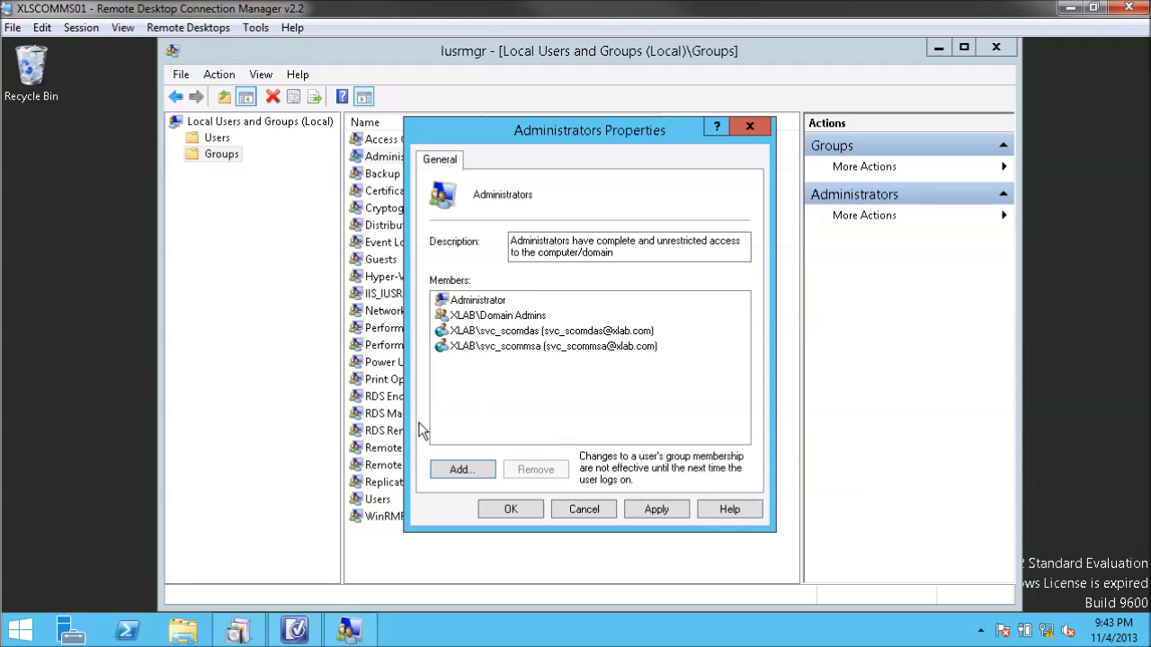
pyautogui.moveTo(500, 345)
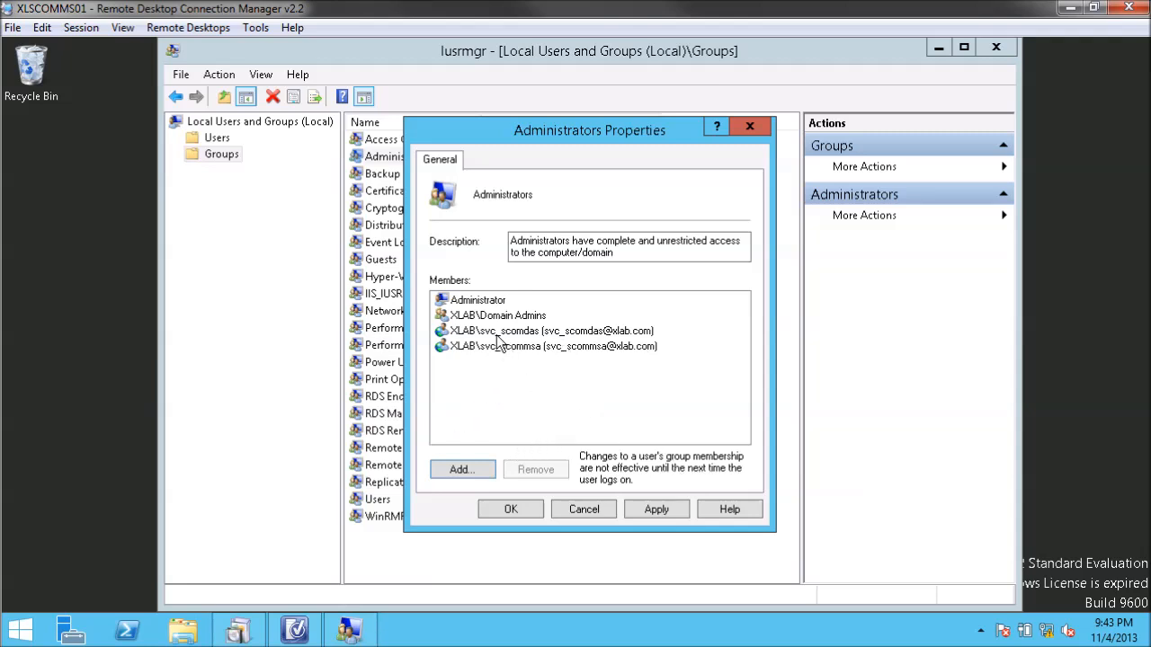
pyautogui.moveTo(576, 358)
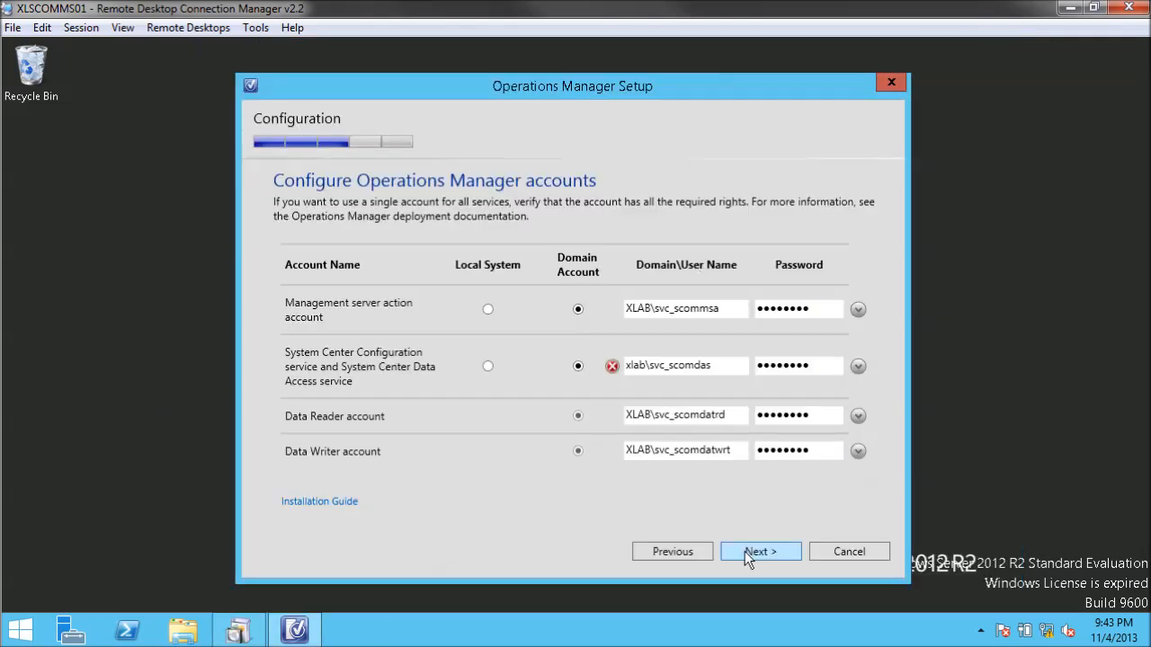
# - Accept the service accounts and decline the Customer Experience Improvement Program and error reporting
pyautogui.click(759, 551)
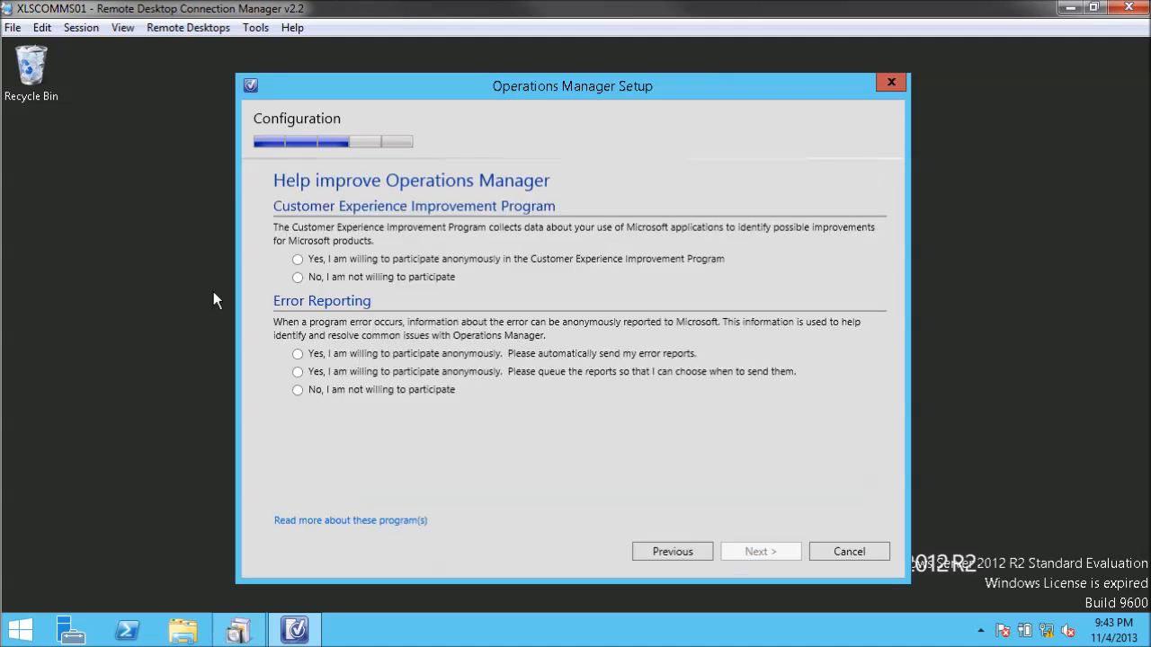
pyautogui.moveTo(347, 283)
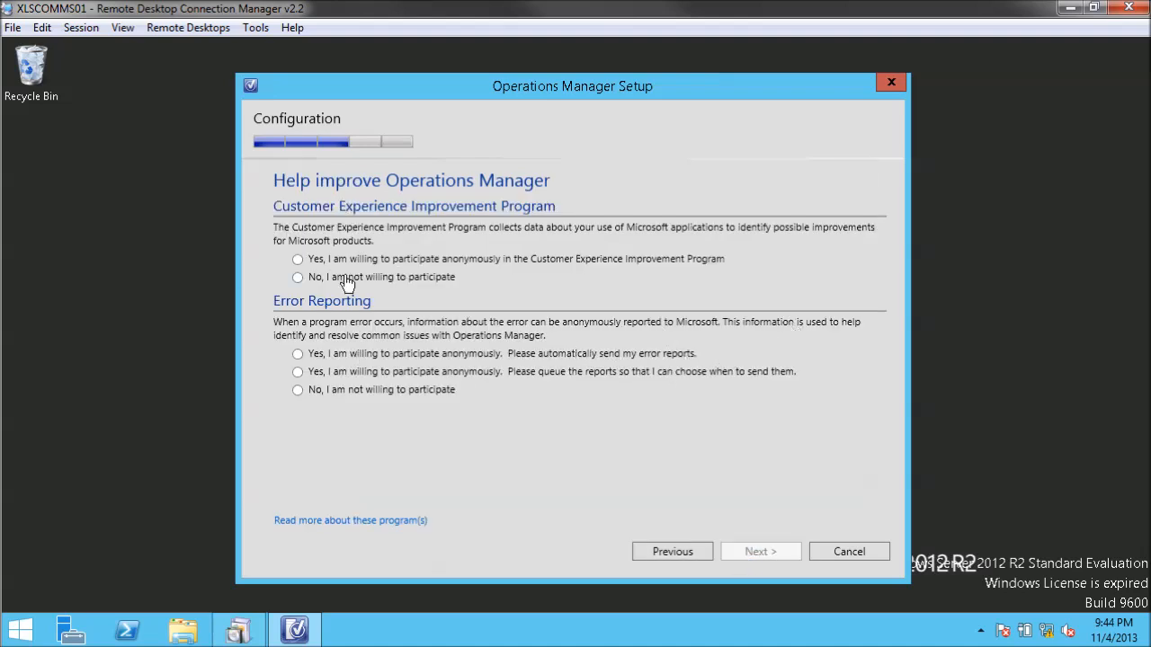
pyautogui.moveTo(407, 283)
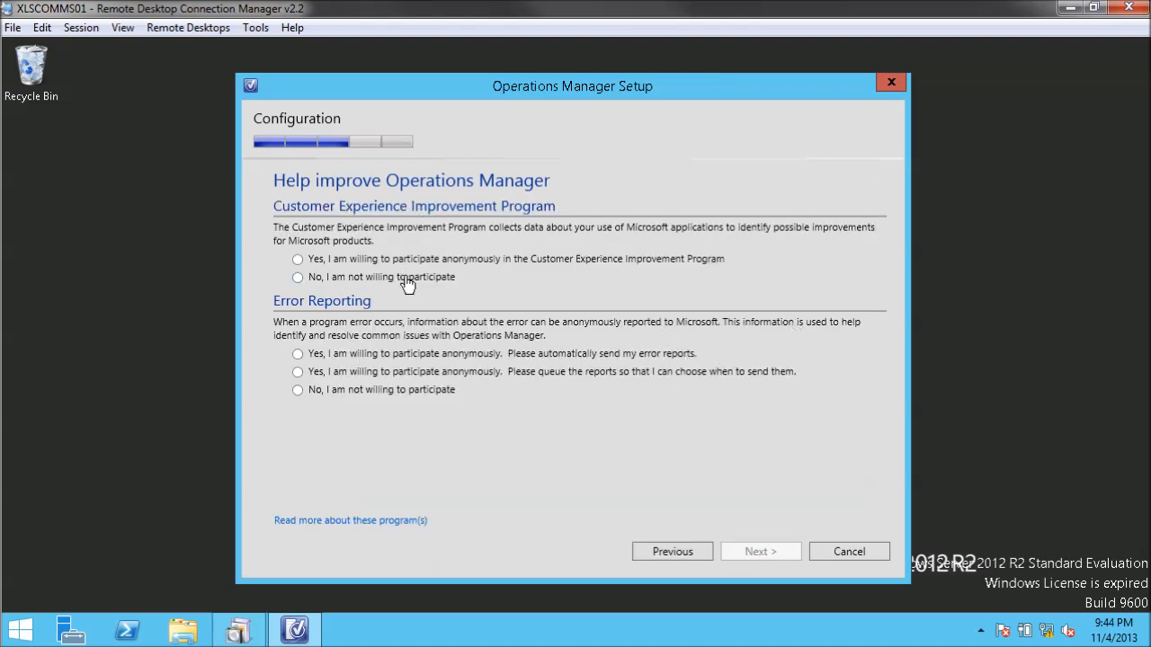
pyautogui.moveTo(472, 229)
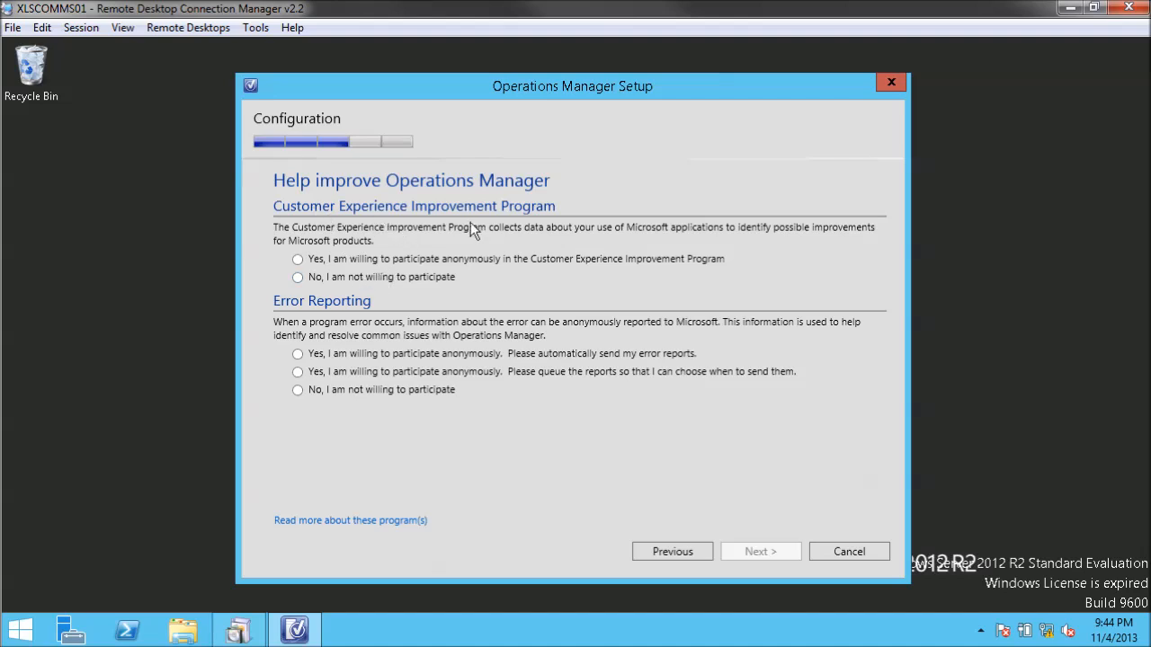
pyautogui.moveTo(448, 308)
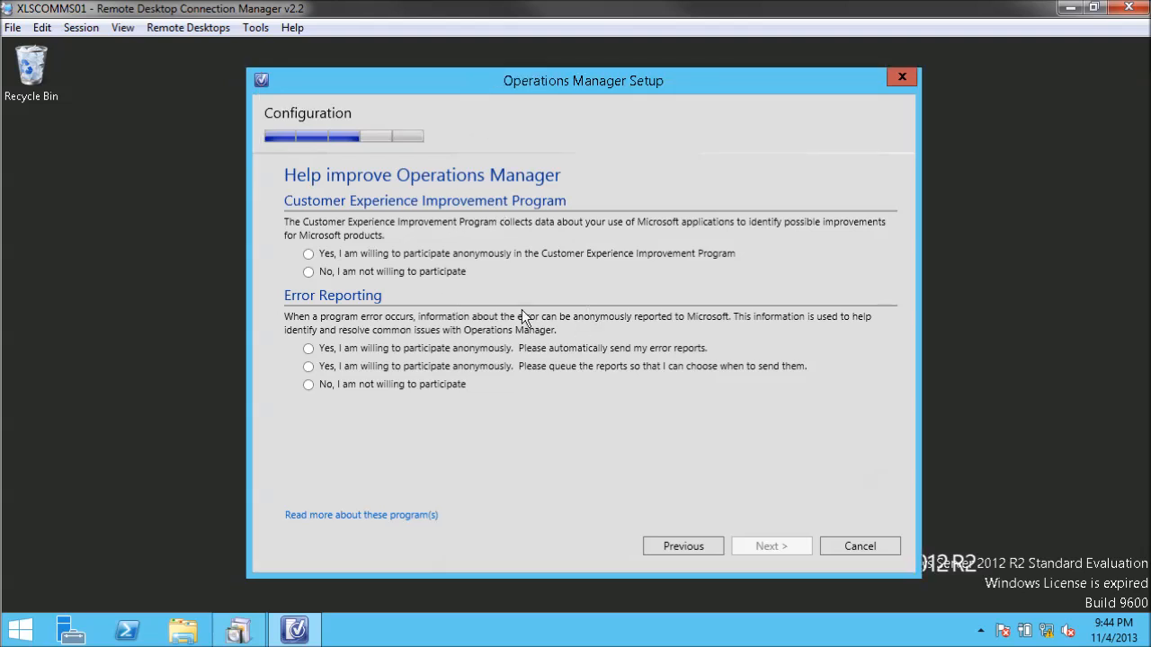
pyautogui.moveTo(391, 278)
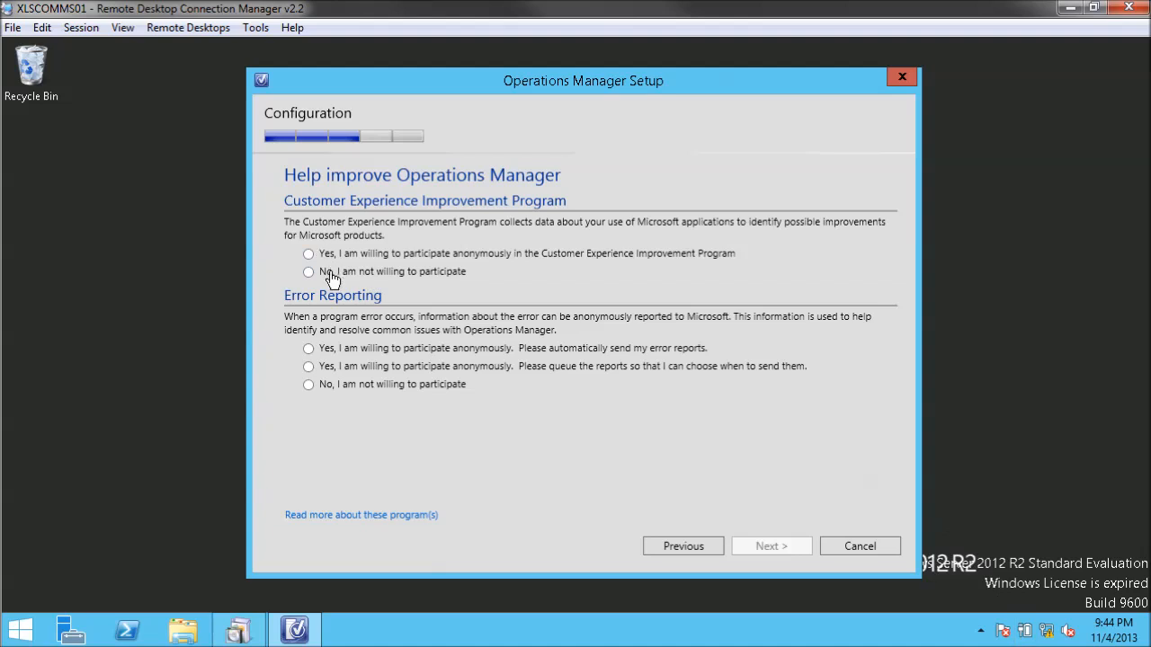
pyautogui.click(308, 272)
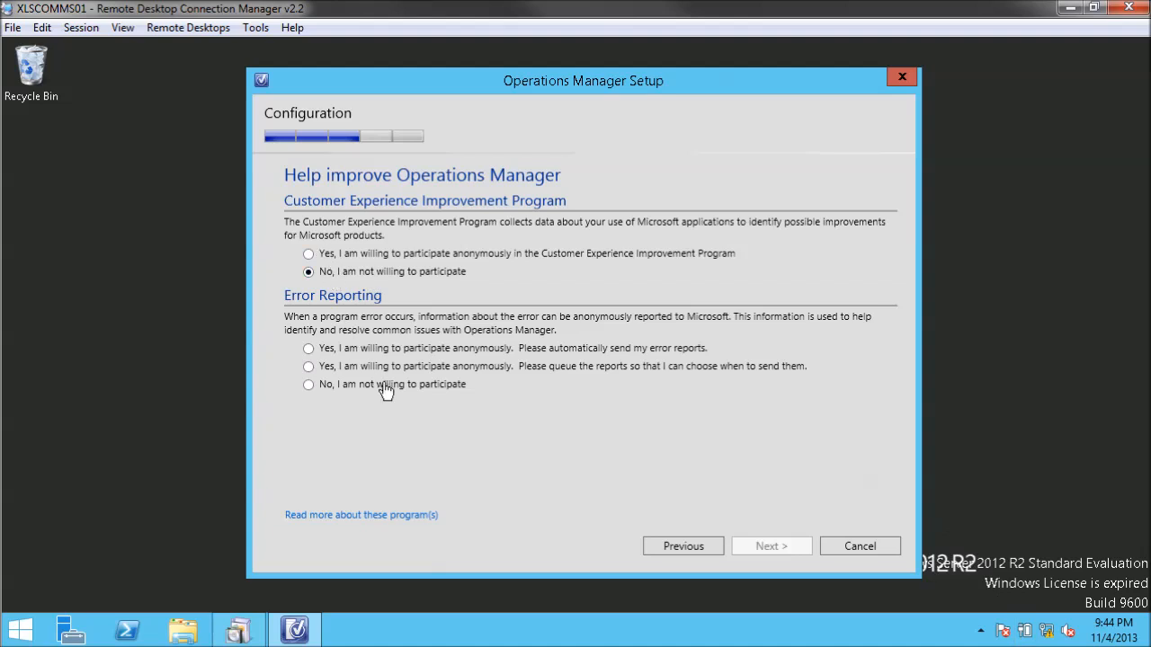
pyautogui.click(770, 545)
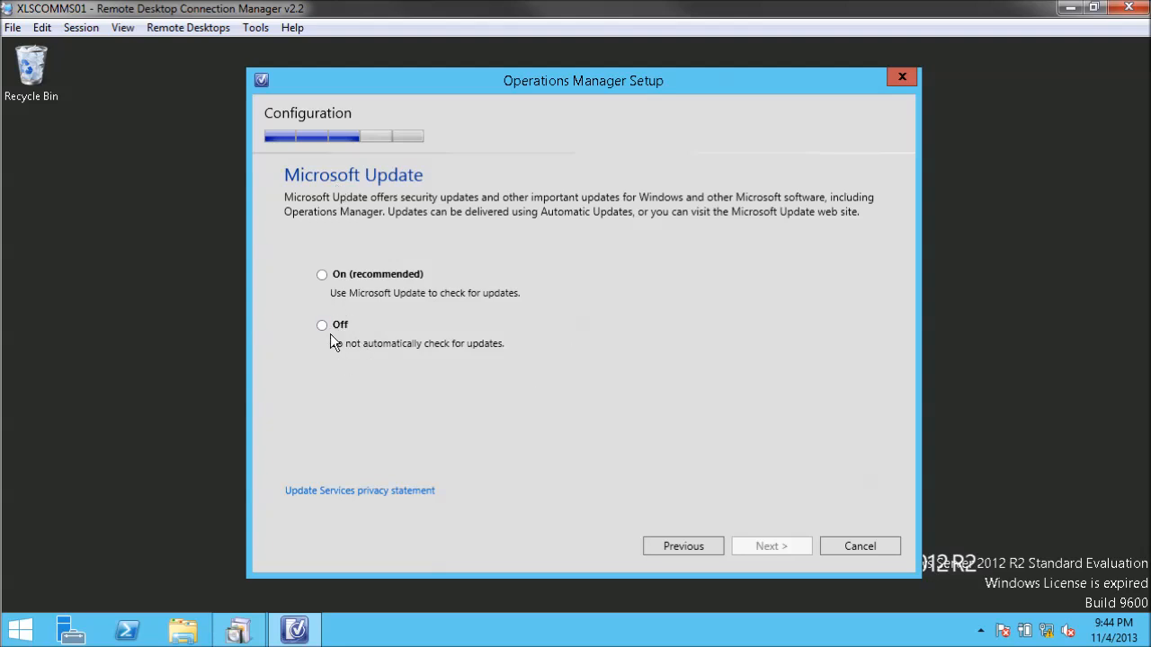
# - Turn Microsoft Update checking off, review the installation summary, and start installing
pyautogui.click(321, 325)
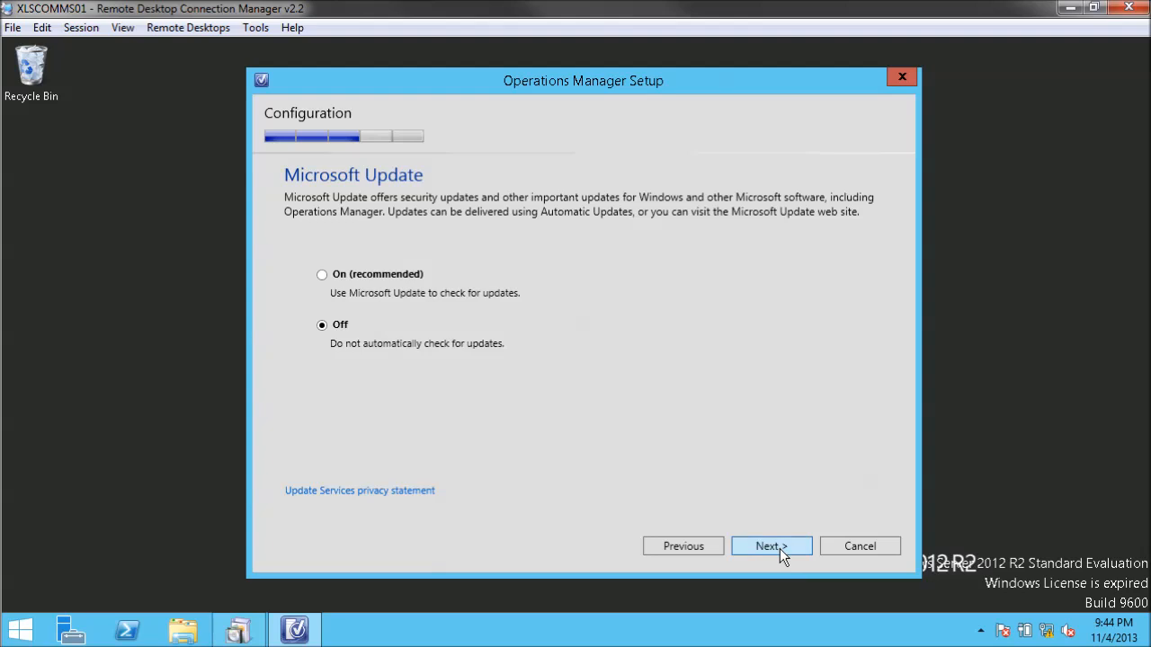
pyautogui.click(770, 546)
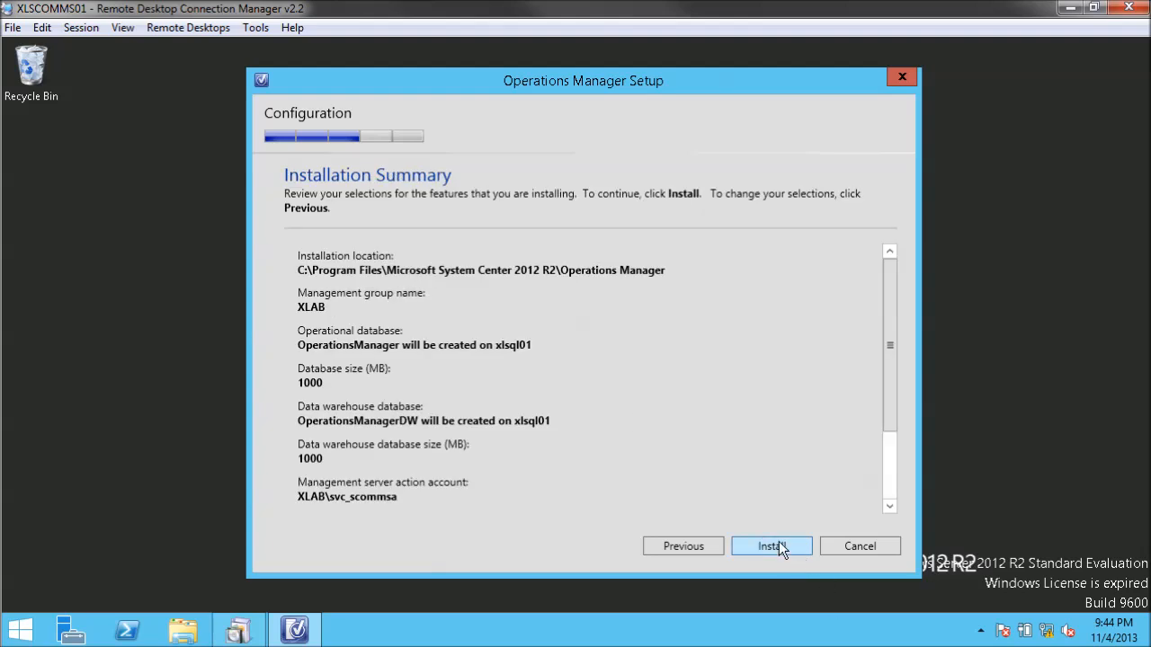
pyautogui.moveTo(751, 533)
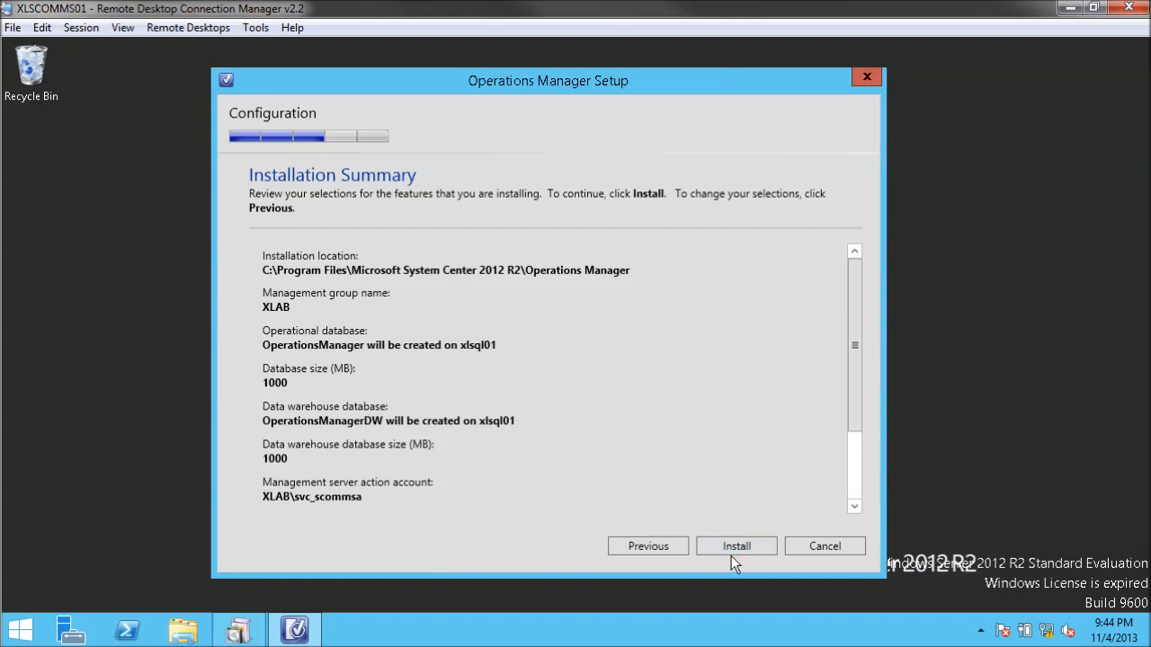
pyautogui.click(735, 546)
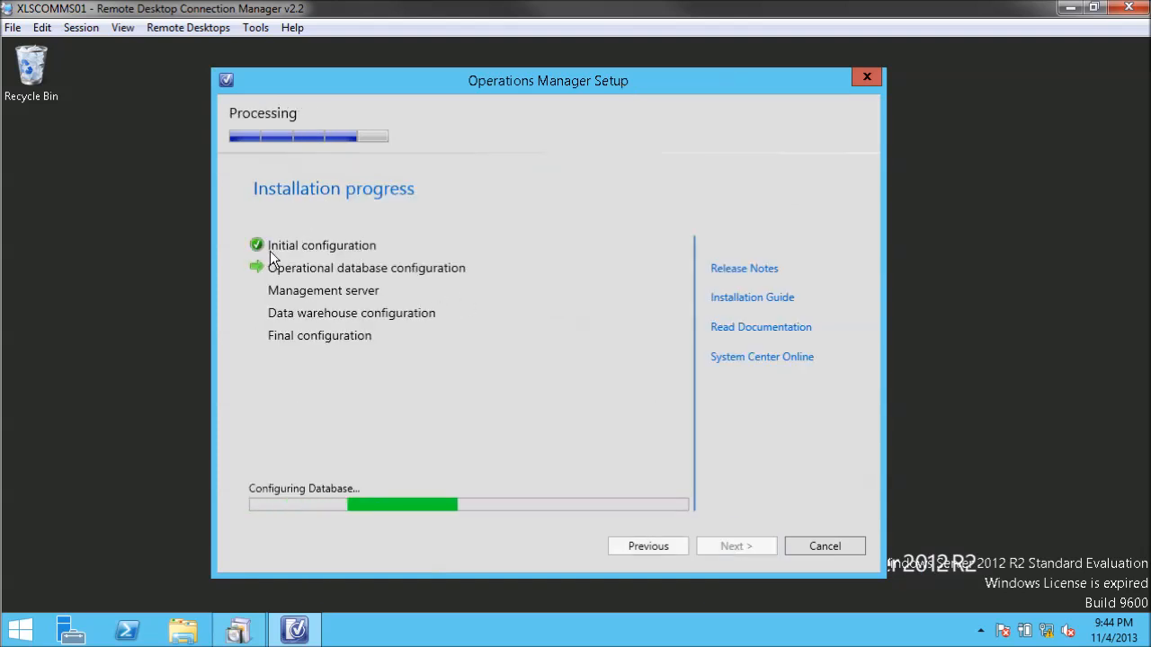
pyautogui.moveTo(268, 295)
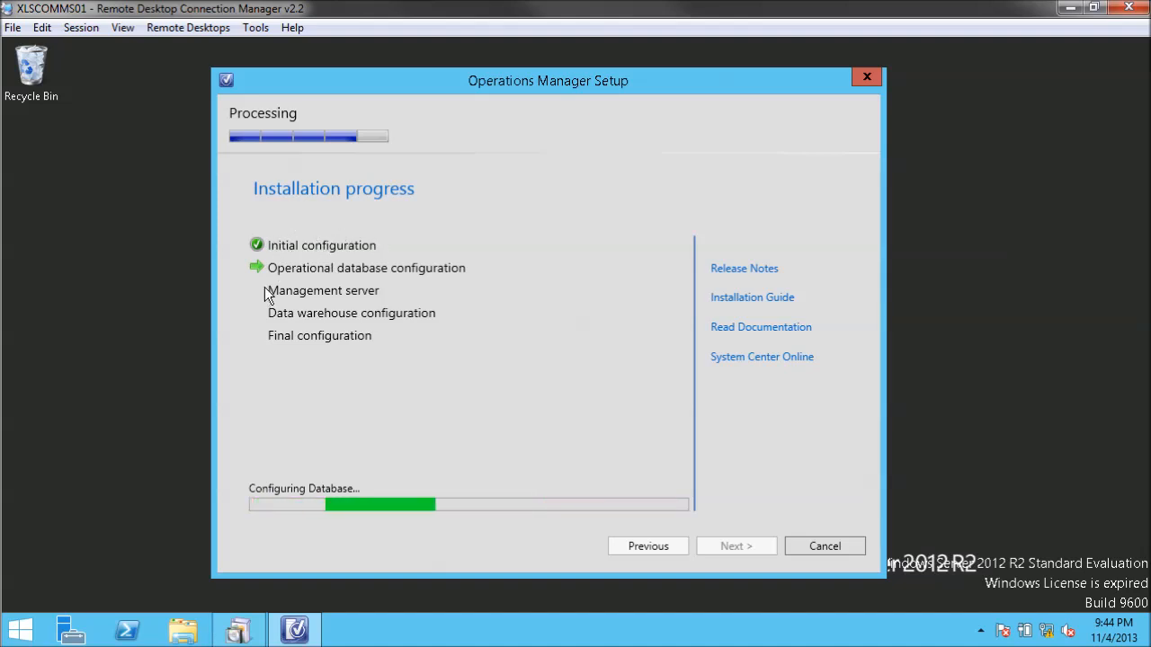
pyautogui.moveTo(530, 298)
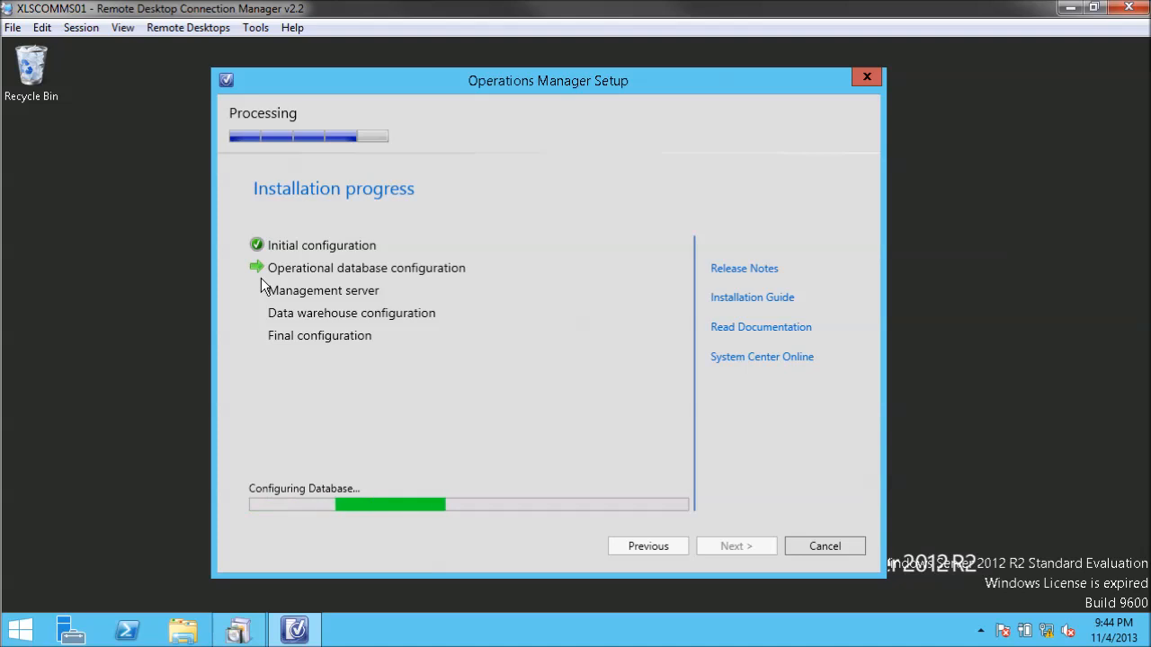
pyautogui.moveTo(274, 292)
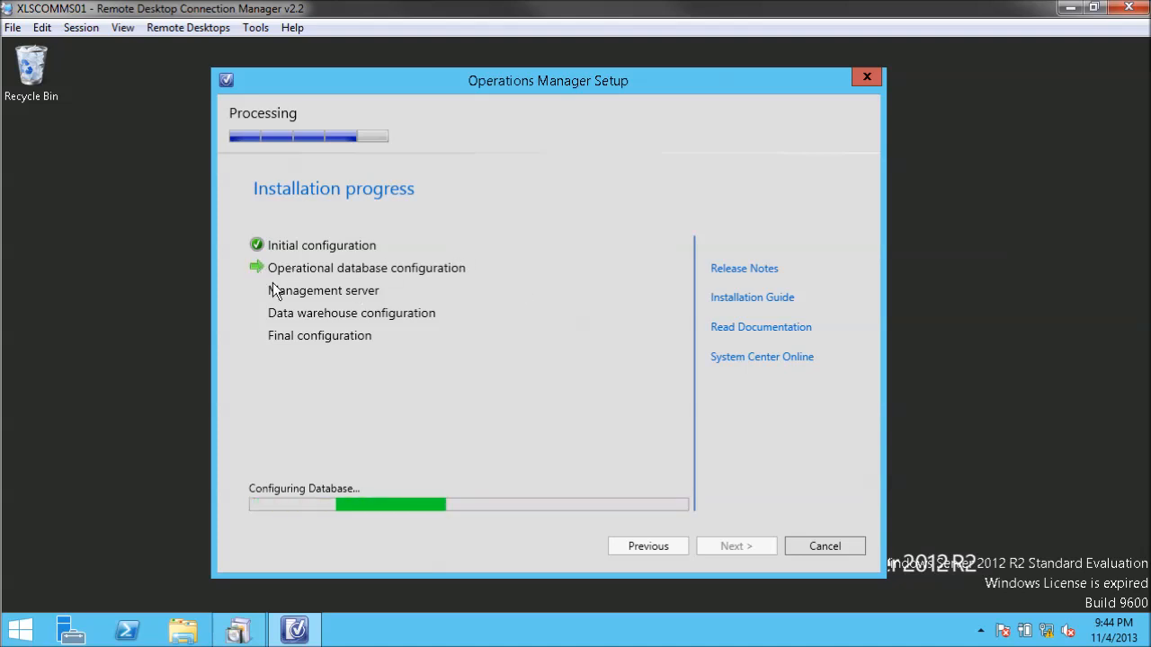
pyautogui.moveTo(412, 319)
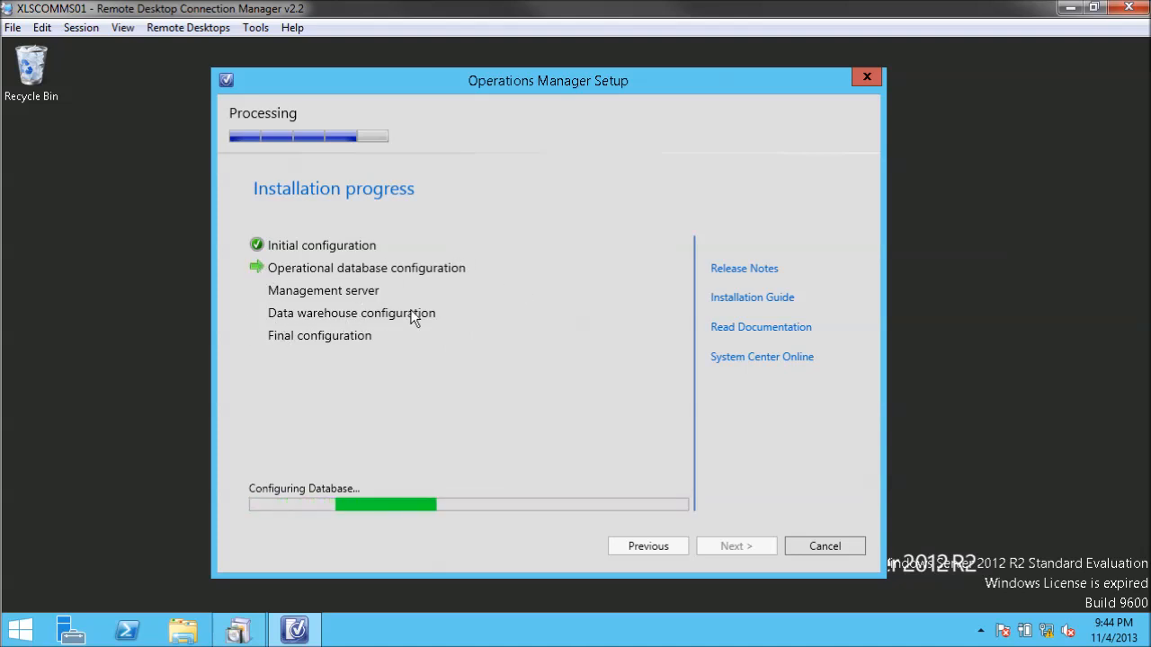
pyautogui.moveTo(517, 314)
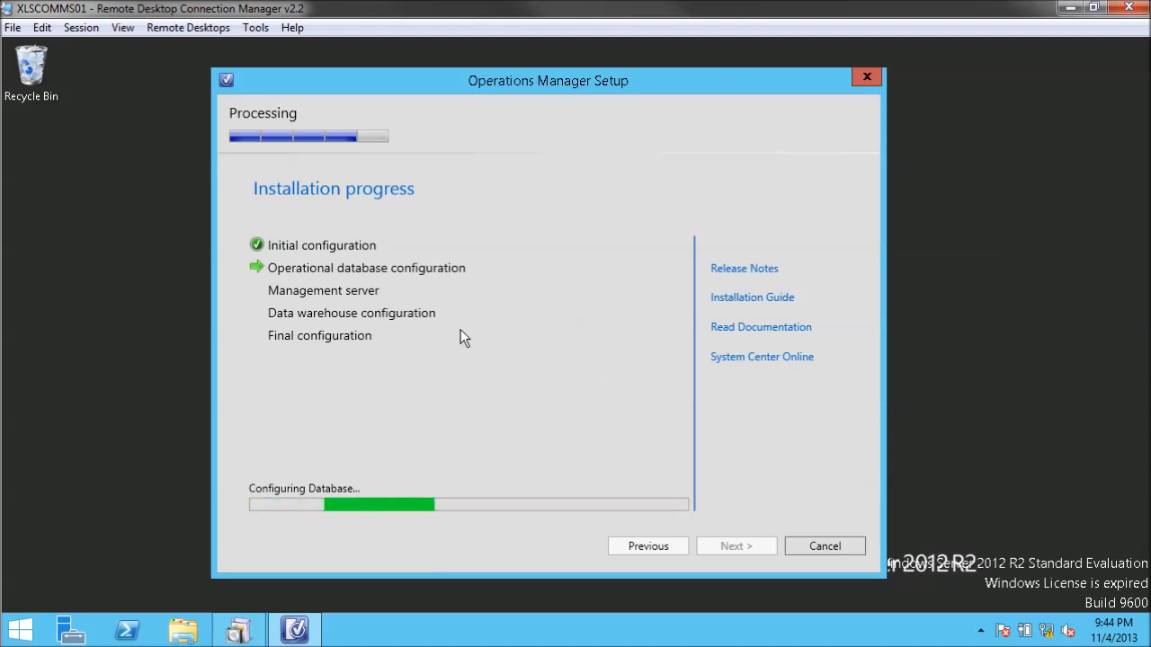
pyautogui.moveTo(416, 267)
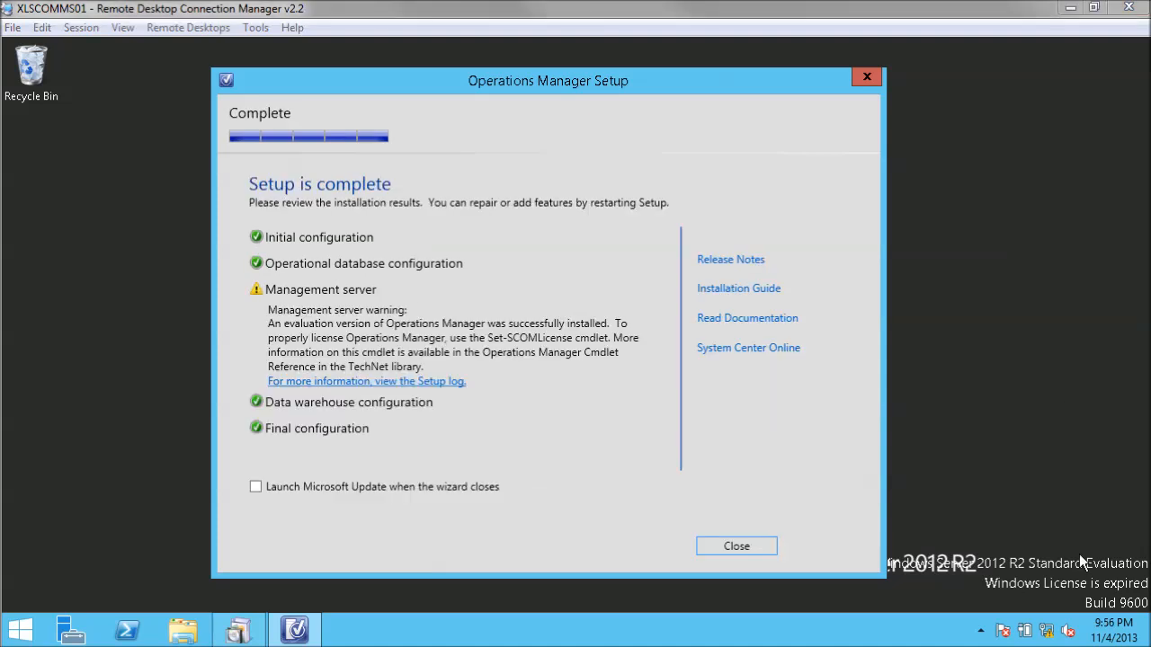
pyautogui.moveTo(549, 459)
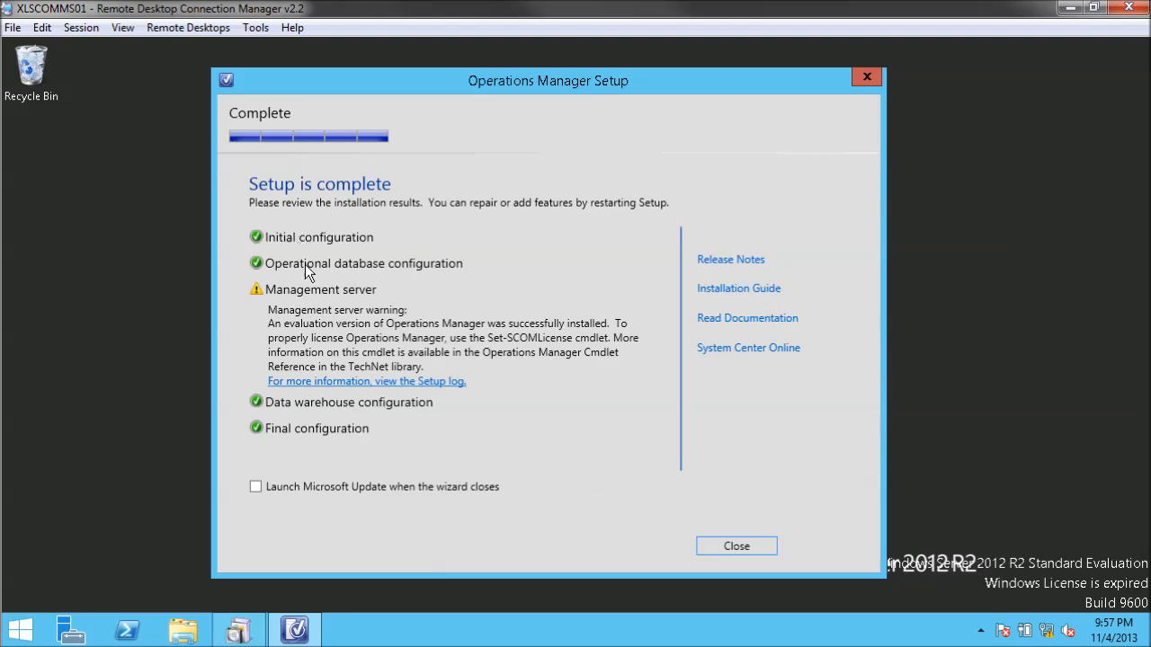
pyautogui.moveTo(299, 300)
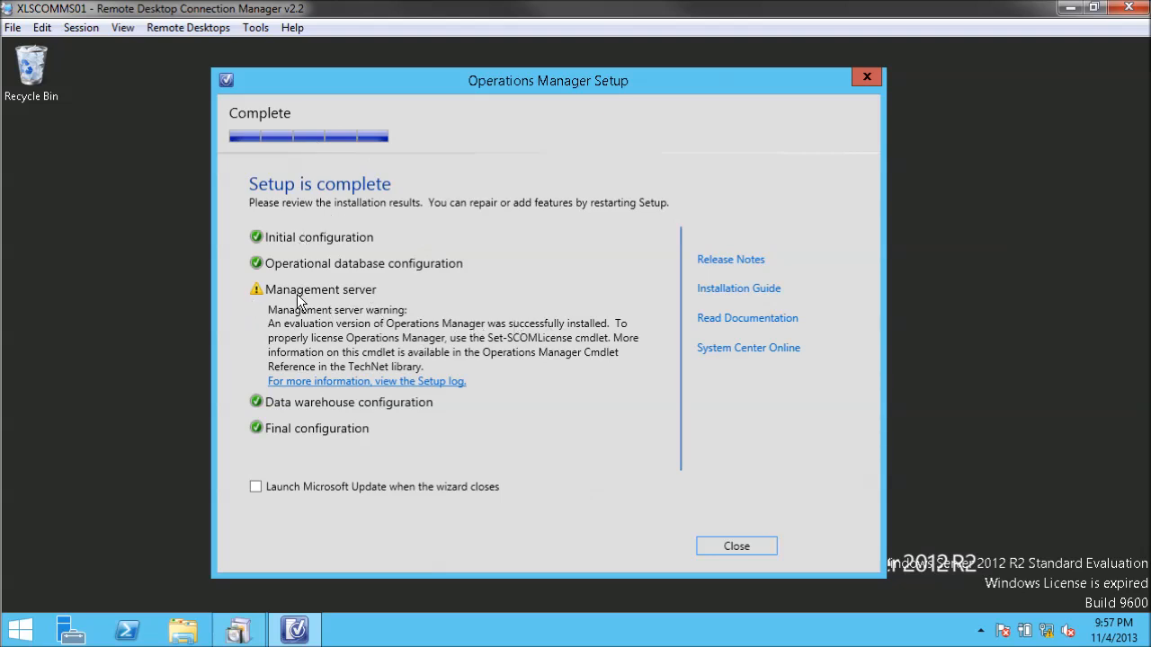
pyautogui.moveTo(376, 306)
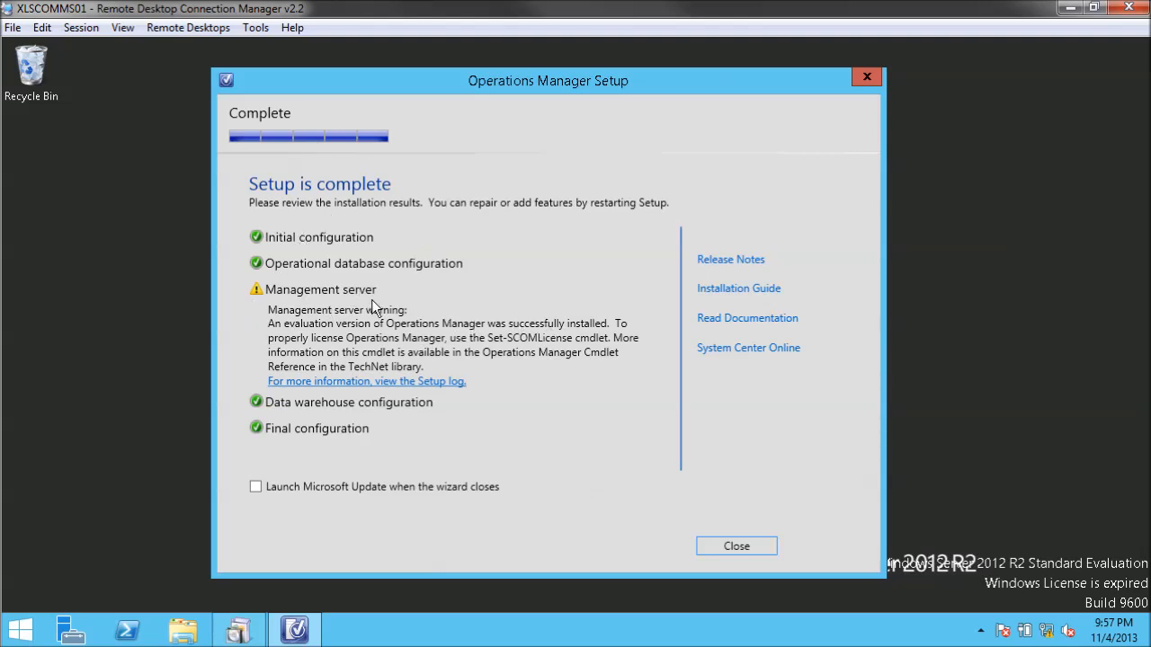
pyautogui.moveTo(277, 349)
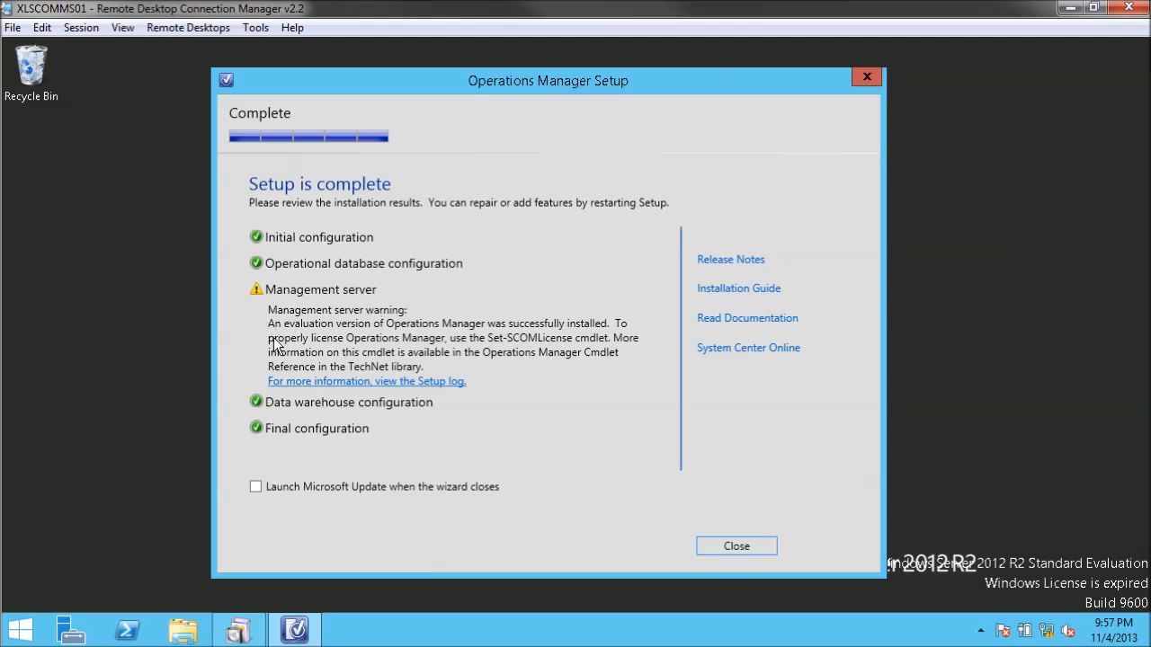
pyautogui.moveTo(358, 340)
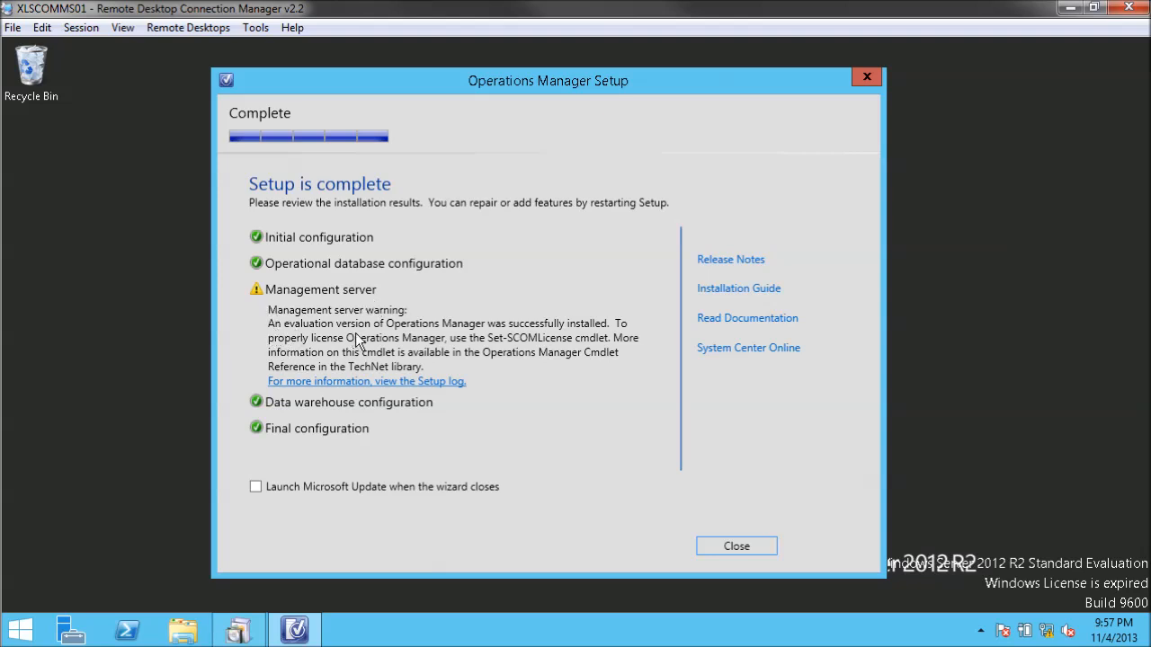
pyautogui.moveTo(463, 393)
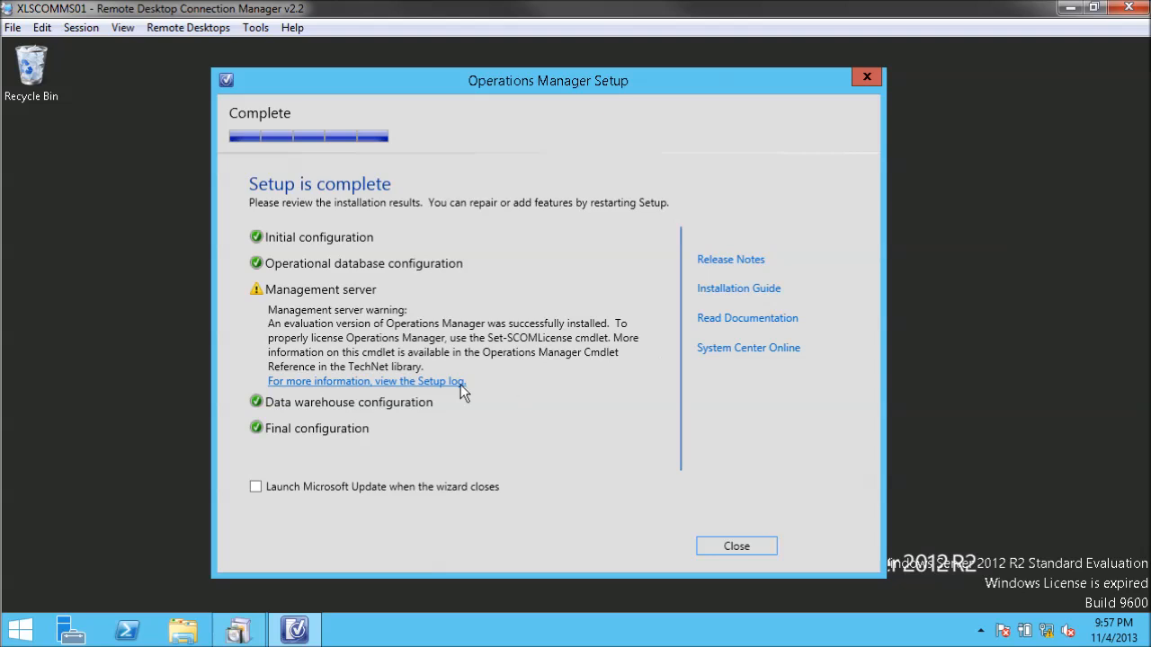
pyautogui.moveTo(609, 352)
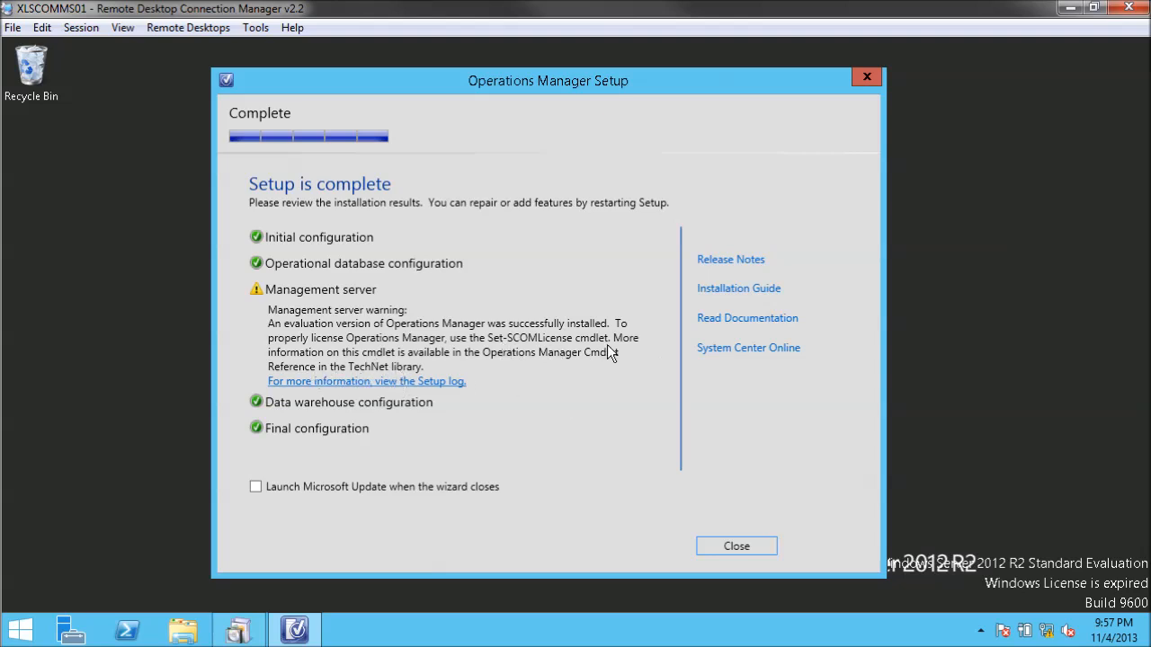
pyautogui.moveTo(351, 412)
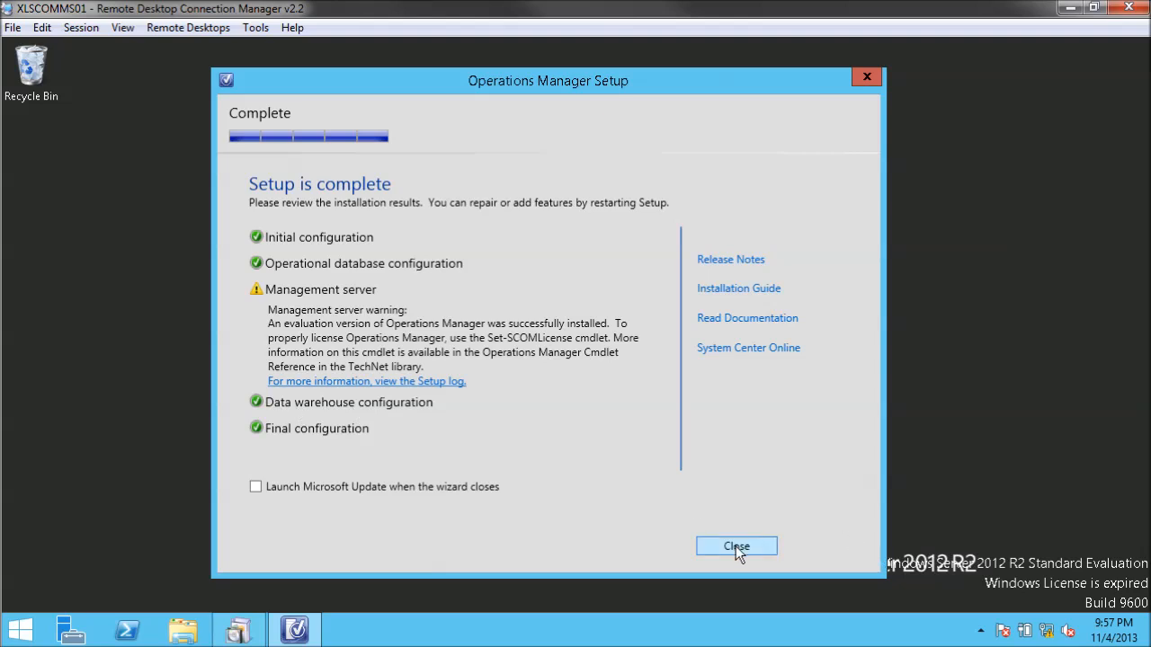
# - Close the completed setup wizard after reviewing the evaluation-license warning
pyautogui.click(736, 546)
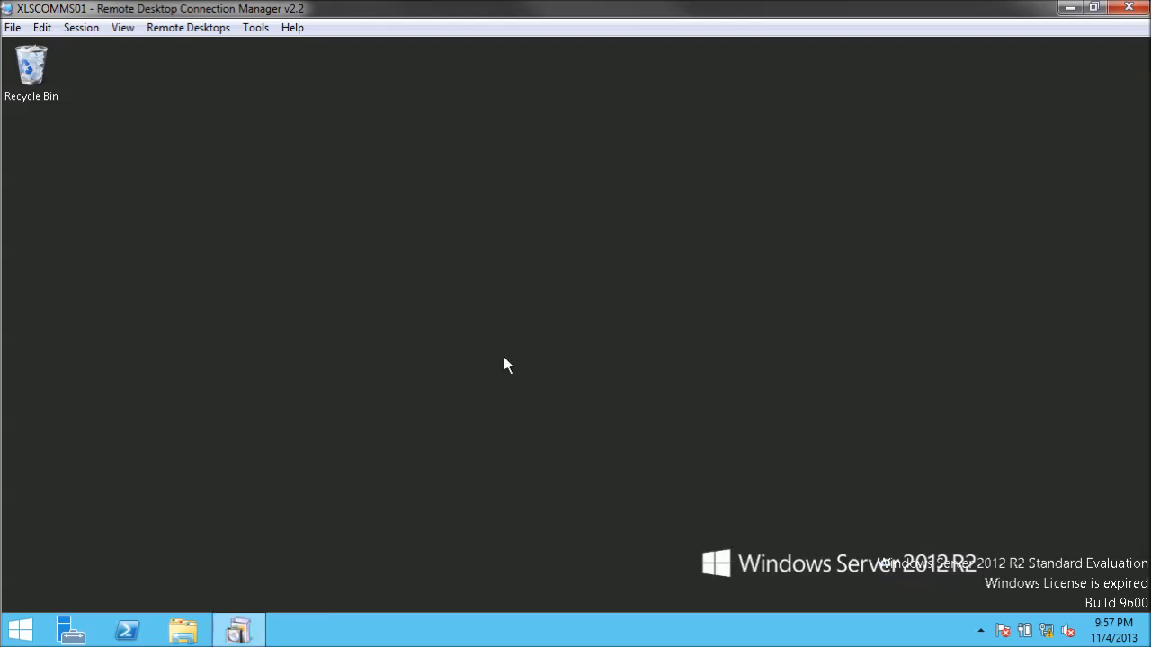
pyautogui.moveTo(326, 349)
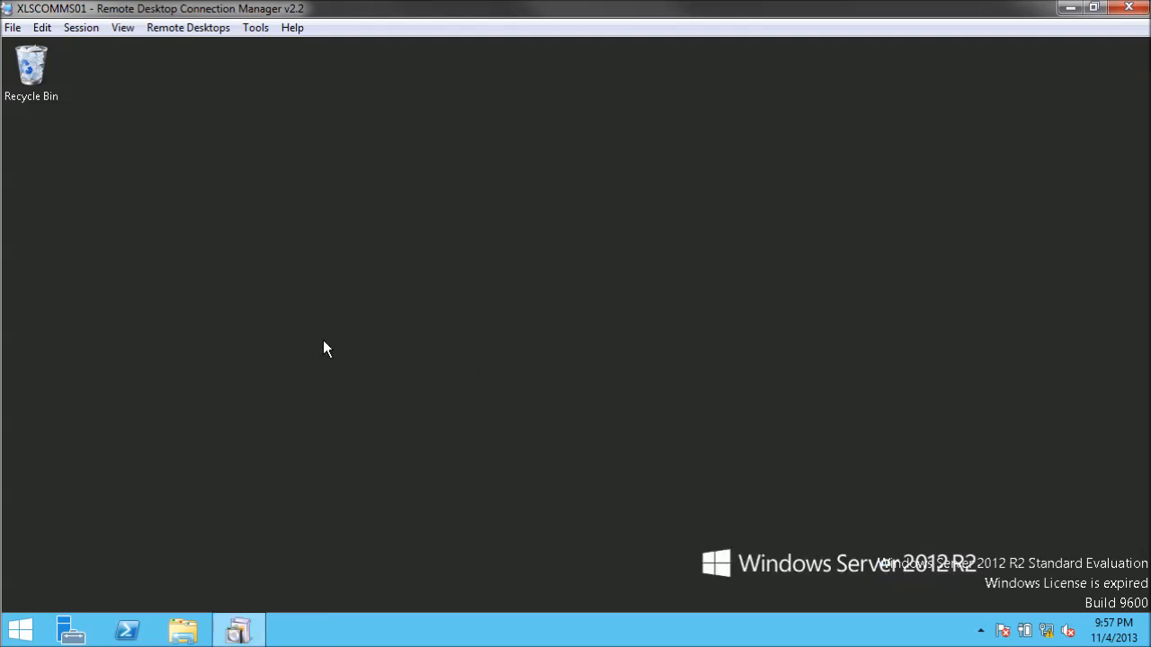
pyautogui.moveTo(543, 380)
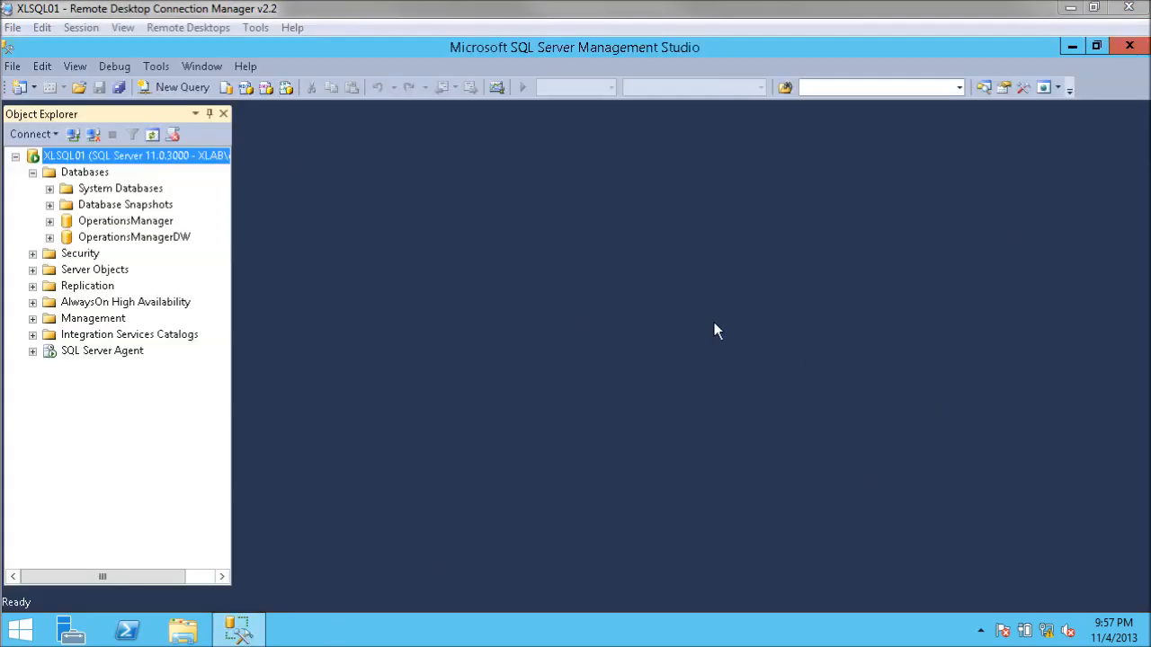
pyautogui.moveTo(351, 220)
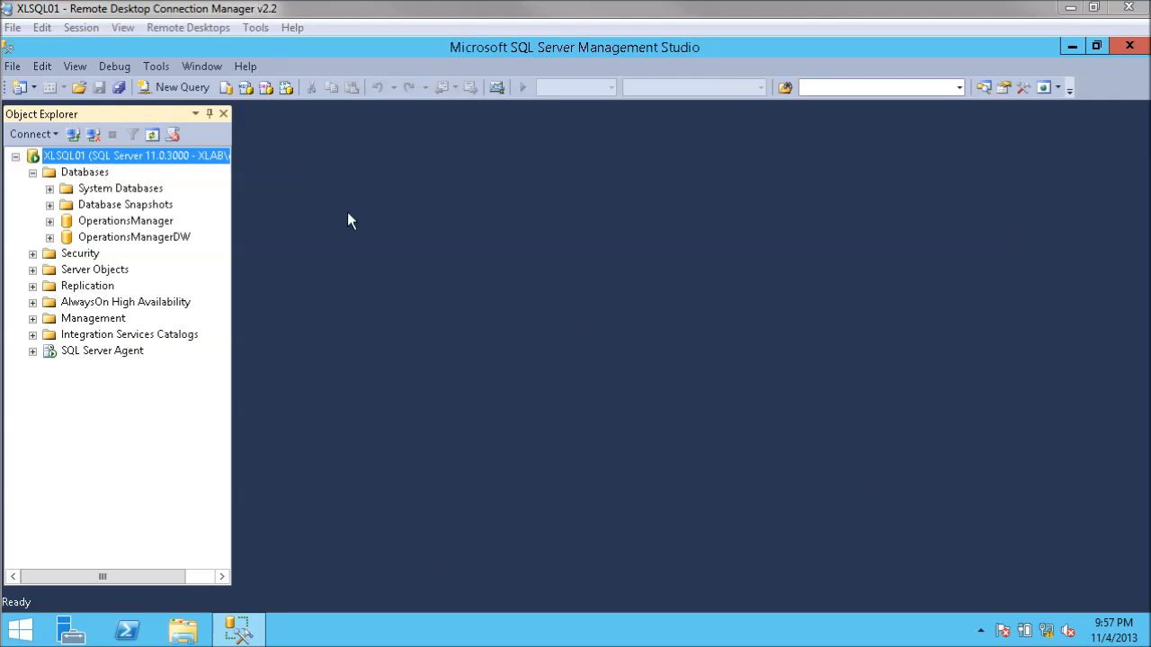
pyautogui.moveTo(121, 234)
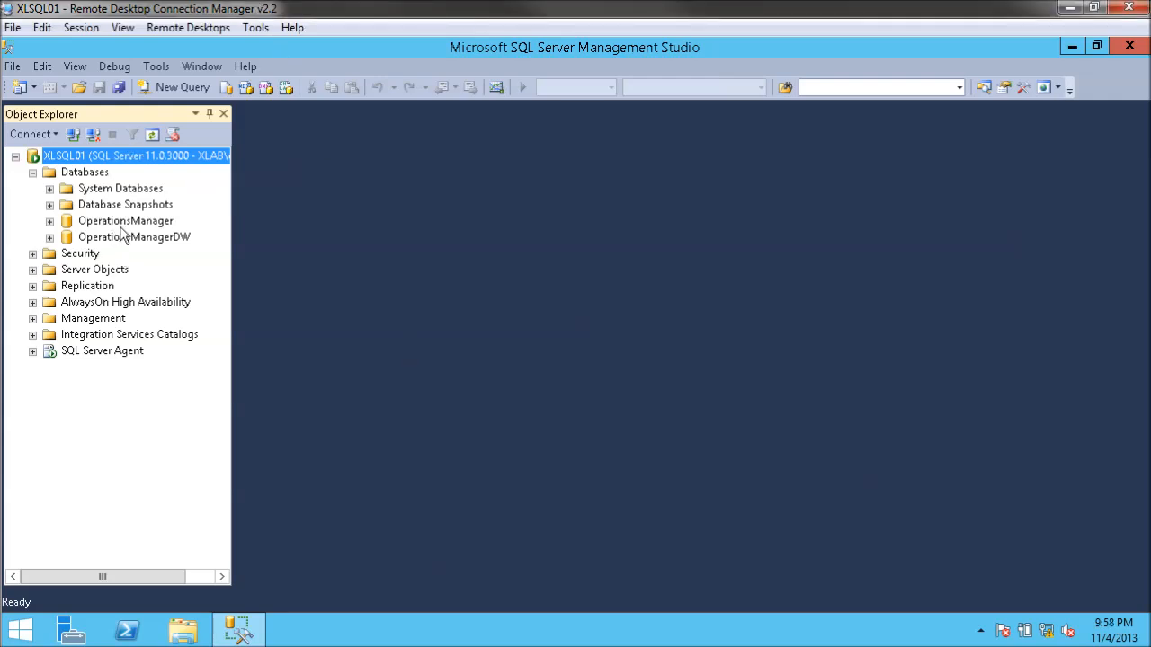
pyautogui.moveTo(79, 224)
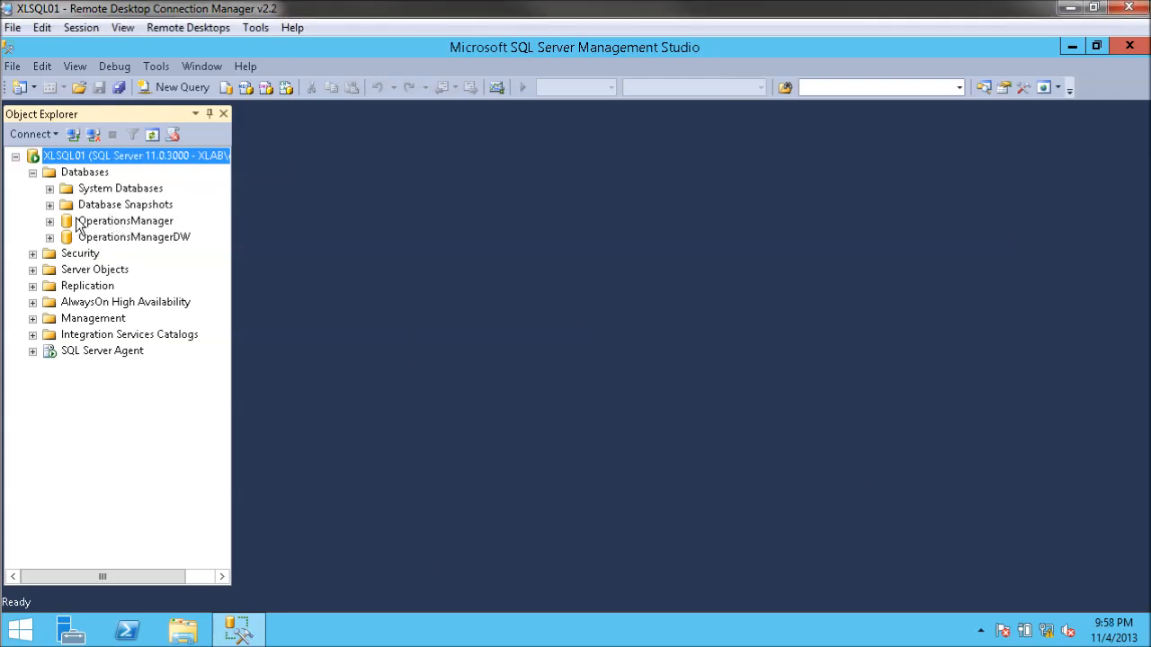
pyautogui.moveTo(122, 229)
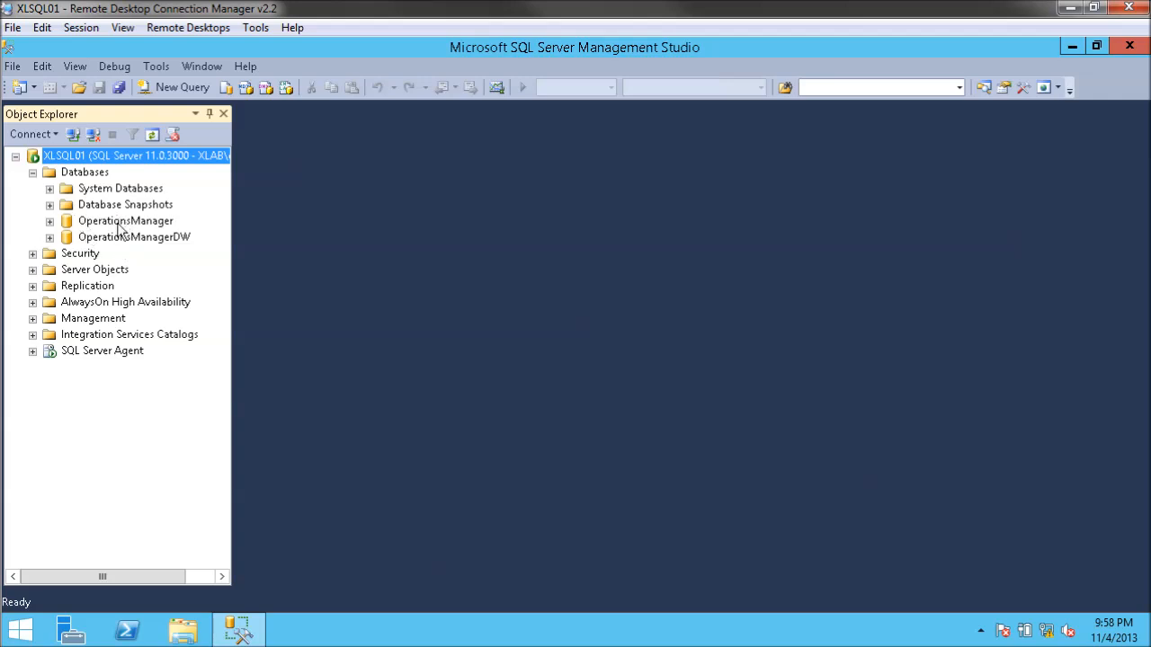
# - Highlight the new OperationsManager and OperationsManagerDW databases under XLSQL01 Databases
pyautogui.click(126, 221)
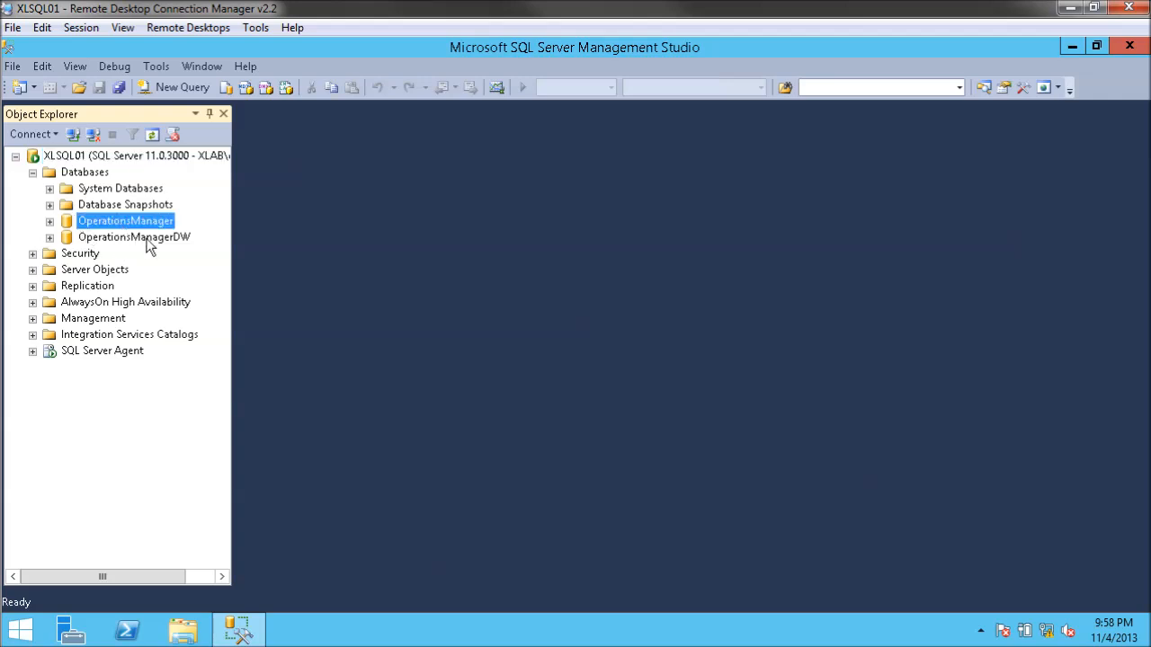
pyautogui.click(134, 236)
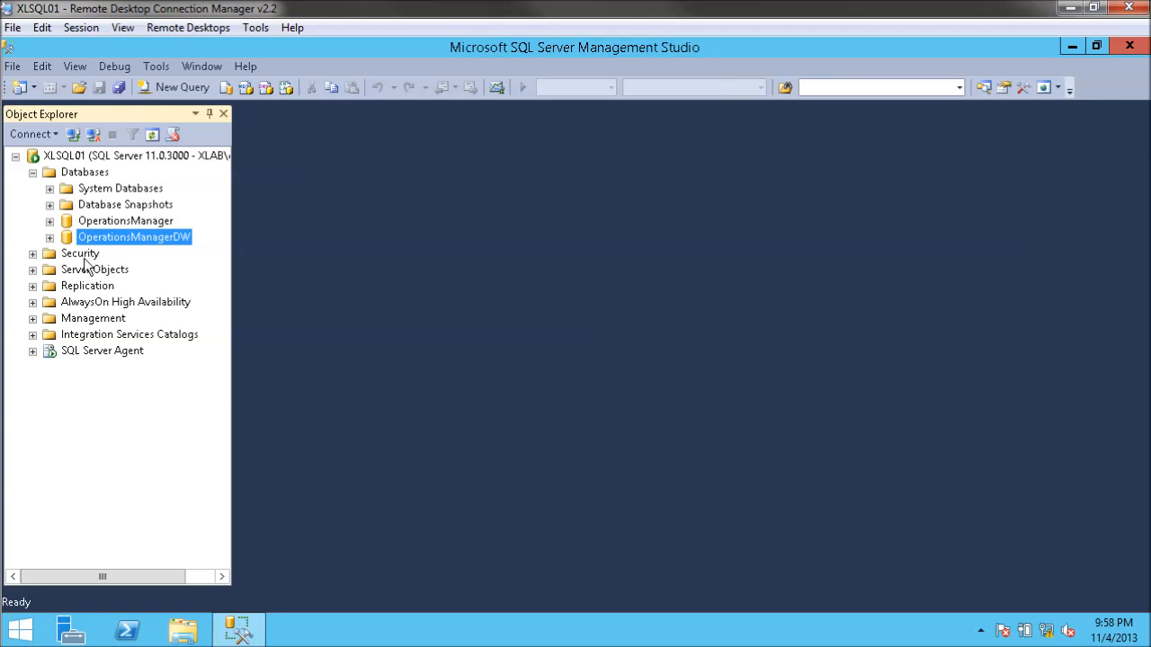
pyautogui.moveTo(159, 251)
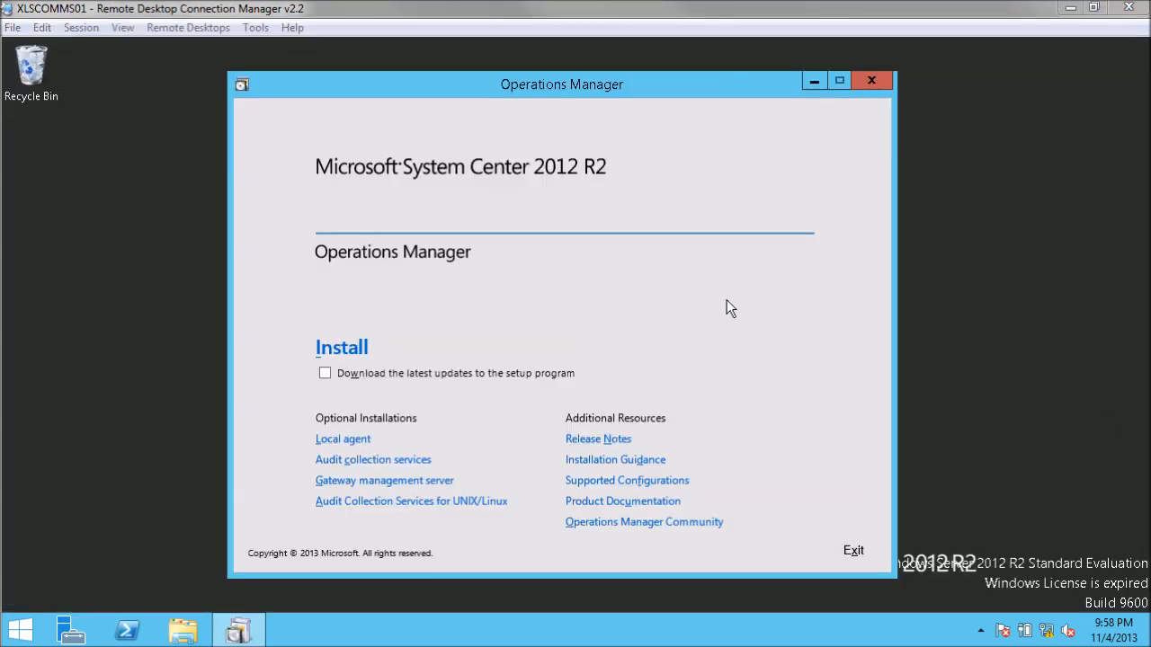
pyautogui.moveTo(259, 90)
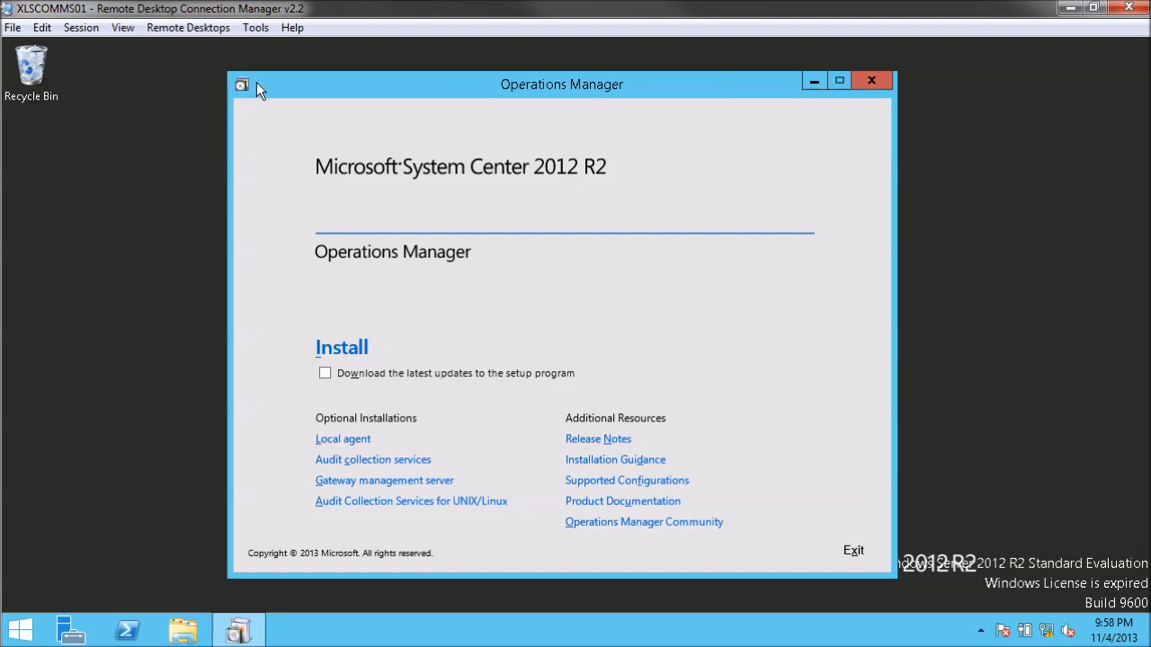
pyautogui.moveTo(341, 119)
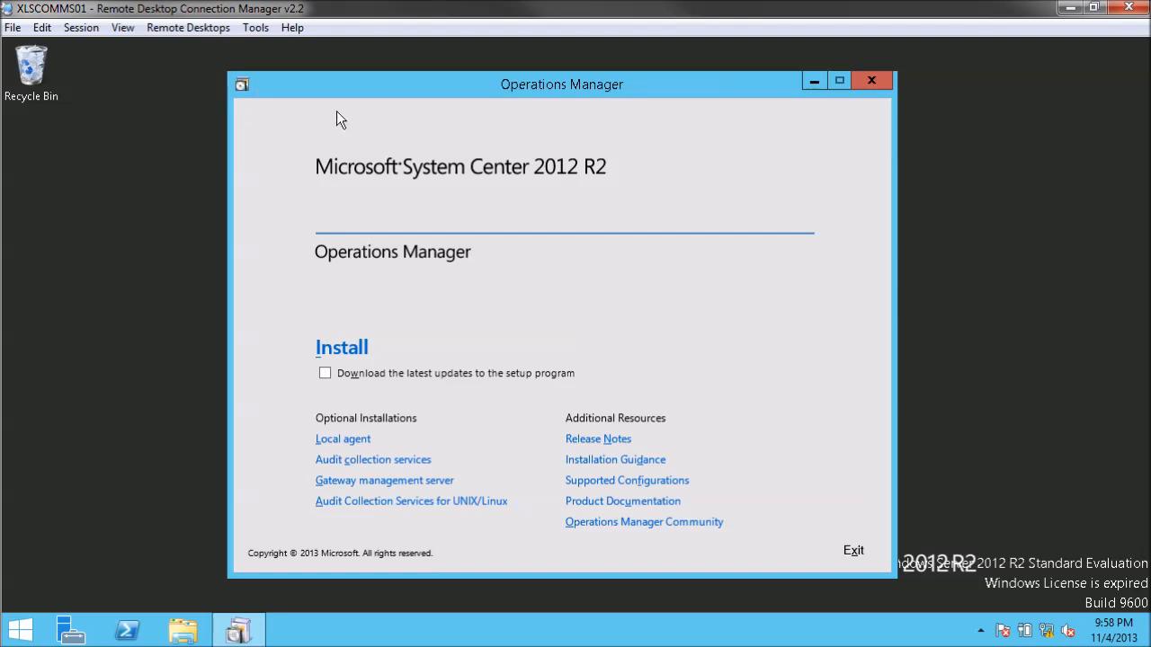
pyautogui.moveTo(388, 109)
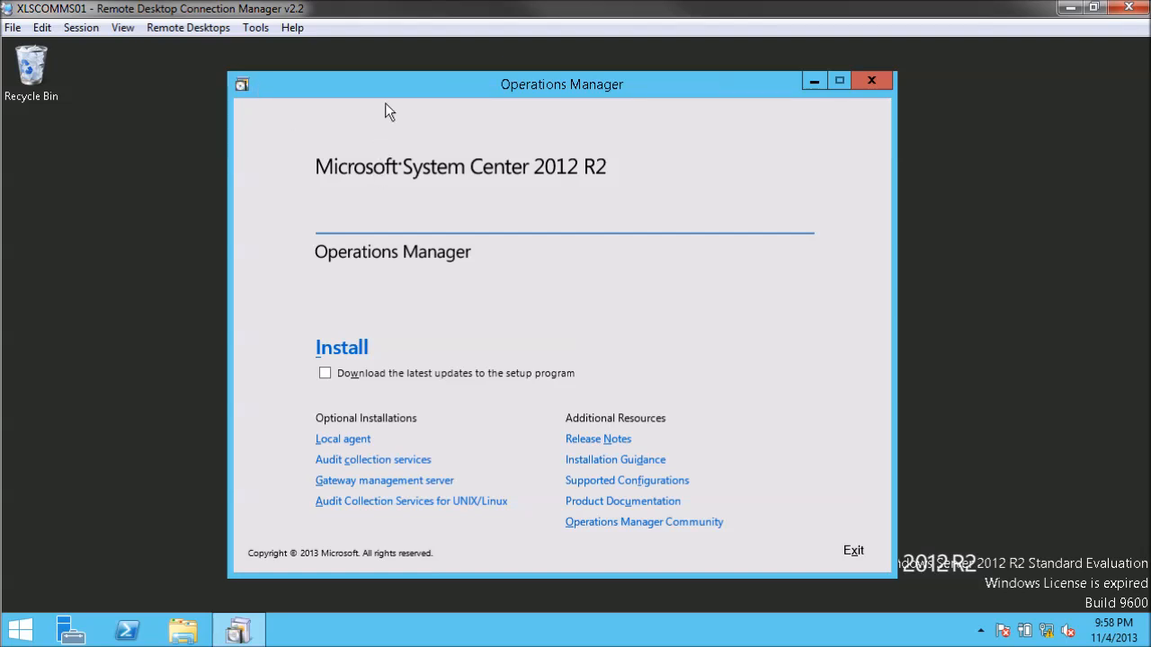
pyautogui.moveTo(334, 346)
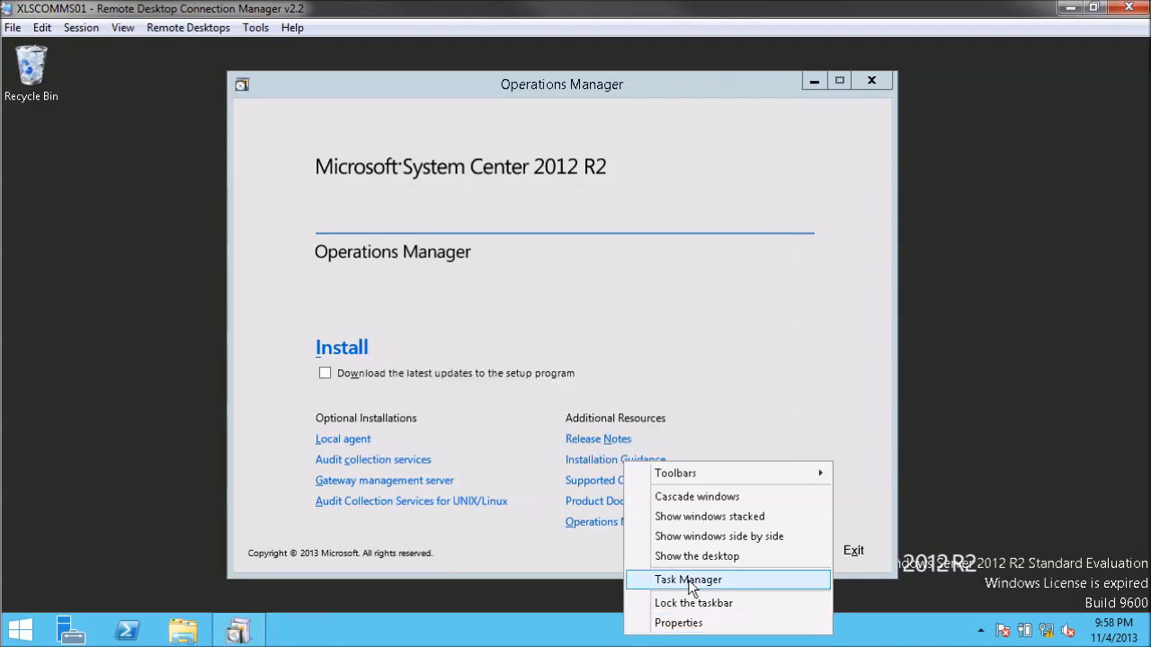
# - Select Operations console as the feature to install and start the prerequisite check
pyautogui.click(688, 579)
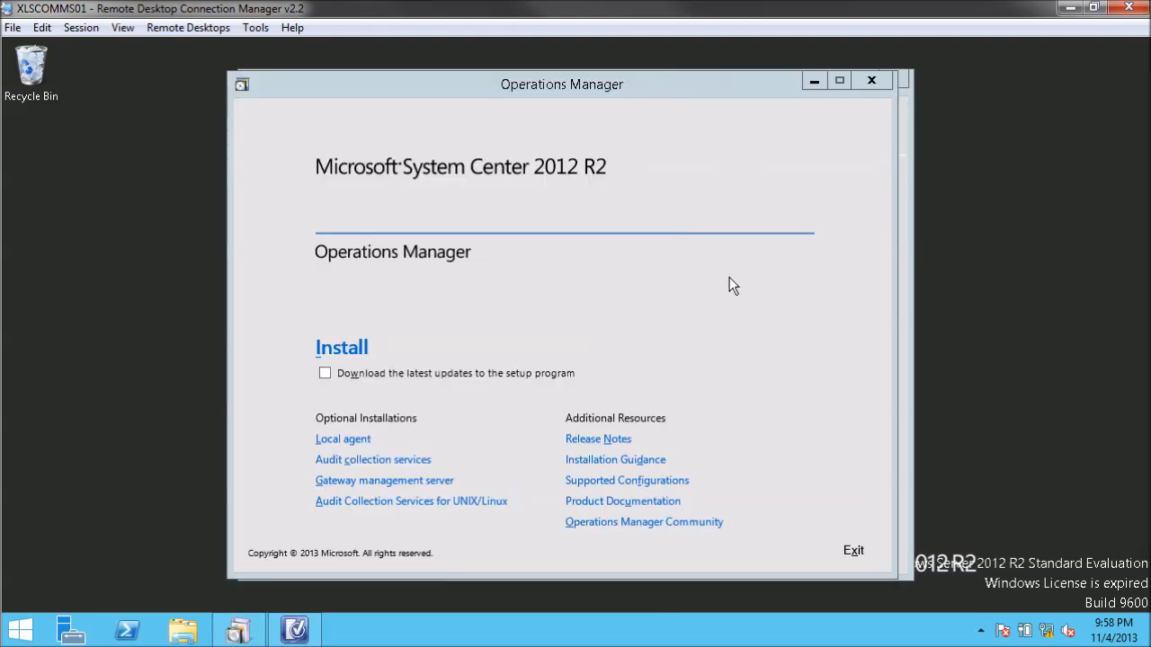
pyautogui.click(341, 347)
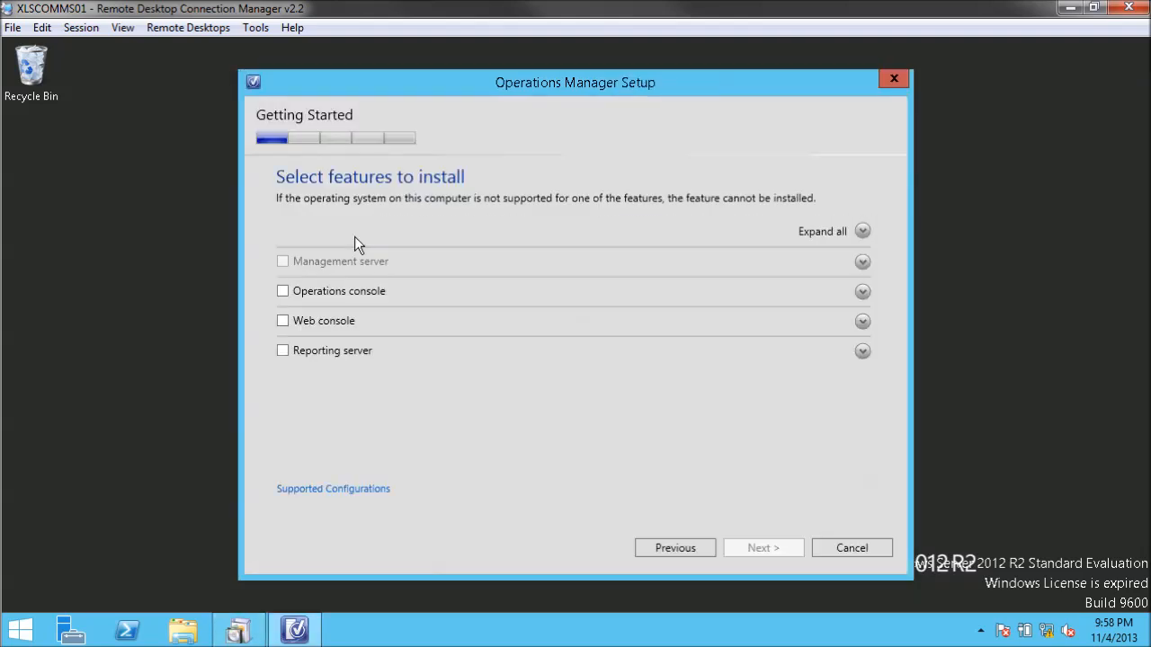
pyautogui.click(282, 291)
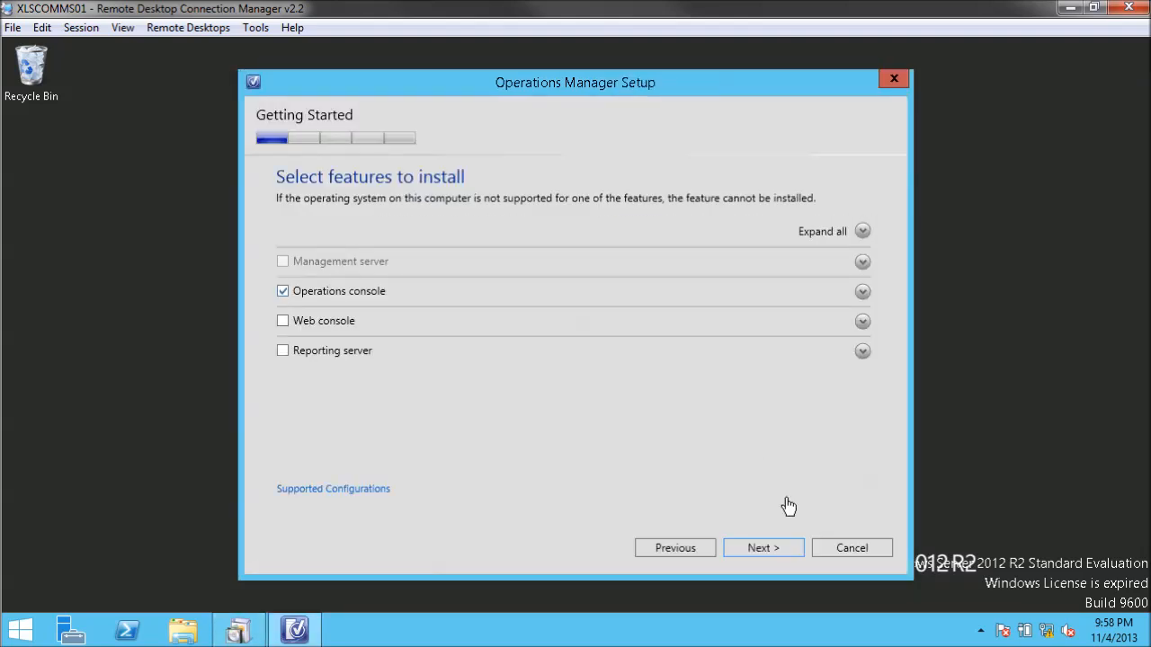
pyautogui.click(762, 548)
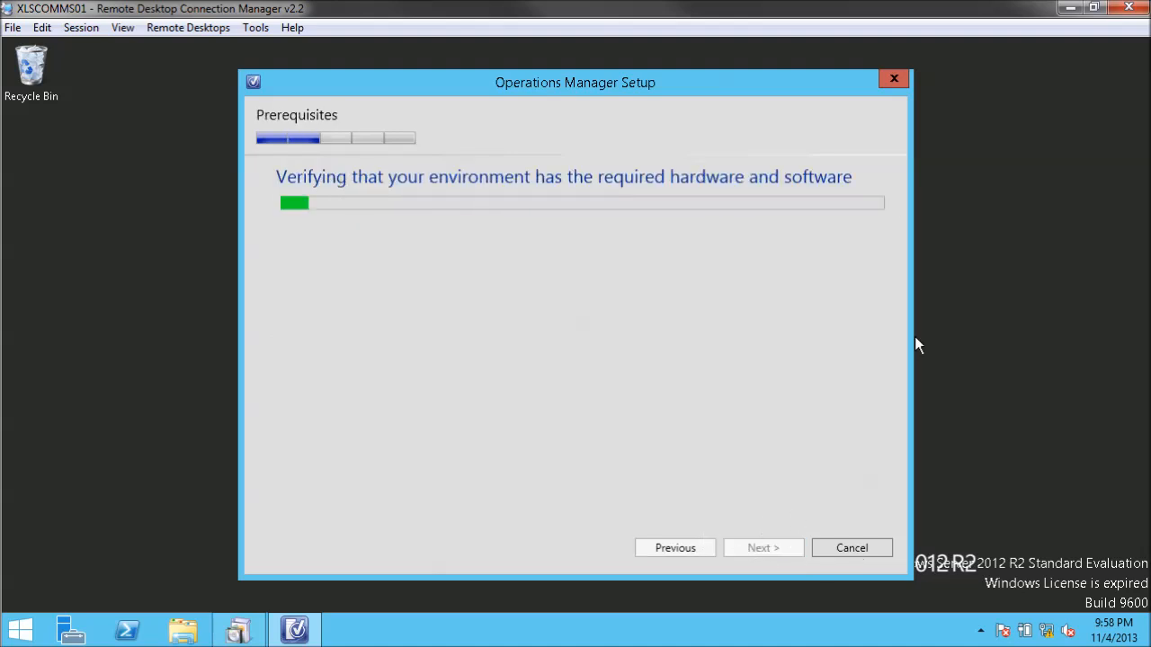
pyautogui.moveTo(921, 376)
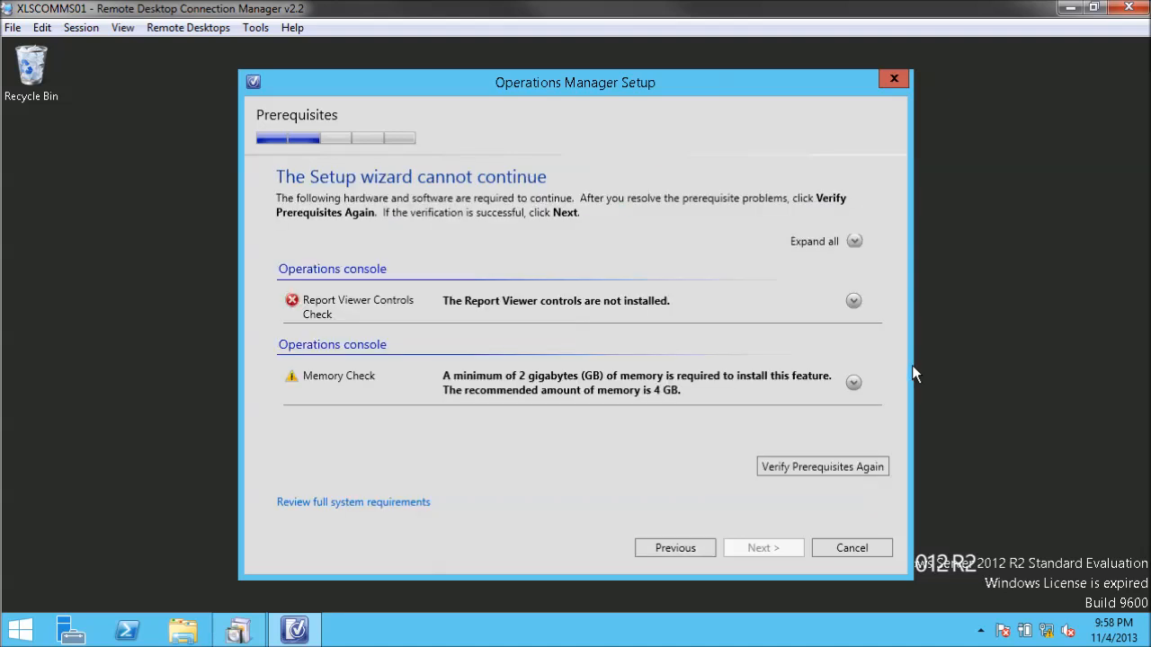
pyautogui.moveTo(394, 310)
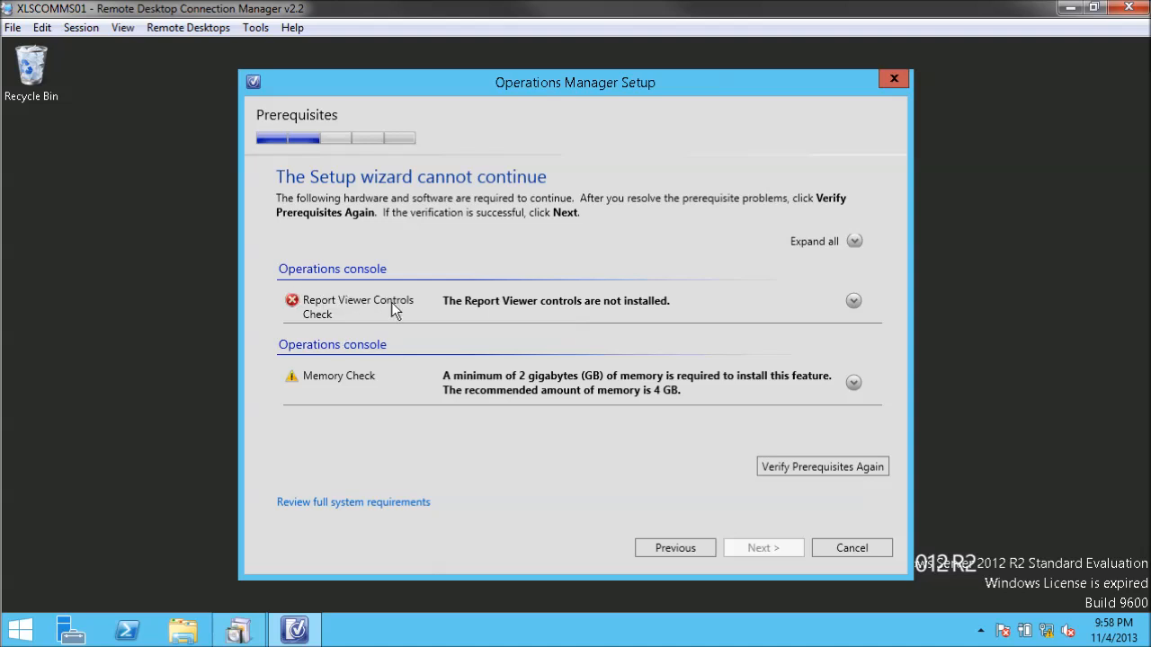
pyautogui.moveTo(474, 307)
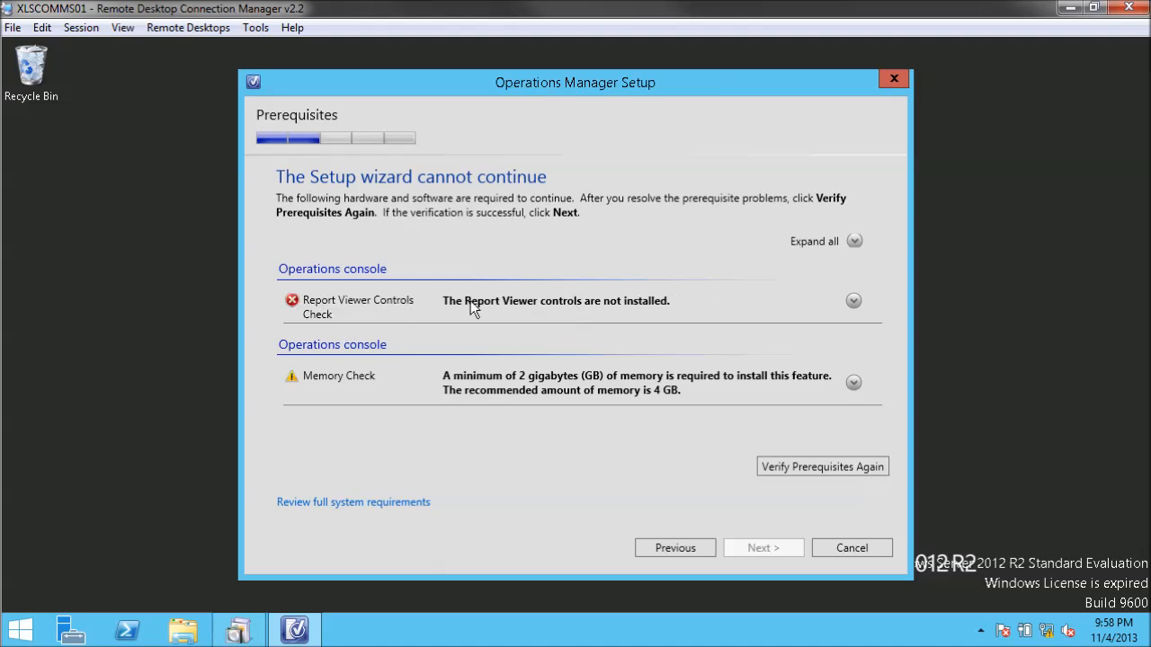
pyautogui.moveTo(577, 300)
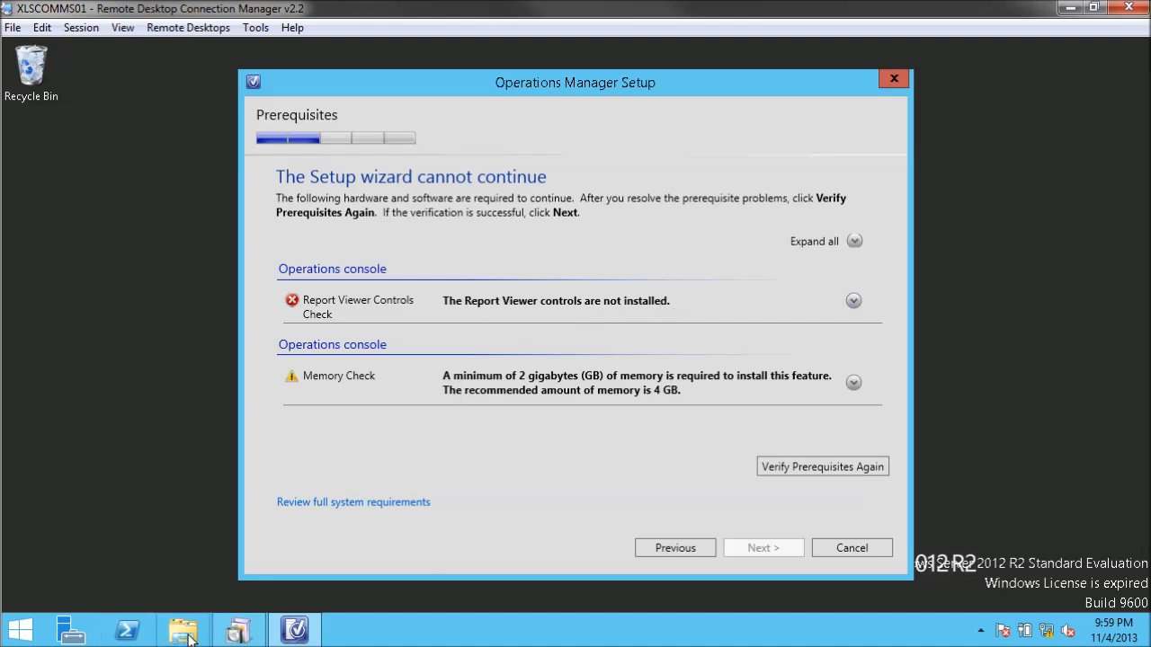
# - Copy the ReportViewer installer from VM_SHARED (E:) Report Viewer 2012 to the desktop
pyautogui.click(184, 628)
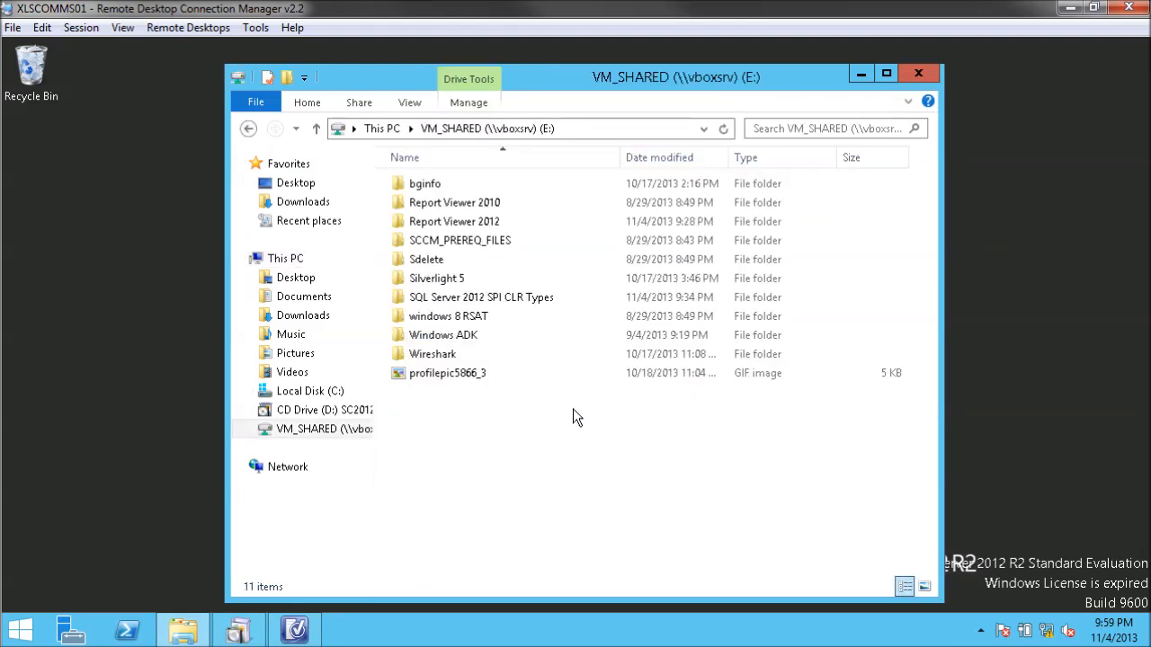
pyautogui.doubleClick(454, 221)
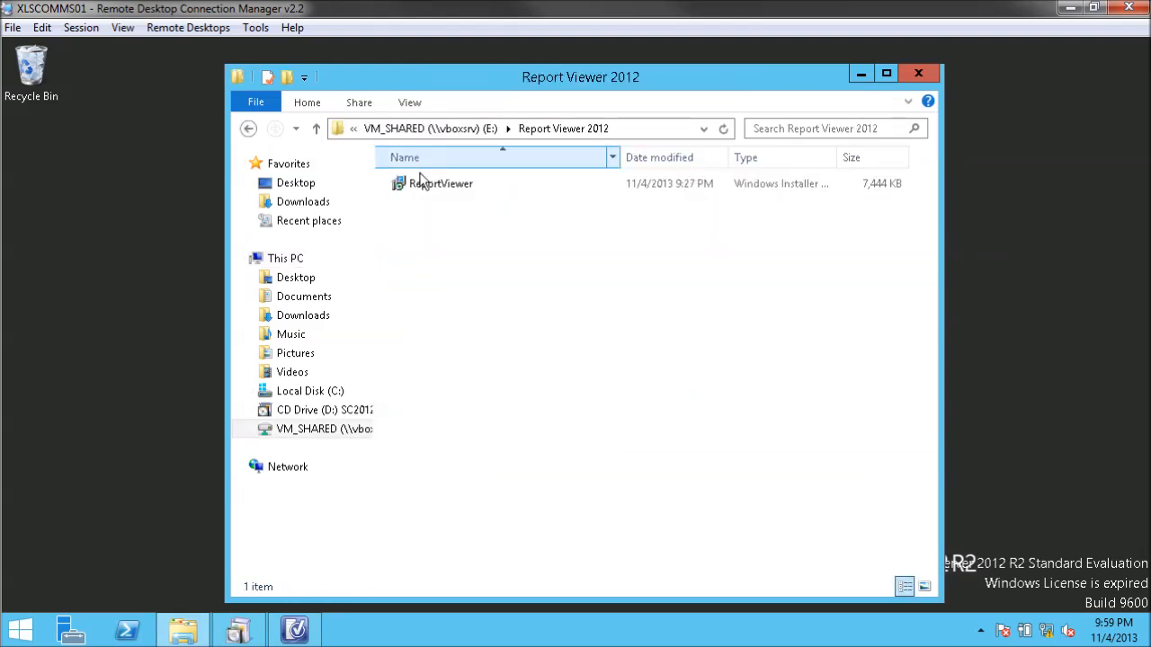
pyautogui.click(441, 183)
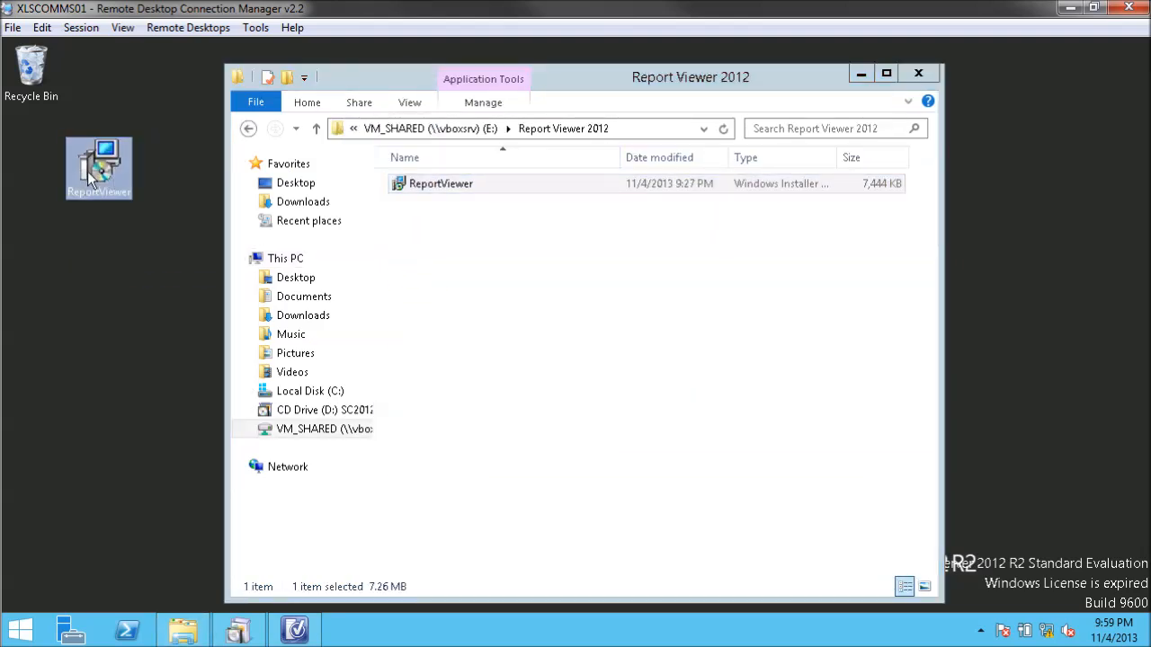
pyautogui.moveTo(131, 153)
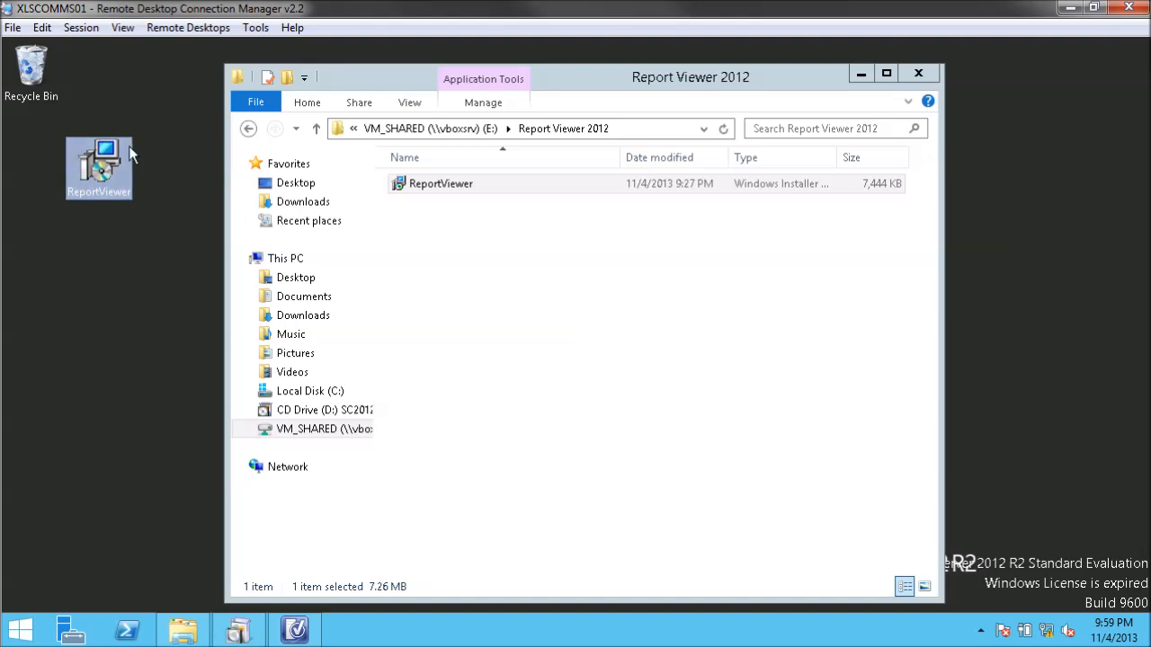
# - Open the SQL Server 2012 SPI CLR Types folder on the shared drive
pyautogui.click(249, 128)
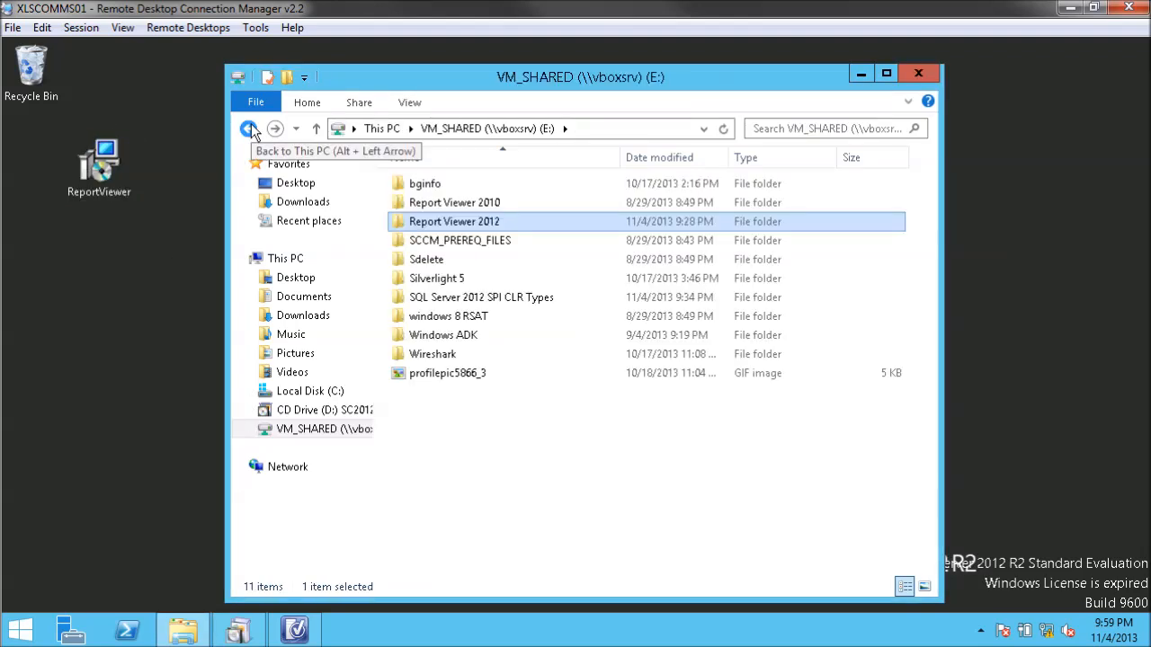
pyautogui.click(481, 297)
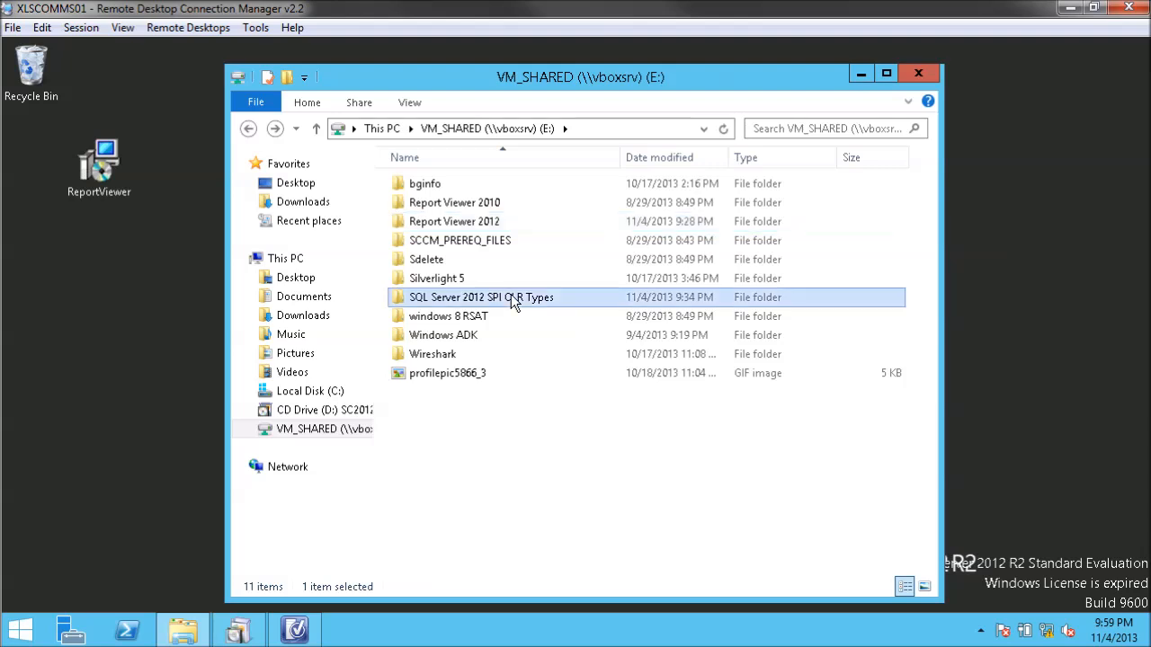
pyautogui.doubleClick(481, 297)
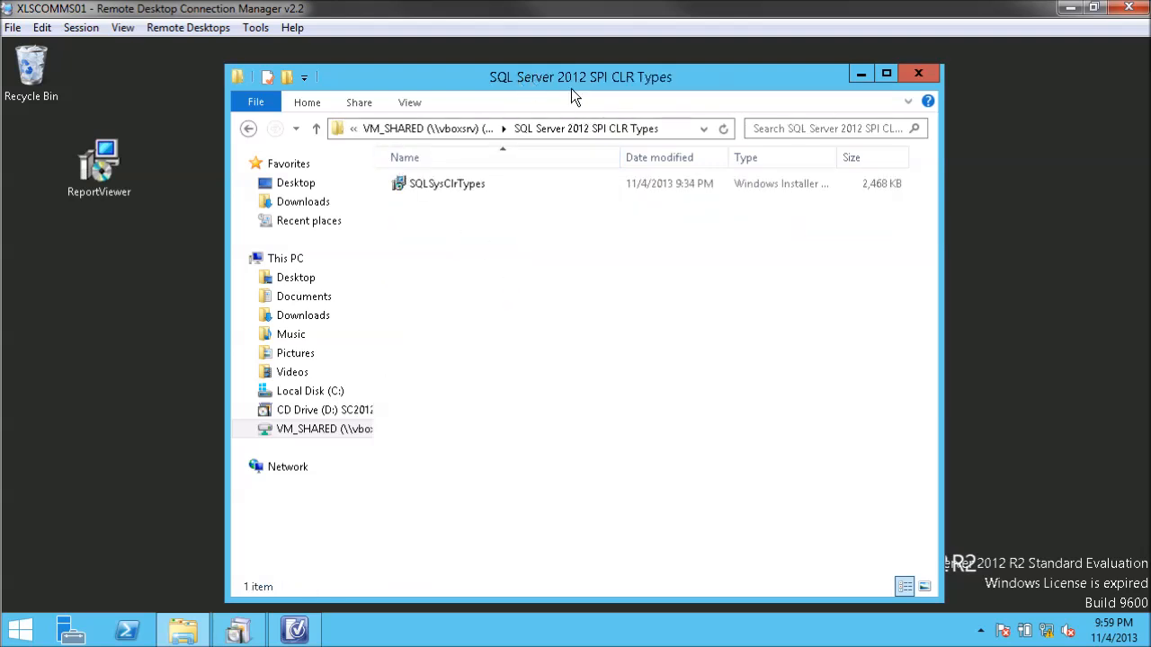
pyautogui.moveTo(623, 114)
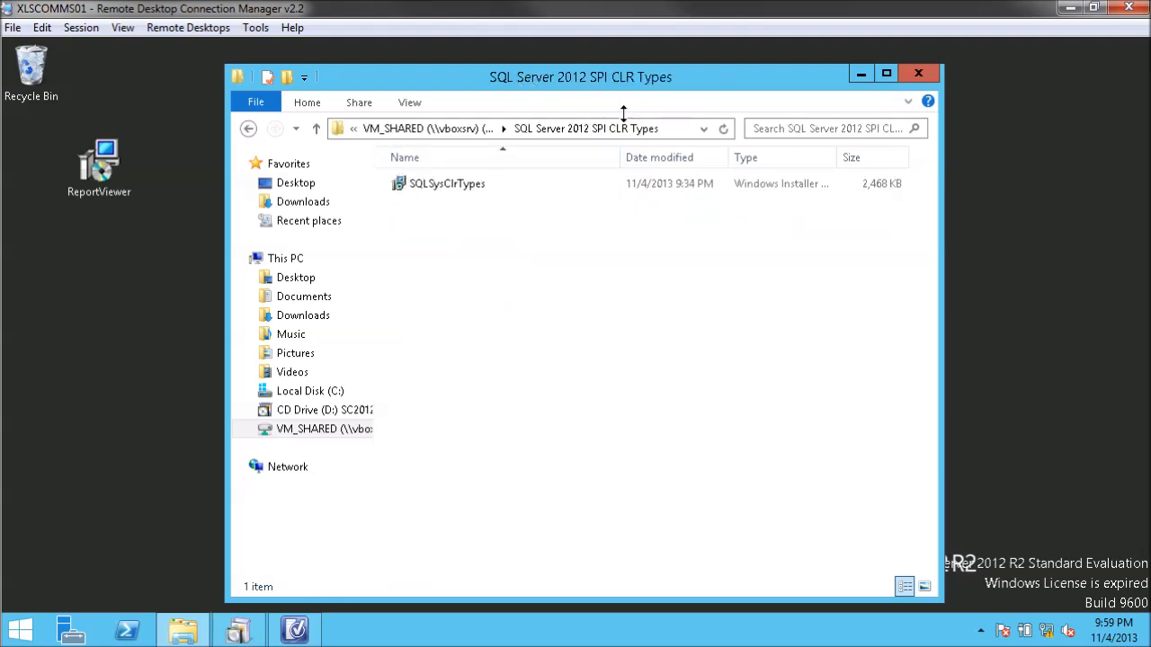
pyautogui.moveTo(636, 99)
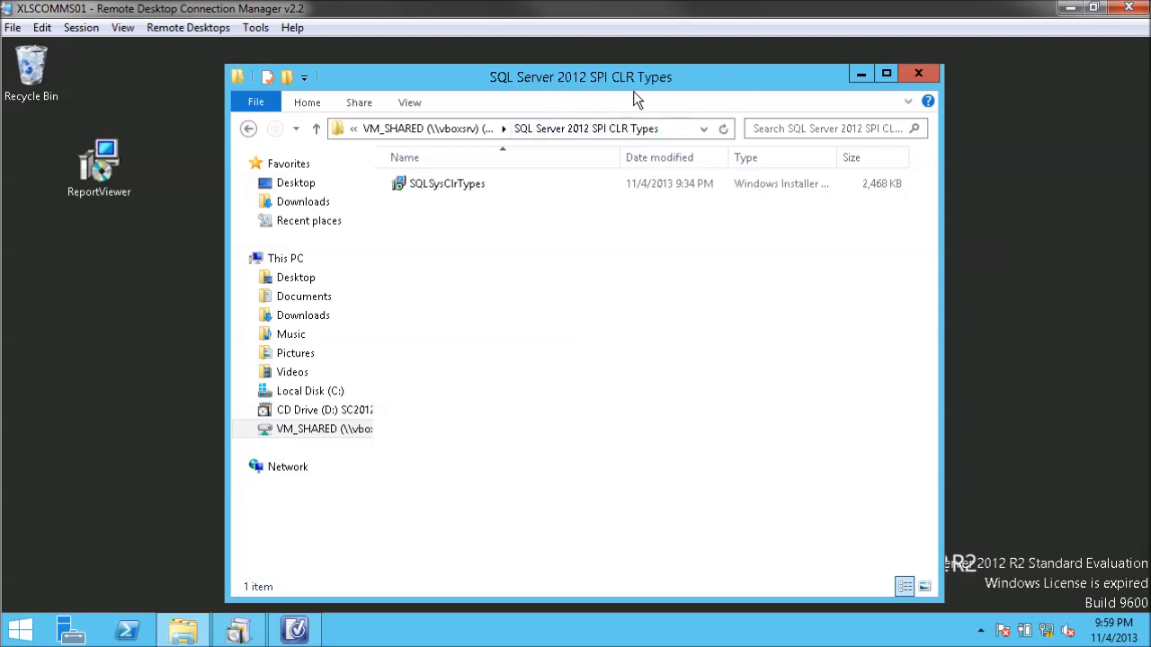
pyautogui.moveTo(548, 310)
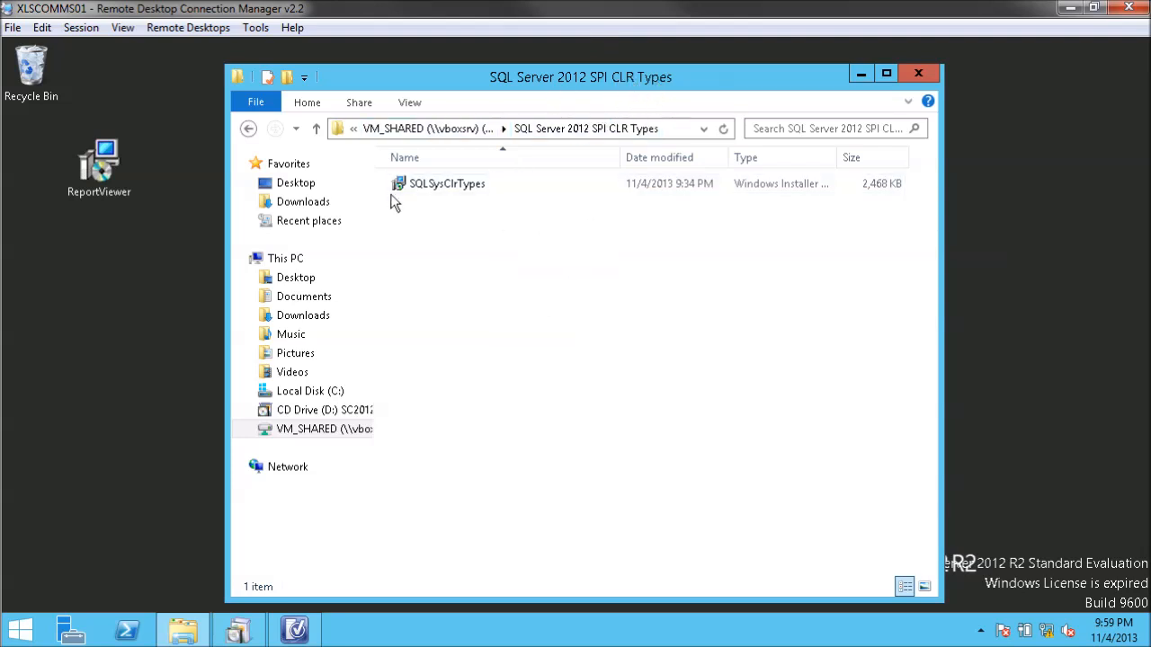
pyautogui.moveTo(443, 213)
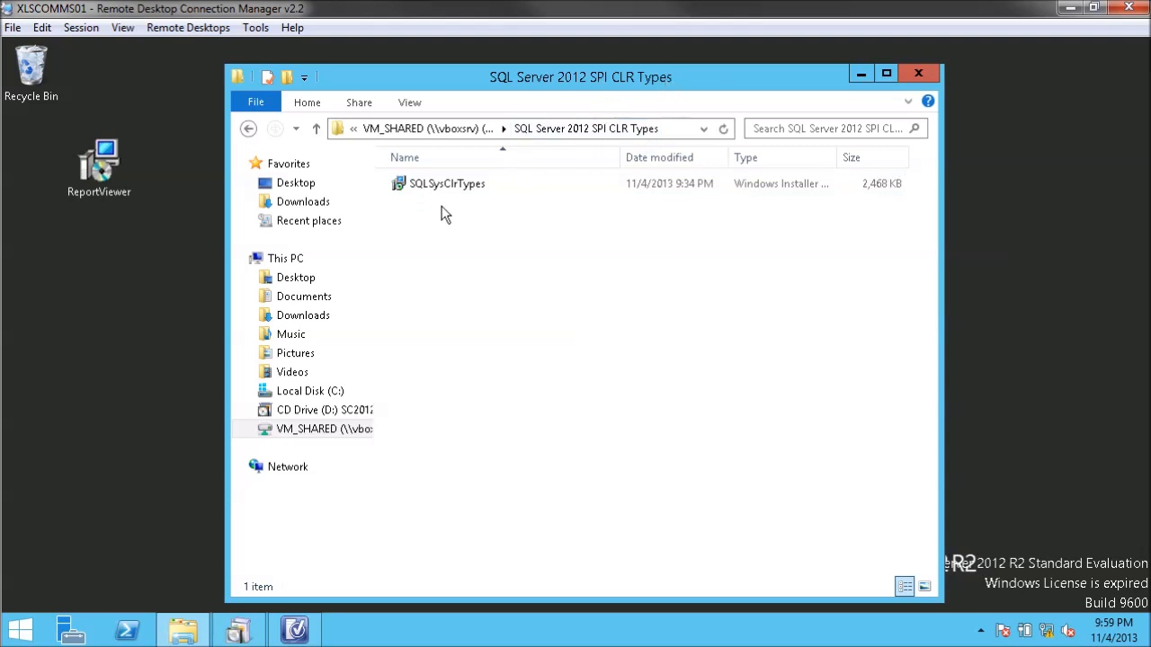
pyautogui.moveTo(405, 237)
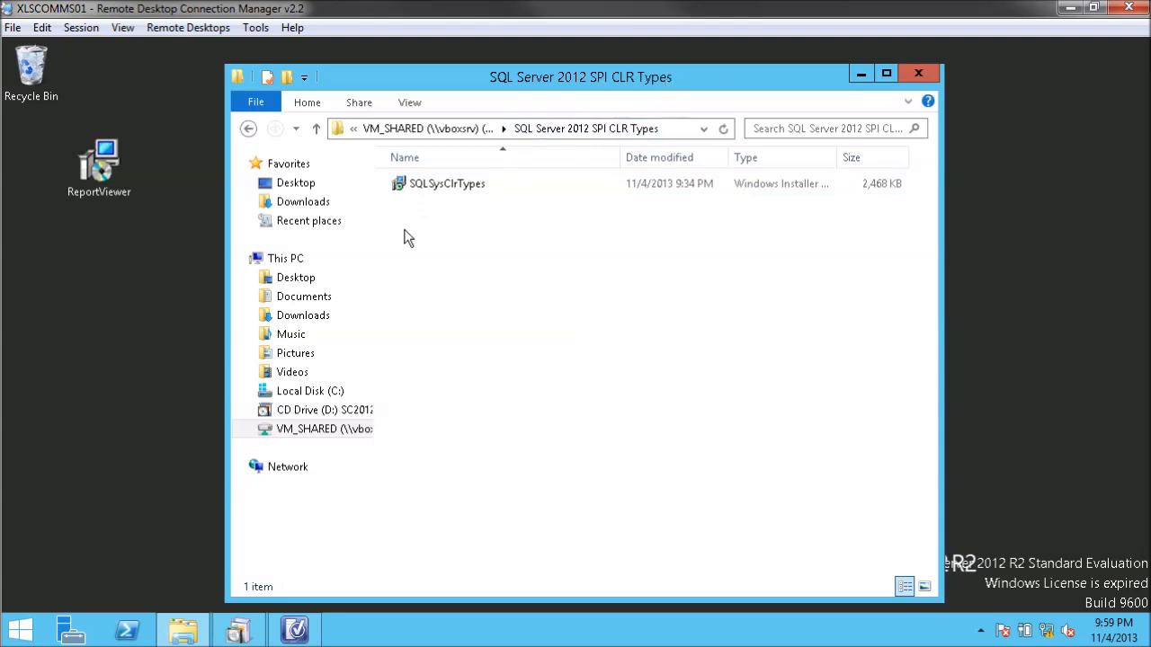
pyautogui.moveTo(368, 198)
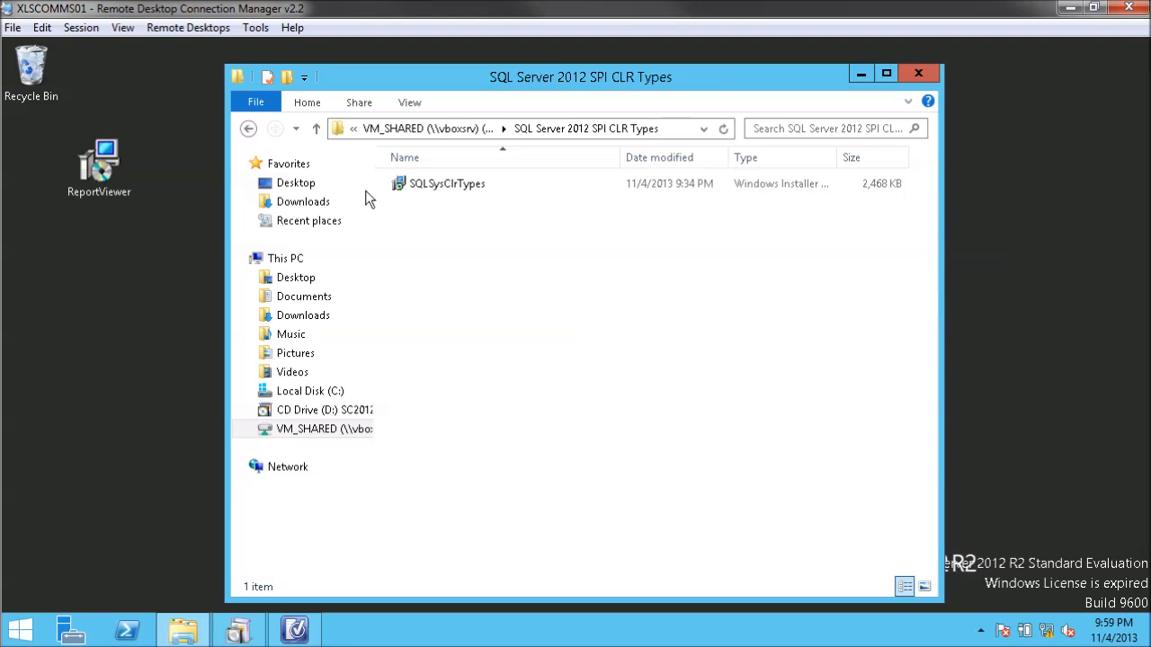
pyautogui.moveTo(453, 234)
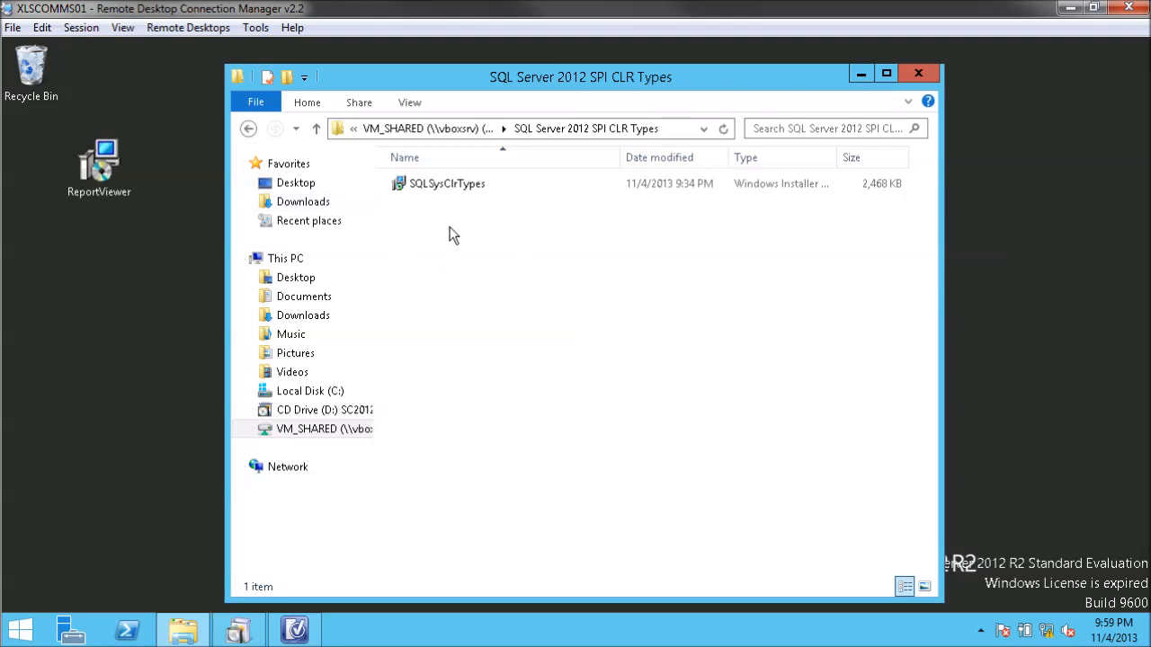
pyautogui.moveTo(501, 272)
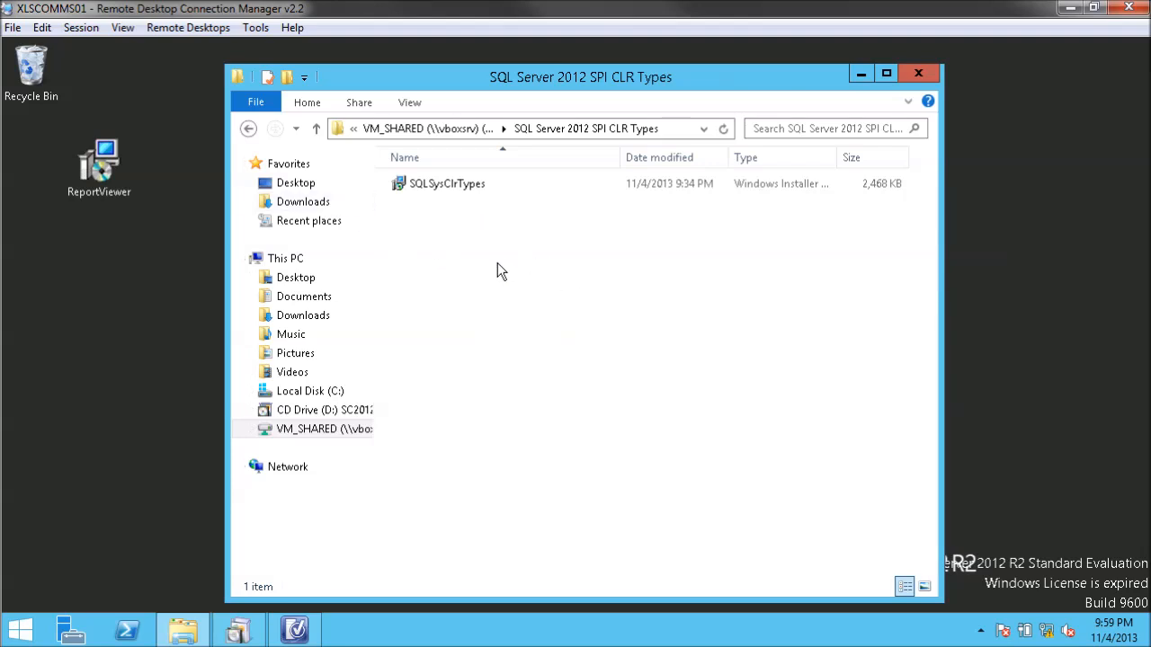
pyautogui.moveTo(443, 210)
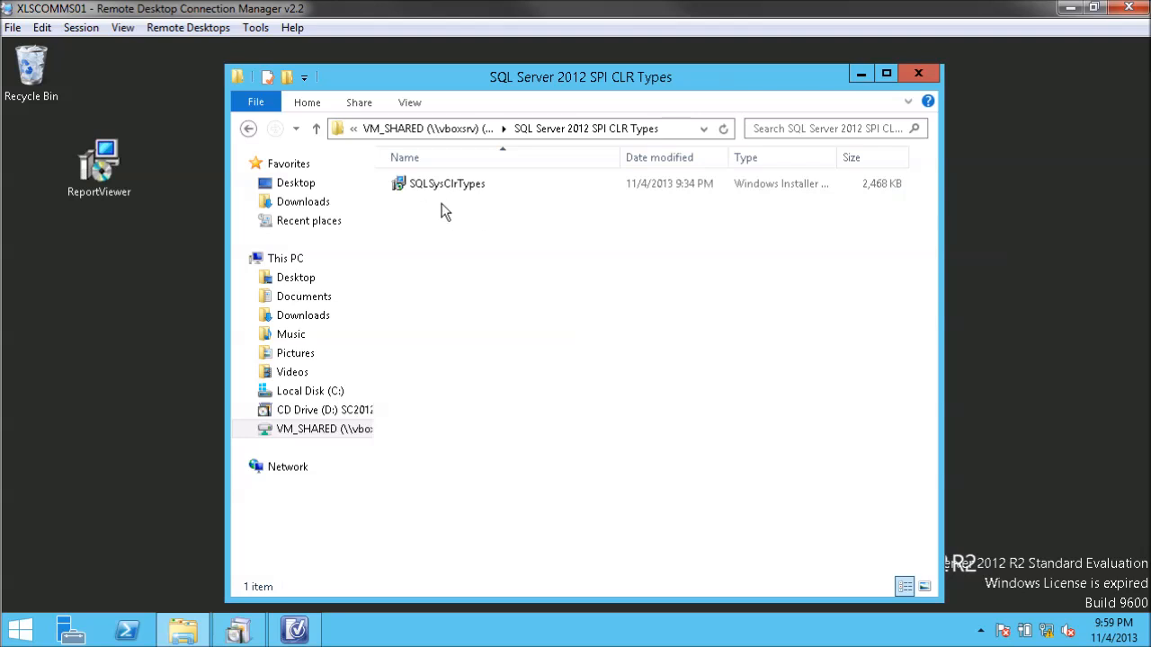
pyautogui.moveTo(690, 391)
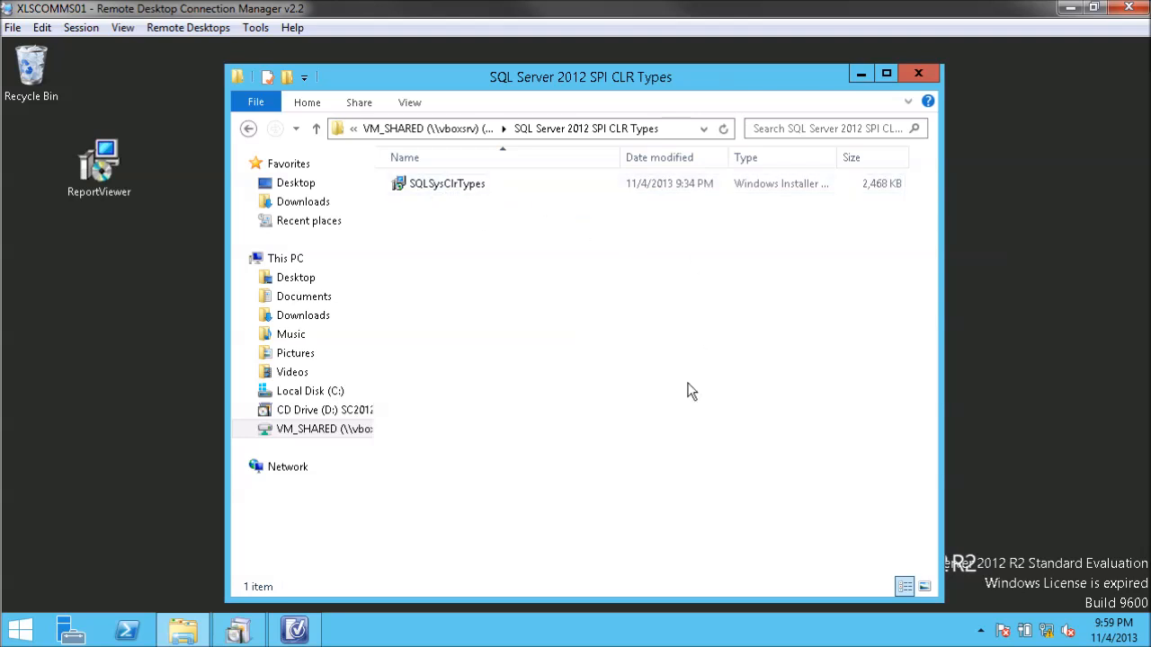
# - Copy and install SQLSysClrTypes, accepting the license and postponing the restart
pyautogui.click(447, 184)
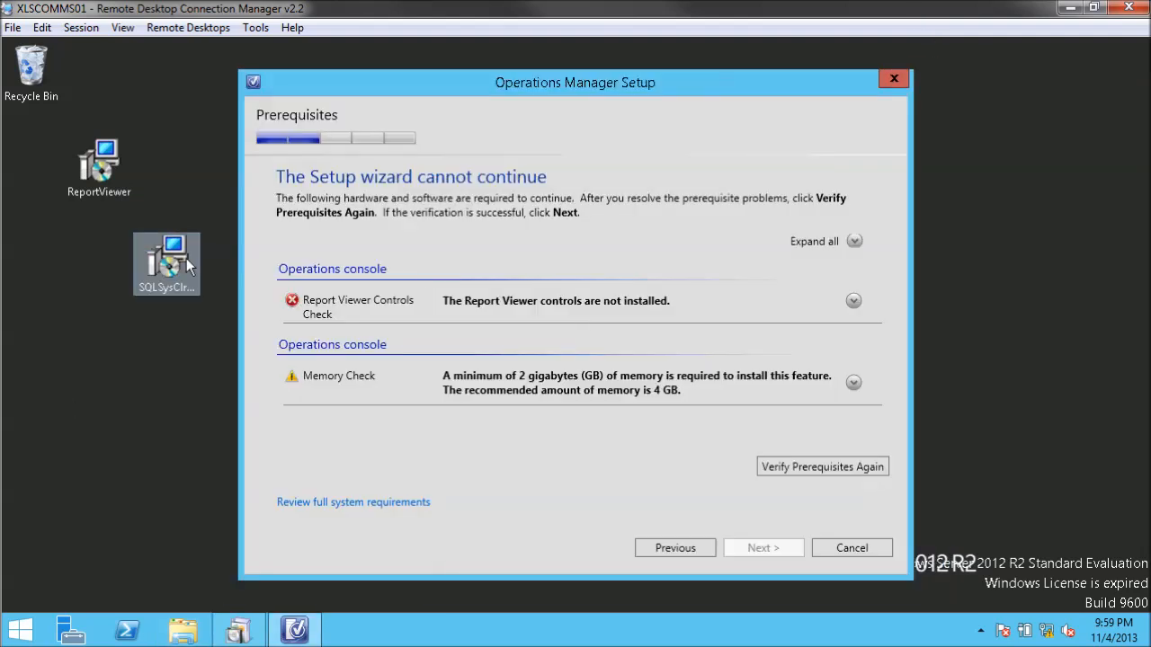
pyautogui.doubleClick(166, 254)
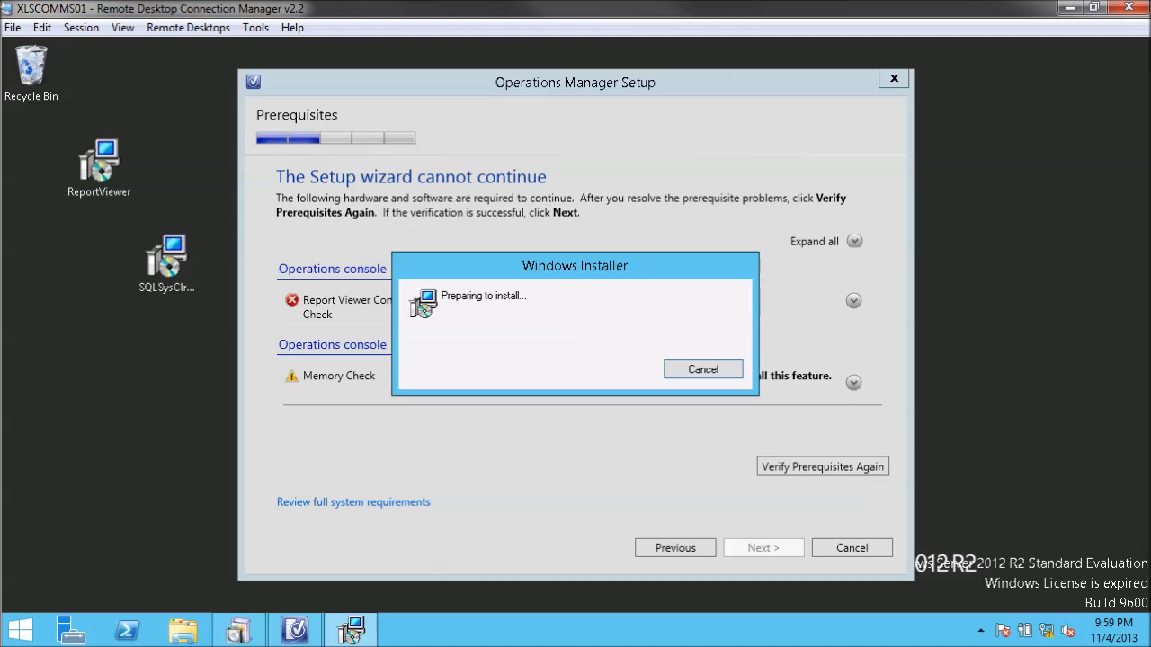
pyautogui.moveTo(177, 236)
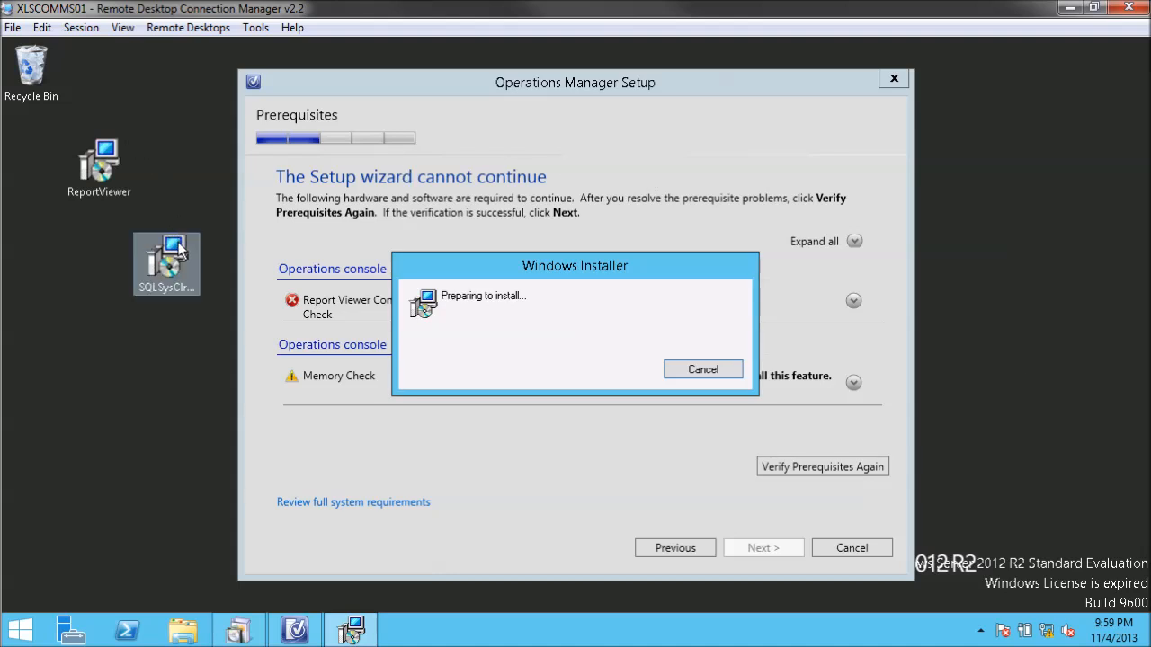
pyautogui.moveTo(98, 161)
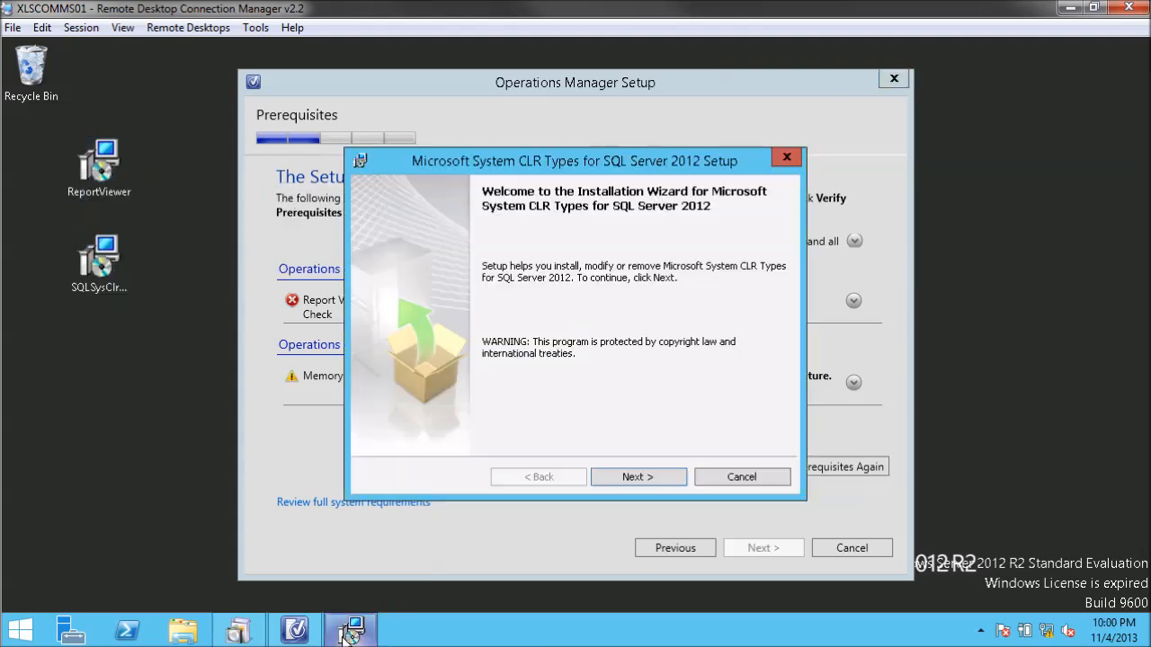
pyautogui.click(637, 476)
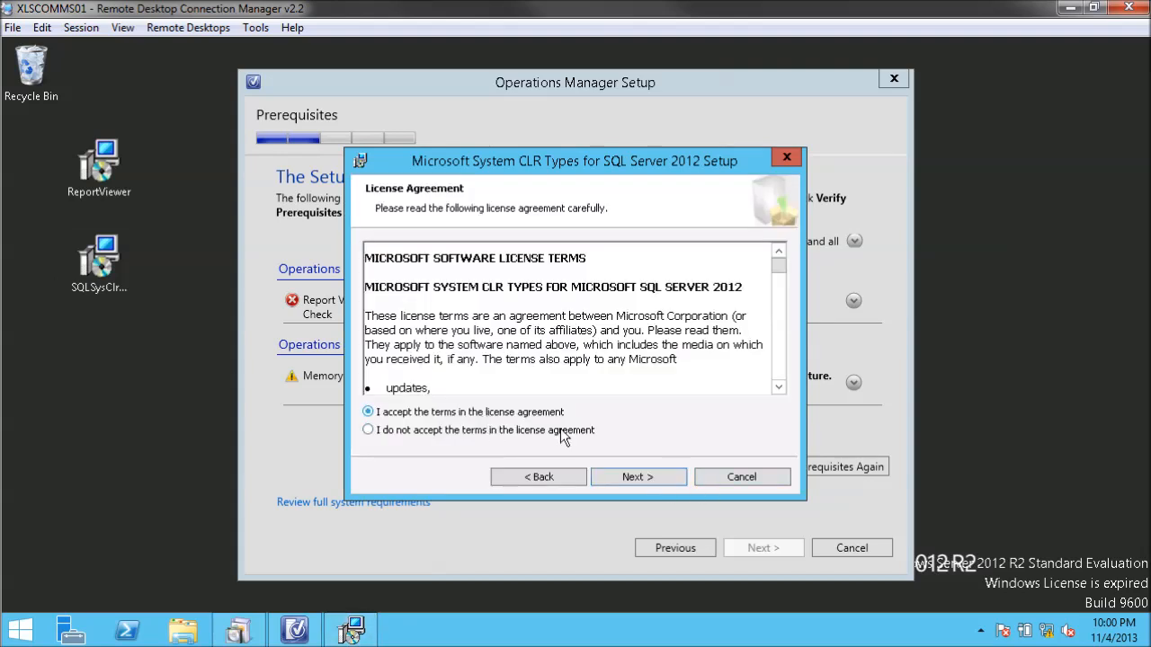
pyautogui.click(637, 476)
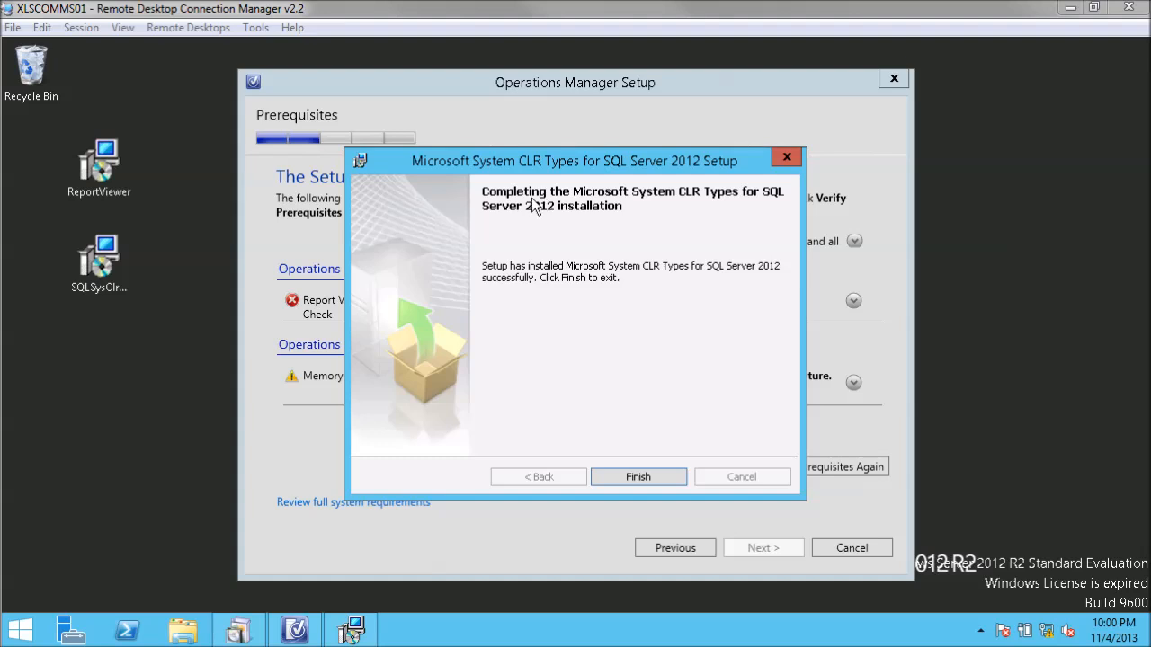
pyautogui.moveTo(600, 247)
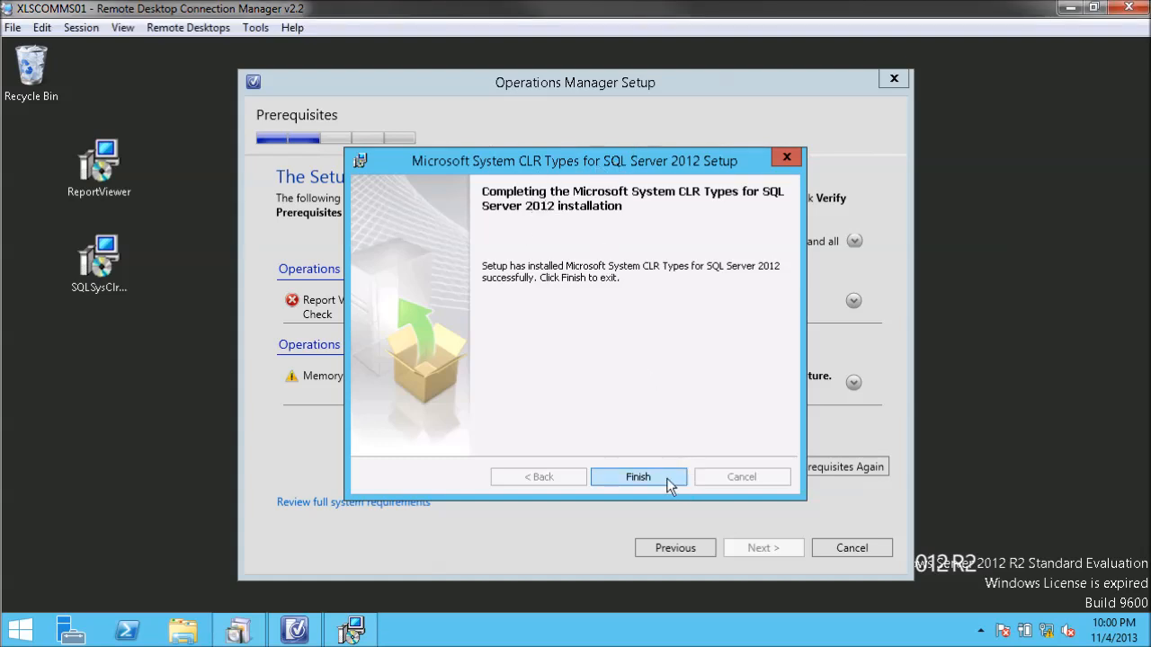
pyautogui.click(638, 476)
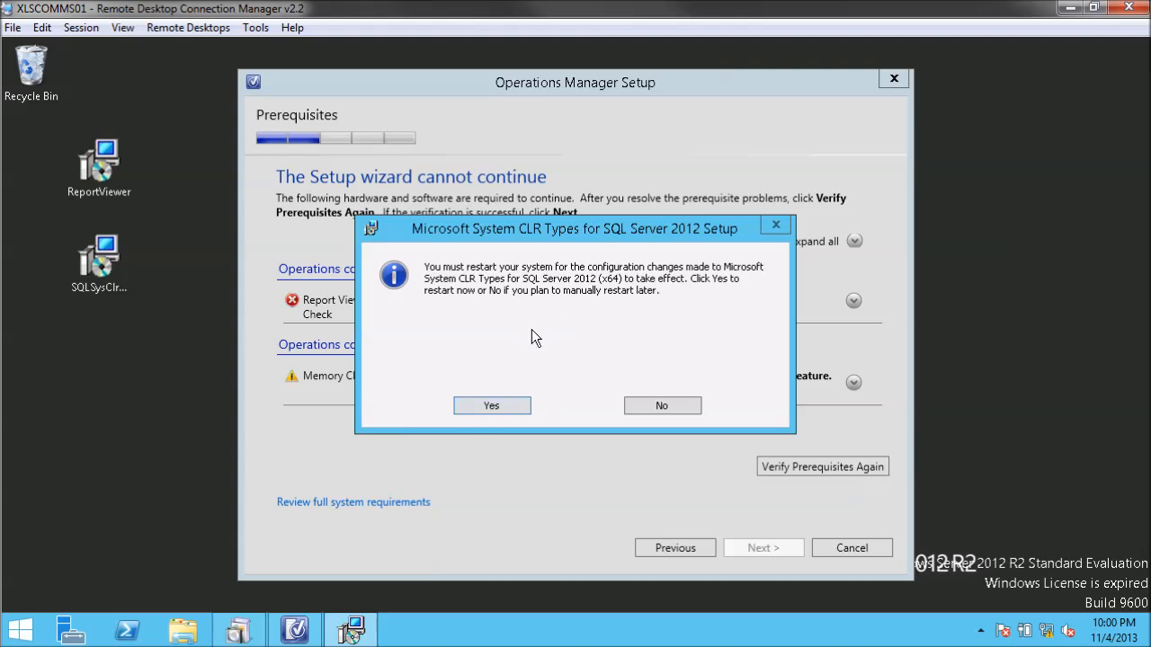
pyautogui.moveTo(616, 325)
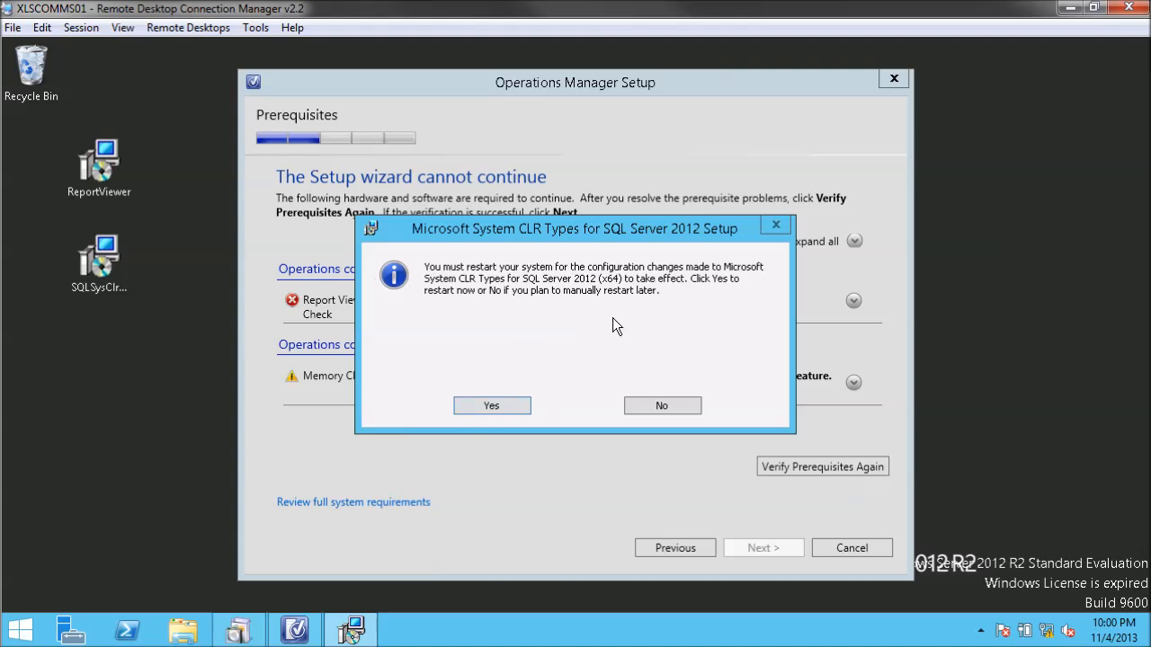
pyautogui.moveTo(564, 285)
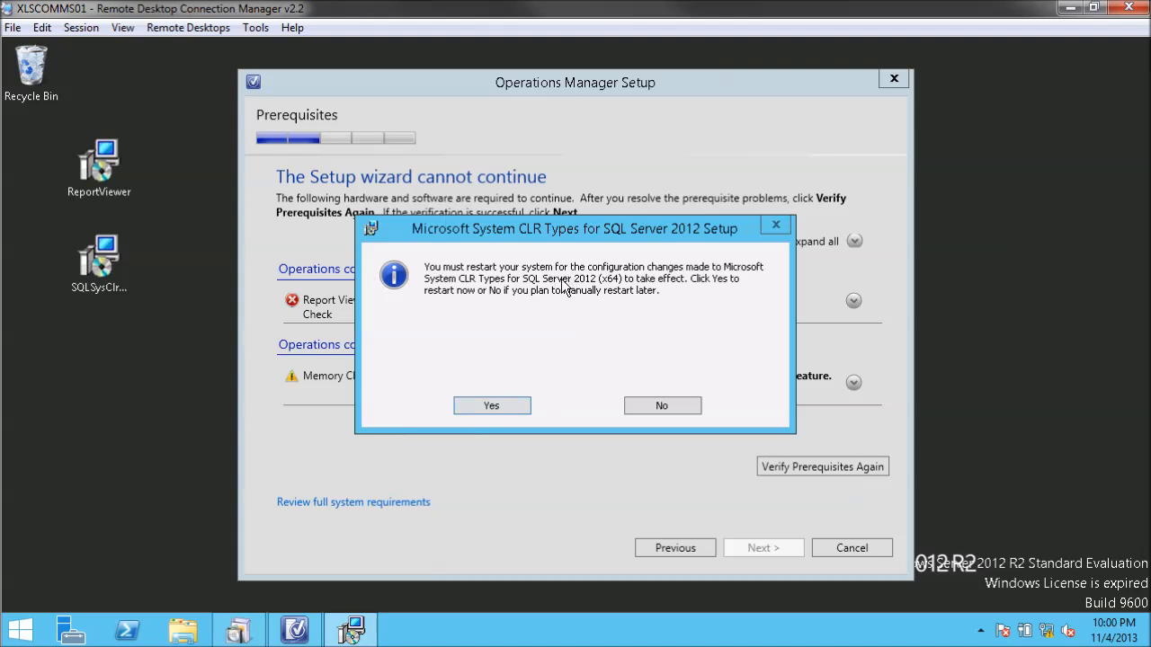
pyautogui.click(662, 406)
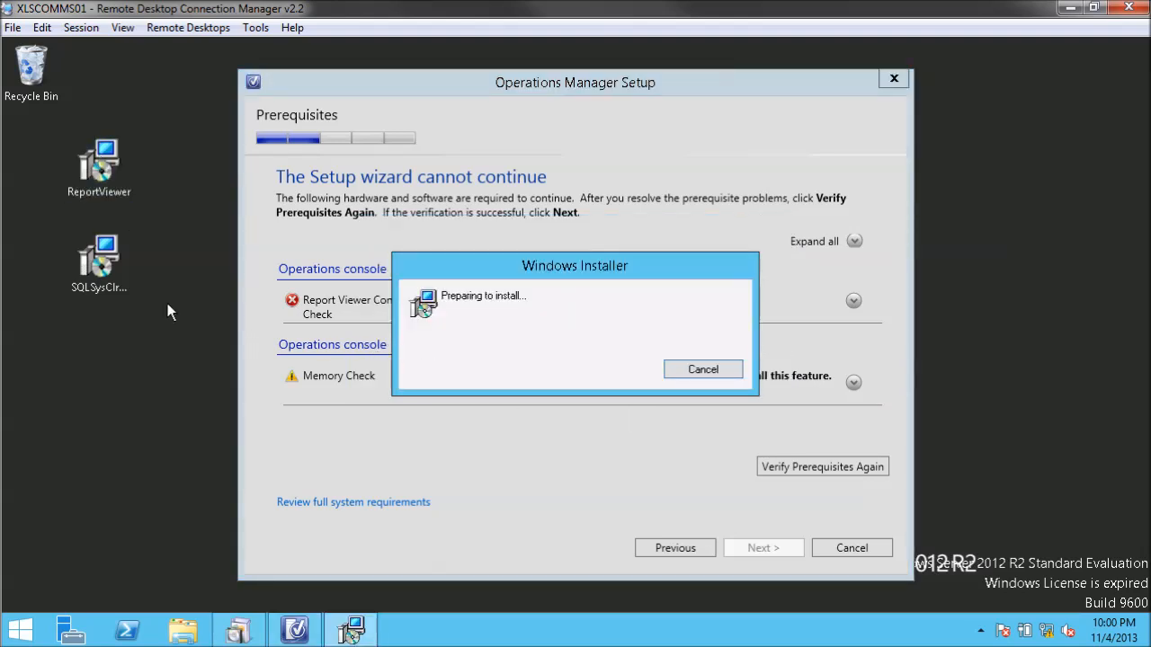
pyautogui.moveTo(140, 189)
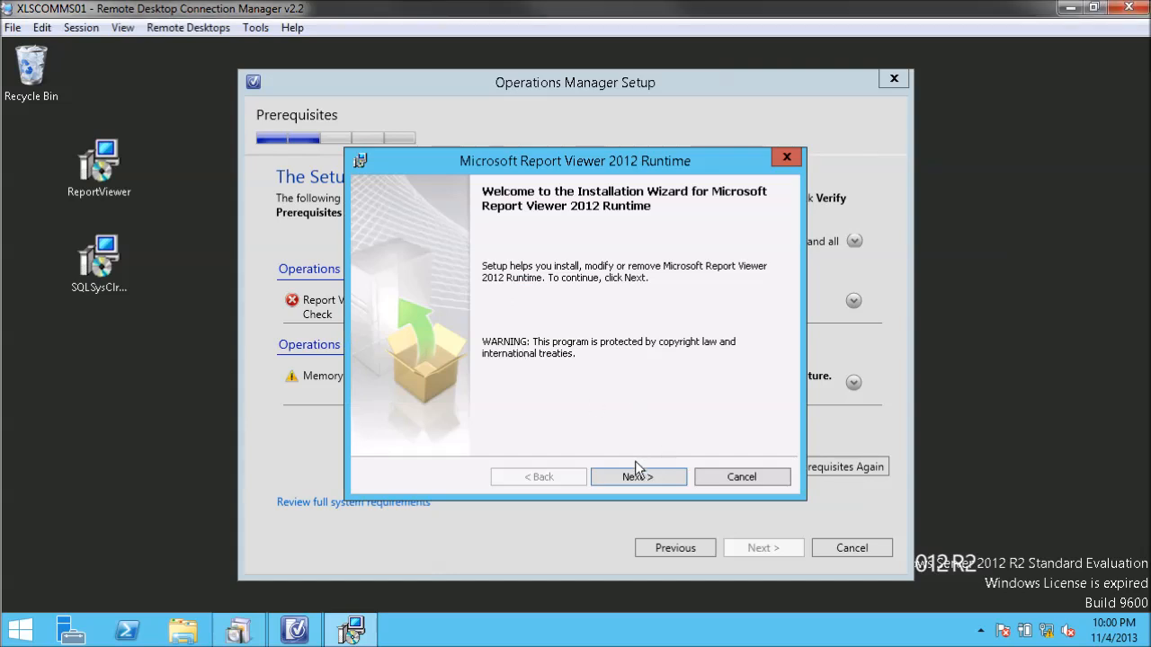
# - Advance through the Report Viewer 2012 Runtime welcome and accepted license pages
pyautogui.click(638, 476)
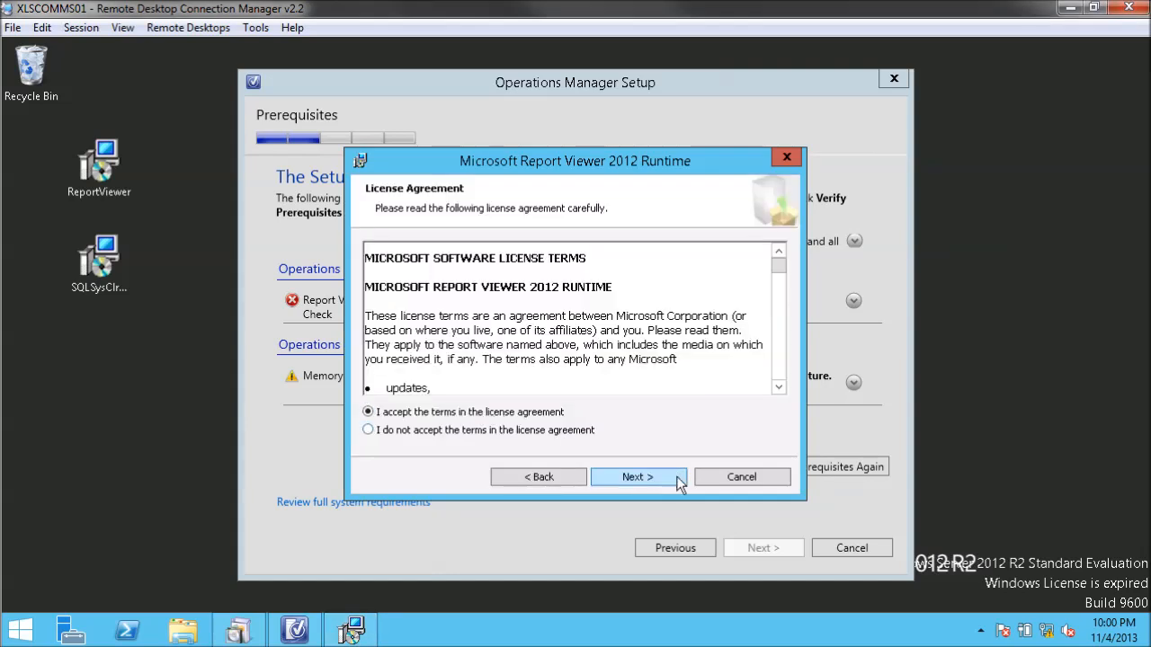
pyautogui.click(638, 476)
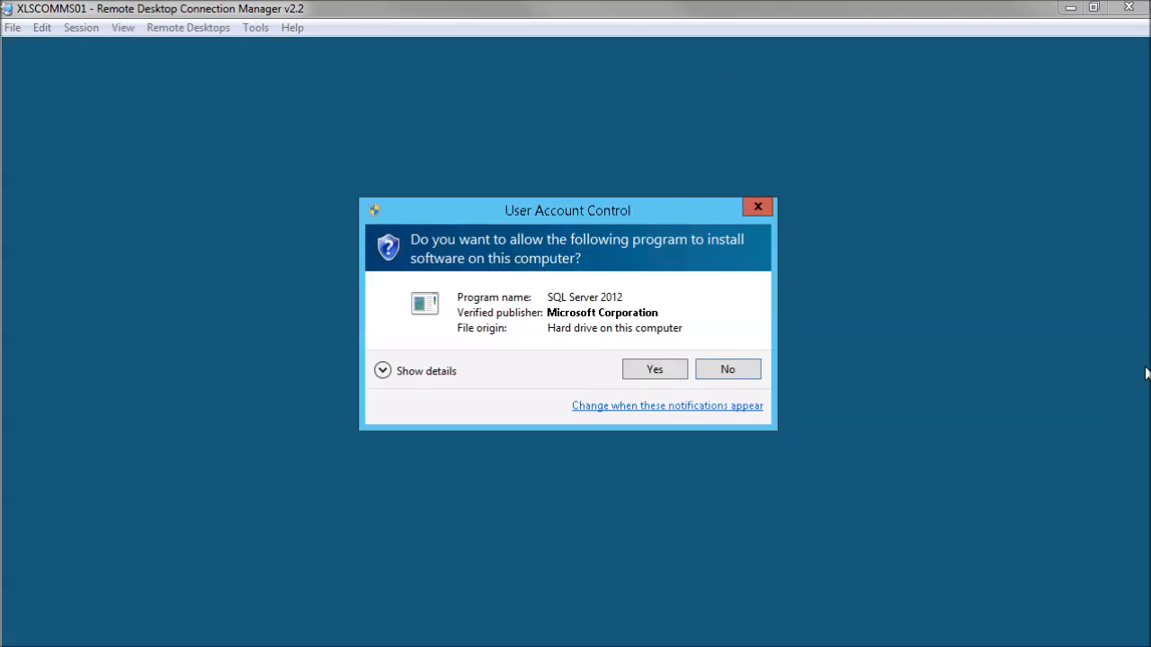
# - Allow the Report Viewer 2012 Runtime installer through UAC and finish its installation
pyautogui.click(654, 368)
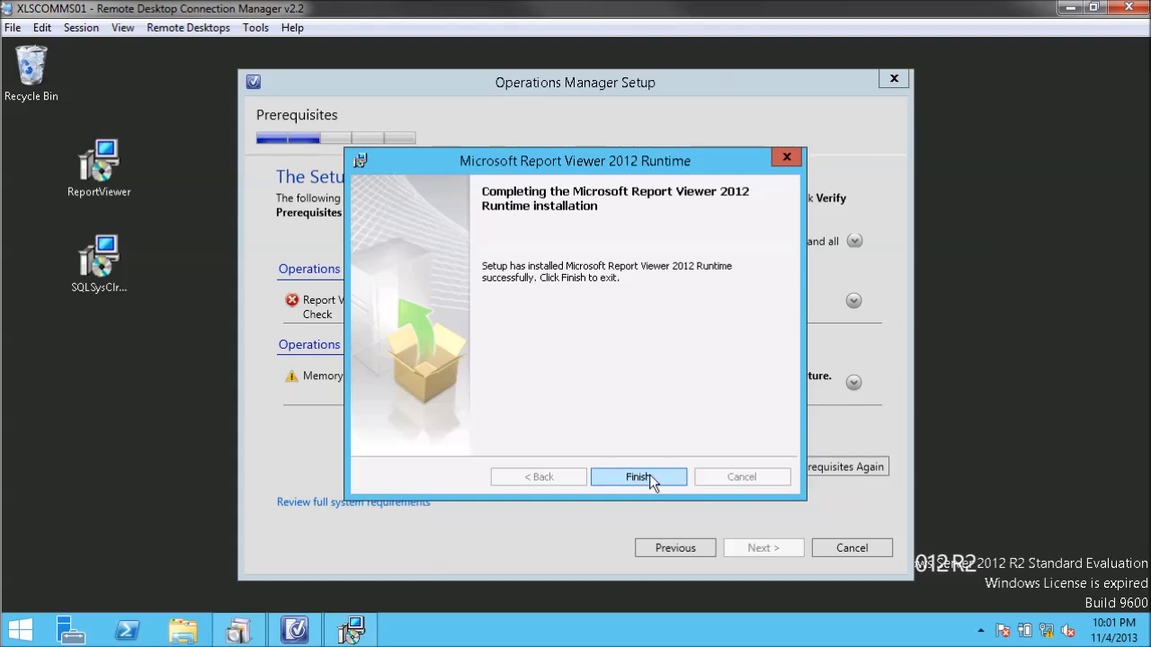
pyautogui.click(638, 476)
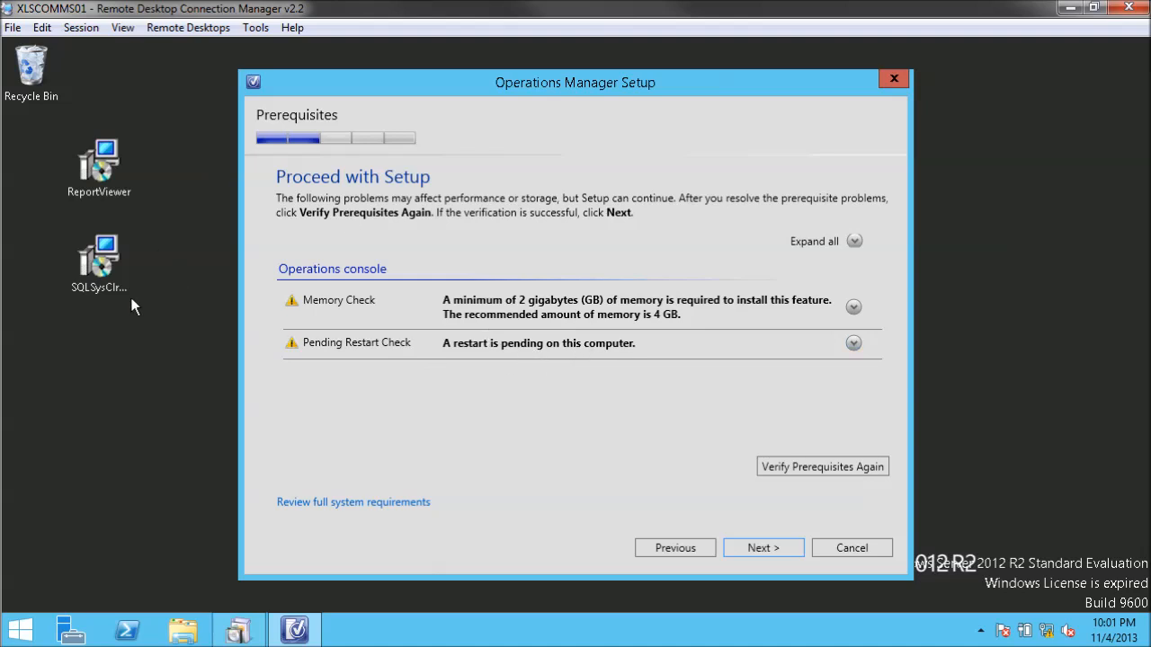
pyautogui.moveTo(132, 353)
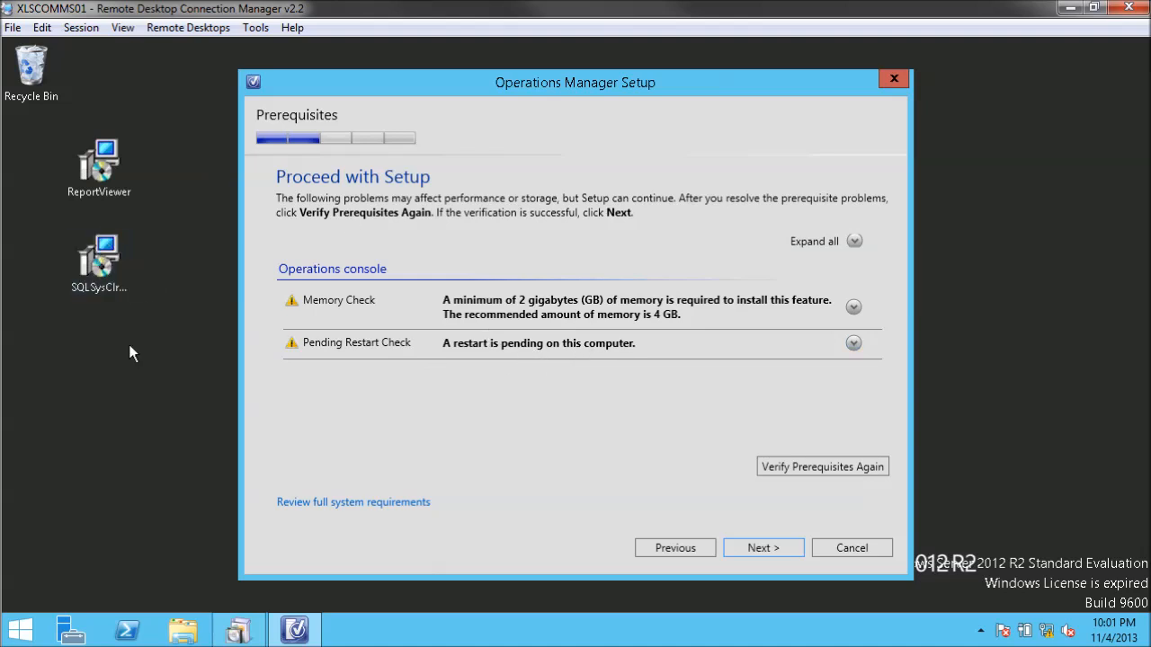
pyautogui.moveTo(50, 287)
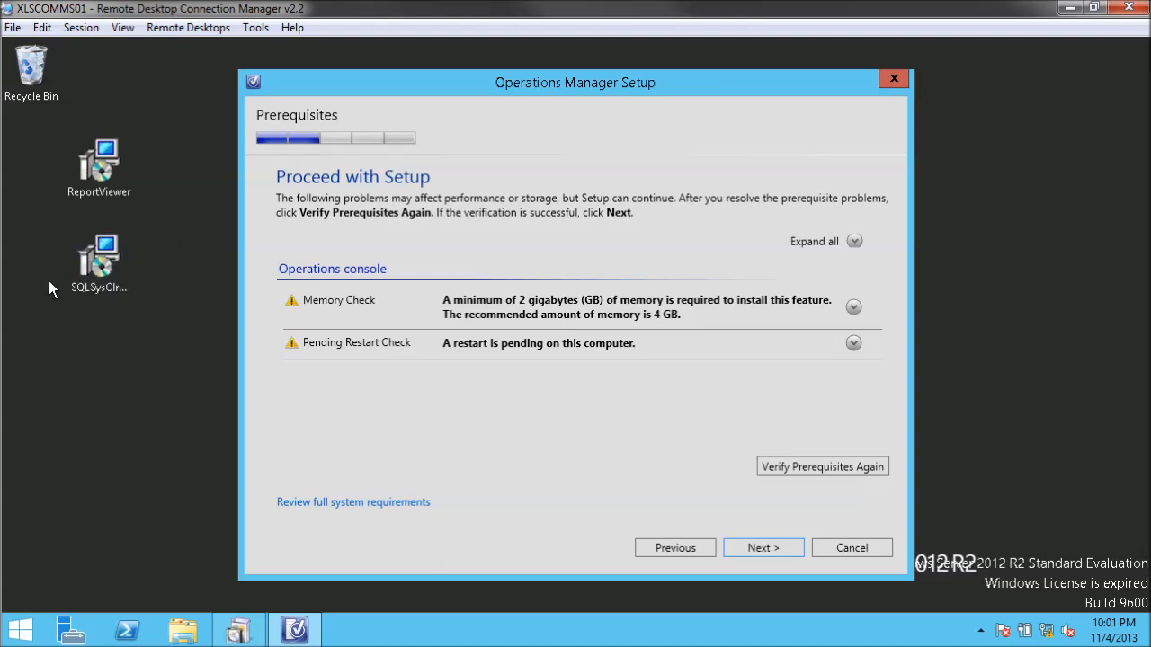
pyautogui.moveTo(231, 377)
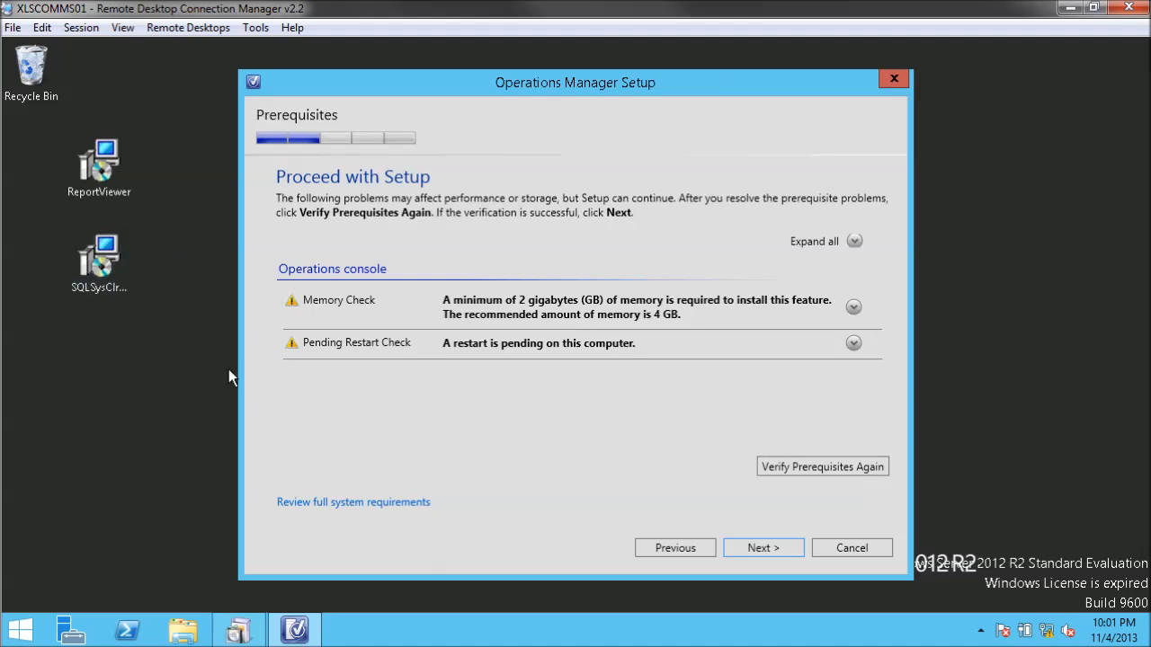
pyautogui.moveTo(491, 371)
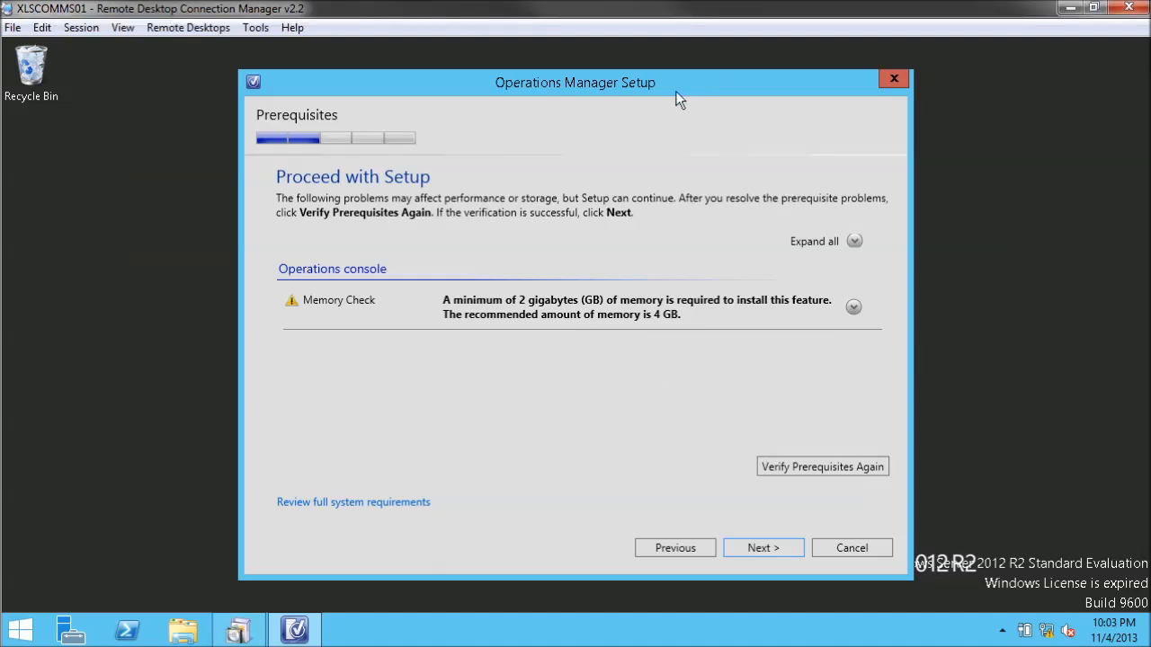
pyautogui.moveTo(454, 350)
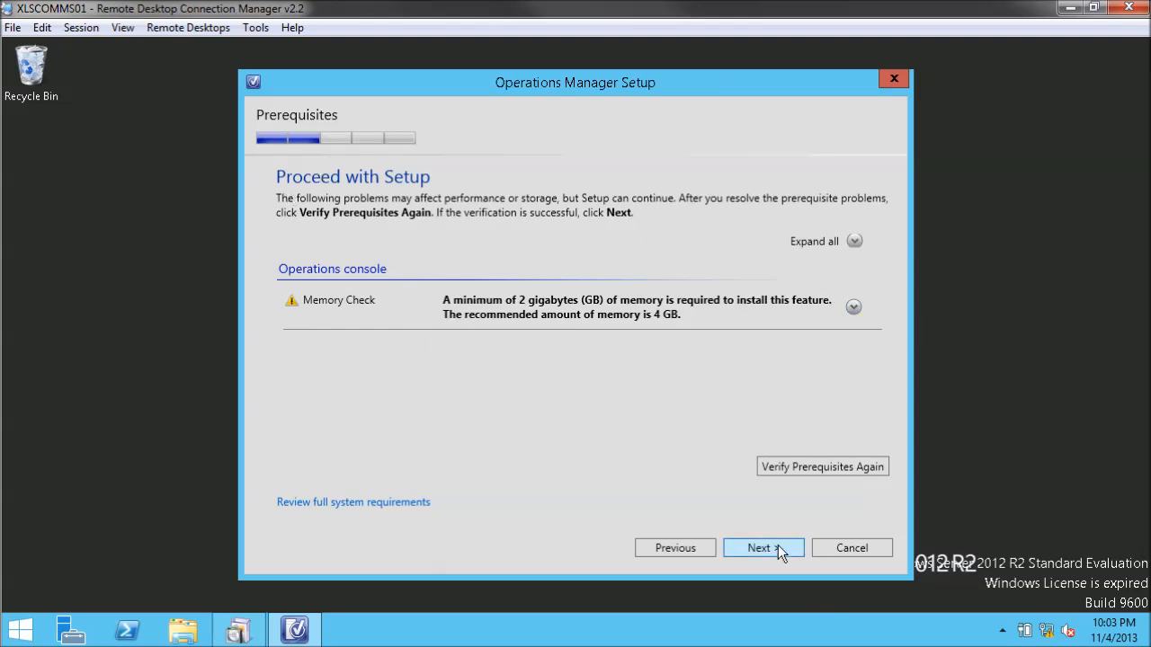
# - Decline error reporting, turn Microsoft Update off, and start the Operations console install
pyautogui.click(762, 547)
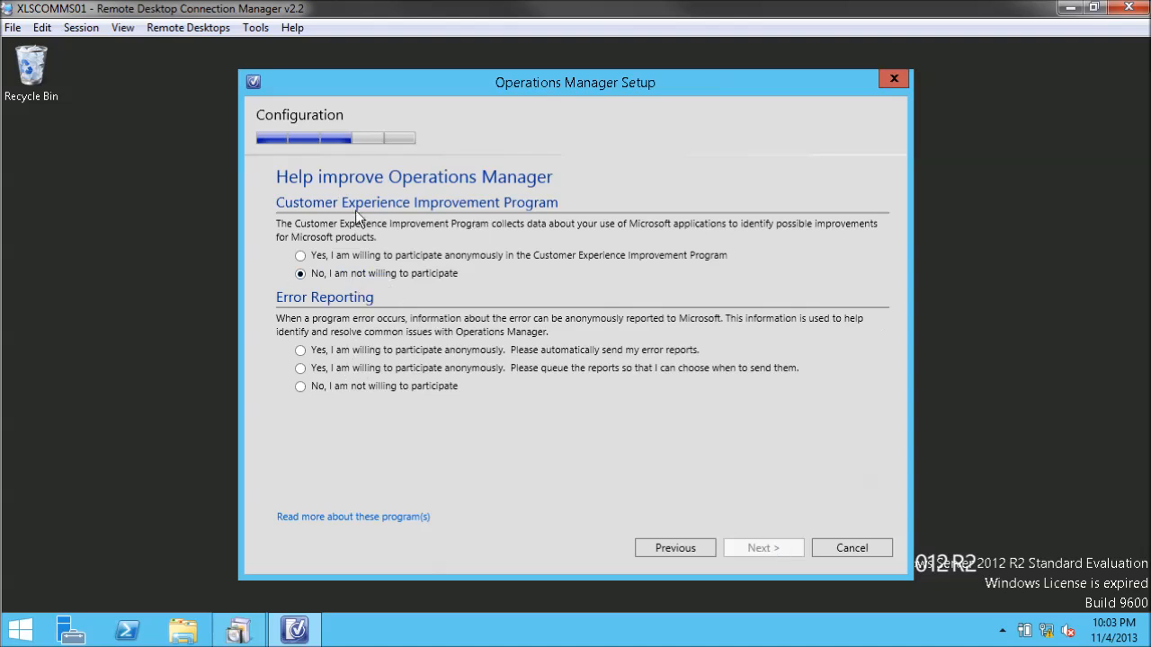
pyautogui.moveTo(468, 341)
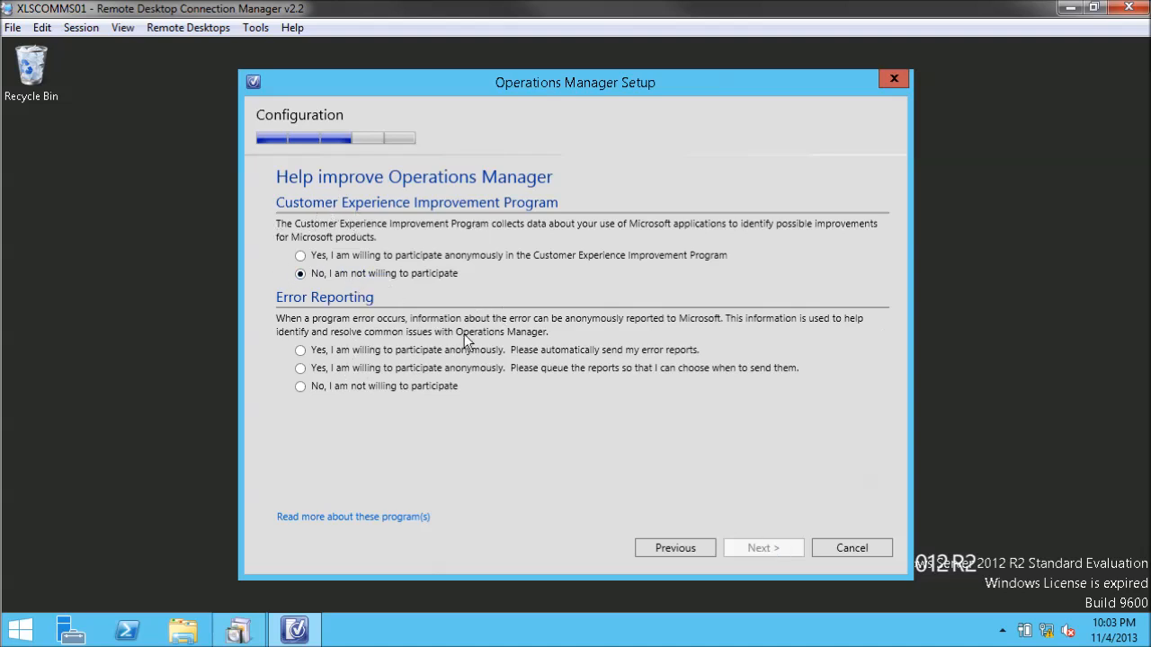
pyautogui.click(301, 386)
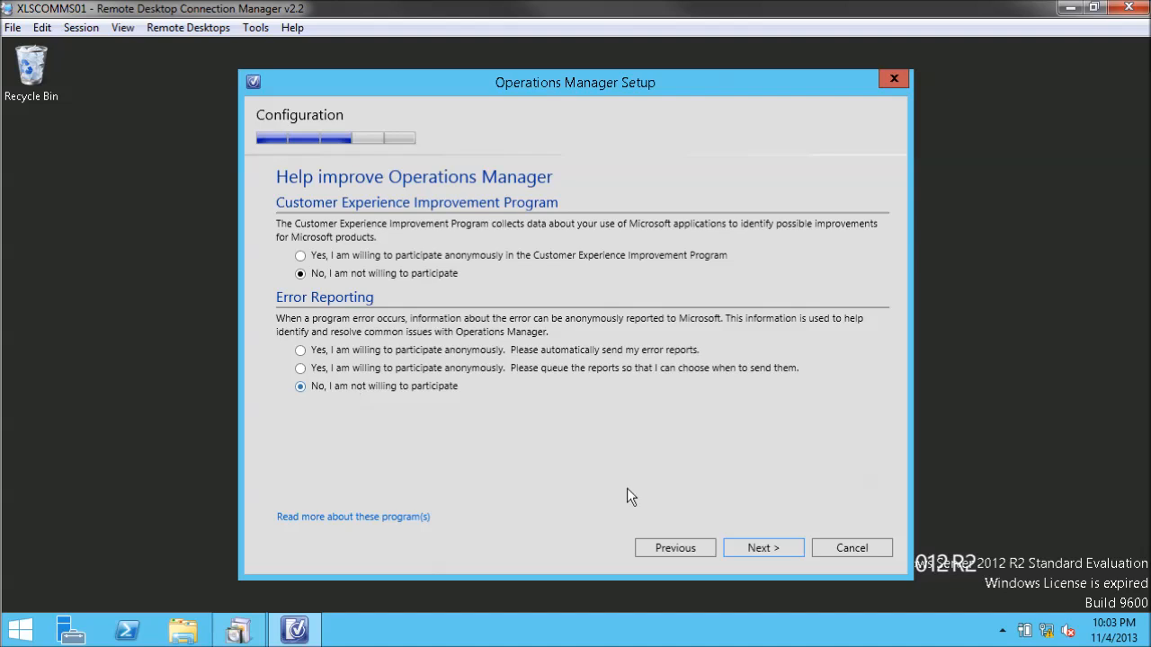
pyautogui.click(762, 548)
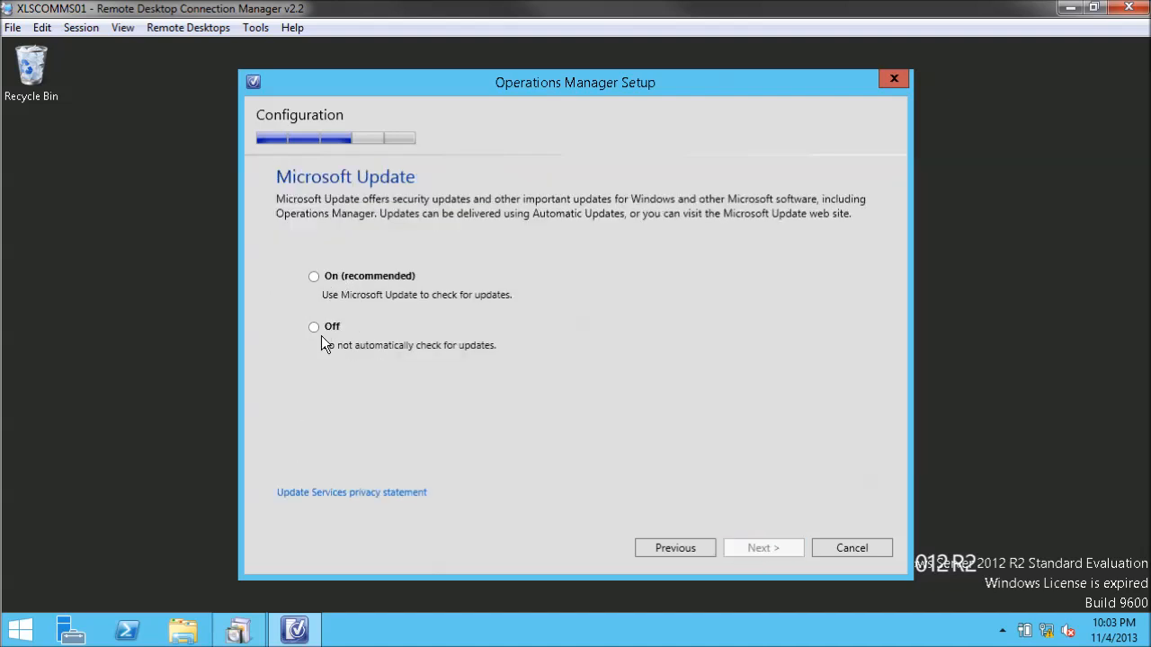
pyautogui.click(762, 547)
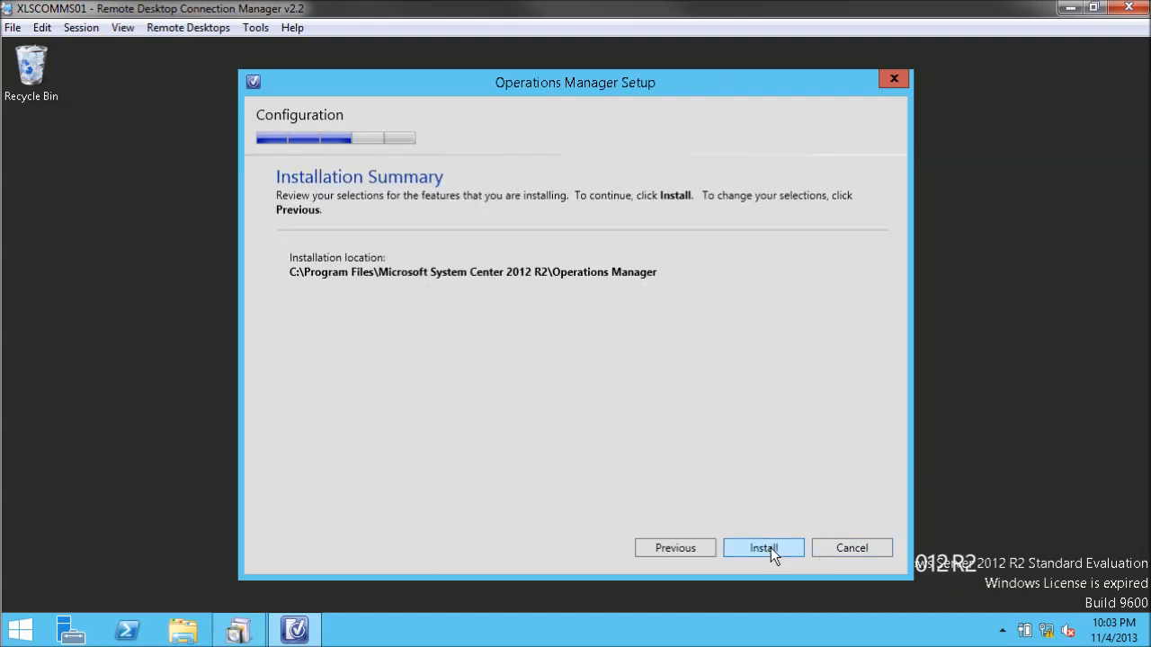
pyautogui.click(764, 547)
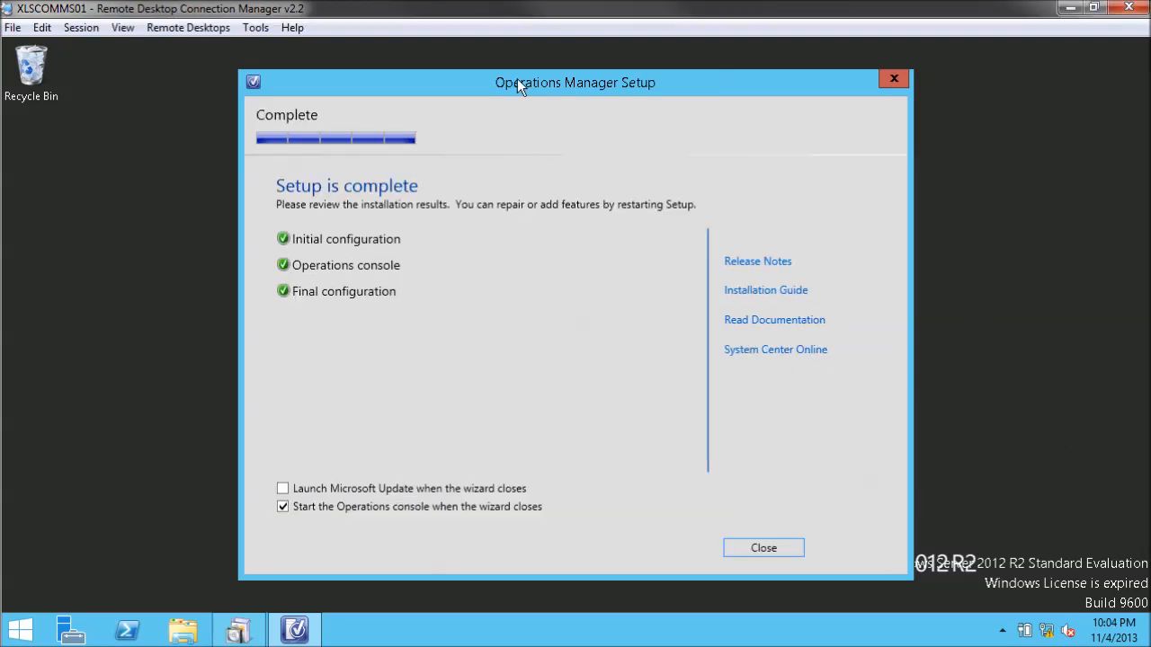
pyautogui.moveTo(399, 310)
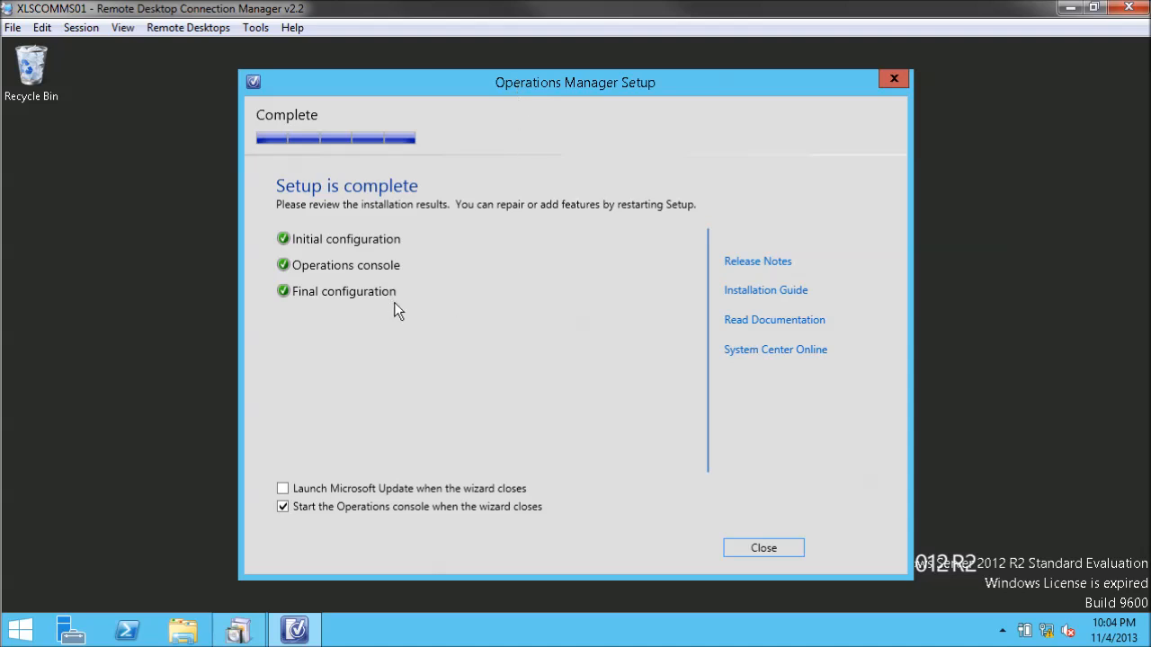
pyautogui.moveTo(538, 204)
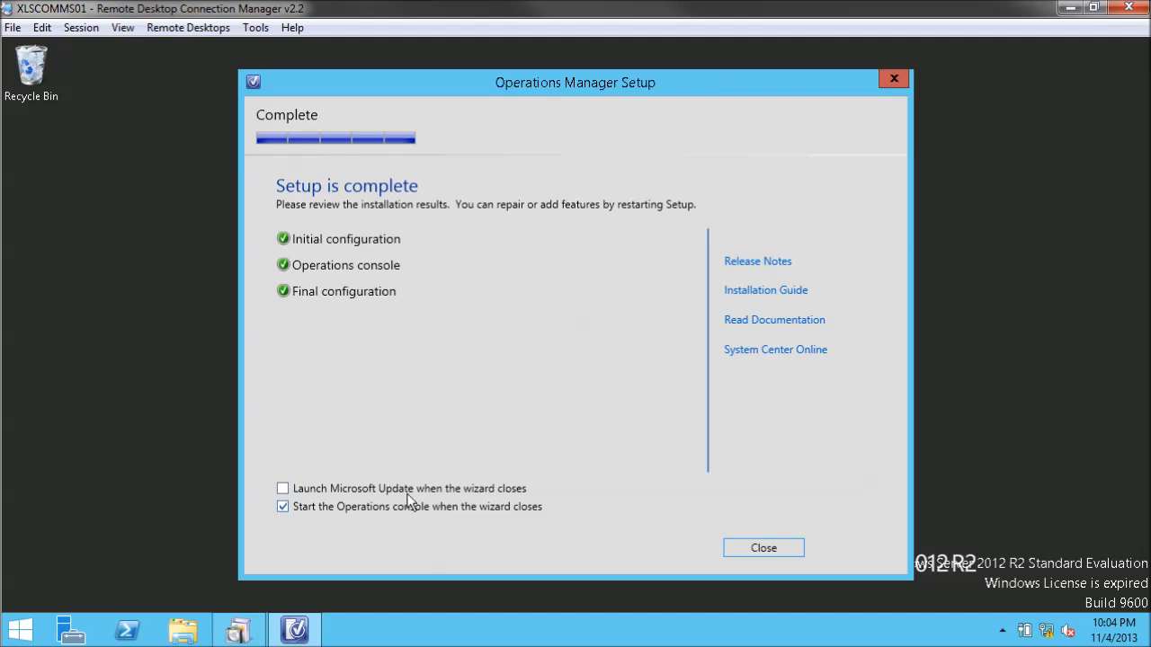
pyautogui.moveTo(371, 520)
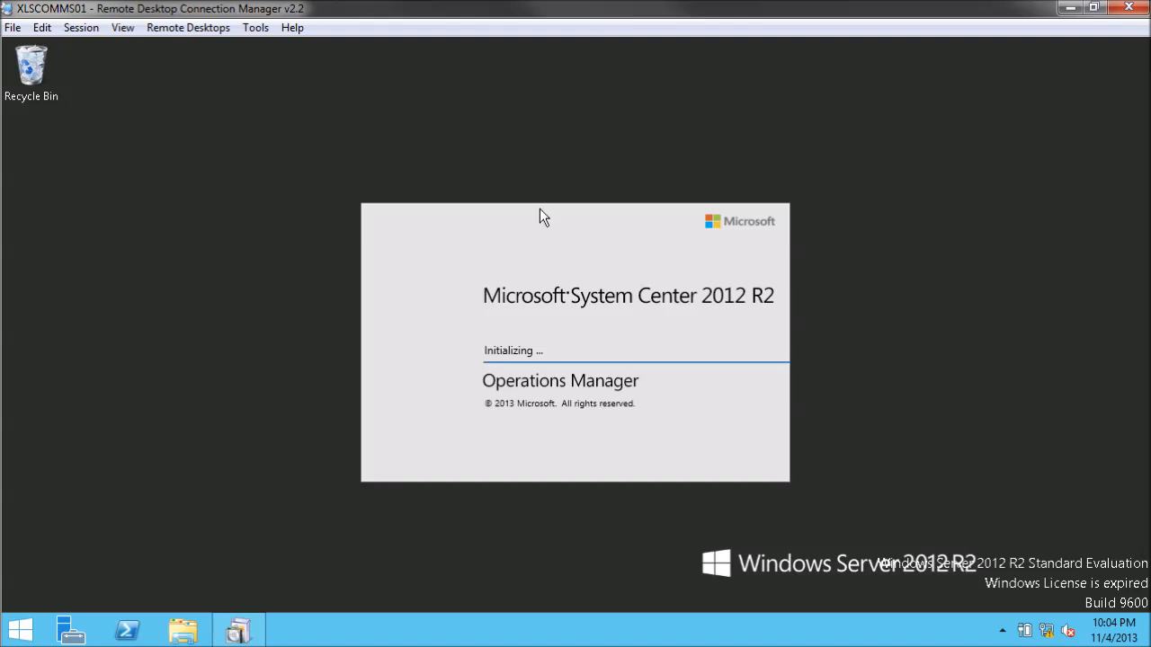
pyautogui.moveTo(1141, 414)
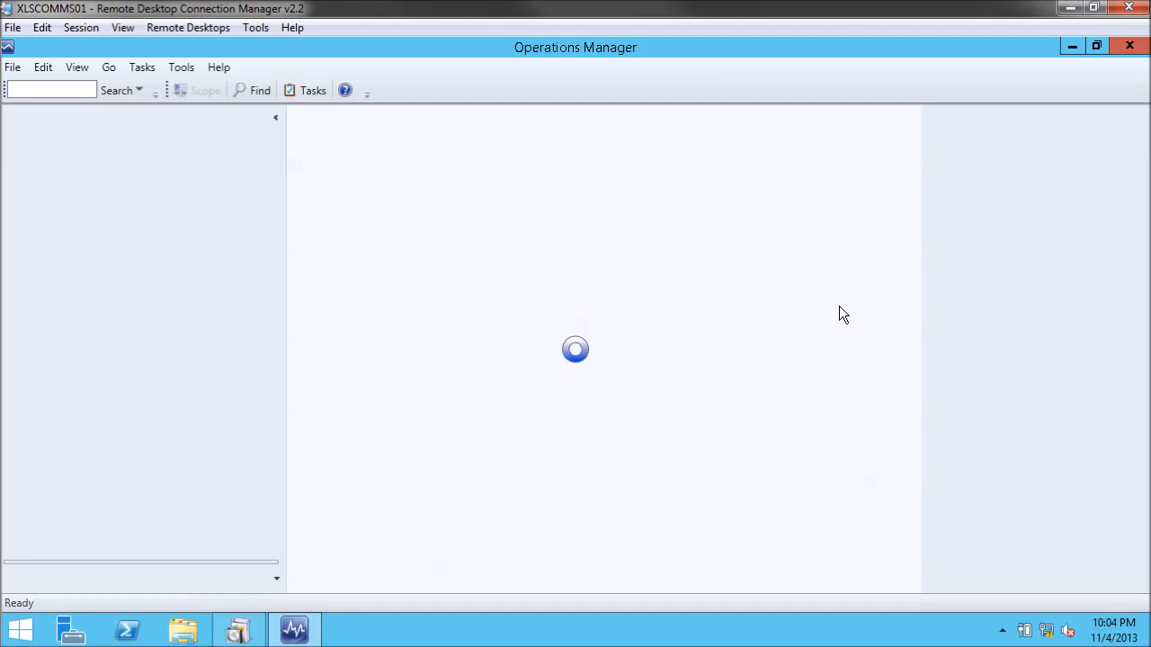
pyautogui.moveTo(1009, 455)
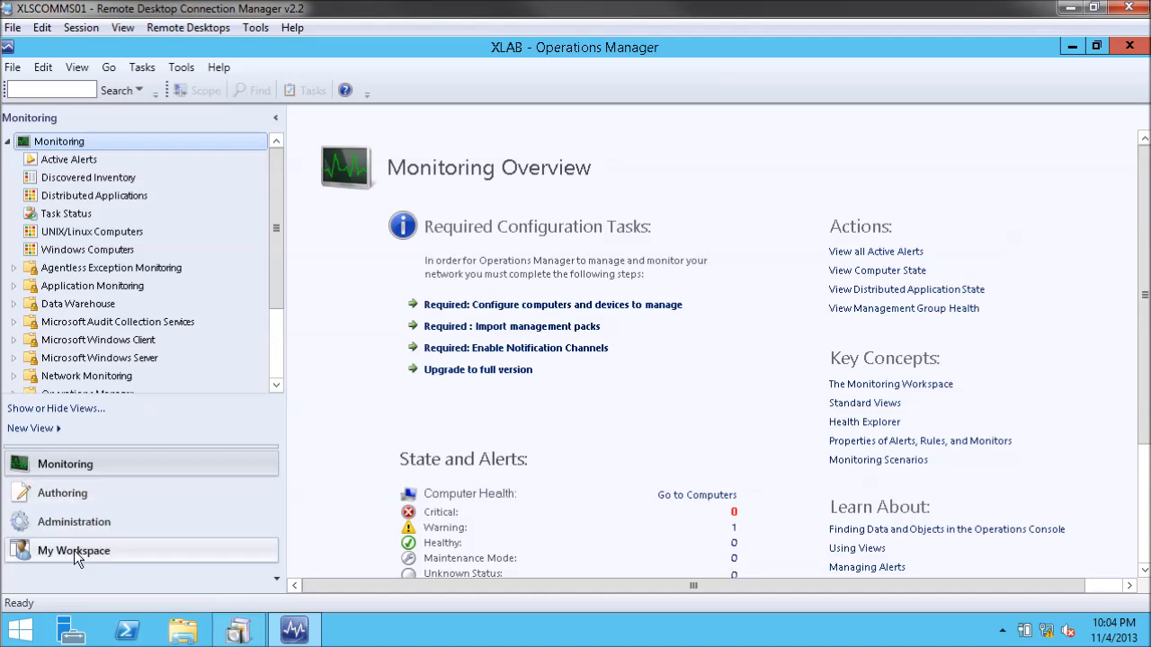
# - Cycle through Administration and Authoring, ending on the Monitoring Overview workspace
pyautogui.click(74, 521)
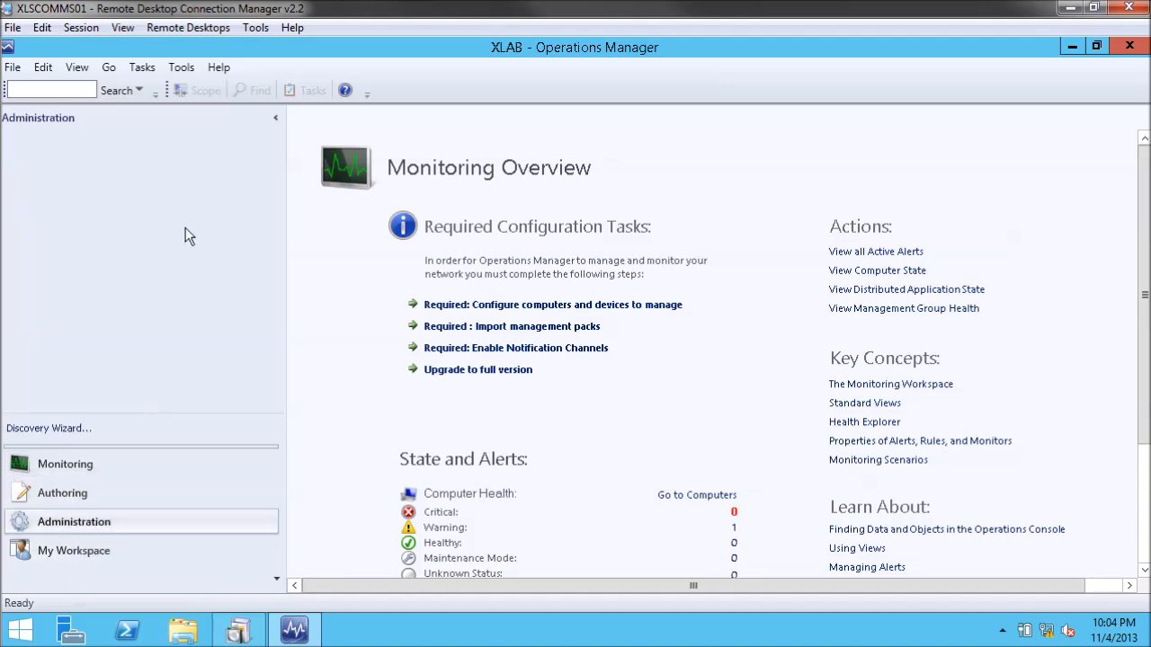
pyautogui.click(62, 493)
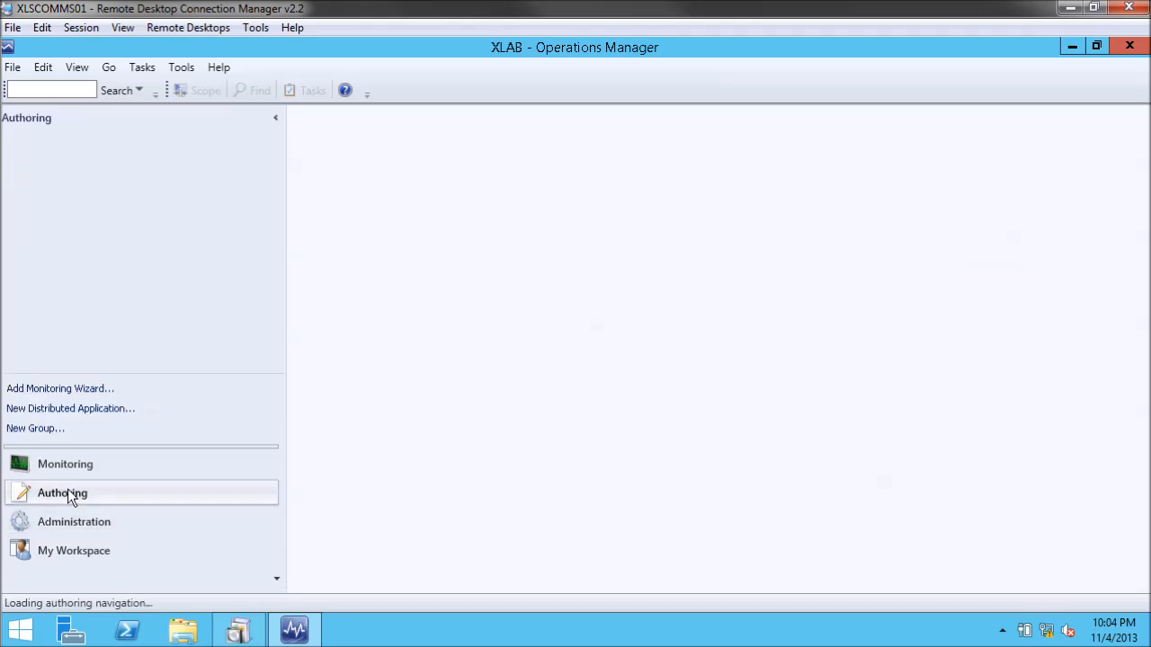
pyautogui.click(65, 463)
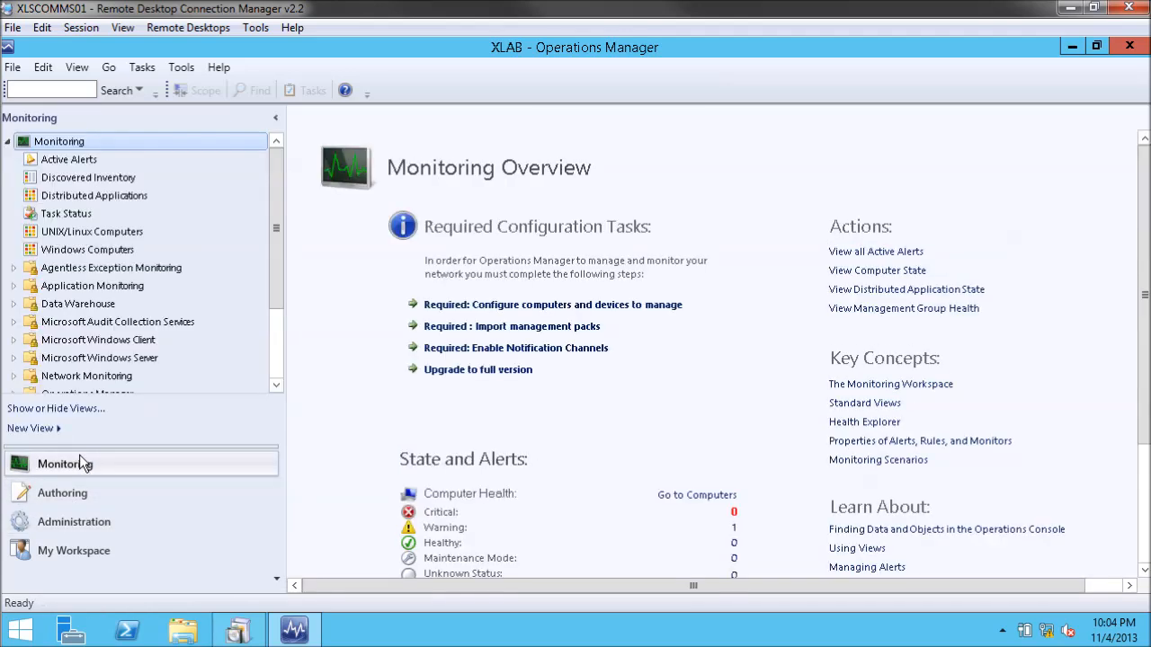
pyautogui.moveTo(121, 514)
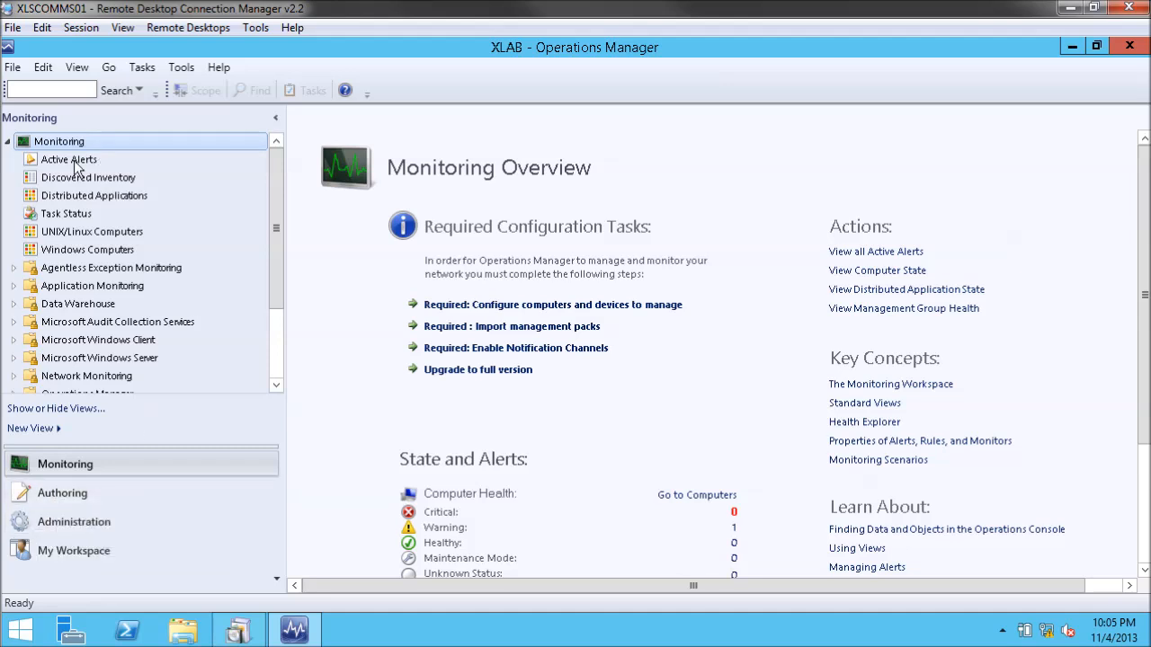
# - Show the Active Alerts view, which lists no alerts for XLAB
pyautogui.click(69, 159)
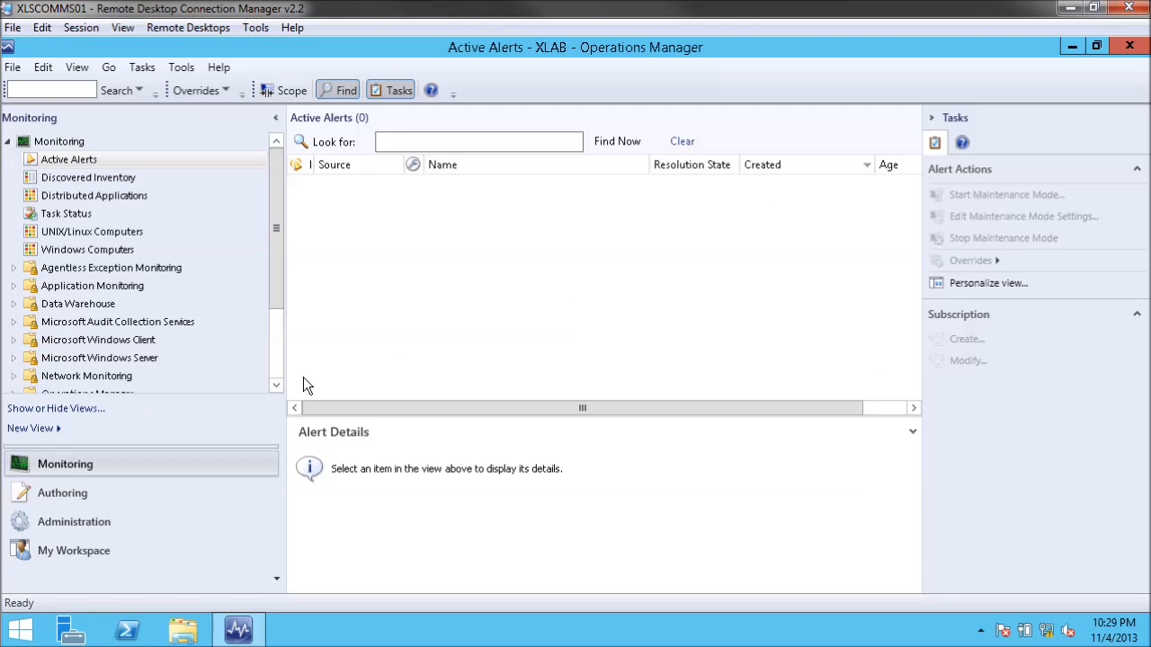
pyautogui.moveTo(878, 191)
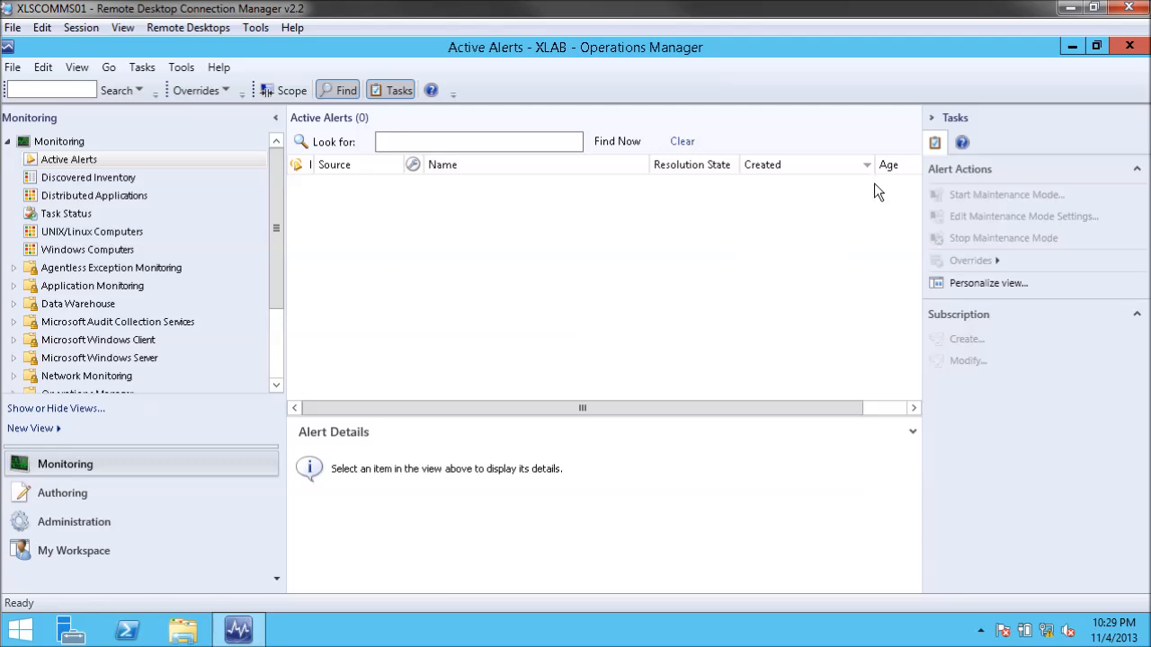
pyautogui.moveTo(866, 200)
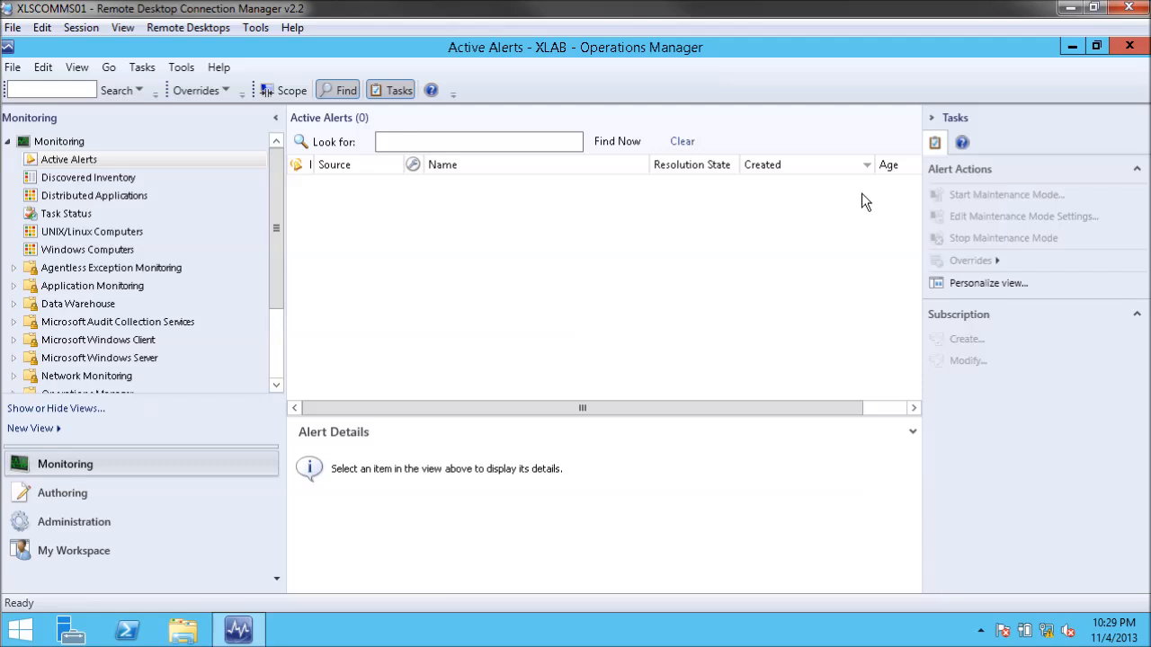
pyautogui.moveTo(361, 239)
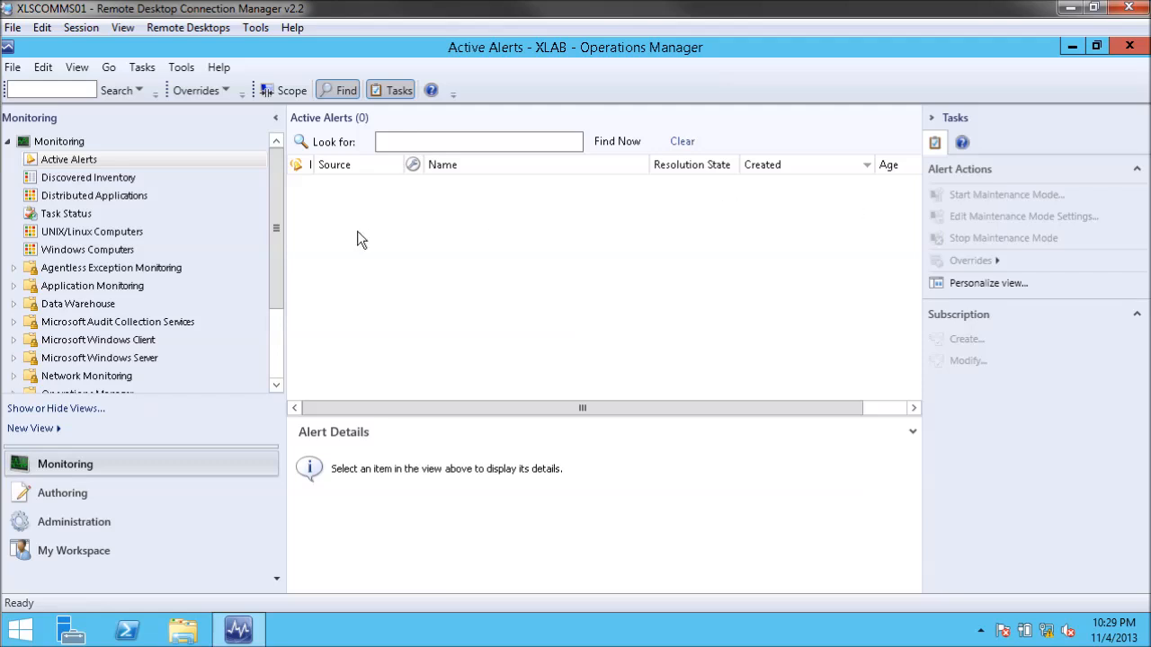
pyautogui.moveTo(885, 206)
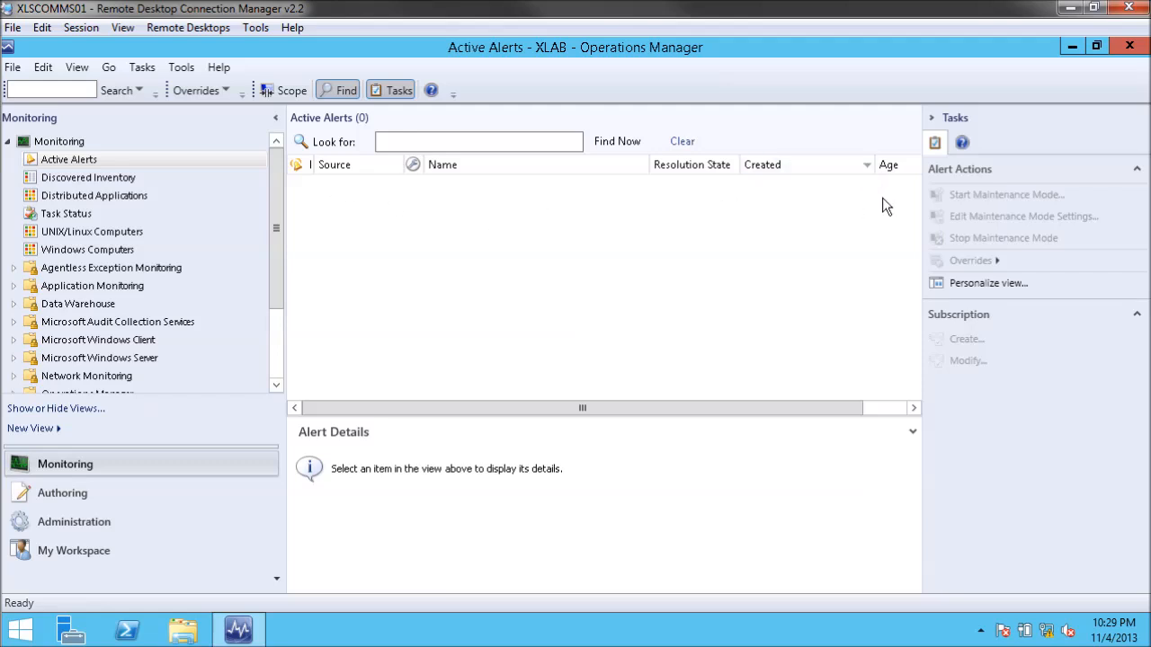
pyautogui.moveTo(415, 227)
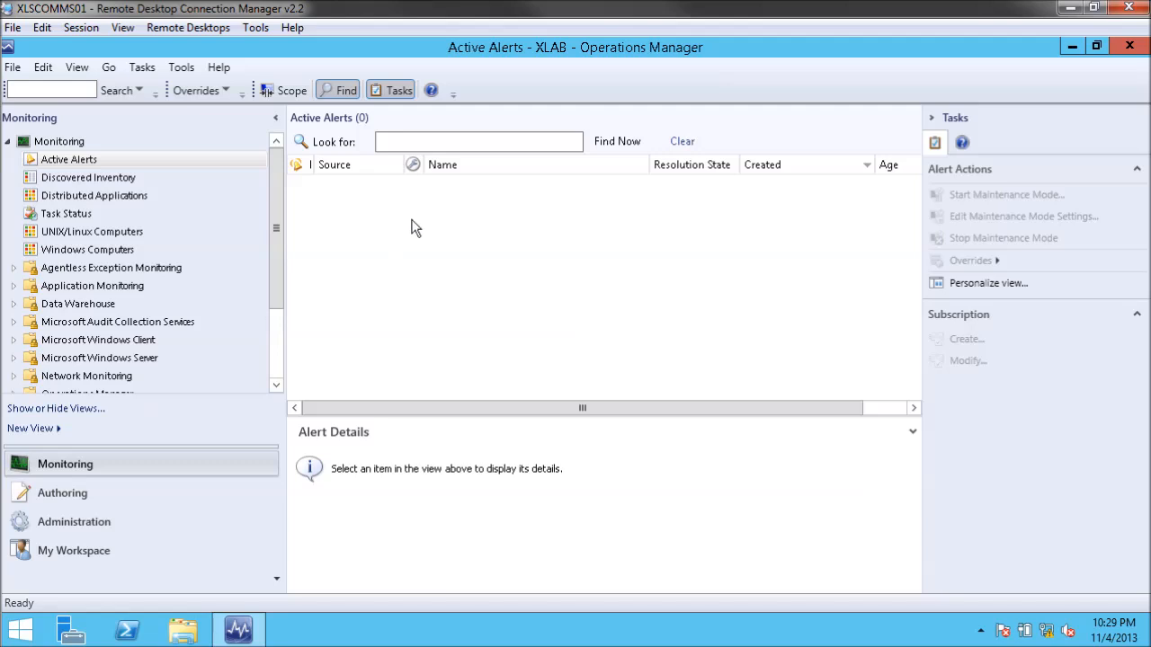
pyautogui.moveTo(584, 525)
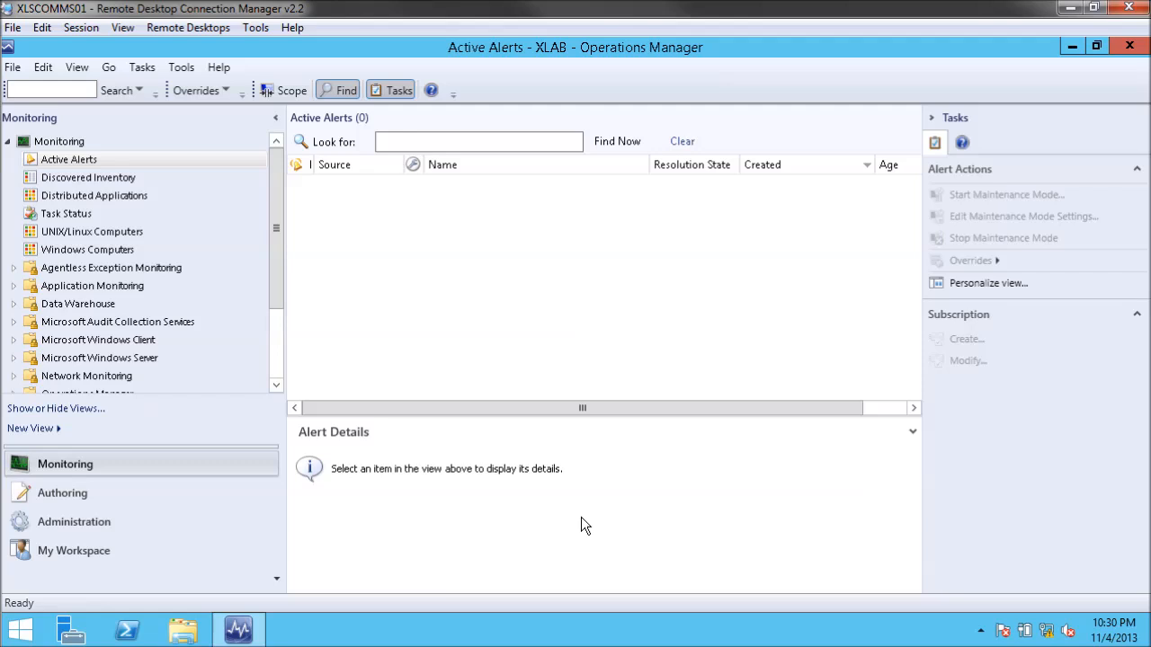
pyautogui.moveTo(503, 394)
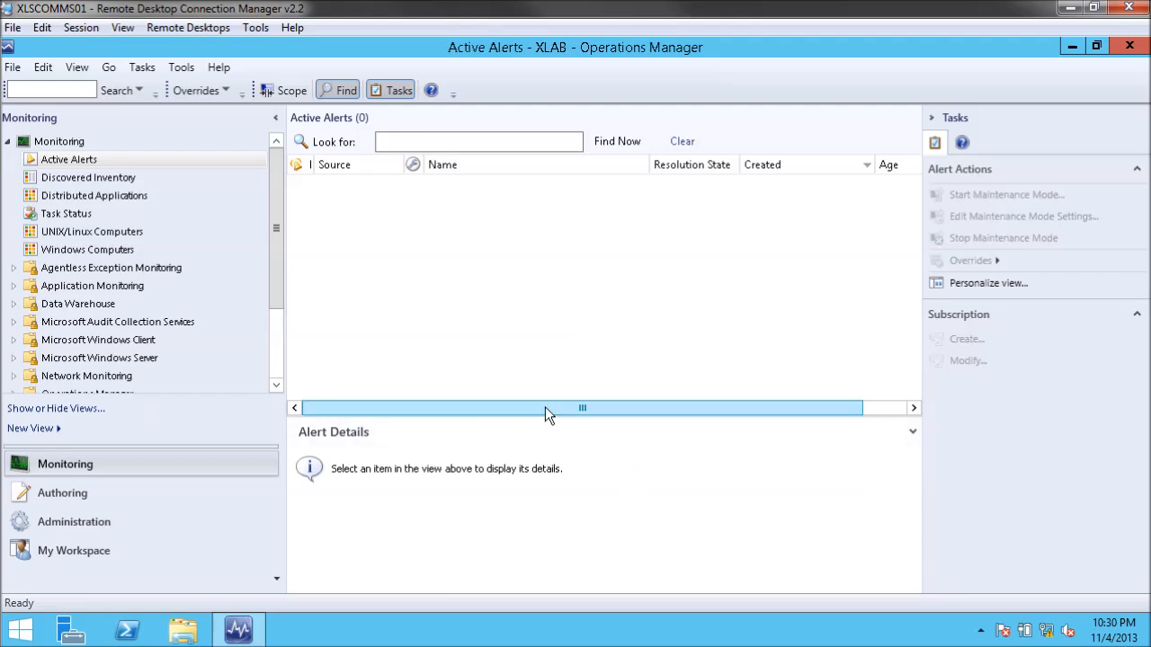
pyautogui.moveTo(606, 411)
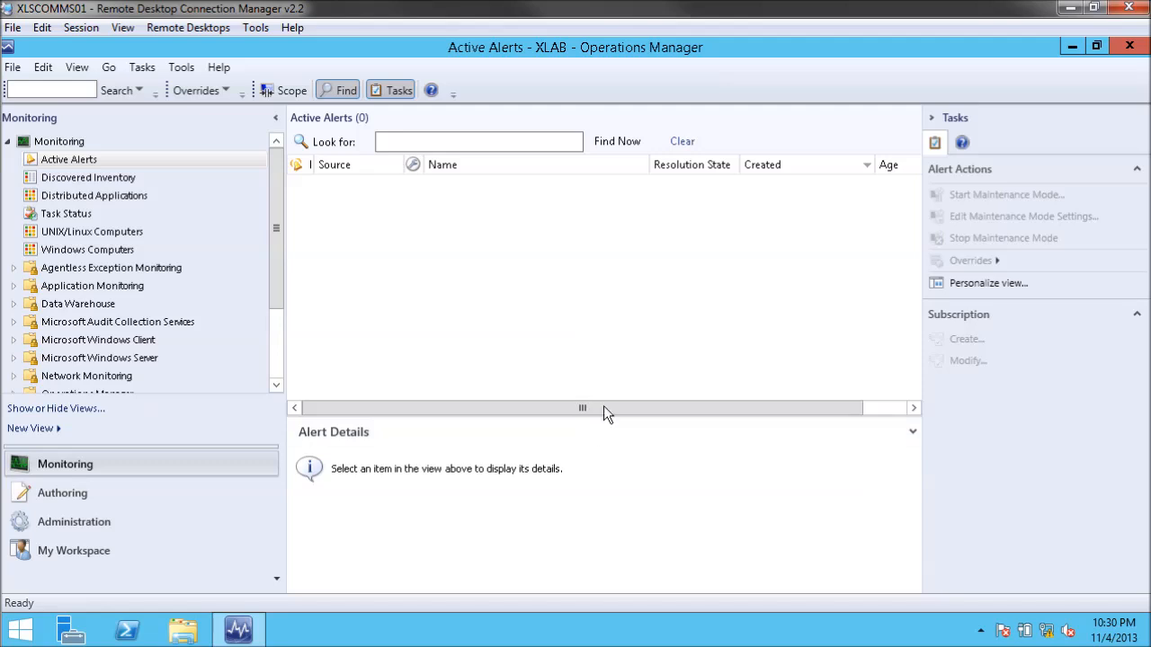
pyautogui.moveTo(554, 566)
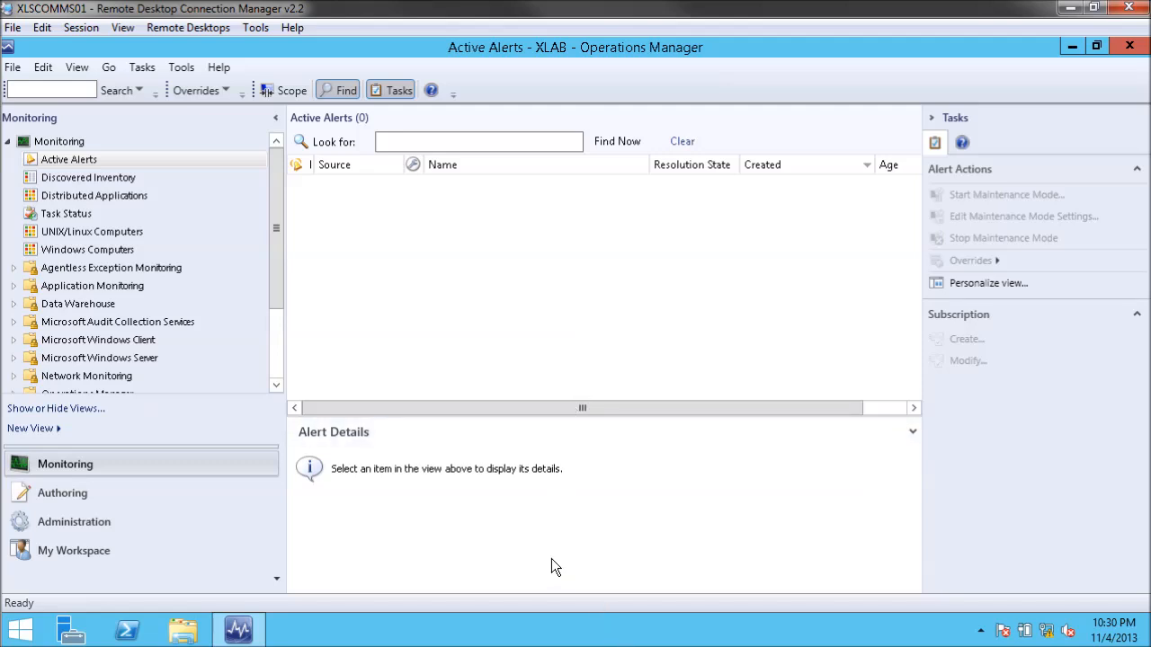
pyautogui.moveTo(317, 274)
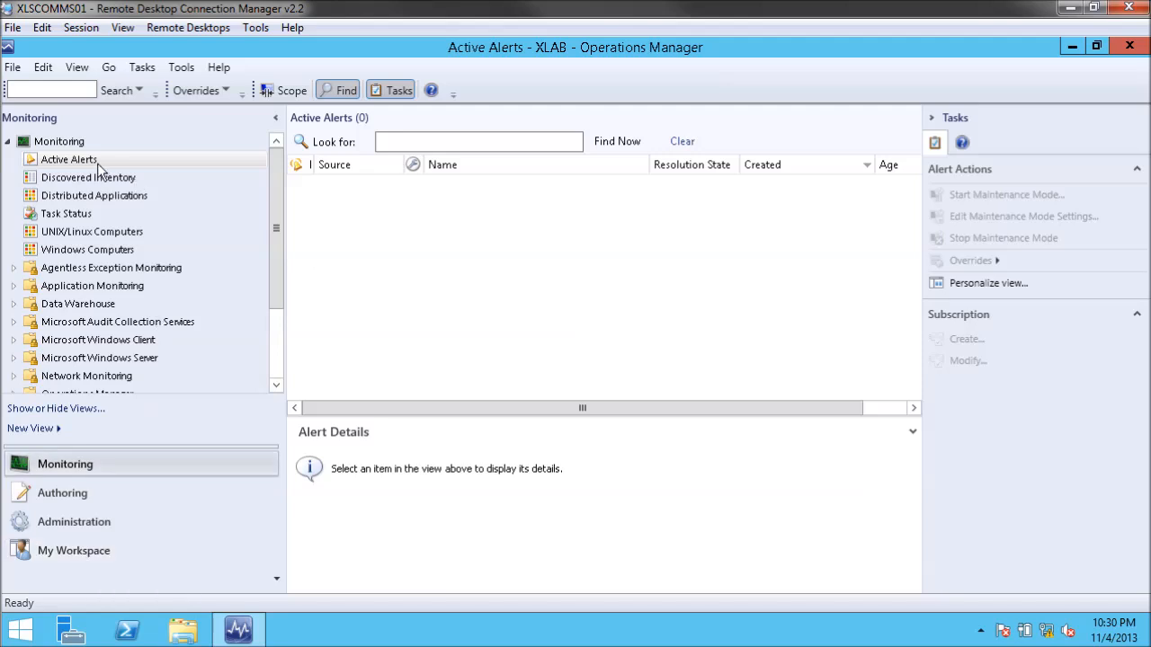
pyautogui.moveTo(449, 124)
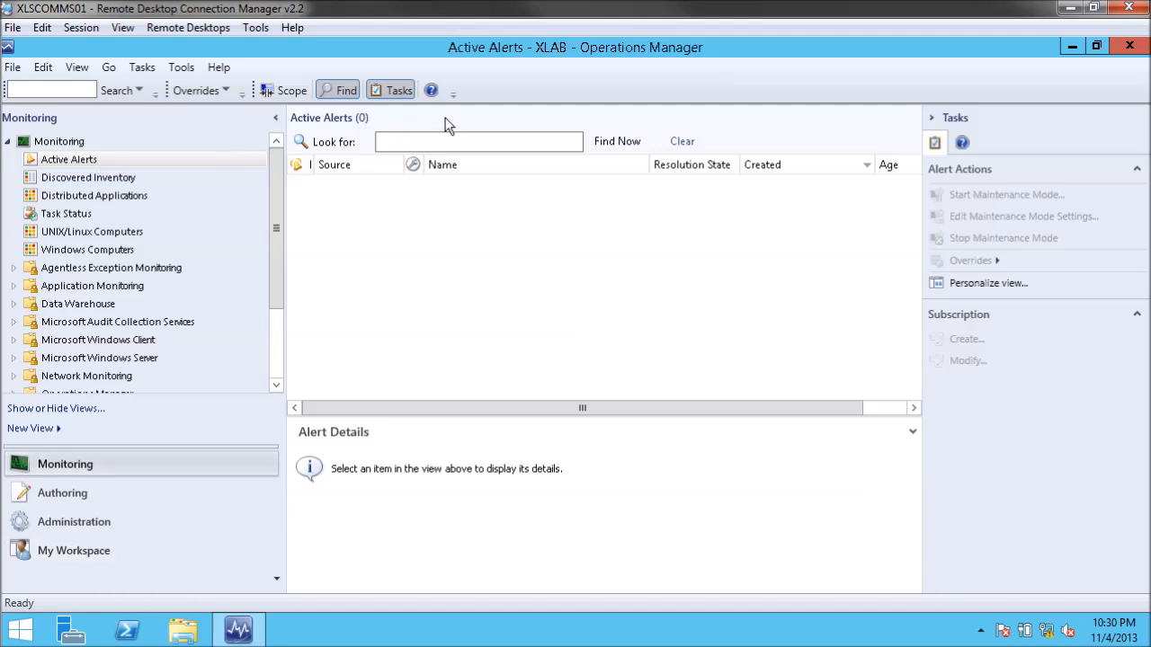
pyautogui.moveTo(836, 212)
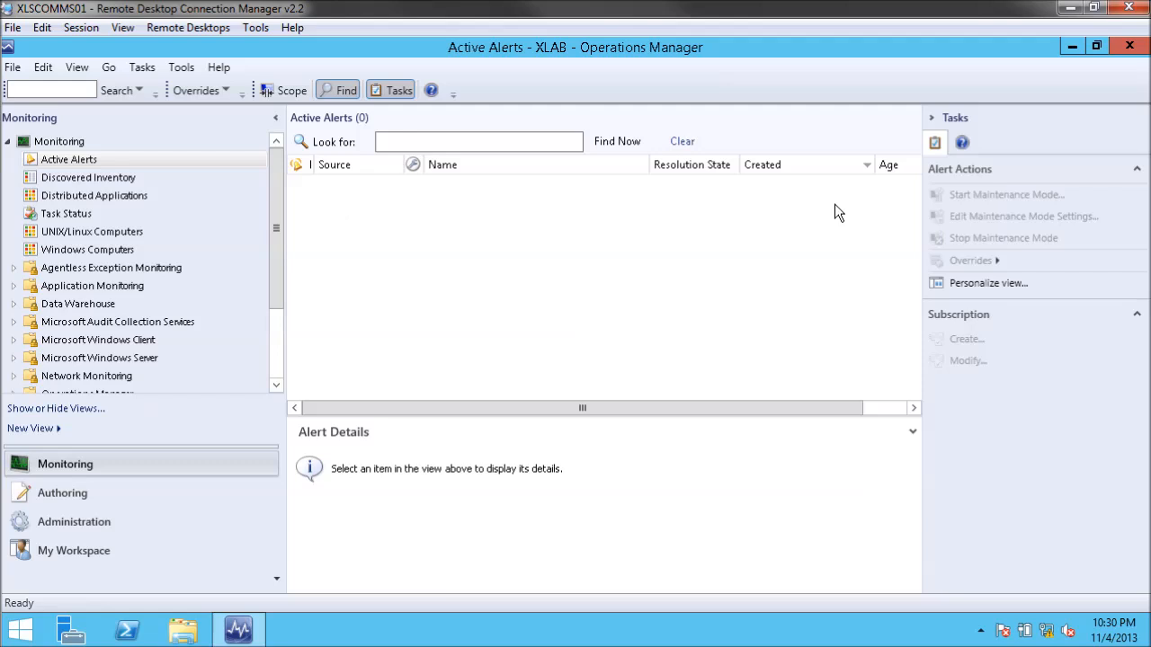
pyautogui.moveTo(849, 388)
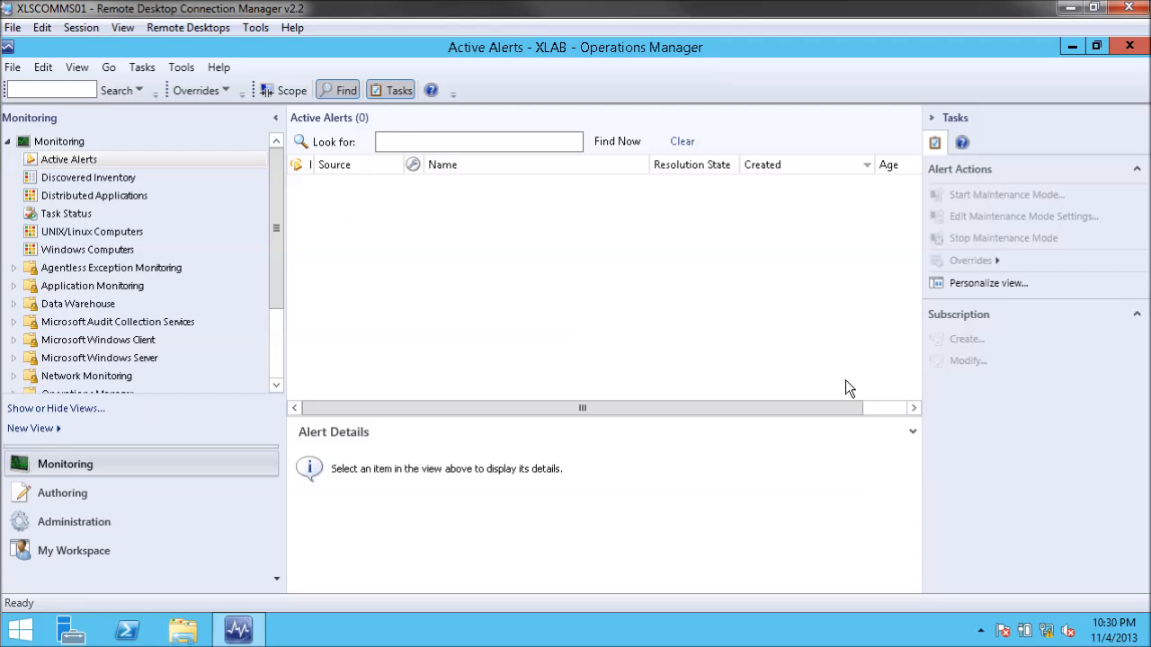
pyautogui.moveTo(308, 312)
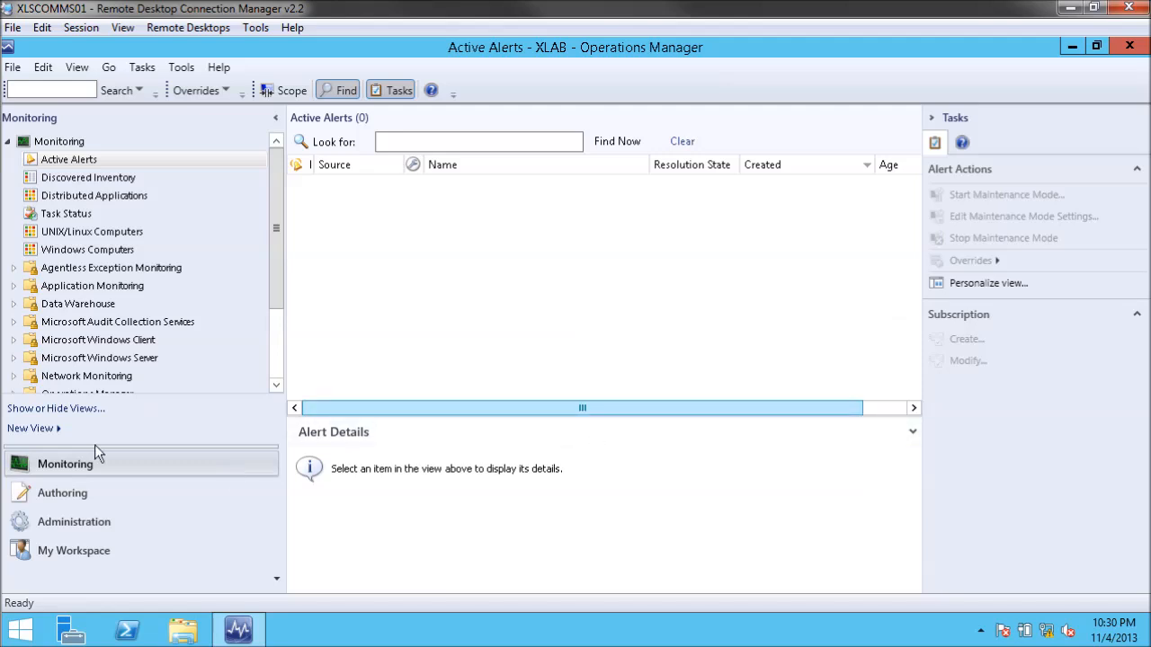
# - Open Administration > Management Servers to confirm XLSCOMMS01 is Healthy
pyautogui.click(74, 522)
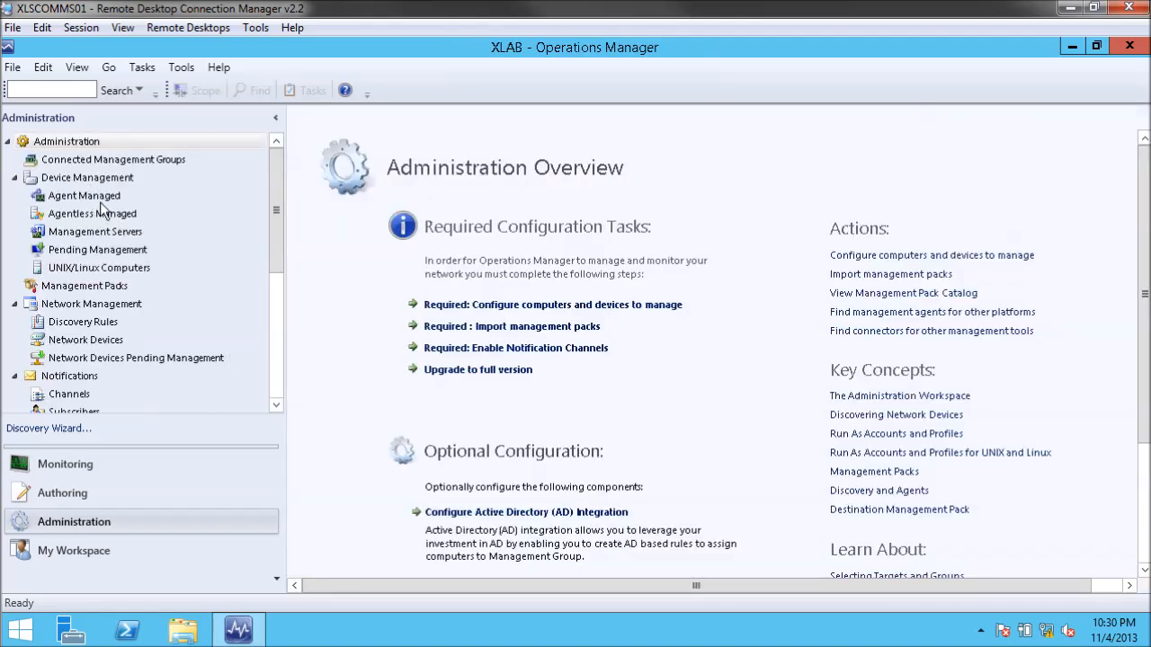
pyautogui.click(95, 231)
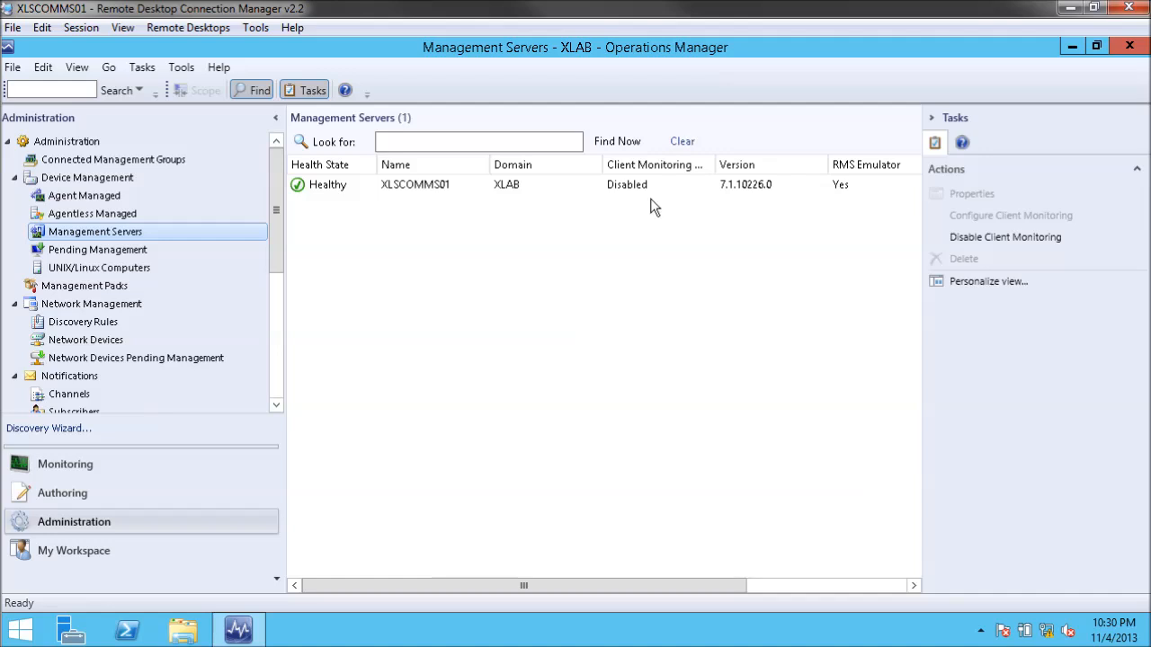
pyautogui.moveTo(889, 317)
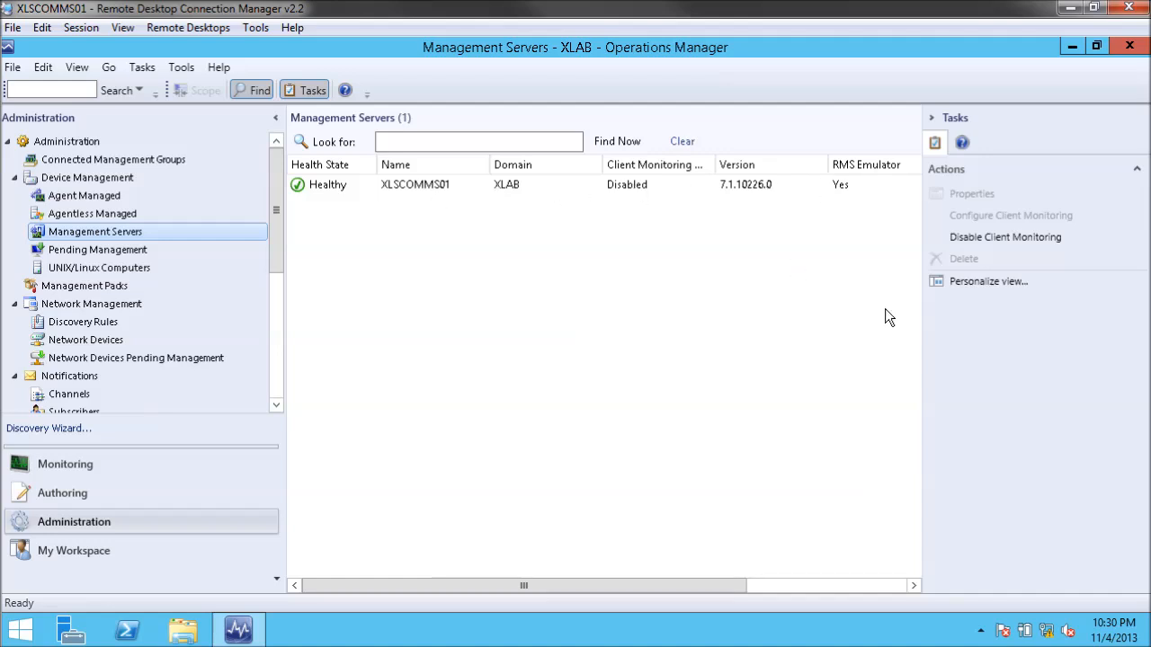
pyautogui.moveTo(896, 184)
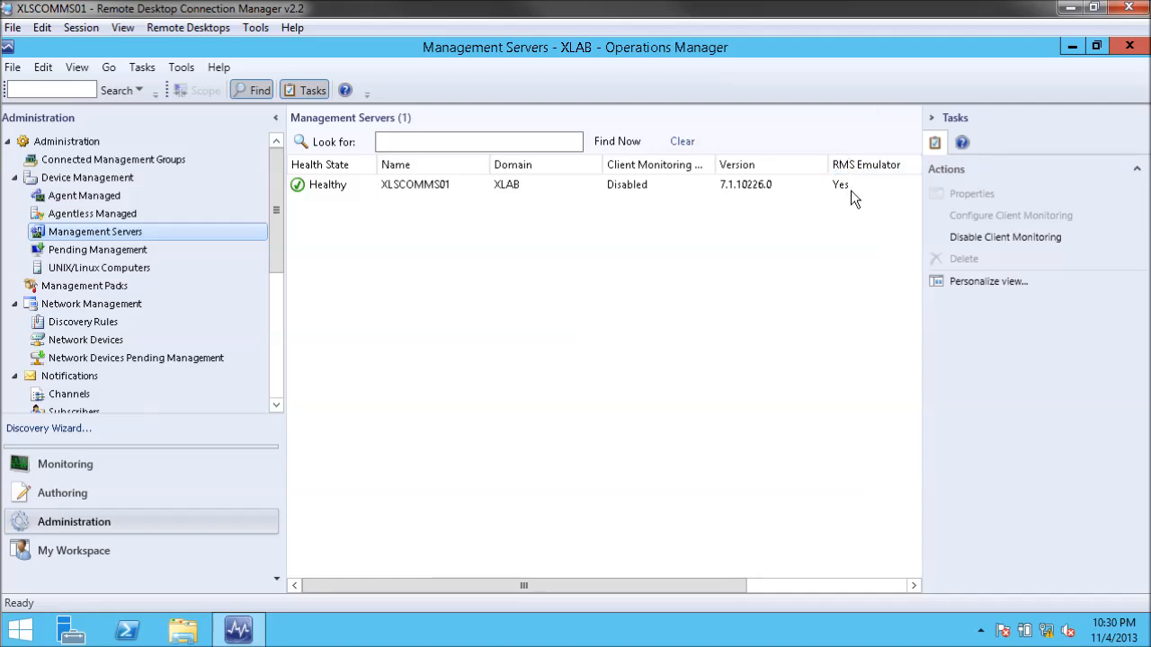
pyautogui.moveTo(871, 227)
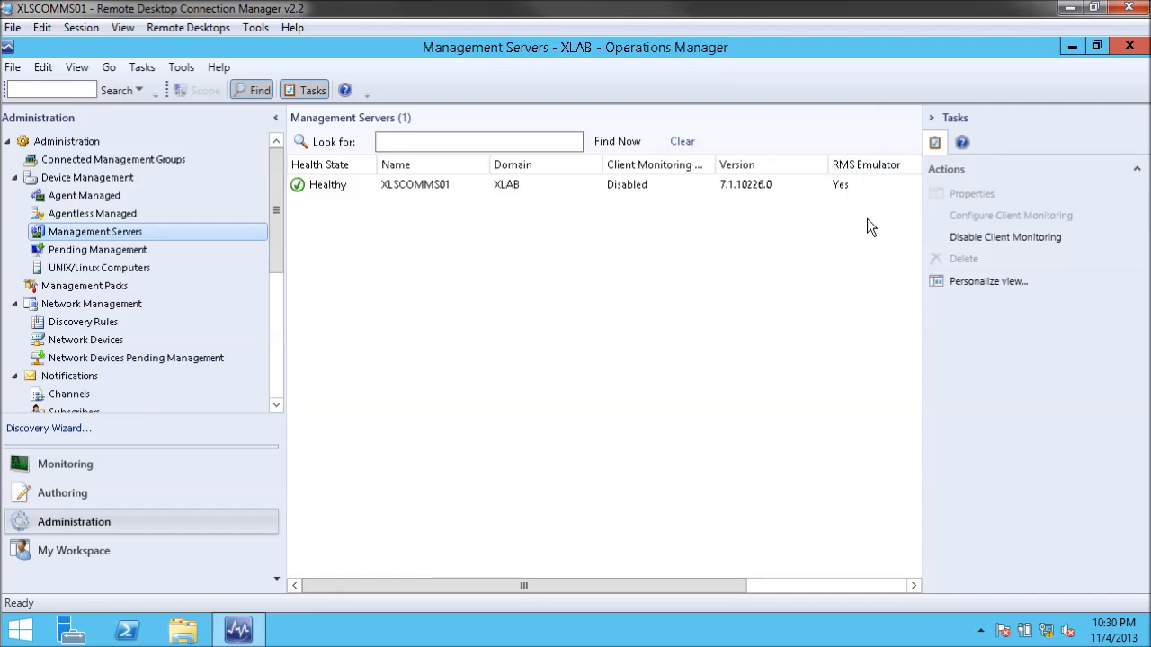
pyautogui.moveTo(792, 298)
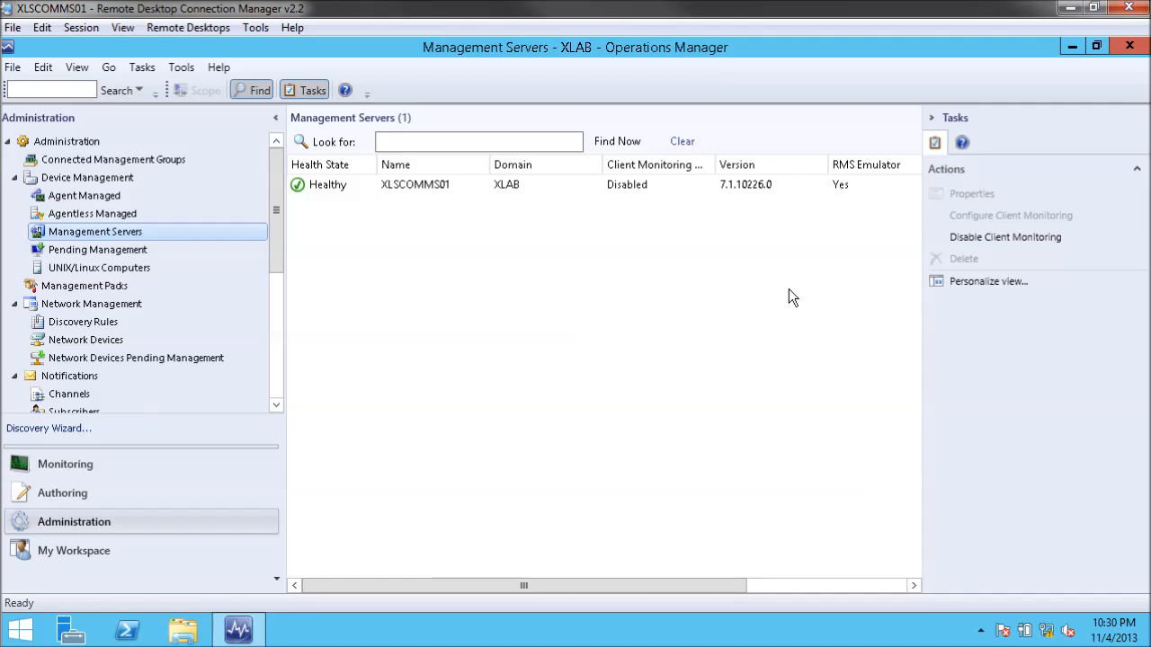
pyautogui.moveTo(874, 208)
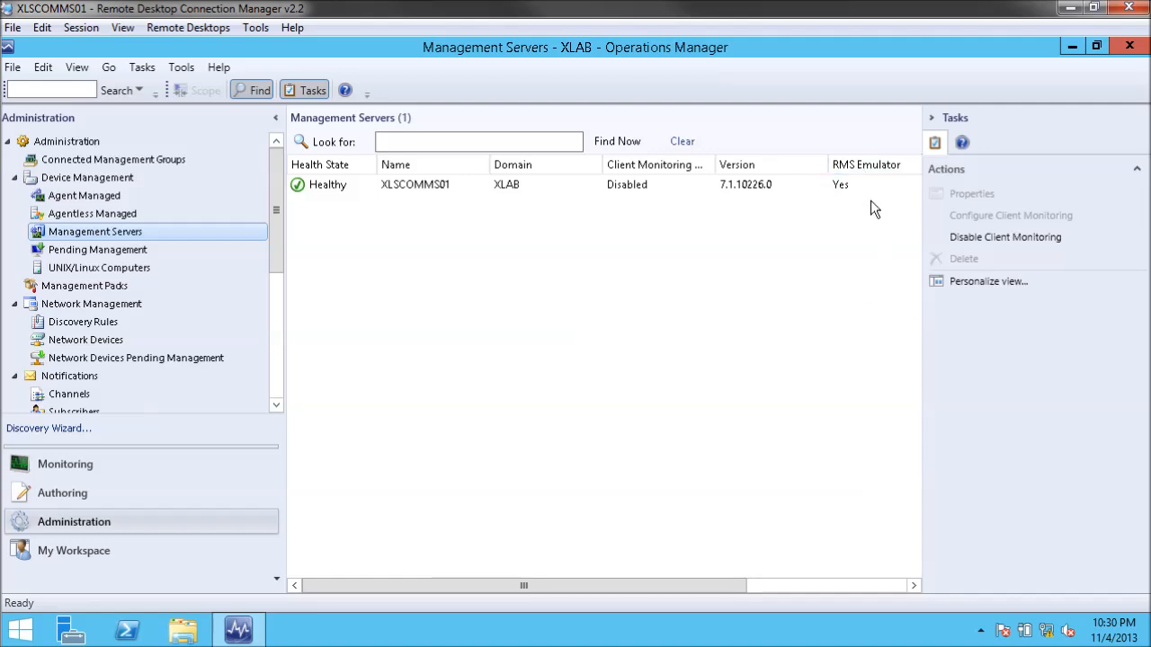
pyautogui.moveTo(290, 236)
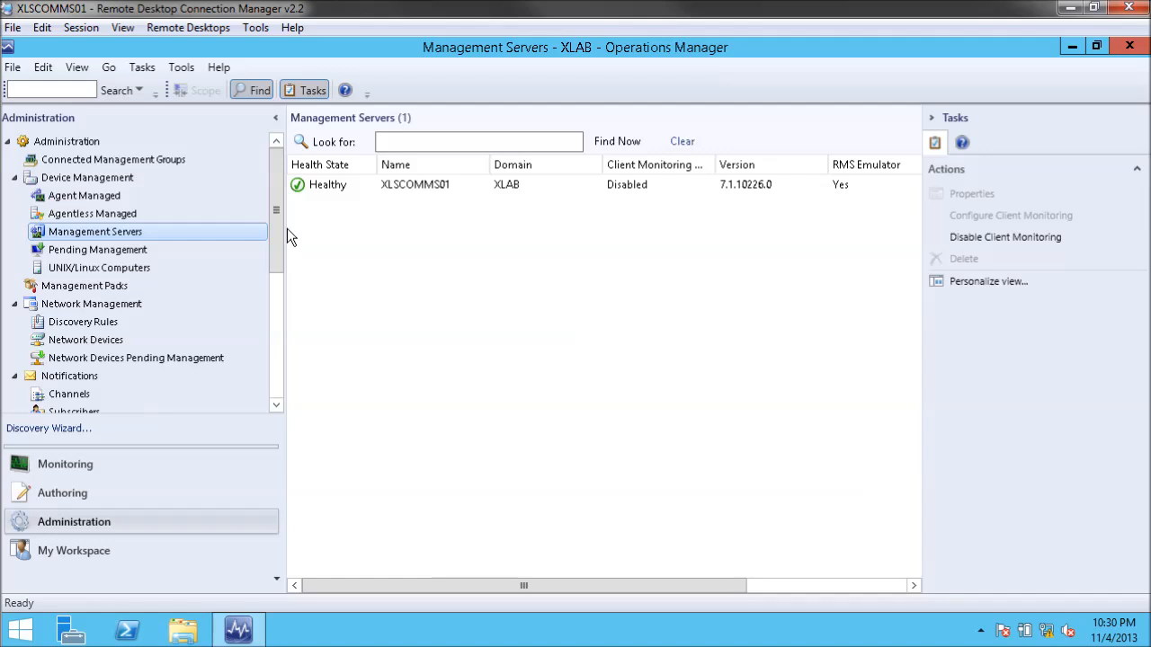